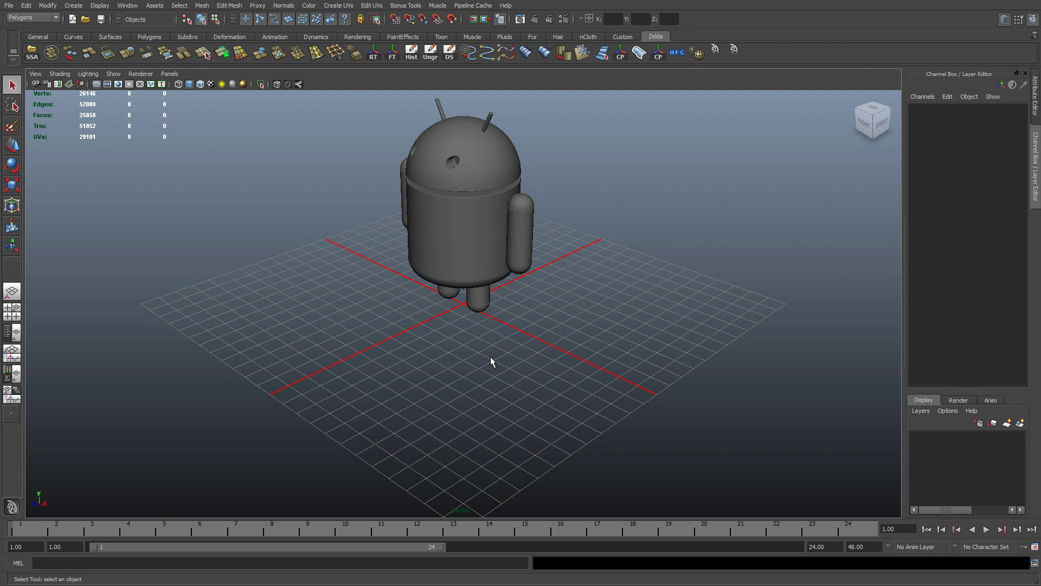
mouse_move(450, 350)
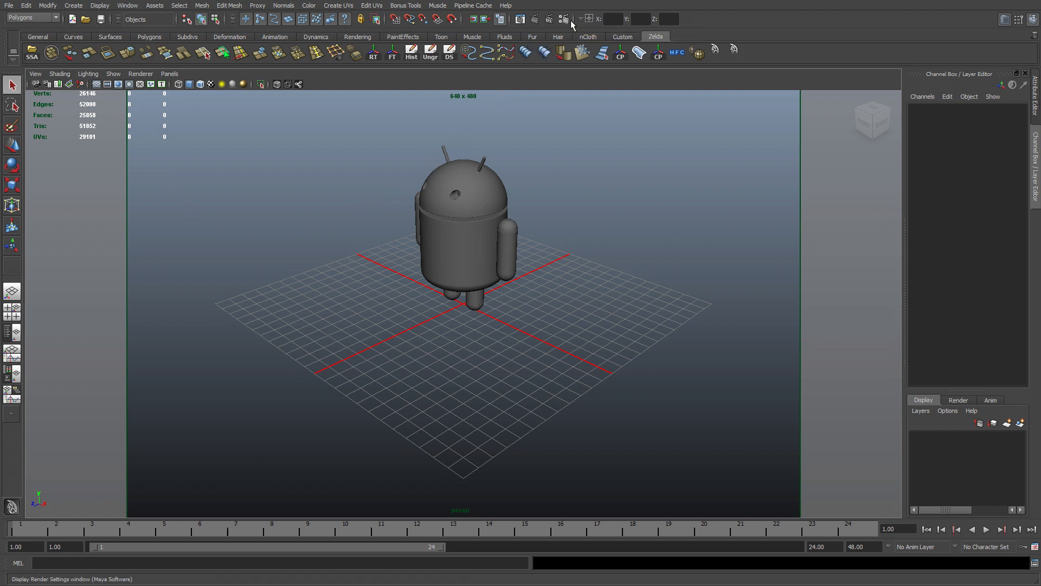
Switch the renderer to mental ray with an image size of 893 by 1080 pixels
click(563, 19)
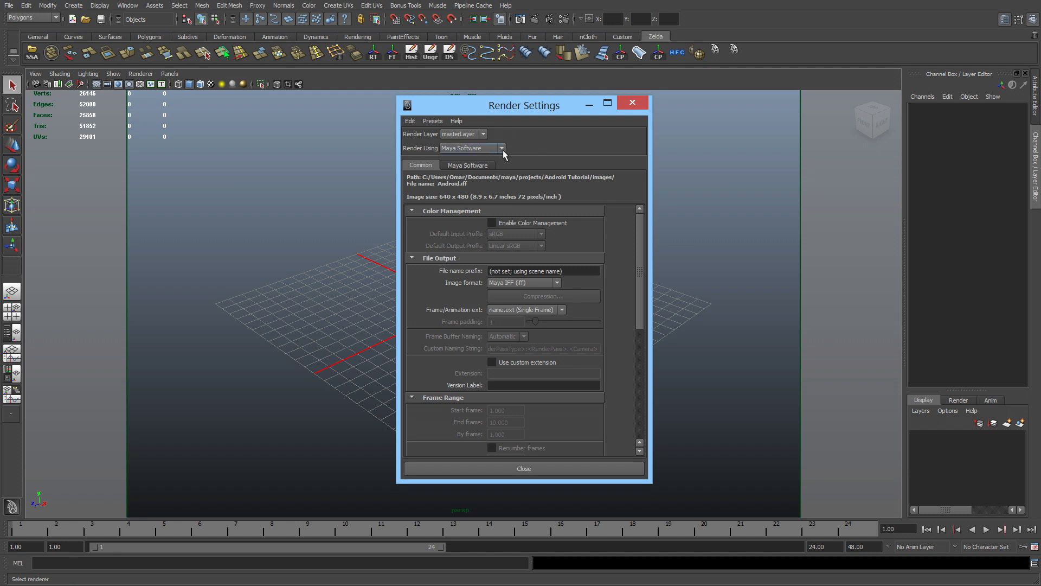
click(500, 149)
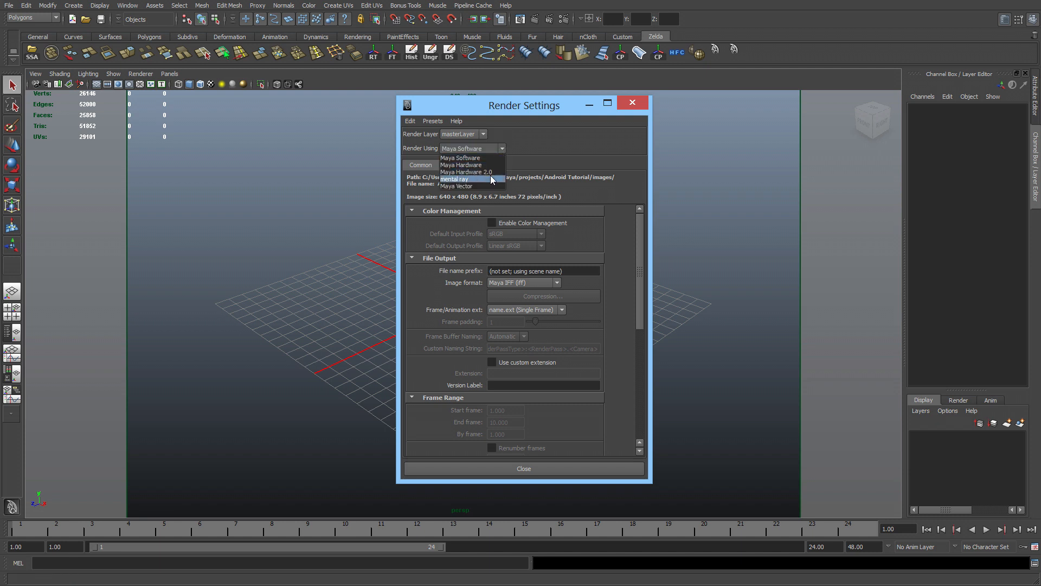
click(453, 178)
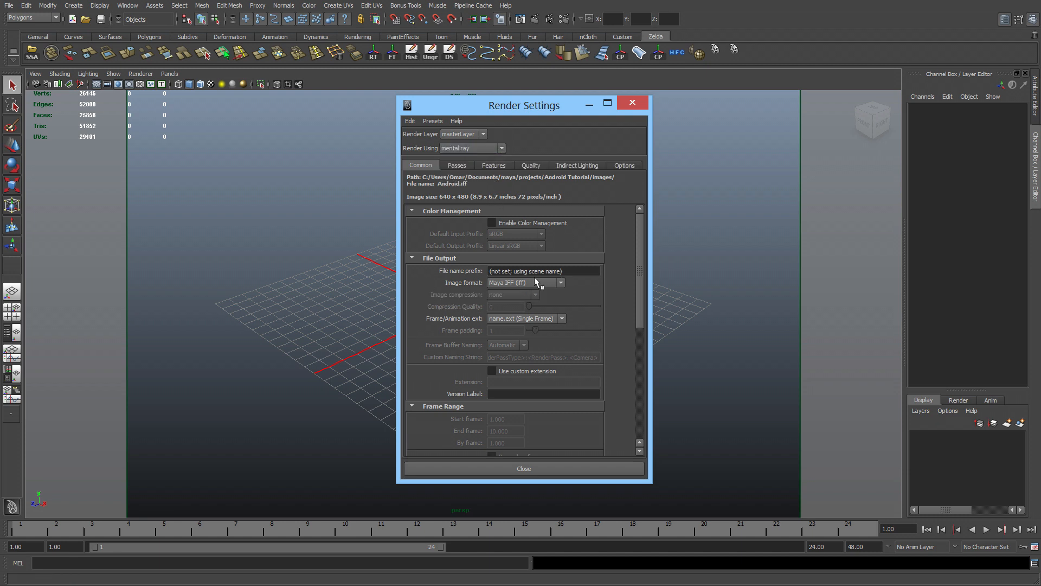
scroll(down, 3)
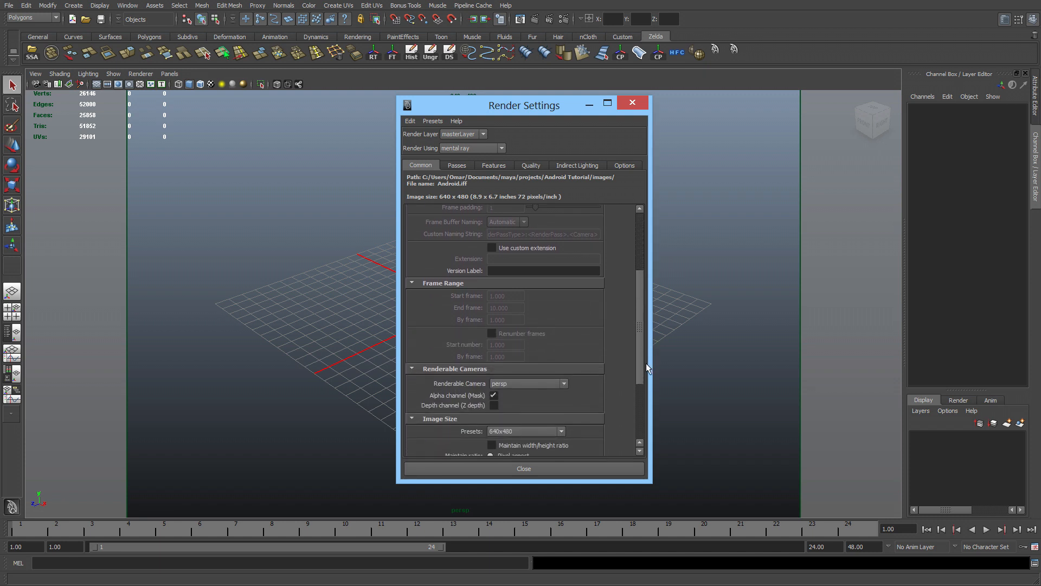
scroll(down, 3)
text(89)
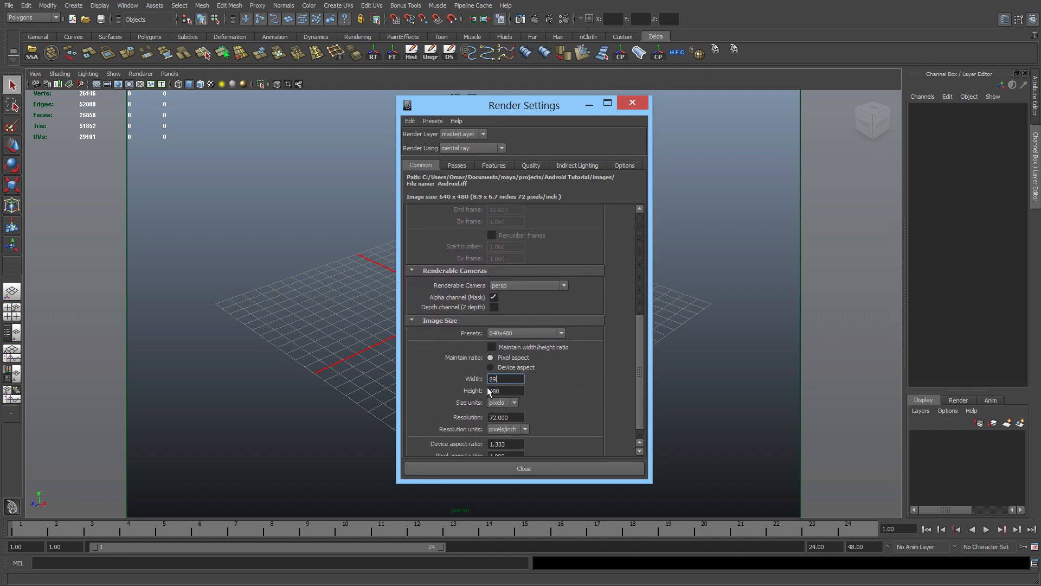
text(3)
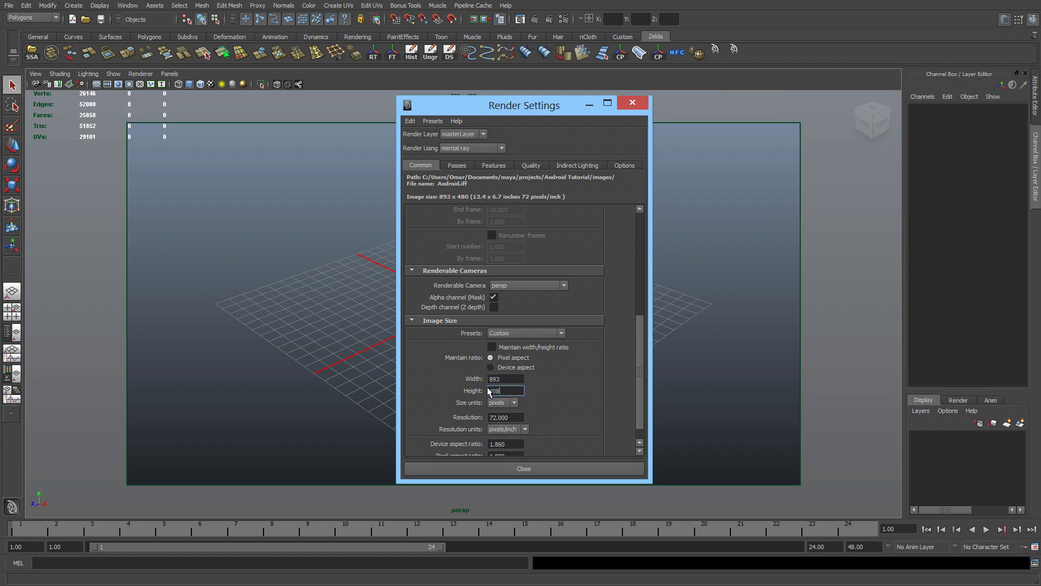
text(1080)
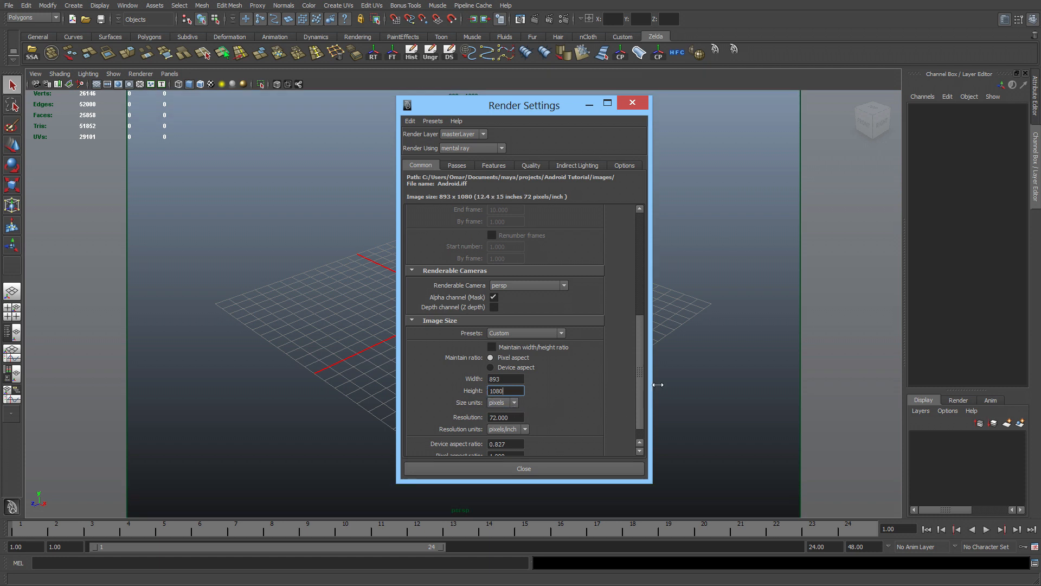
Disable the default light and choose the Production quality preset
scroll(down, 3)
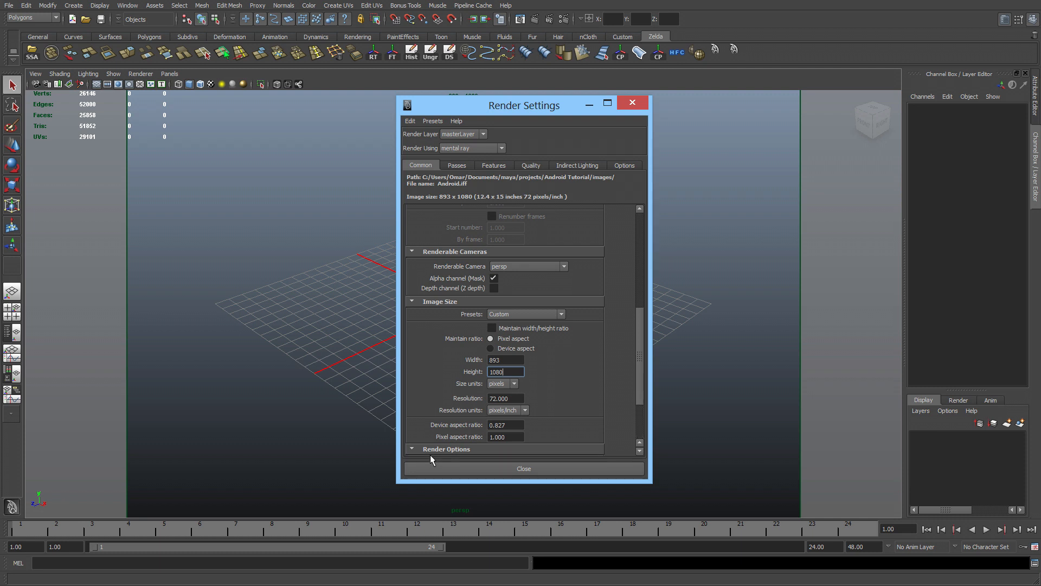
scroll(down, 3)
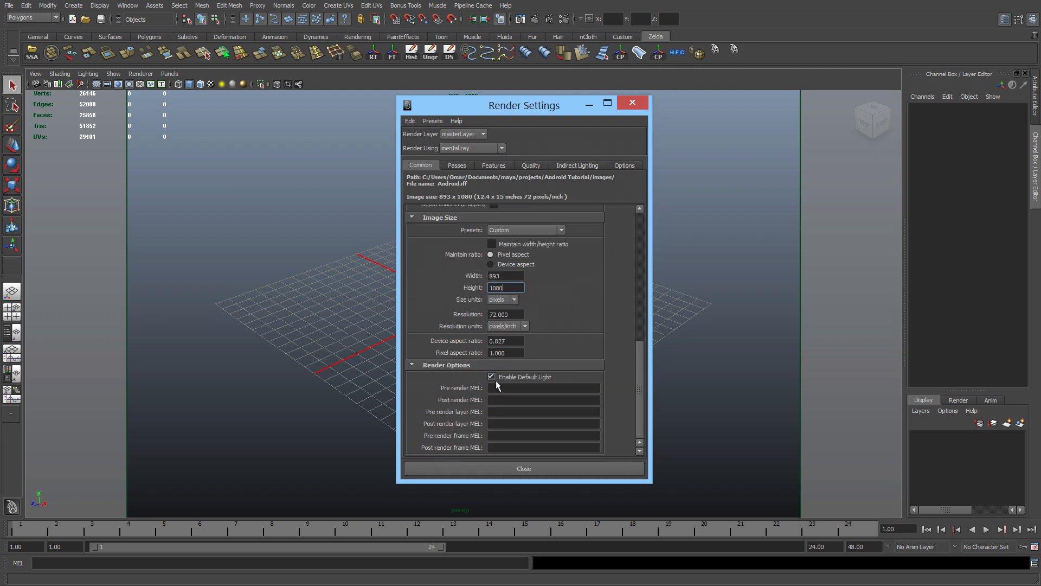
click(491, 376)
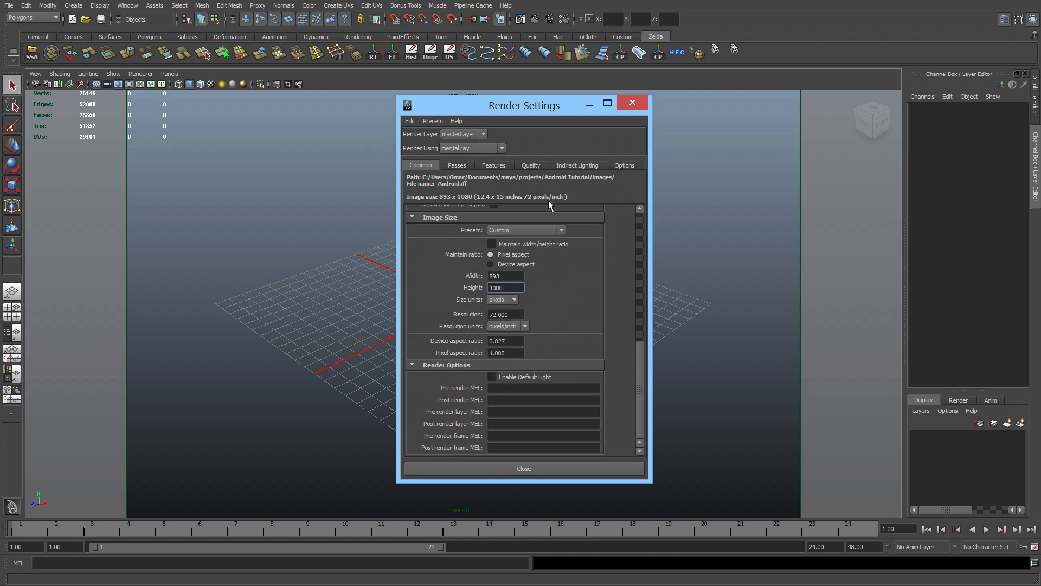
click(530, 165)
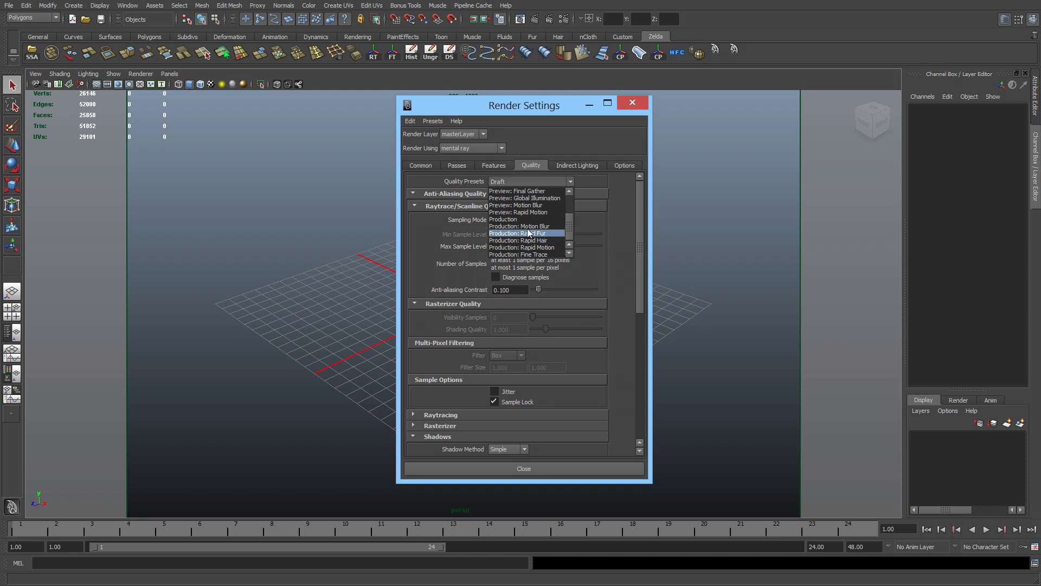
click(518, 219)
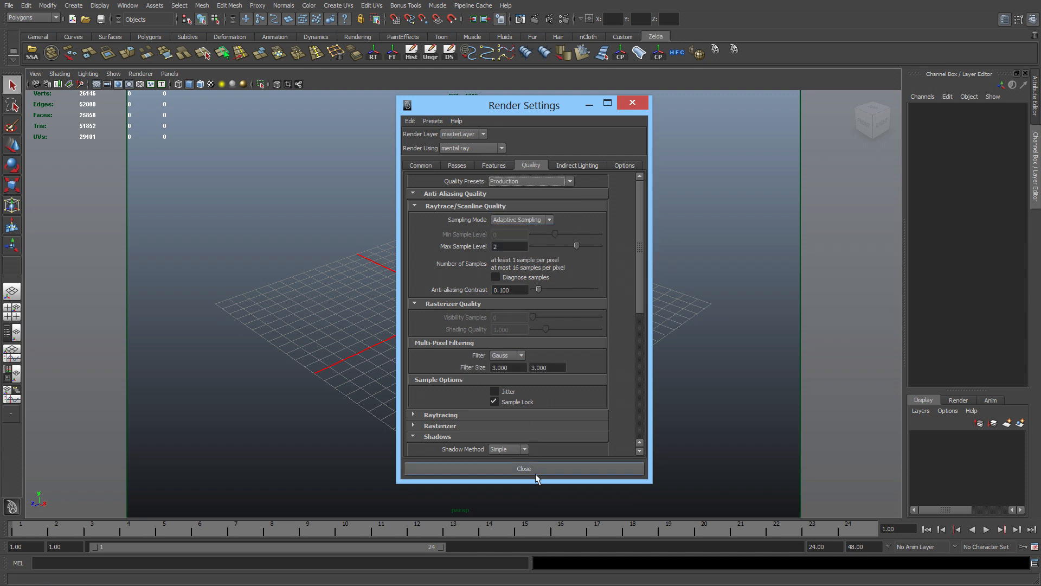
Create a display layer holding the selected robot and rename it android_Layer
click(523, 469)
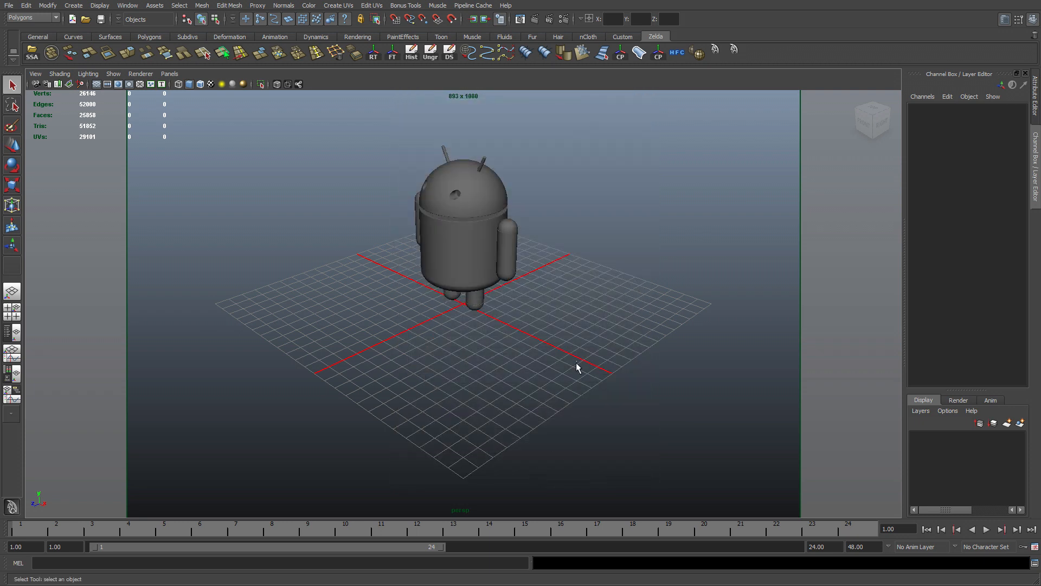
click(465, 232)
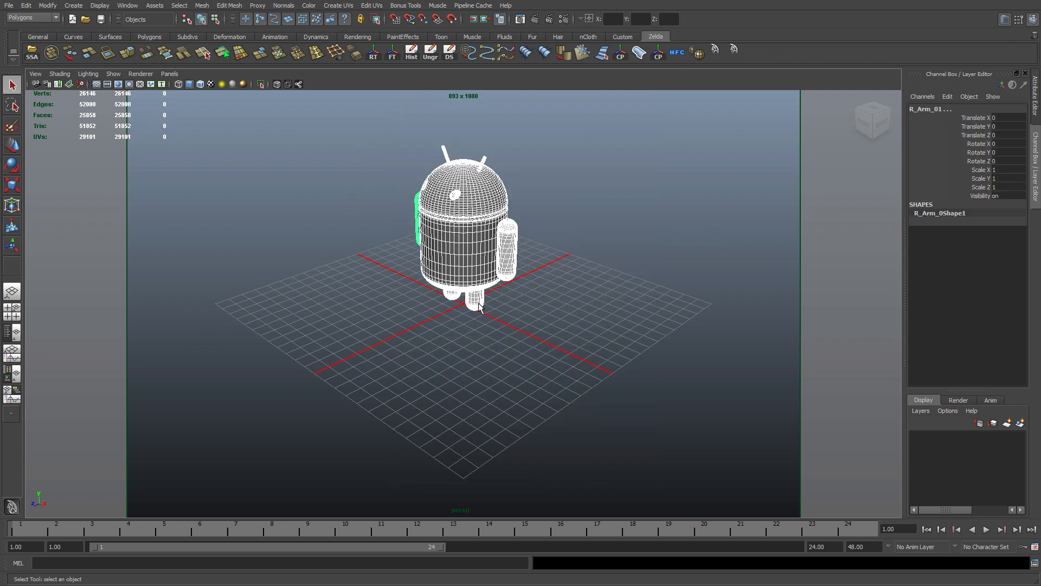
mouse_move(1021, 423)
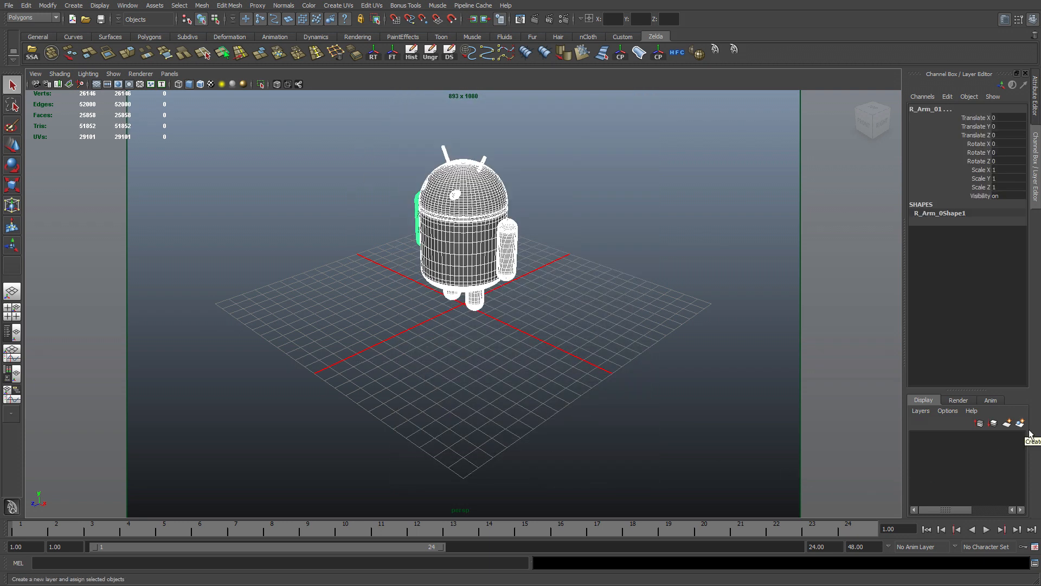
click(1020, 423)
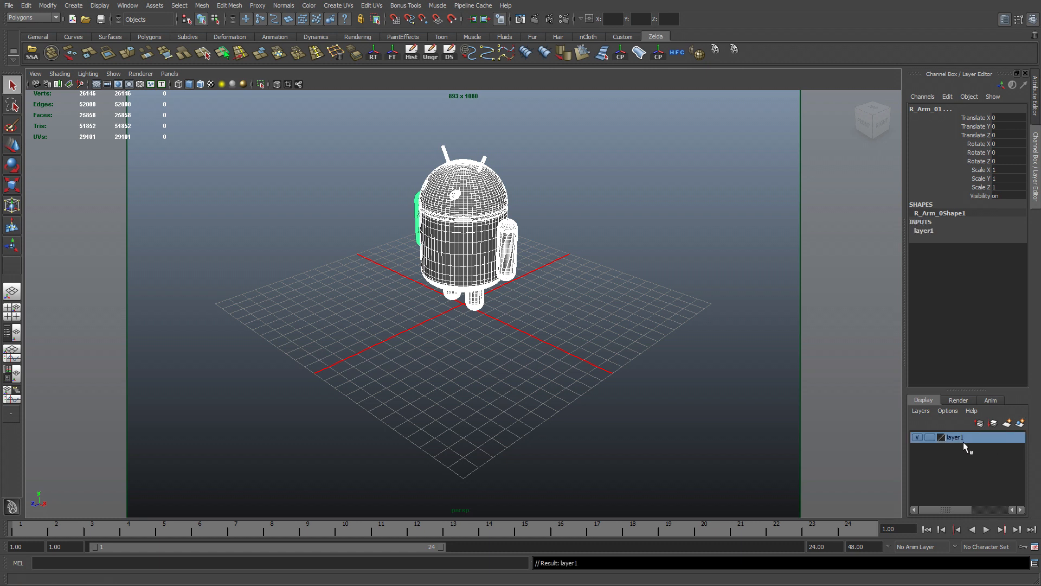
double_click(960, 436)
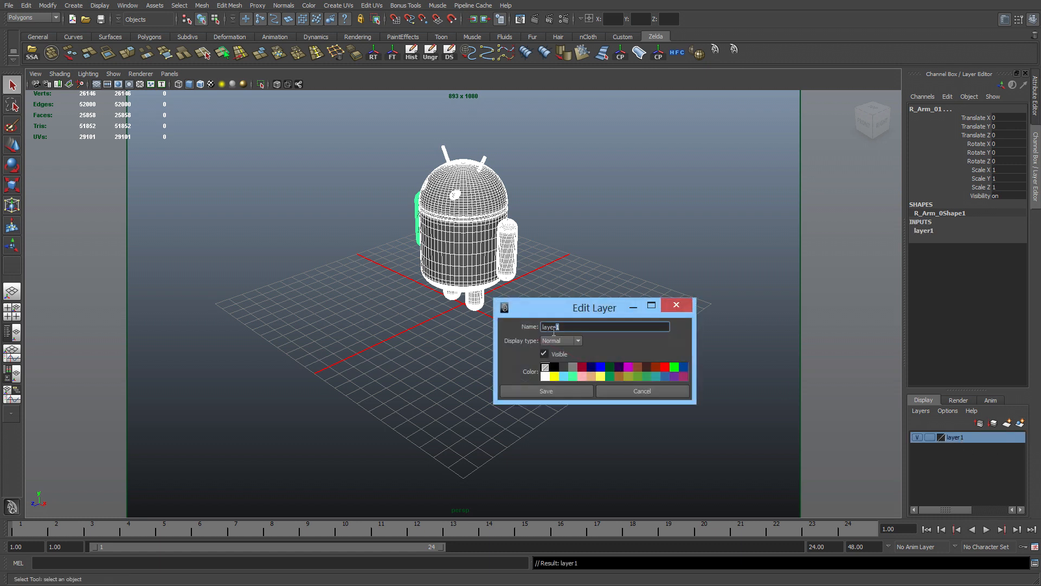
text(a)
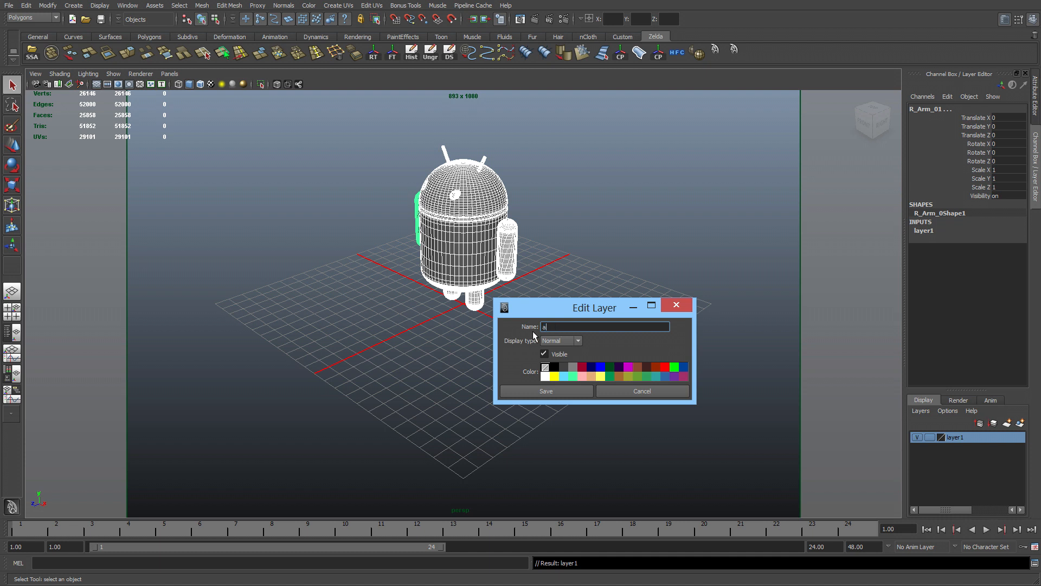
text(ndroid)
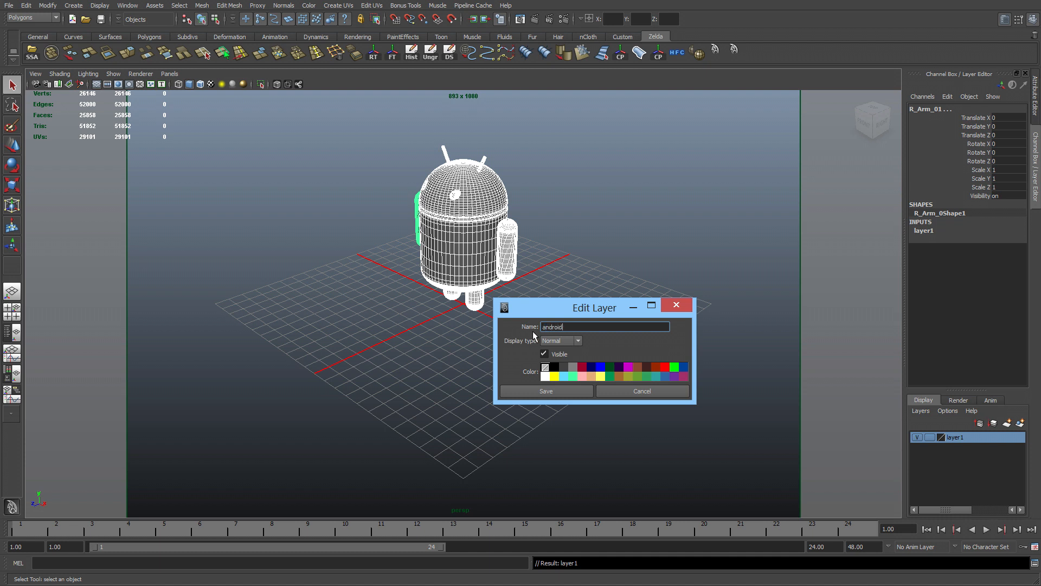
text(_Layer)
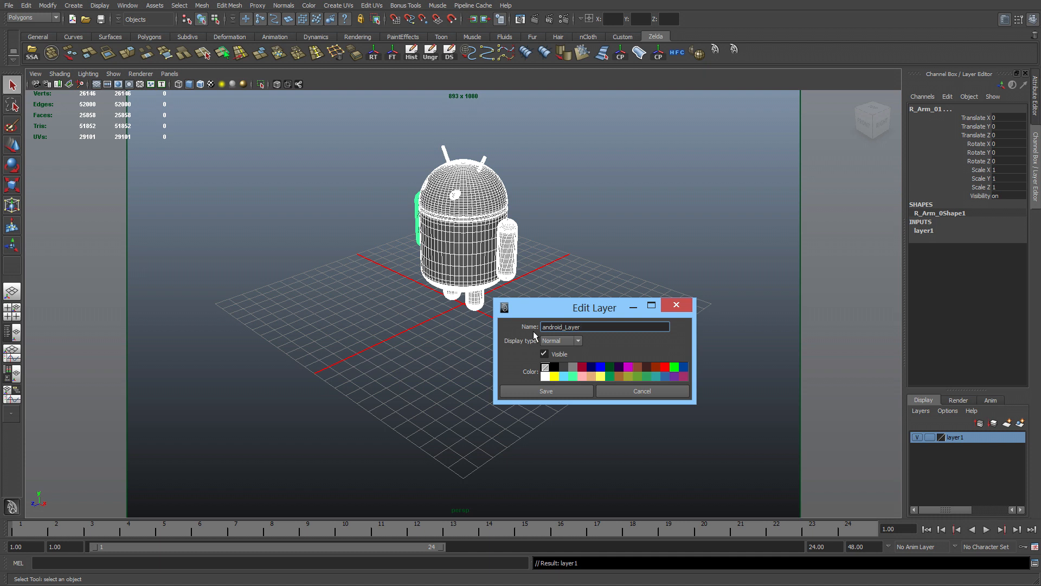
click(545, 391)
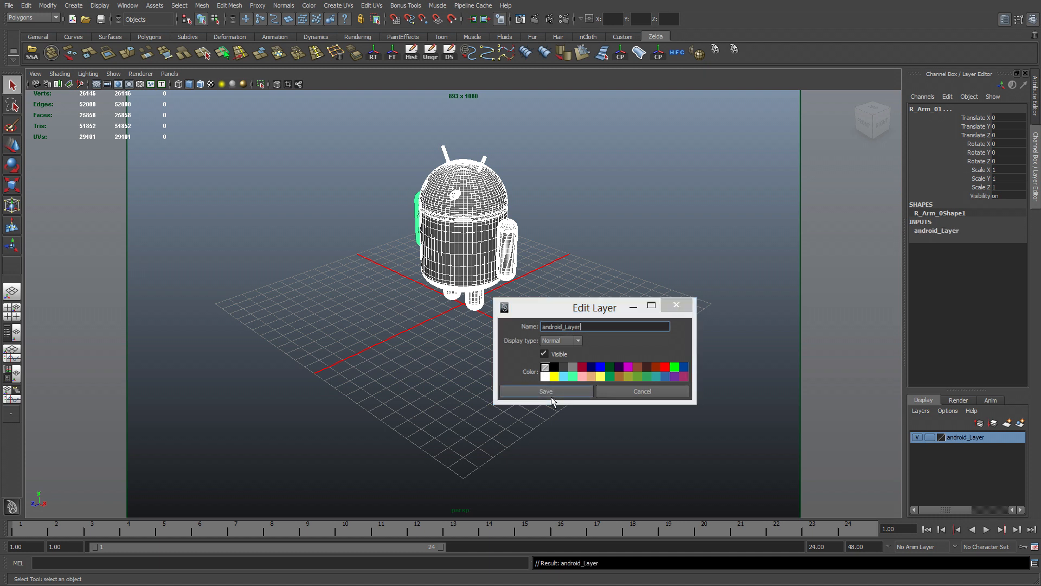
Create a Blinn material in Hypershade and set its colour to olive green via RGB 0-255 values
click(545, 390)
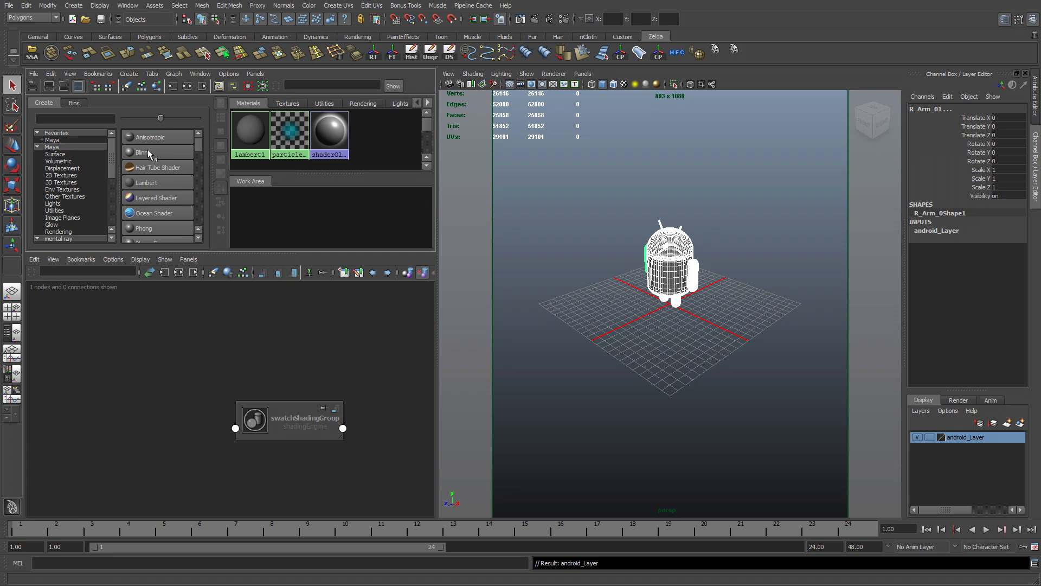
click(143, 152)
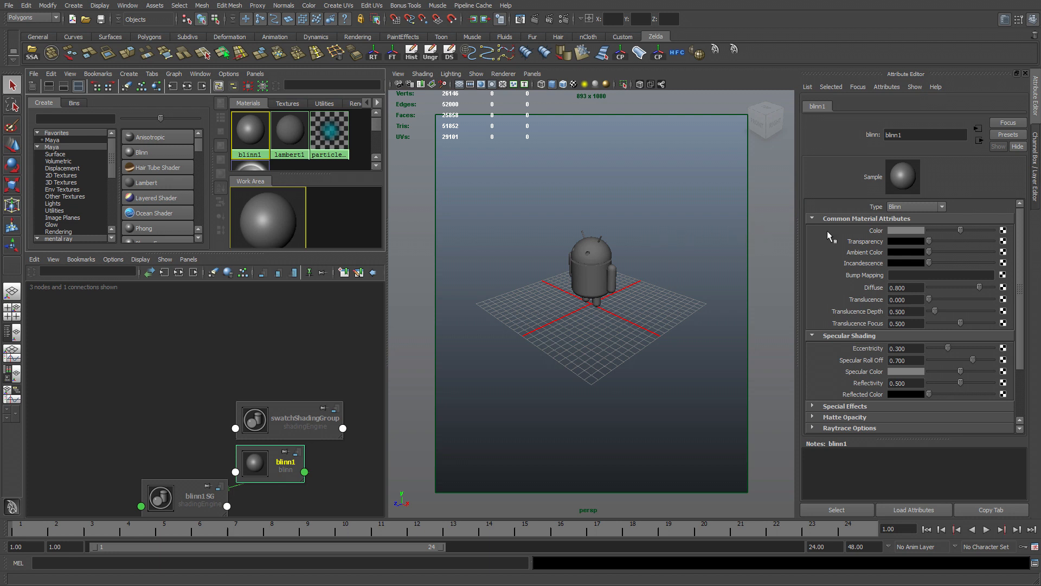
click(905, 230)
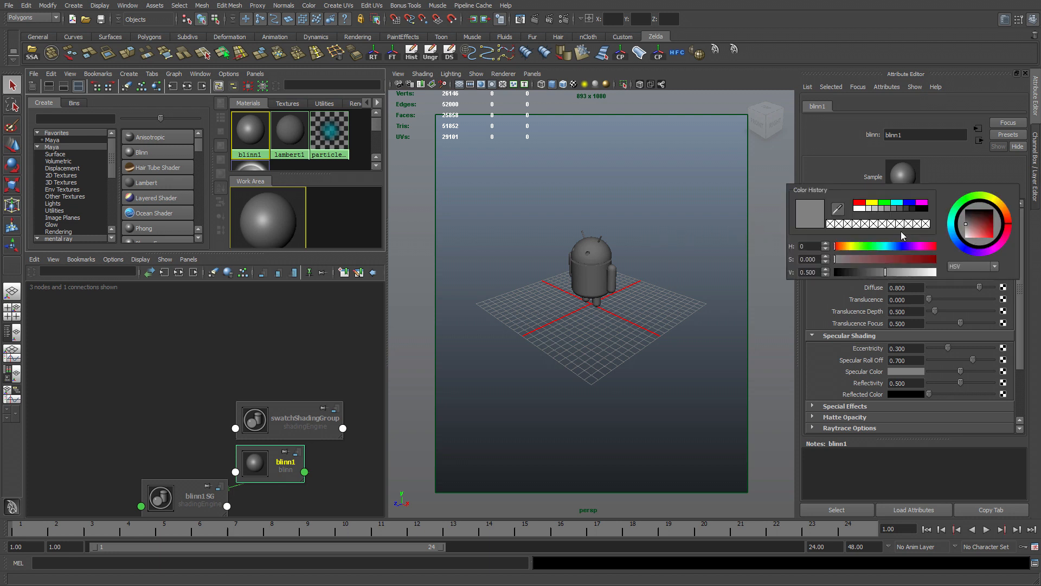
click(992, 266)
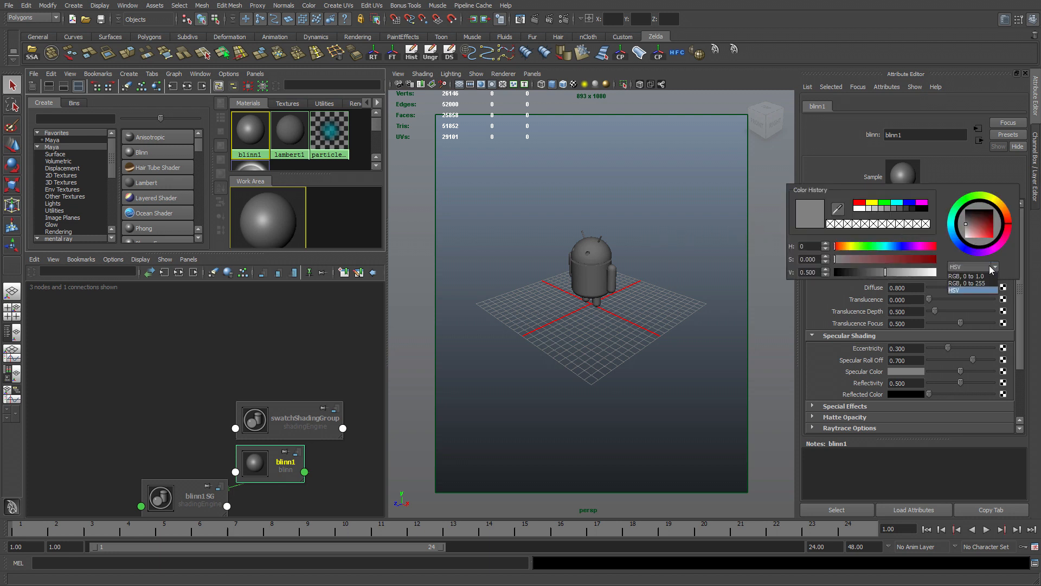
click(972, 283)
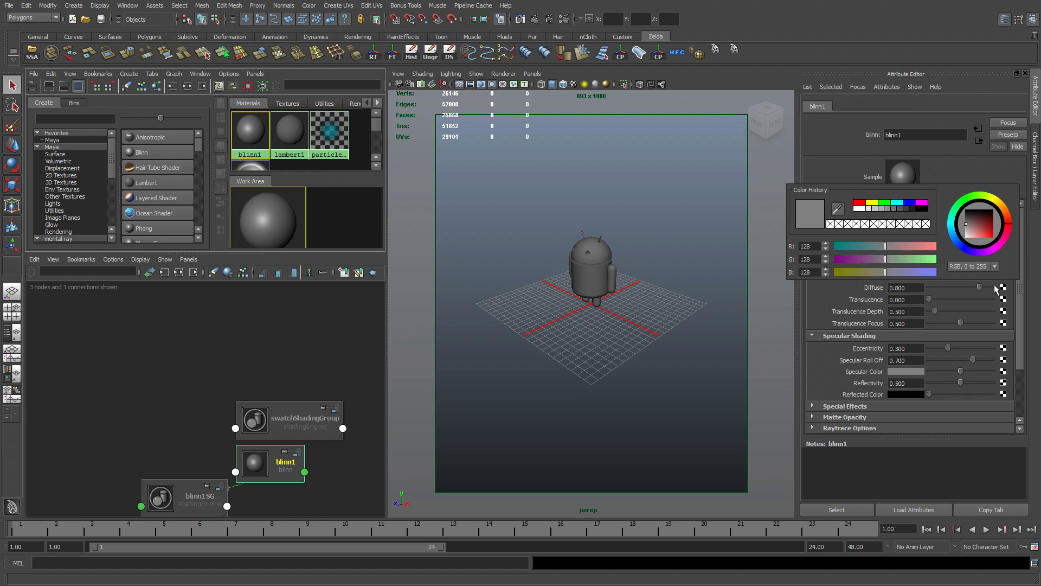
triple_click(806, 246)
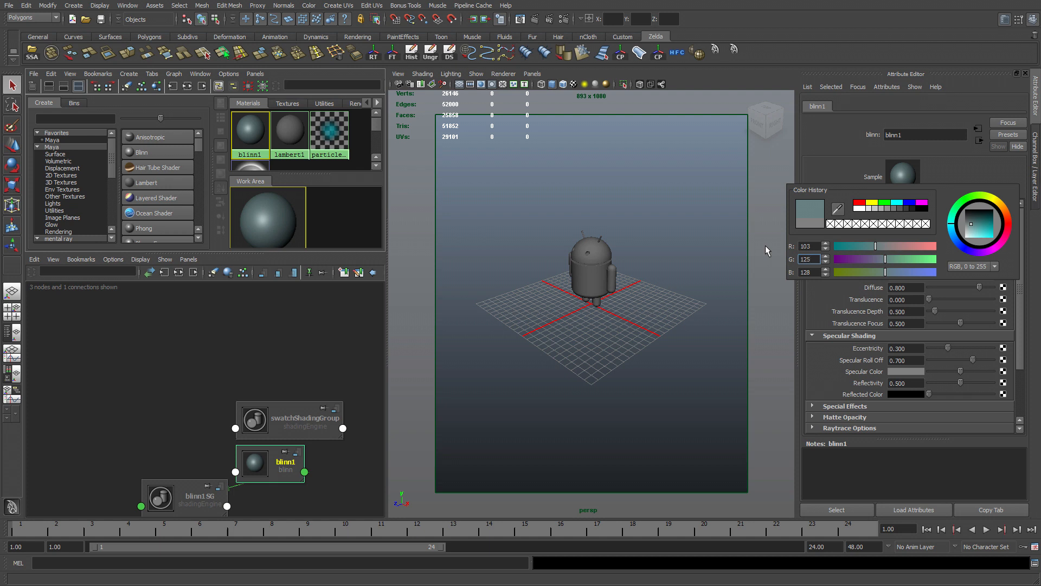
triple_click(807, 271)
text(3)
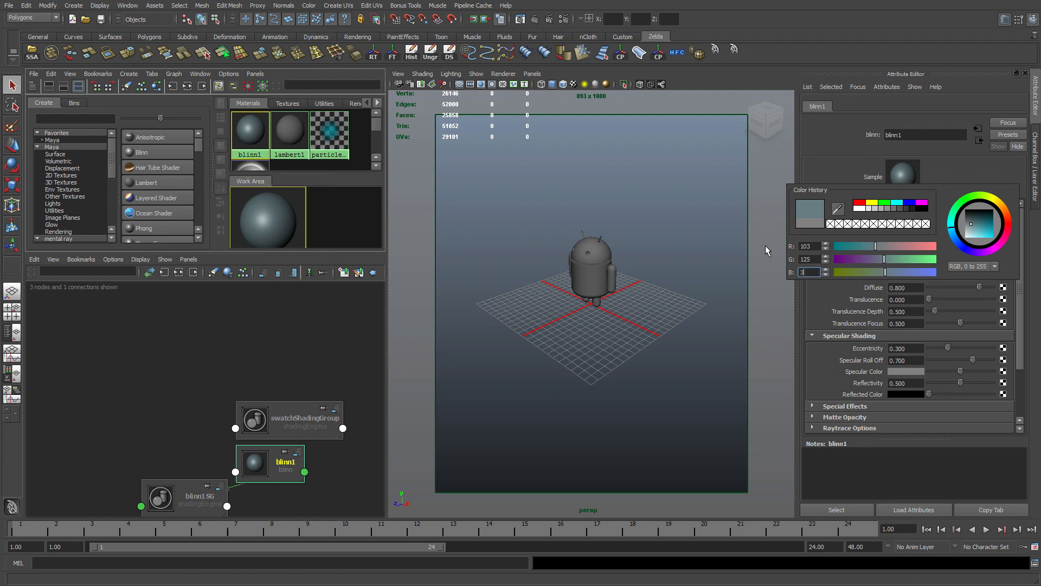
click(979, 225)
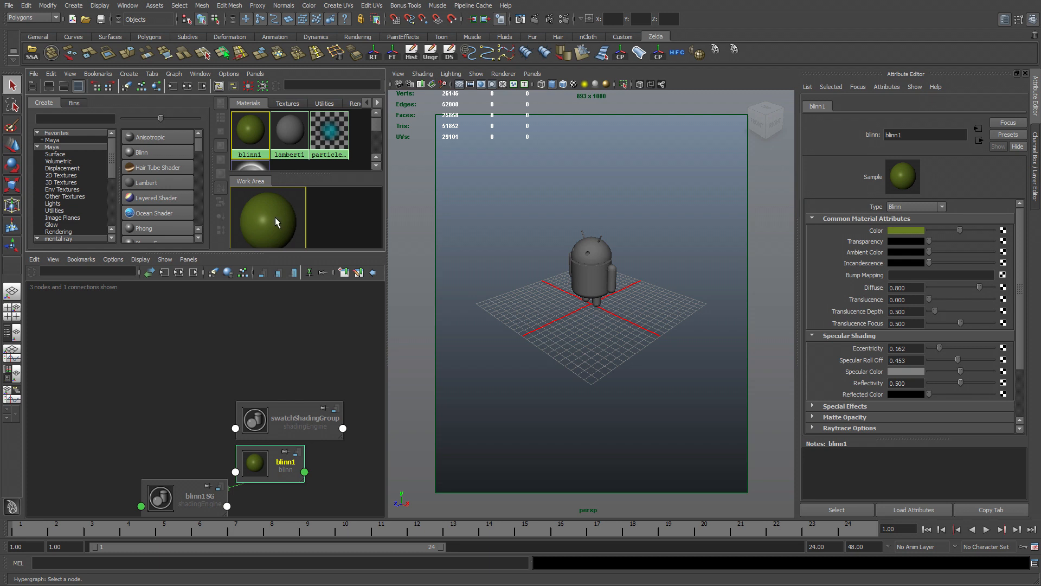
Duplicate blinn1, name them Android_main_Color_blinn and android_Eyes_blinn, and make the copy white
click(51, 73)
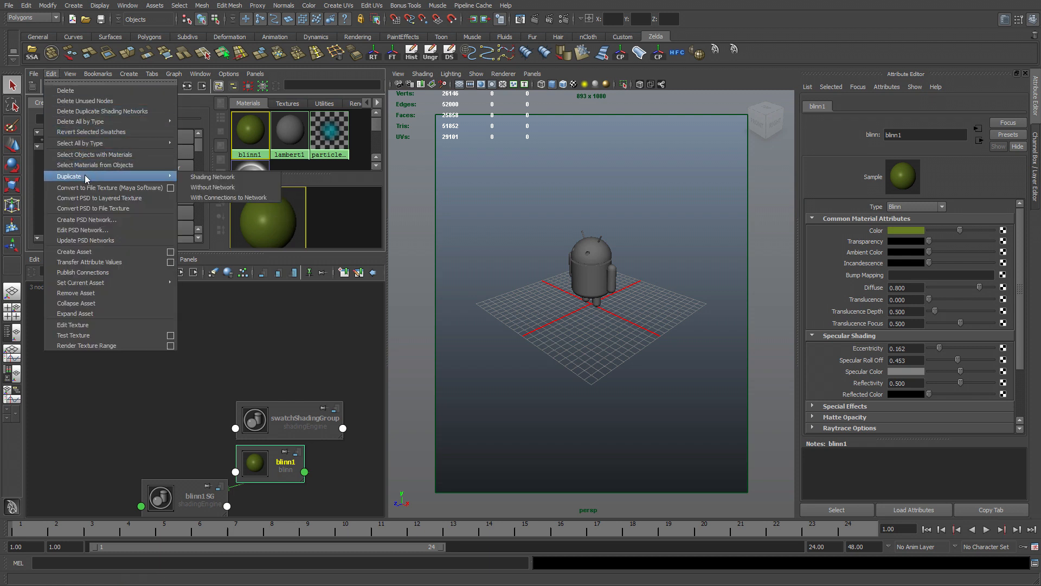
click(213, 187)
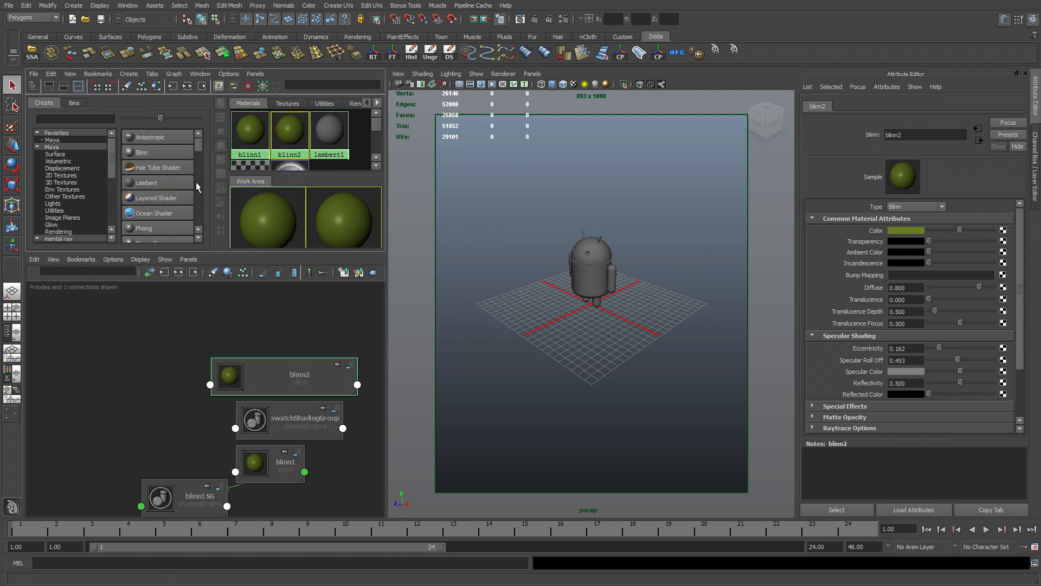
click(286, 460)
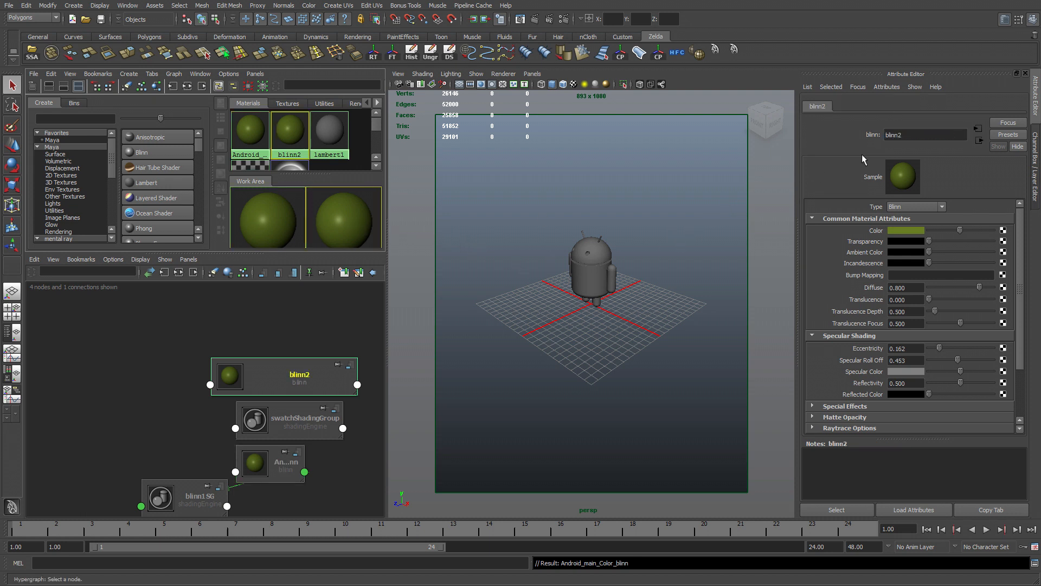
click(924, 134)
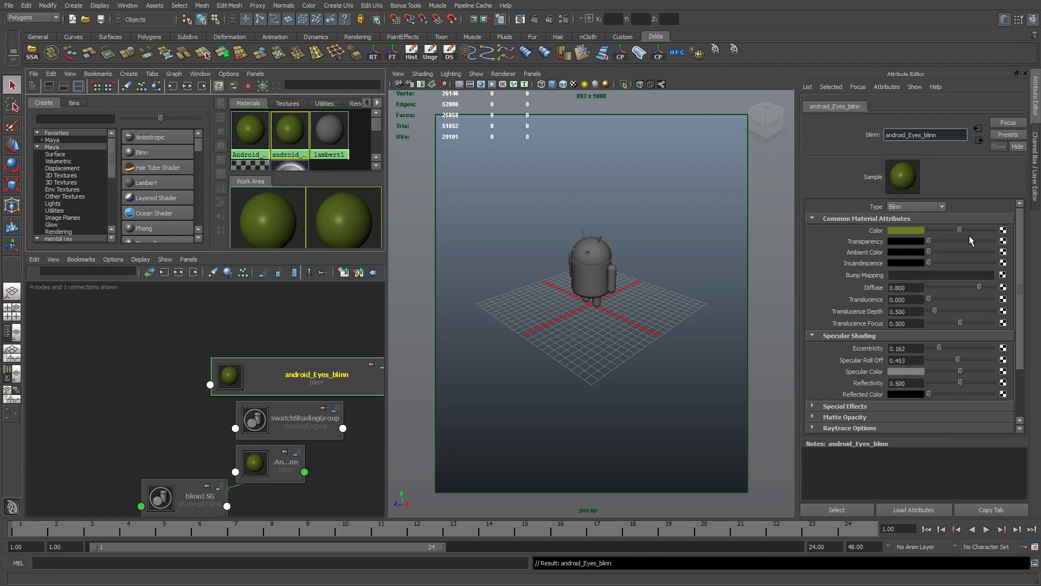
click(904, 230)
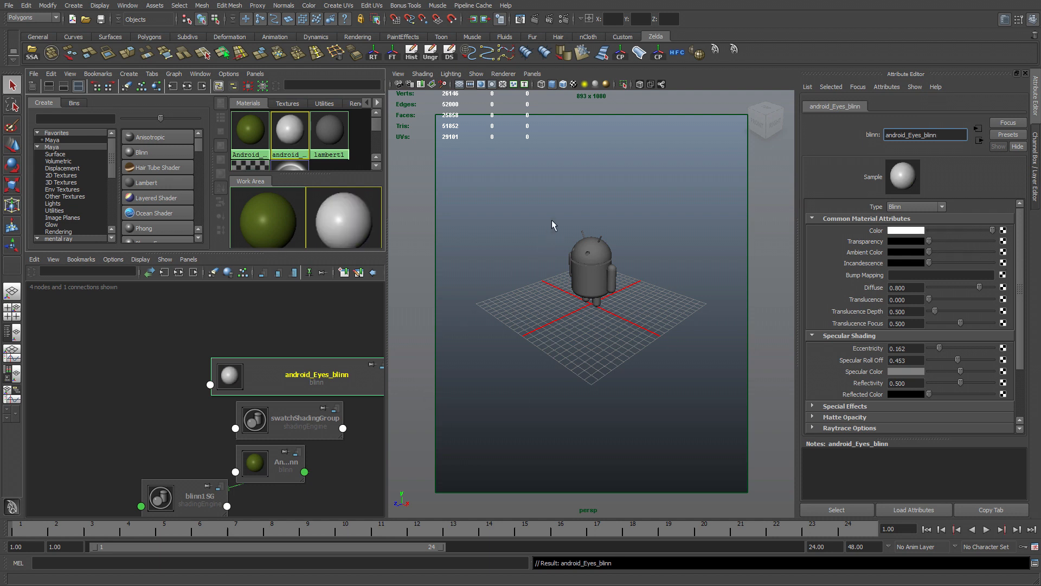
Assign the white android_Eyes_blinn material to the robot's eye meshes
click(590, 266)
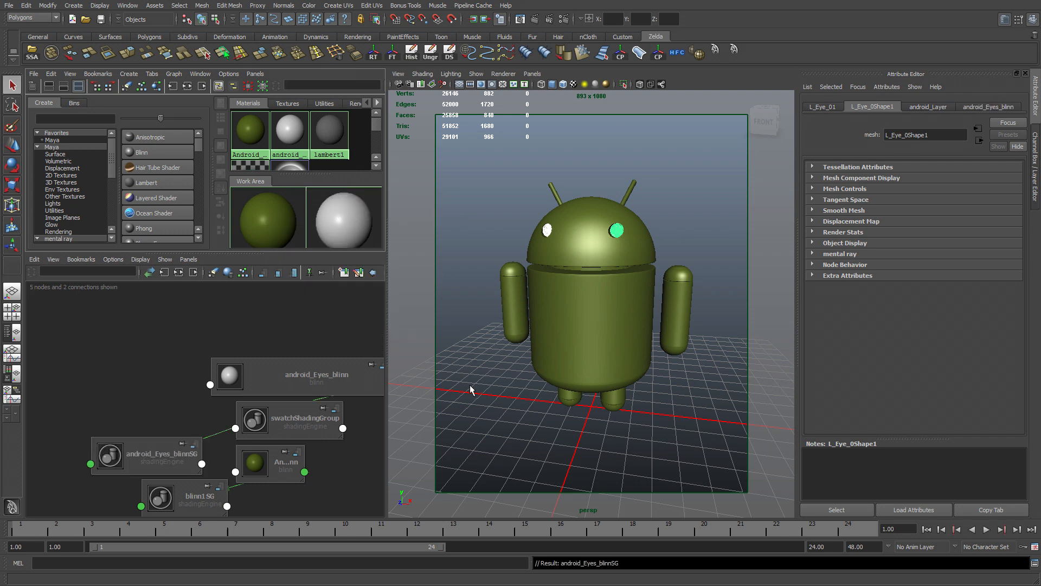
mouse_move(452, 193)
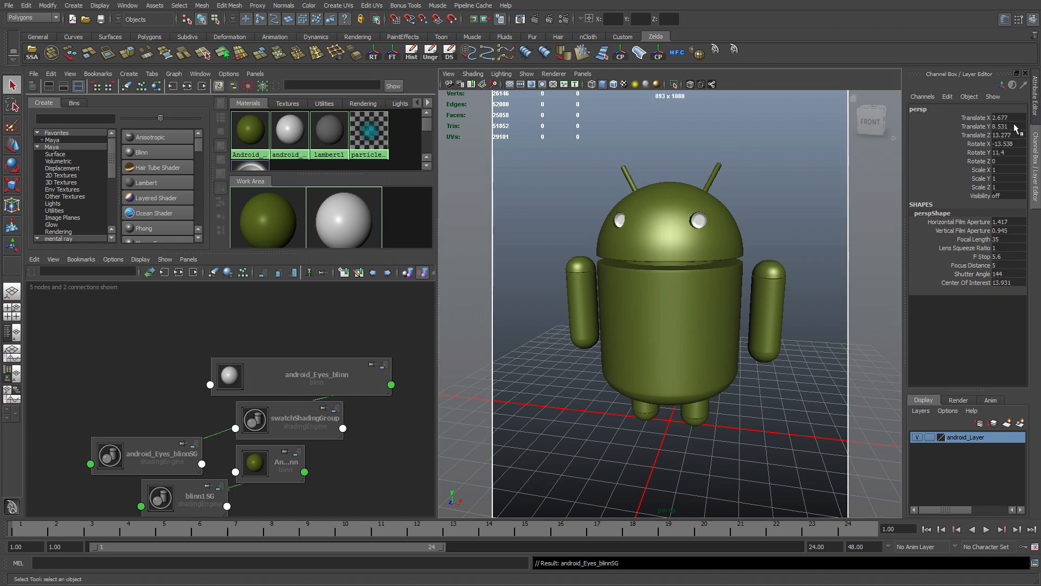
Enter new translate and rotate values for the persp camera, including 2.06
triple_click(999, 117)
text(-27.571)
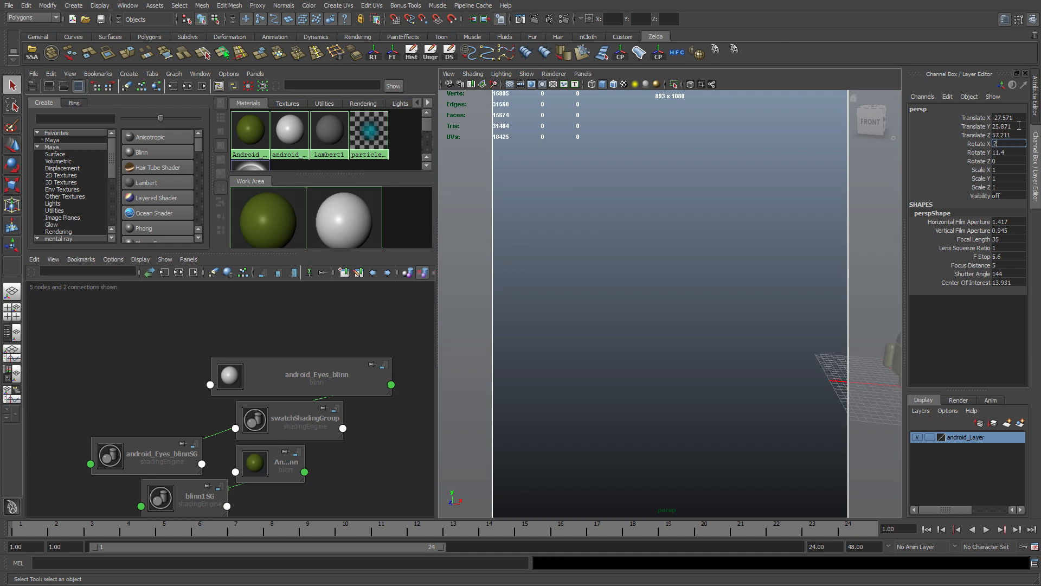
text(2.062)
click(1008, 152)
text(-22.8)
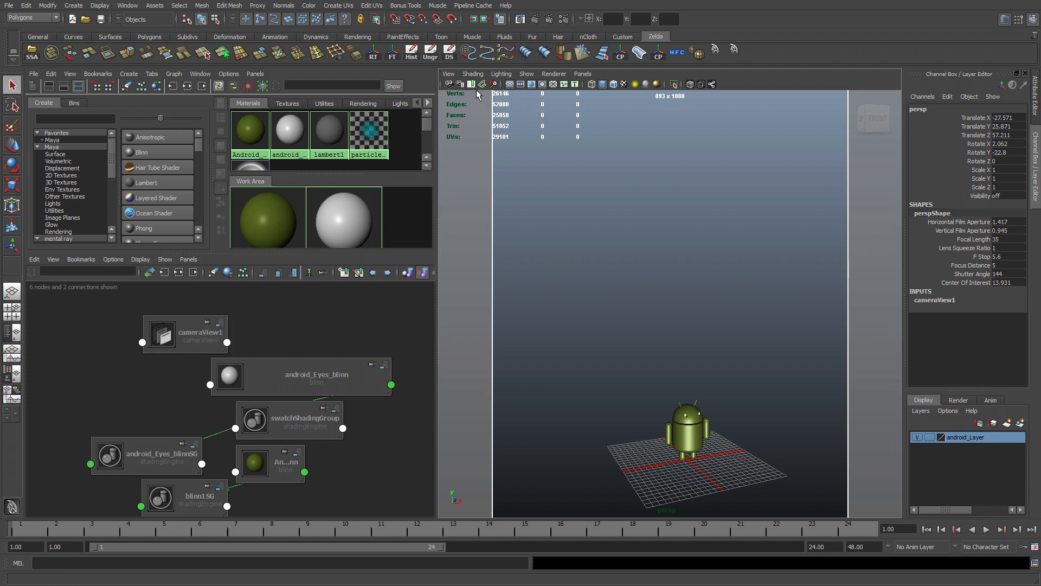
Rename the 3D bookmark to cameraView with description custumView in the bookmark editor
click(472, 84)
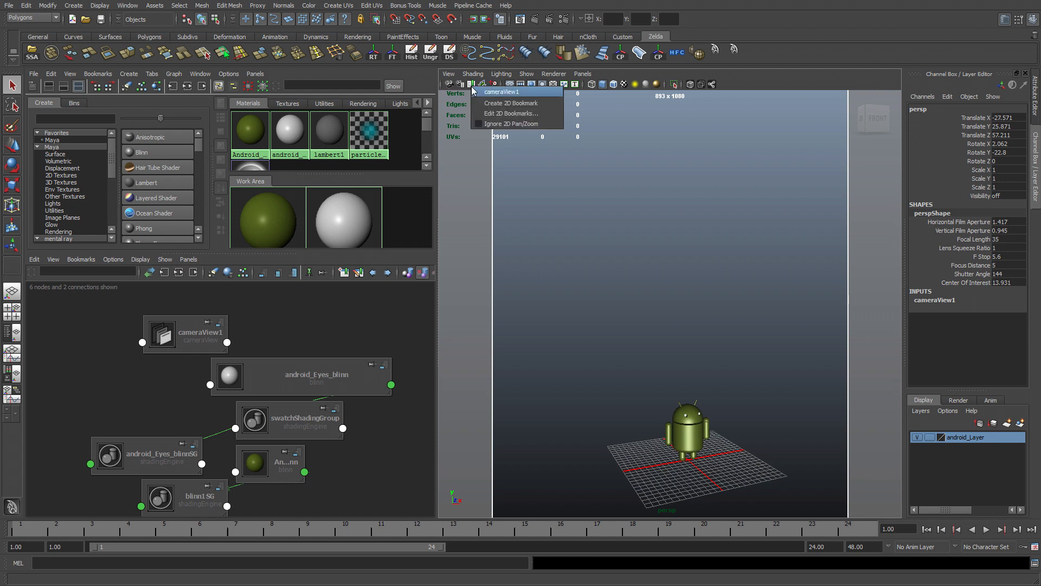
click(512, 113)
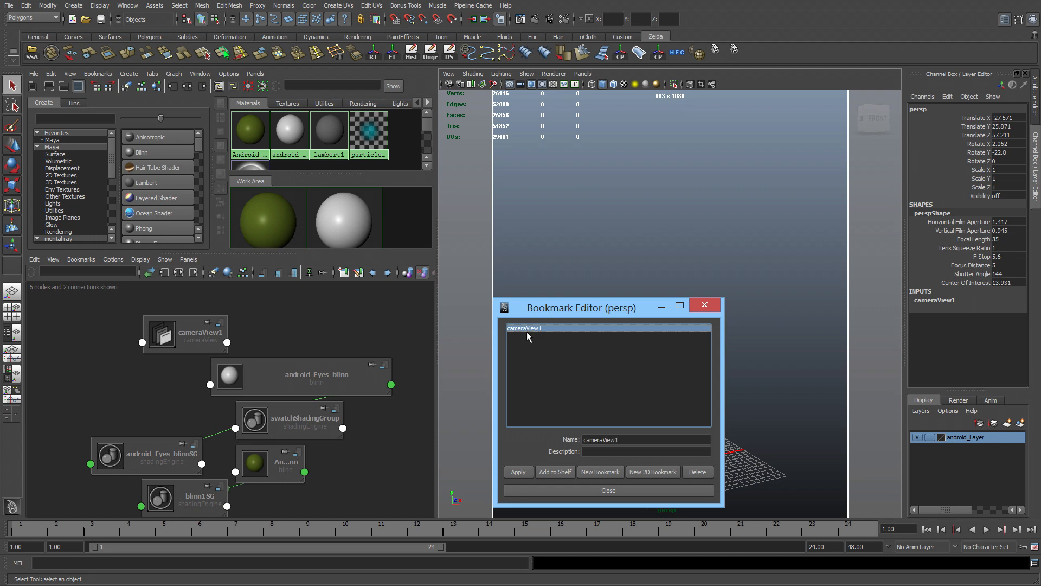
click(645, 440)
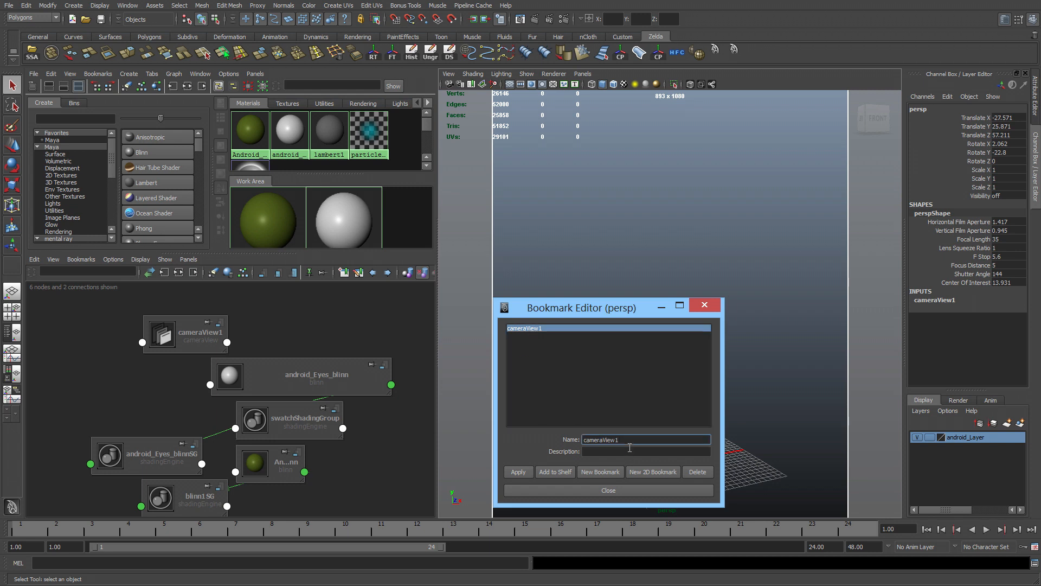
key(Backspace)
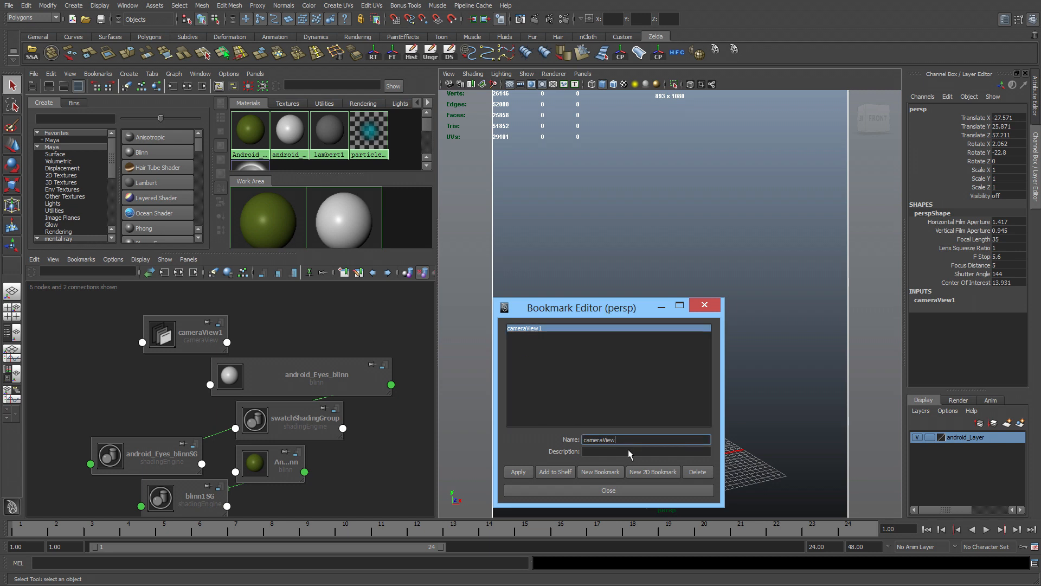
click(644, 451)
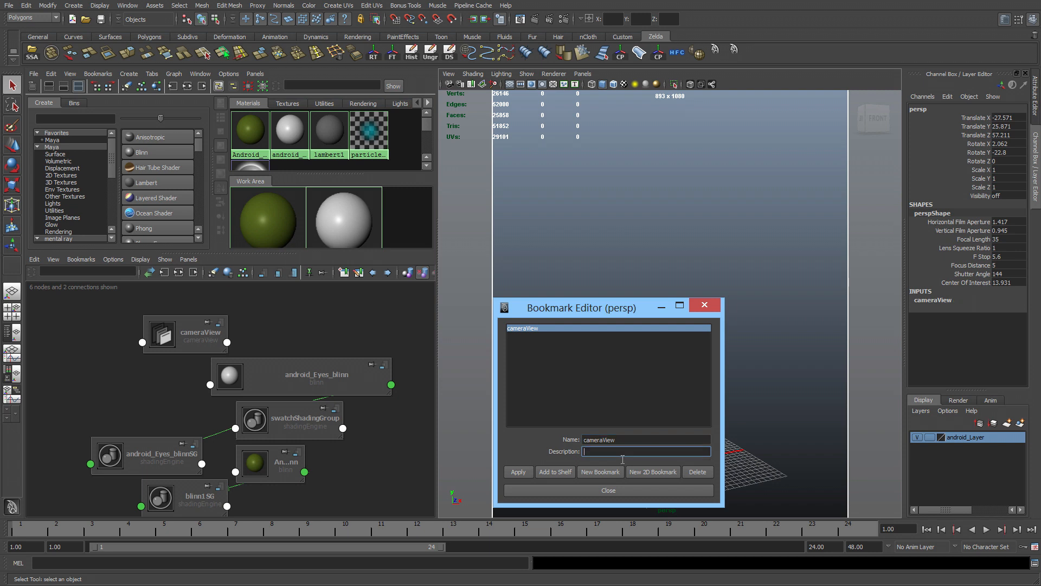
text(custu)
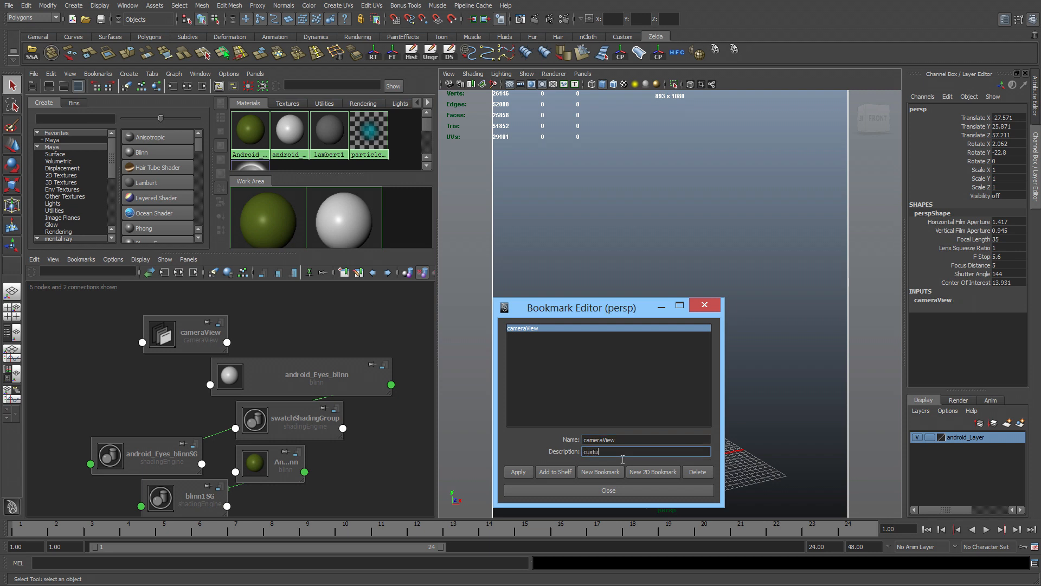
text(mV)
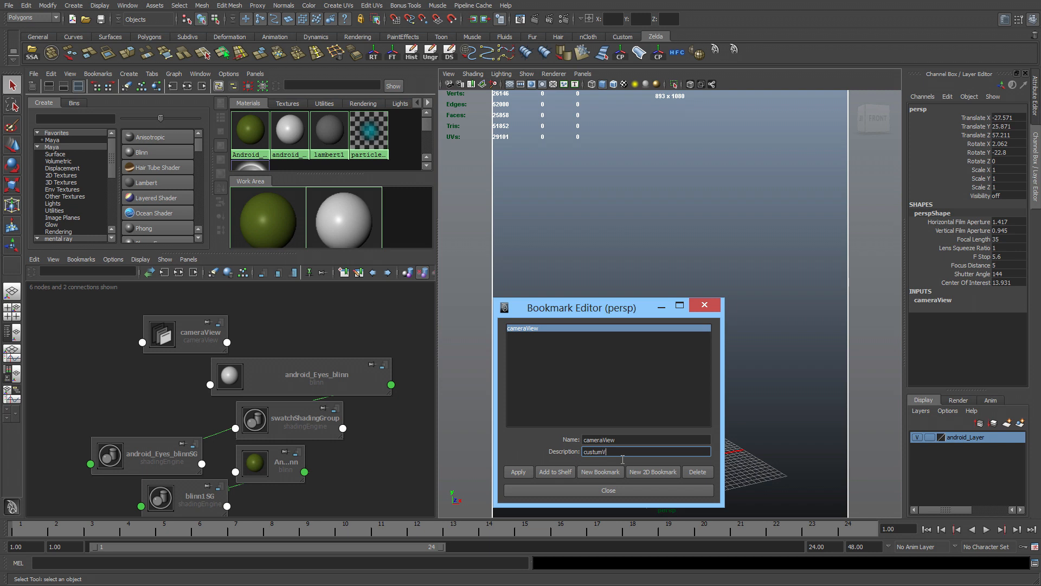
text(iew)
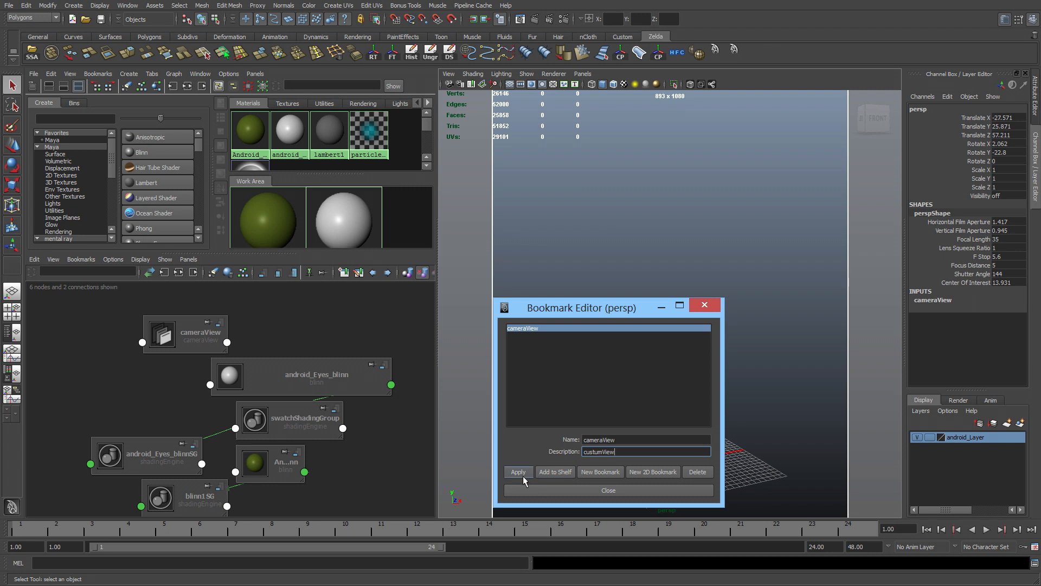
mouse_move(556, 479)
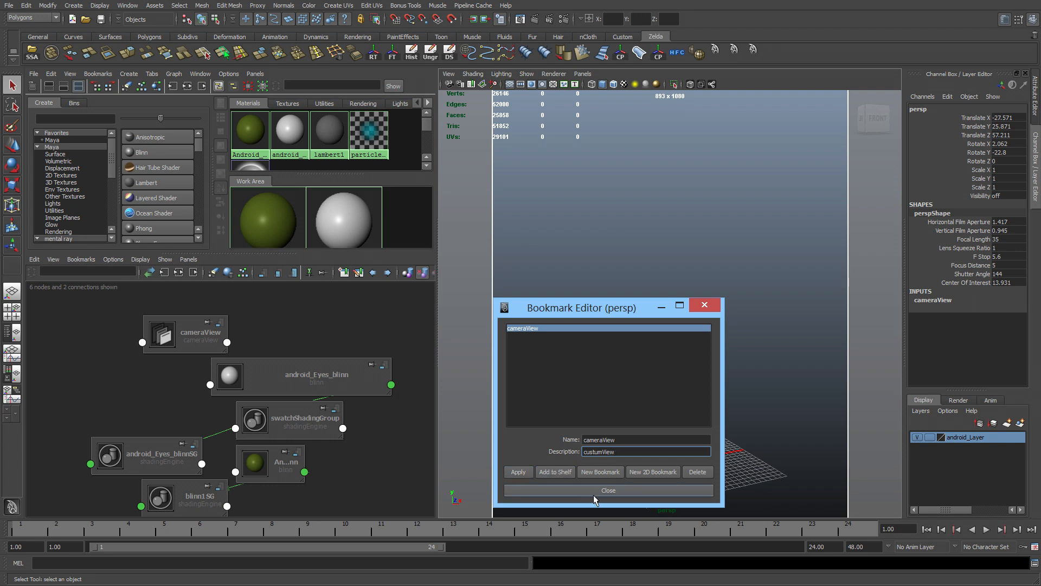
click(606, 491)
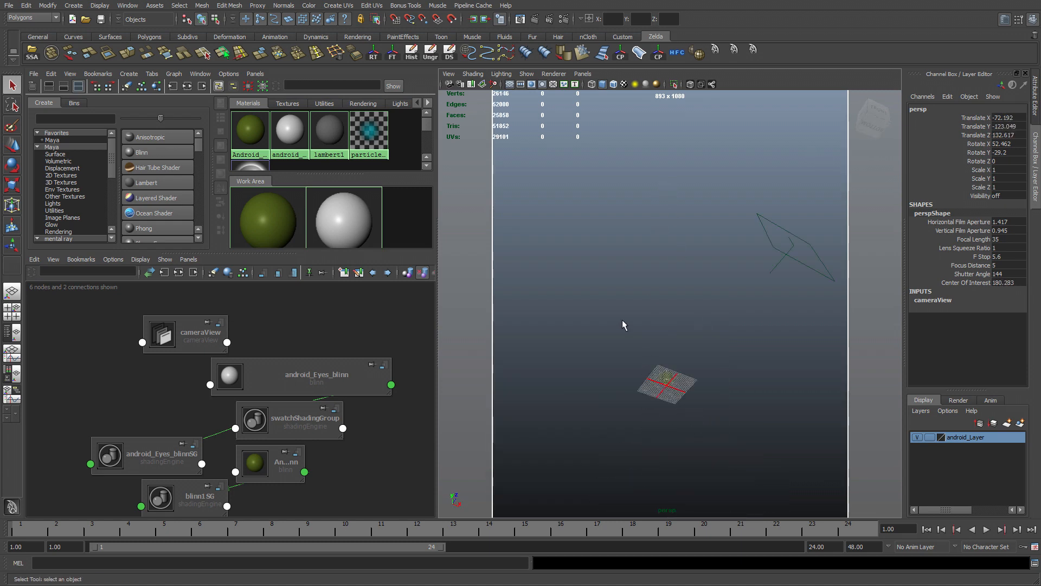
Deselect everything so the viewport shows the saved cameraView framing
click(664, 384)
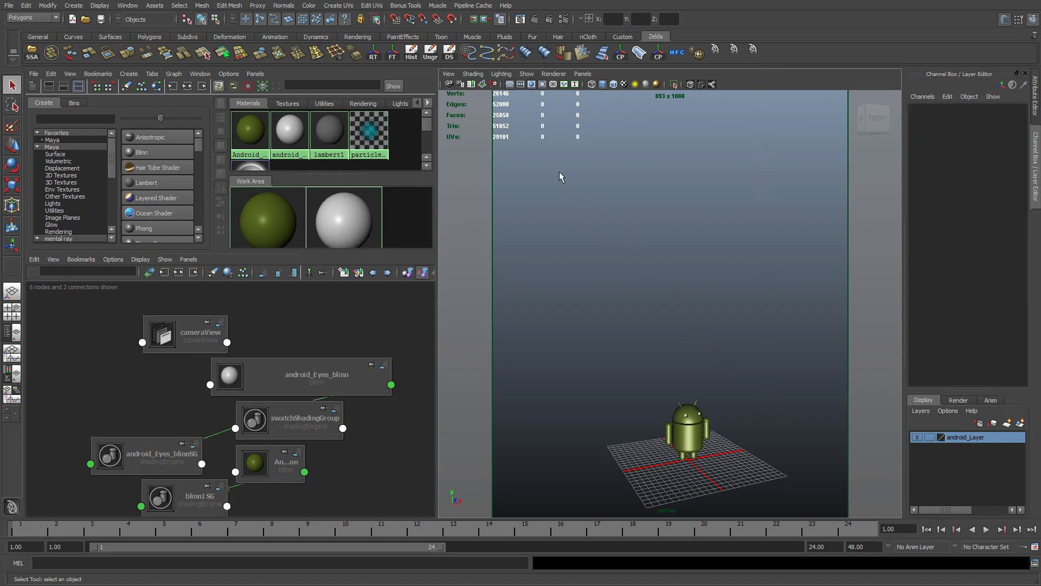
Load the 893x1080 beach JPG as a camera image plane sized to fill the resolution gate
click(484, 84)
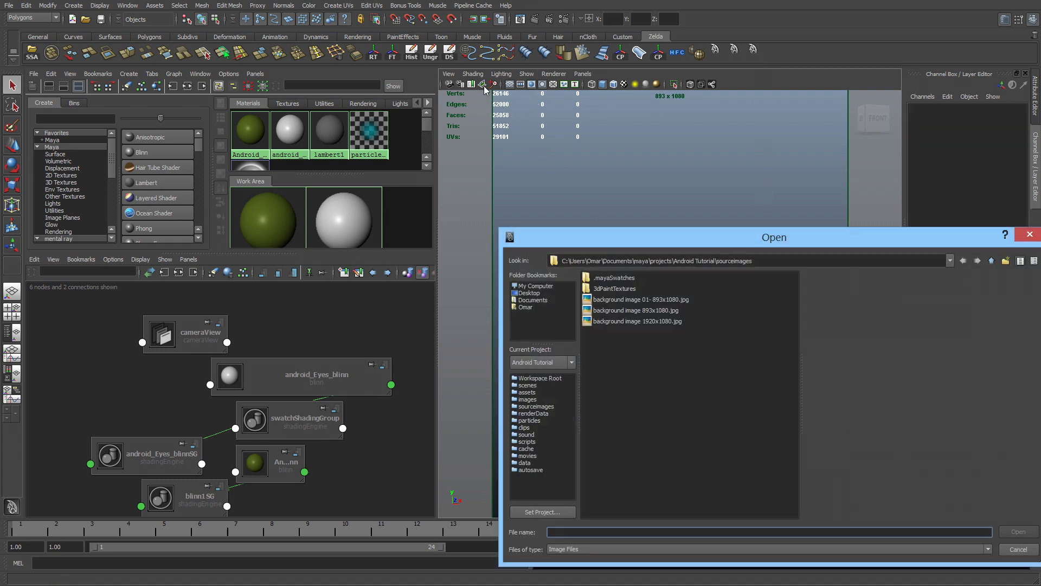
click(638, 299)
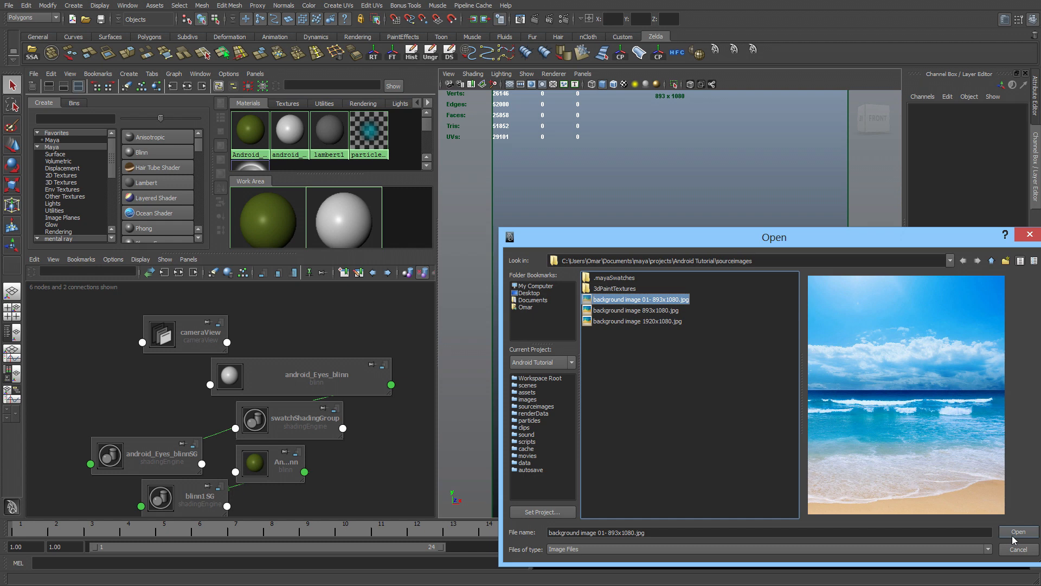
click(1016, 531)
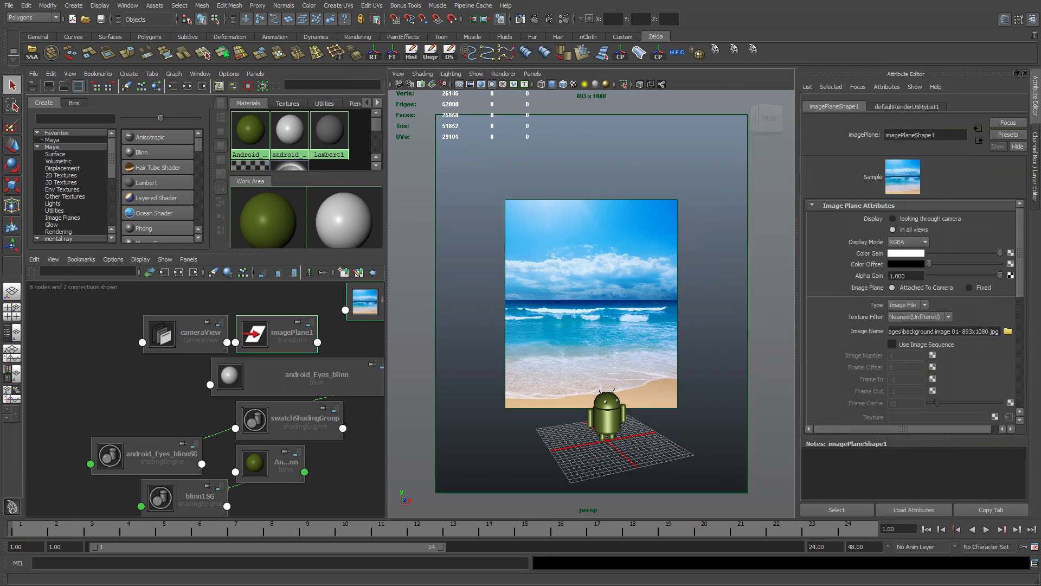
scroll(down, 3)
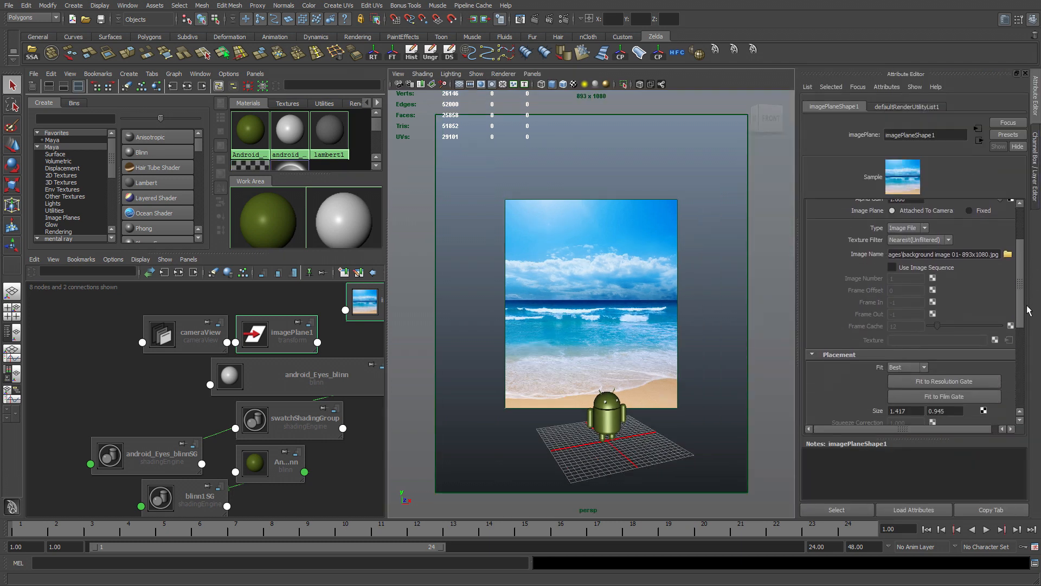
scroll(down, 3)
text(1.714)
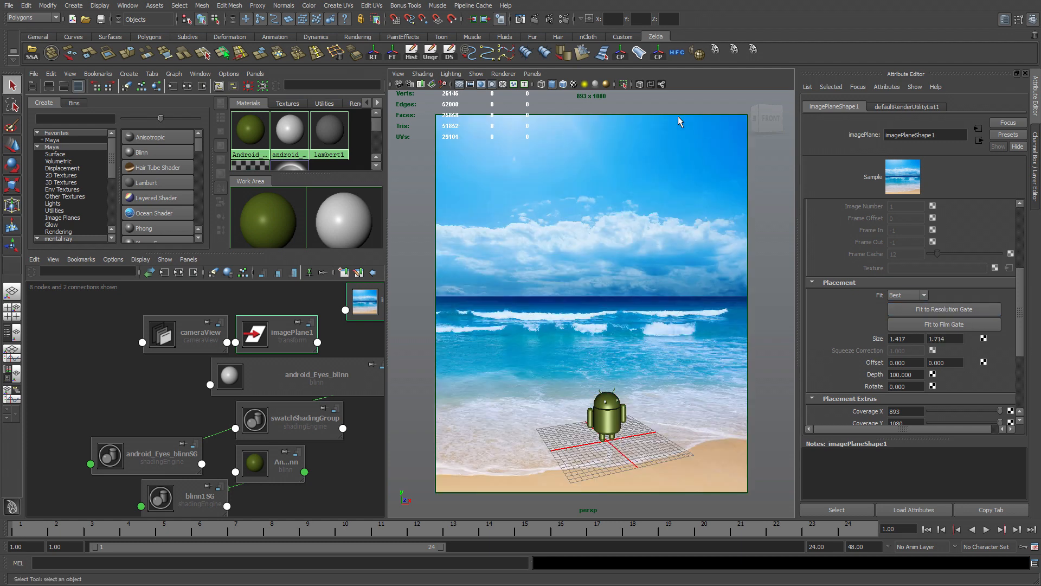
click(519, 18)
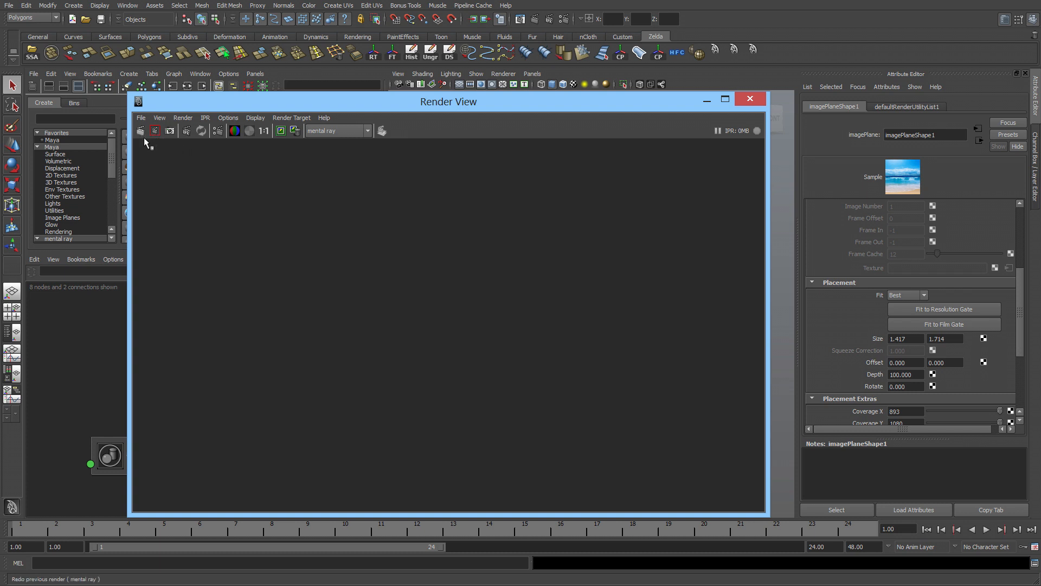
click(154, 130)
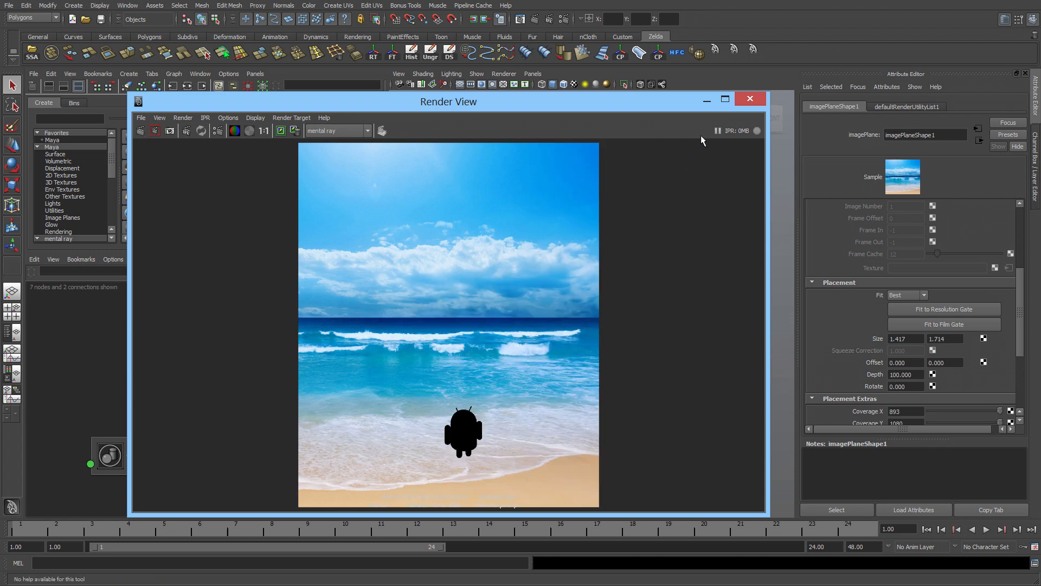
click(749, 99)
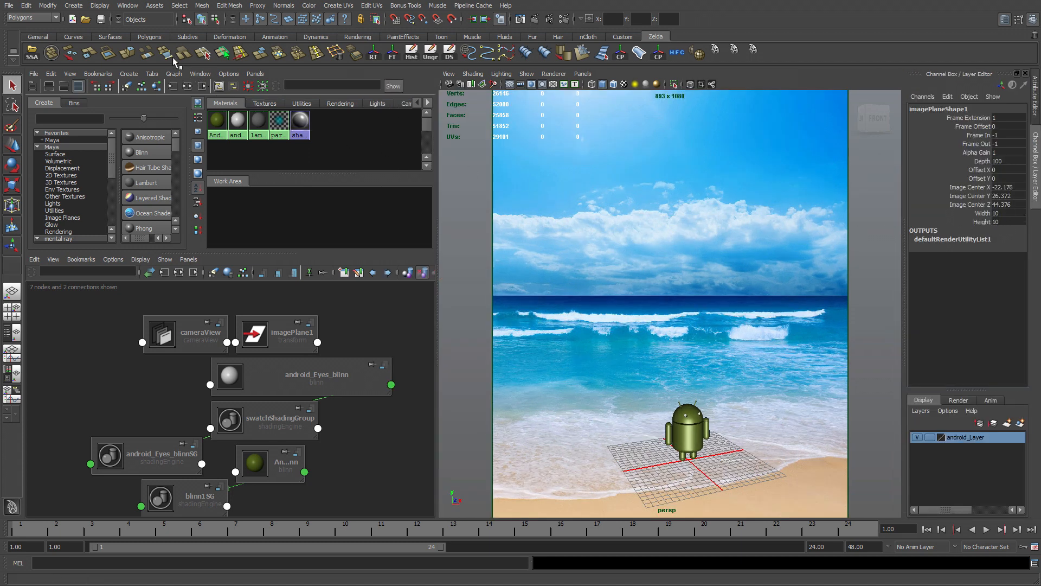
Create polygon sphere pSphere1 and scale it to 2000 on X, Y and Z
click(72, 5)
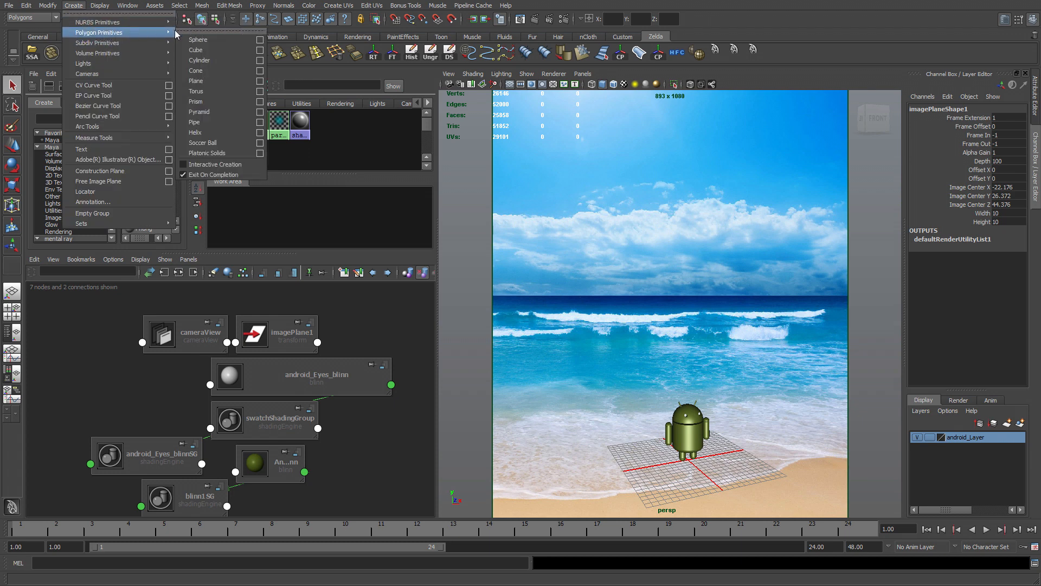
click(198, 39)
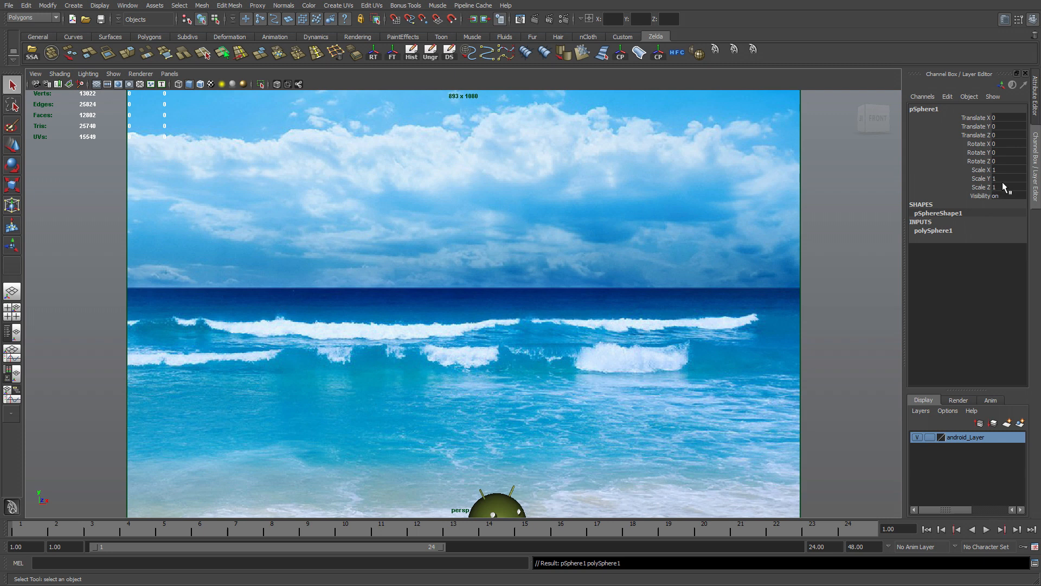
click(1002, 169)
text(2000)
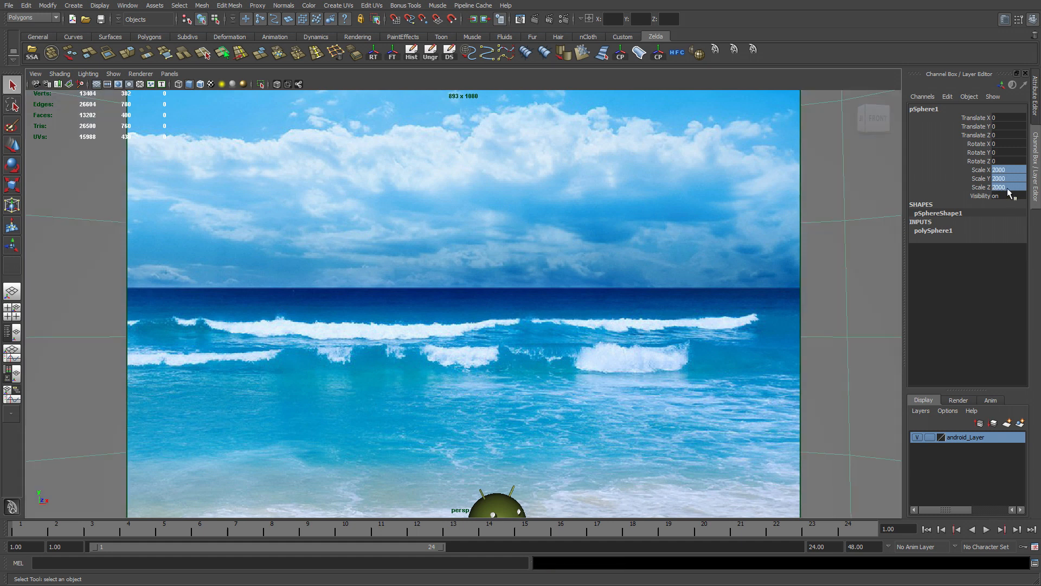
mouse_move(960, 118)
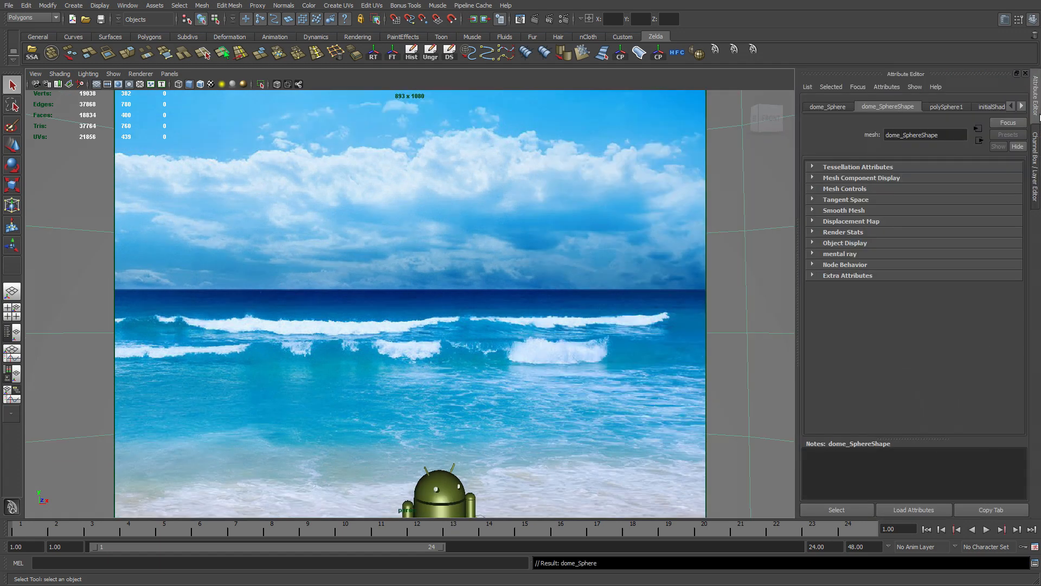
mouse_move(821, 241)
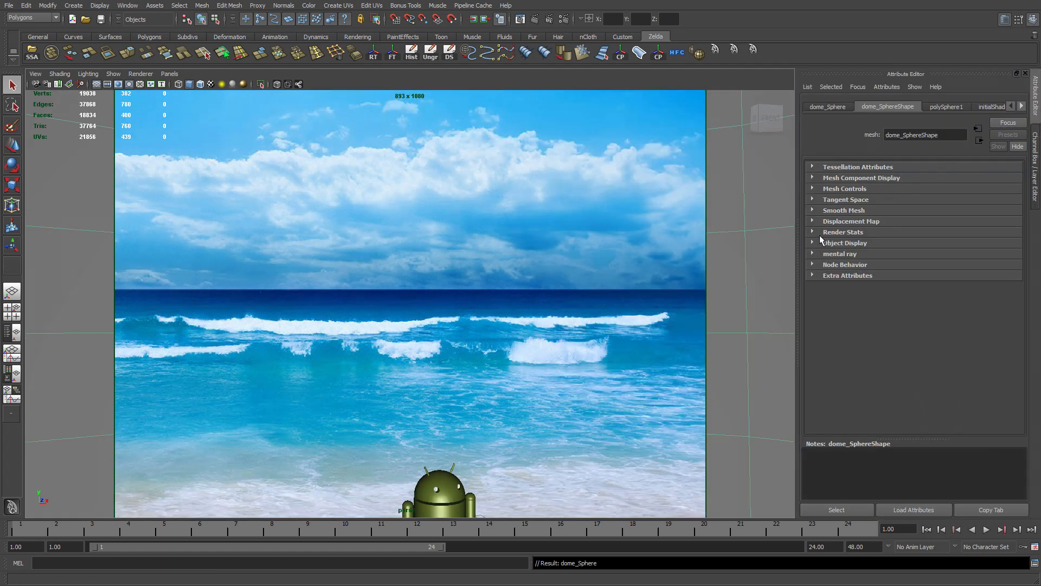
Expand Render Stats for dome_SphereShape, then show the Channel Box / Layer Editor
click(844, 232)
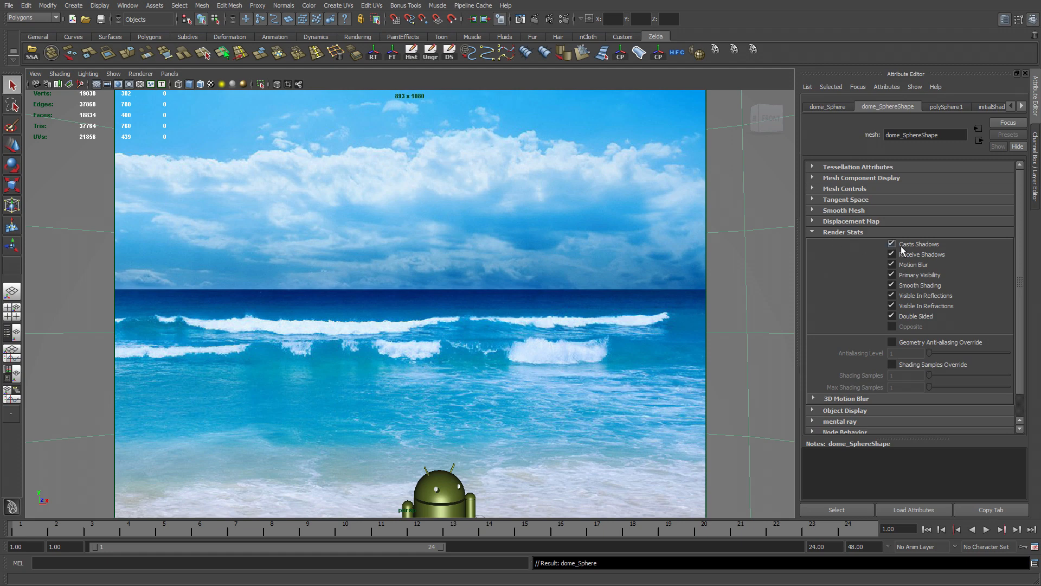
click(892, 244)
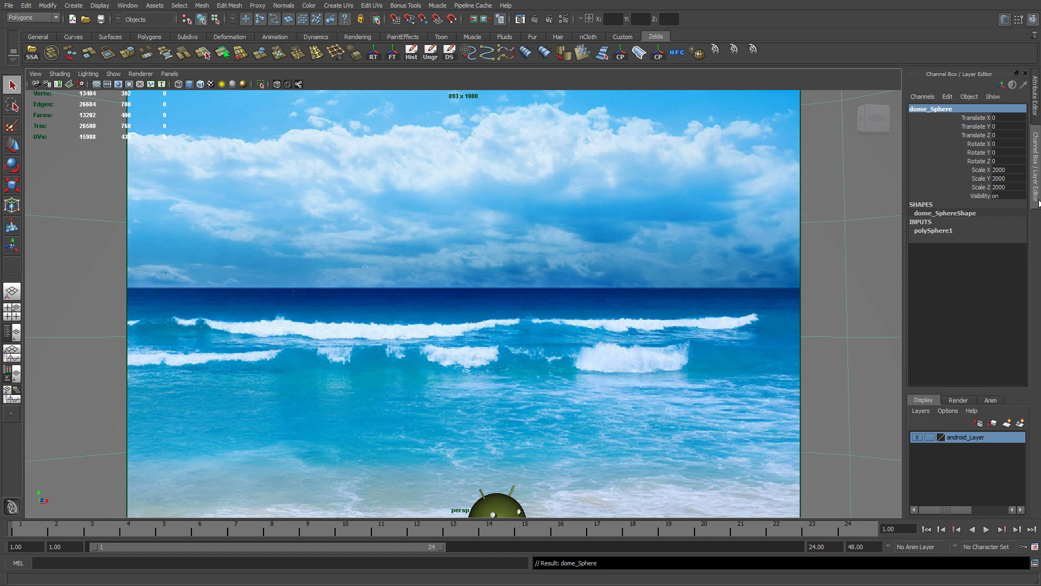
mouse_move(1019, 423)
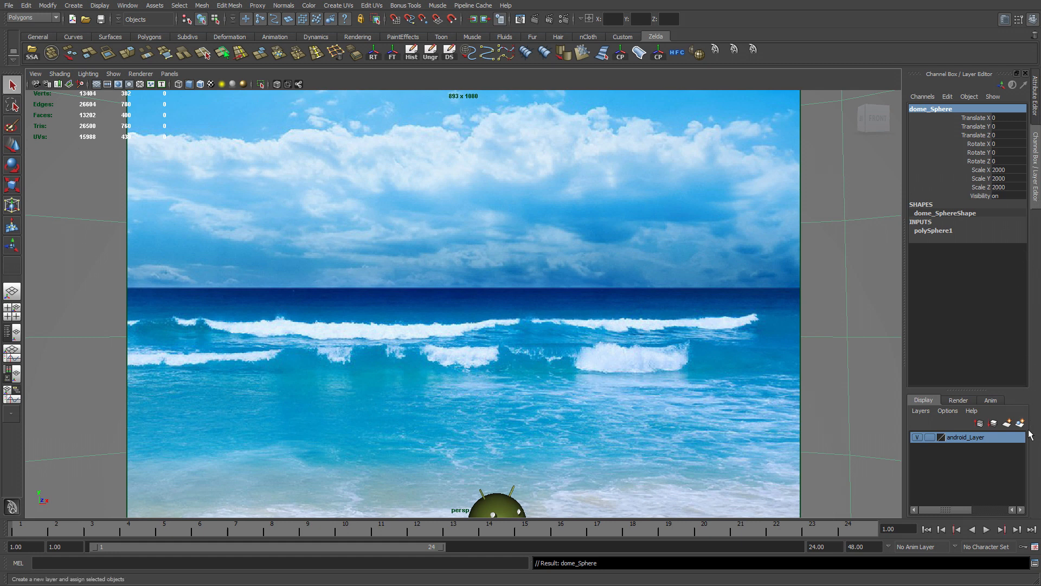
Assign the dome sphere to a new display layer renamed dome_Layer
click(979, 423)
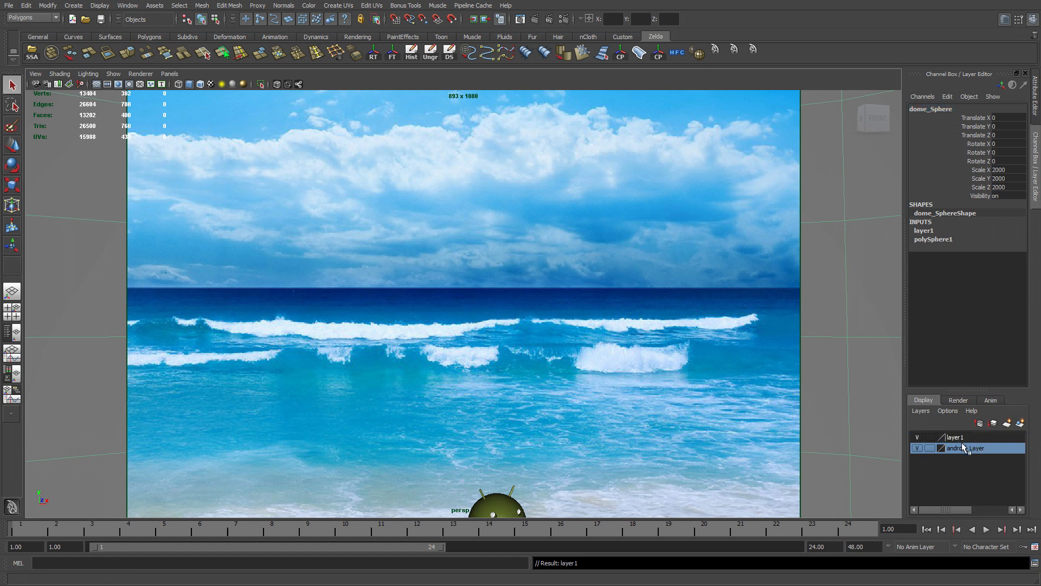
double_click(955, 436)
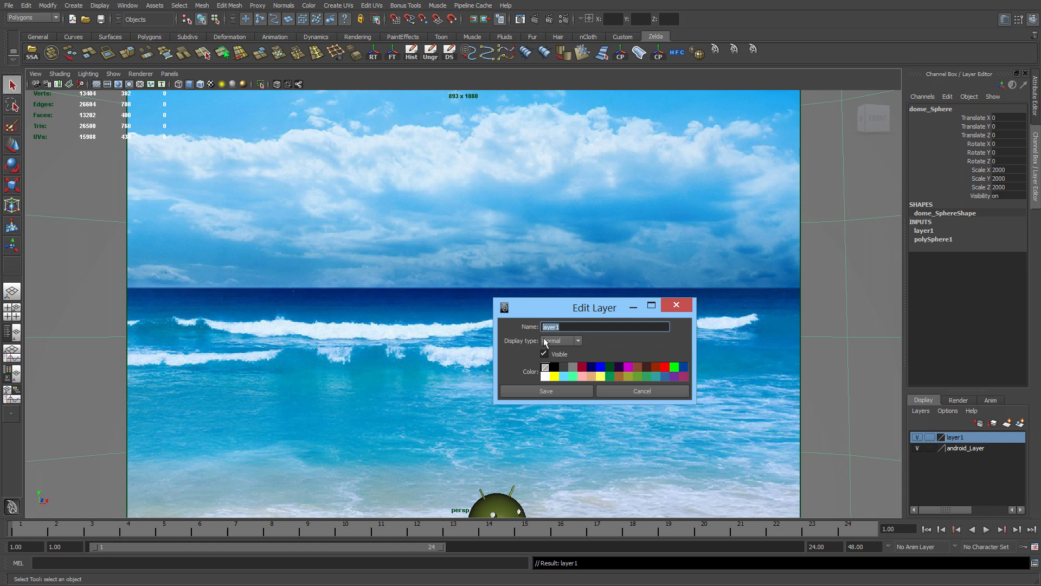
text(dome)
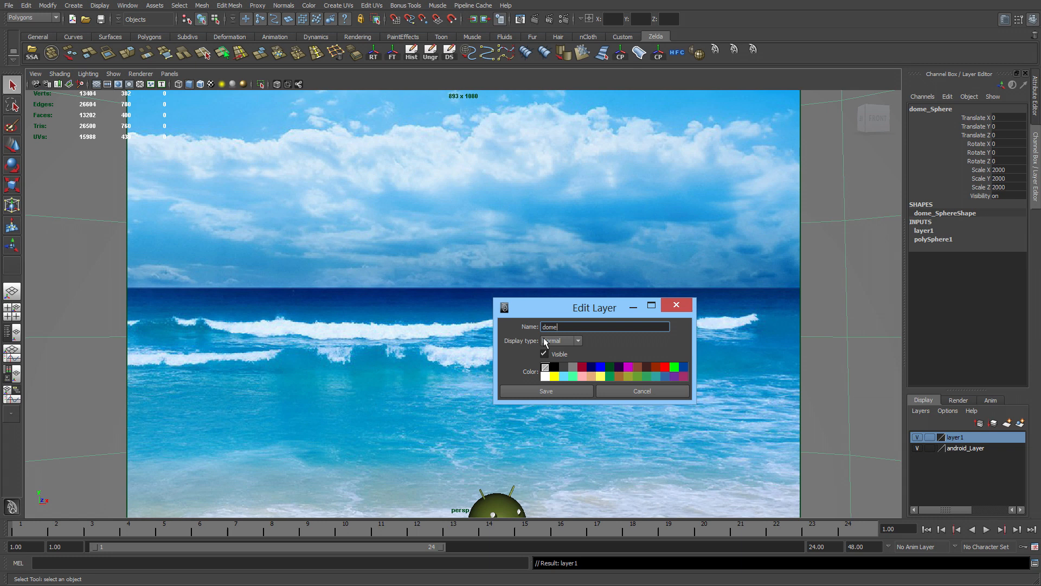
text(_Layer)
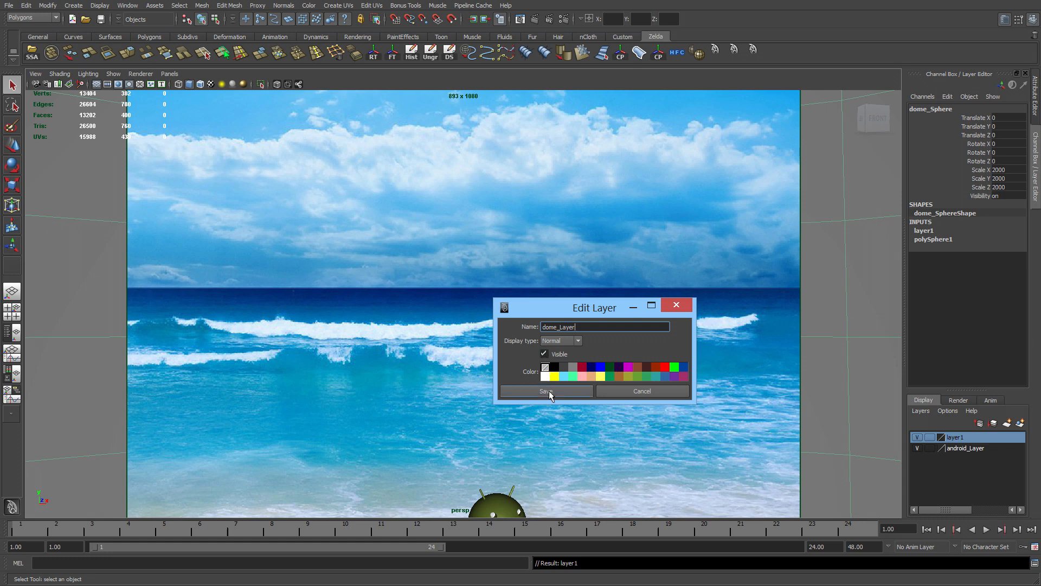
click(546, 390)
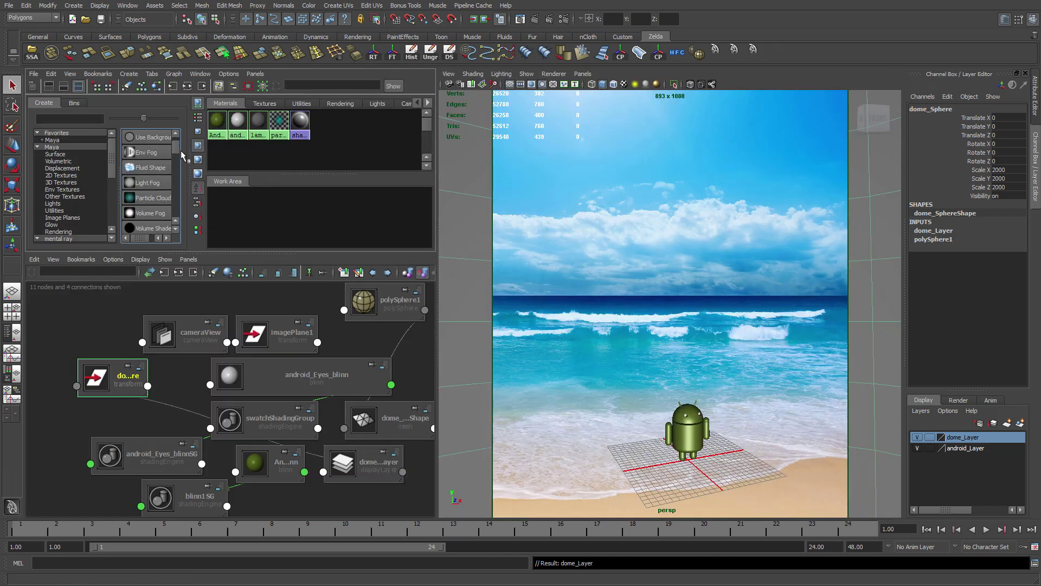
Create a Surface Shader in Hypershade and assign it to the dome sphere
scroll(up, 3)
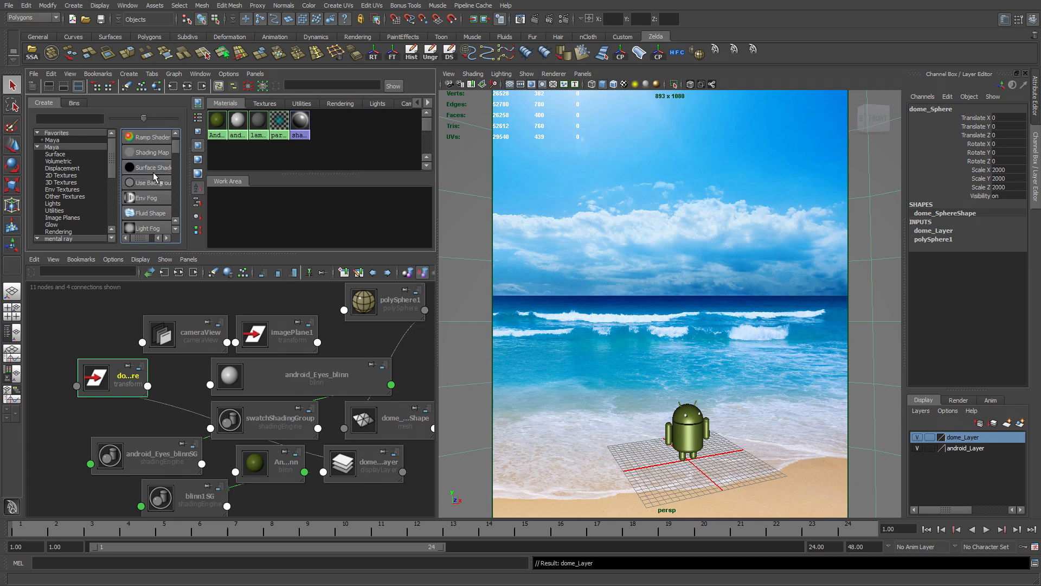
click(151, 167)
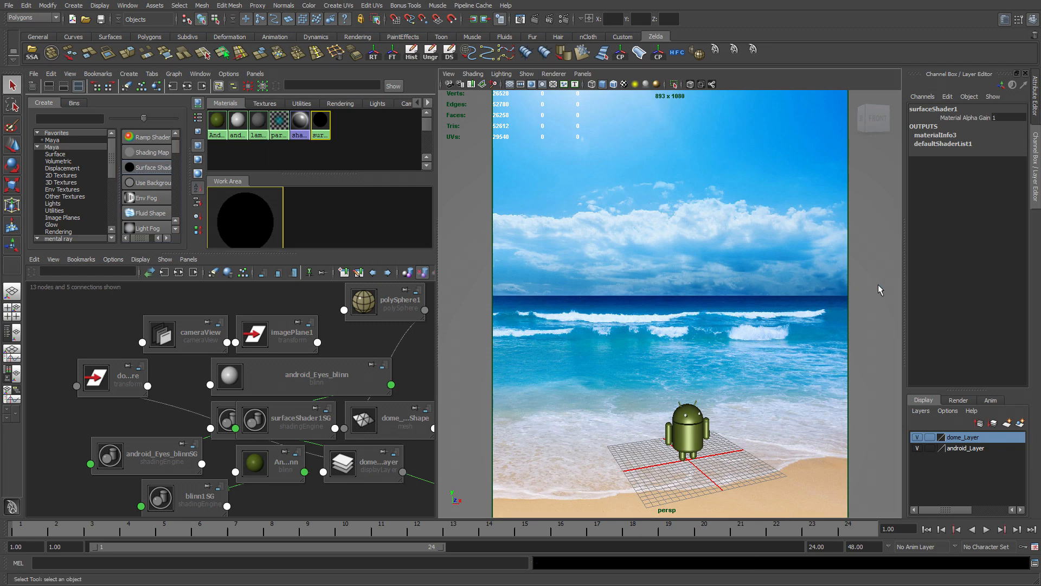
right_click(245, 219)
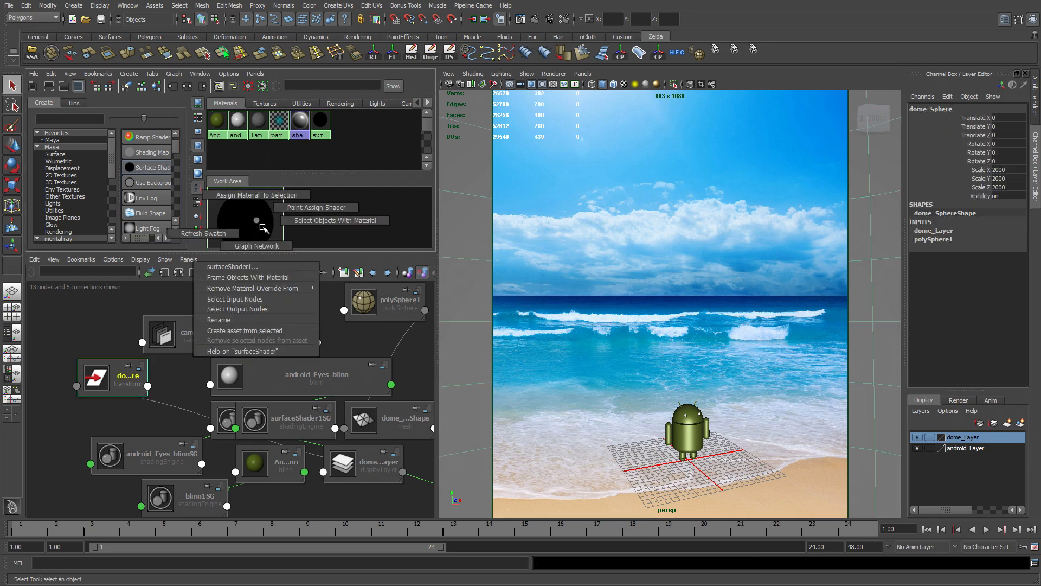
click(232, 267)
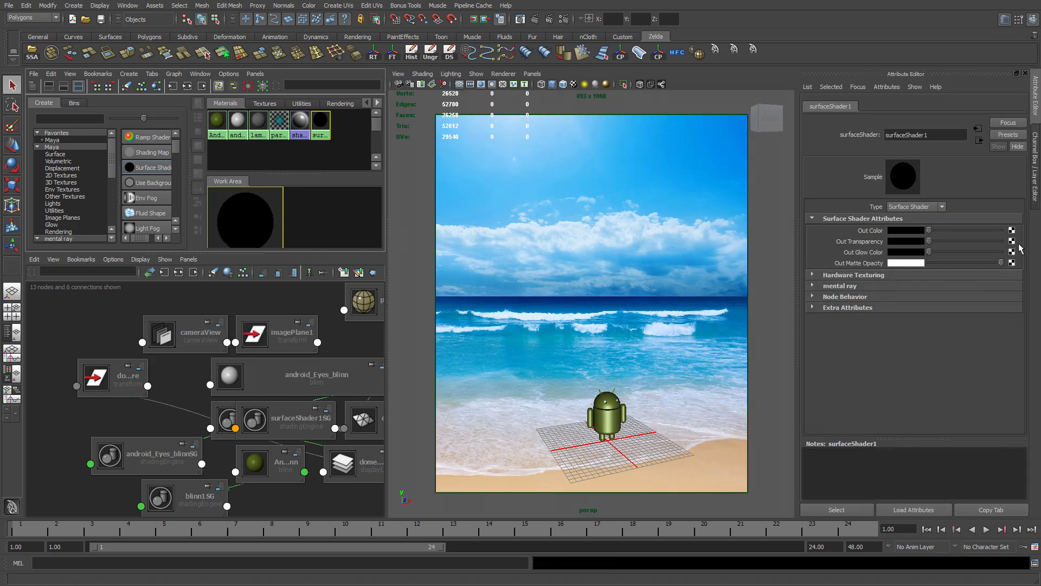
Map the shader's Out Color to a File texture loading background image 1920x1080.jpg
click(1012, 230)
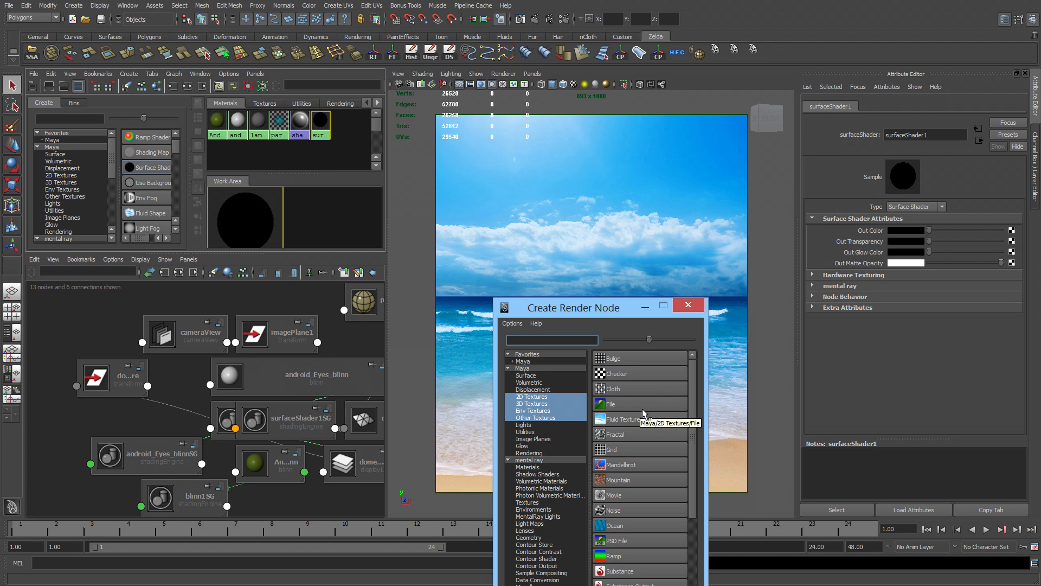
click(609, 404)
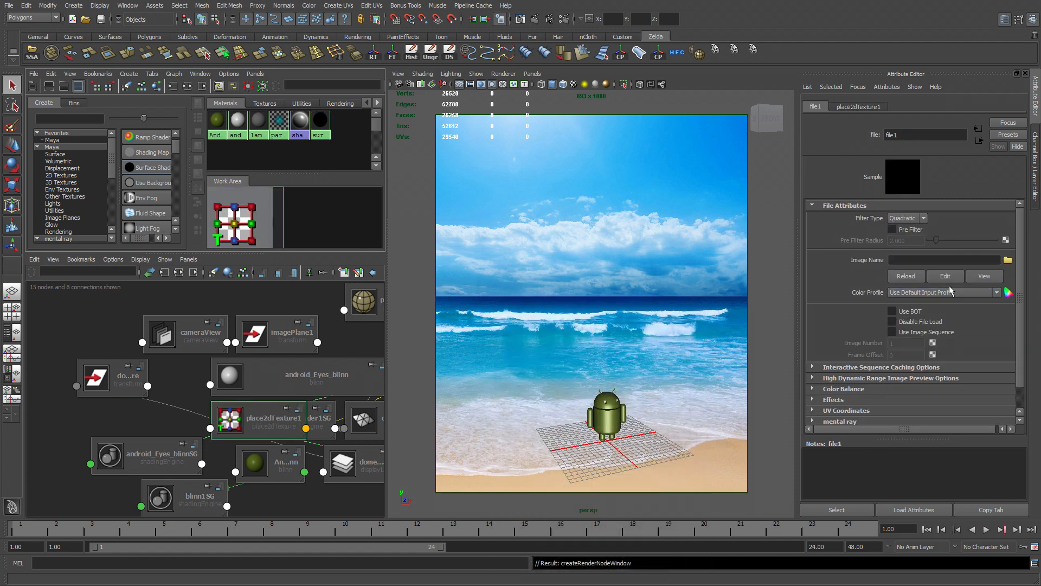
click(1007, 260)
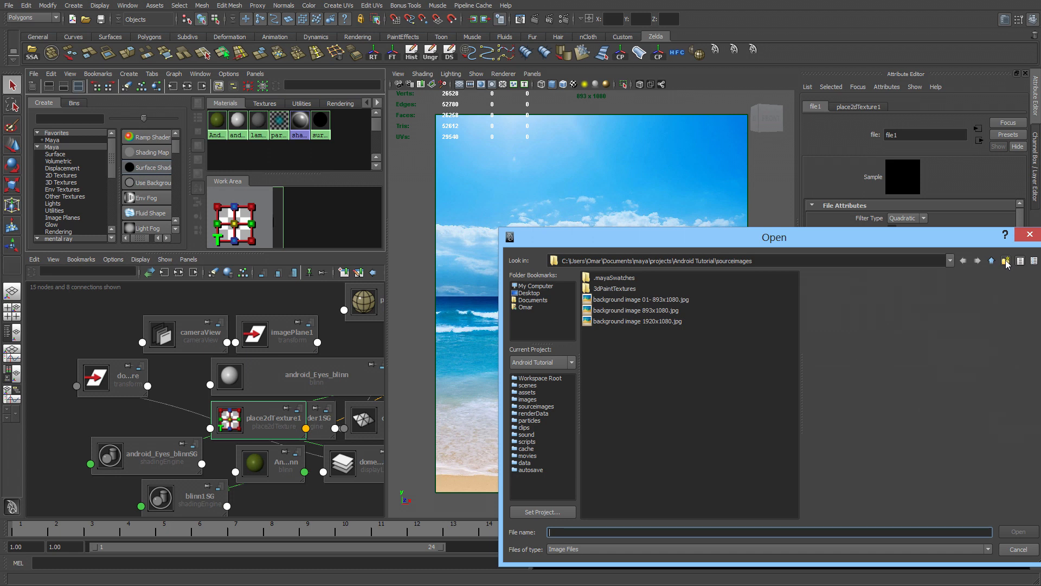
click(637, 321)
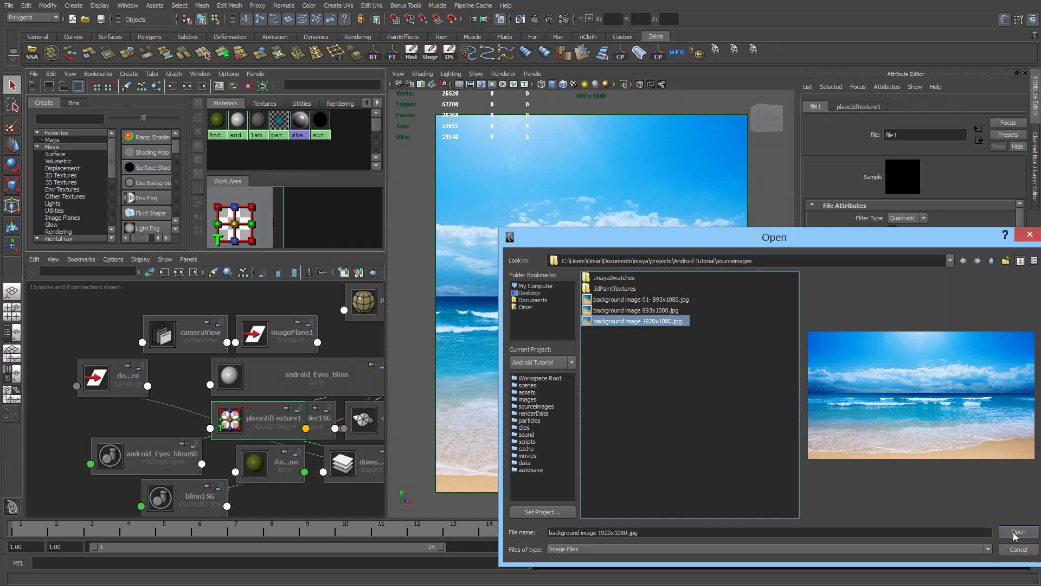
click(1017, 532)
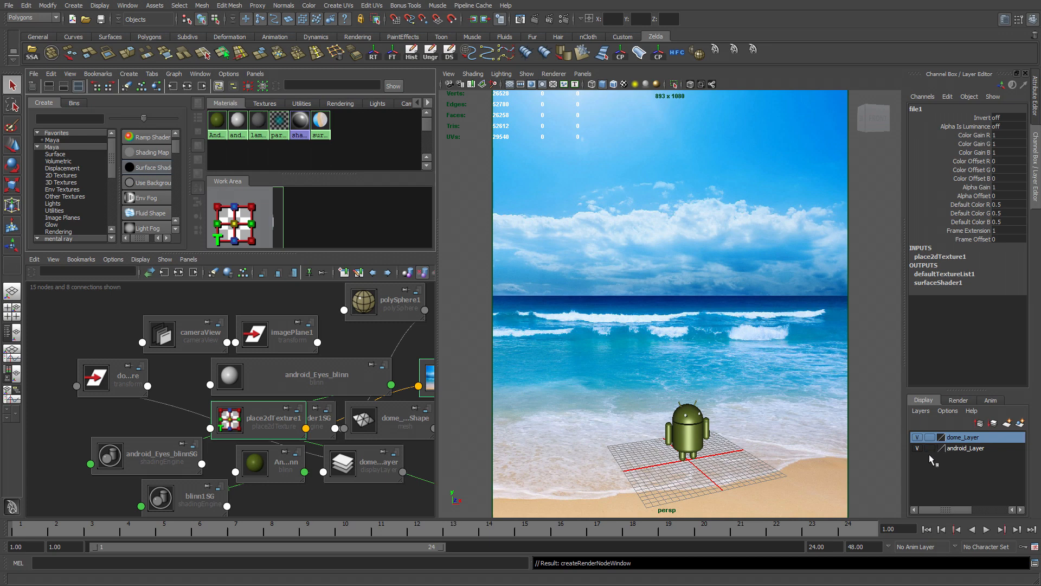
Set android_Layer and dome_Layer to reference (R) display mode
click(918, 447)
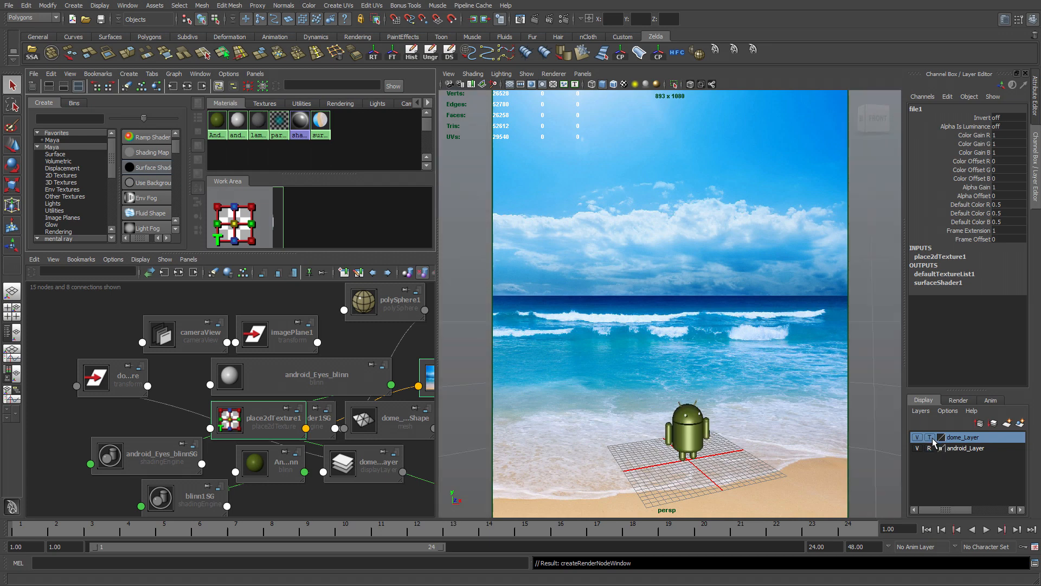
click(930, 437)
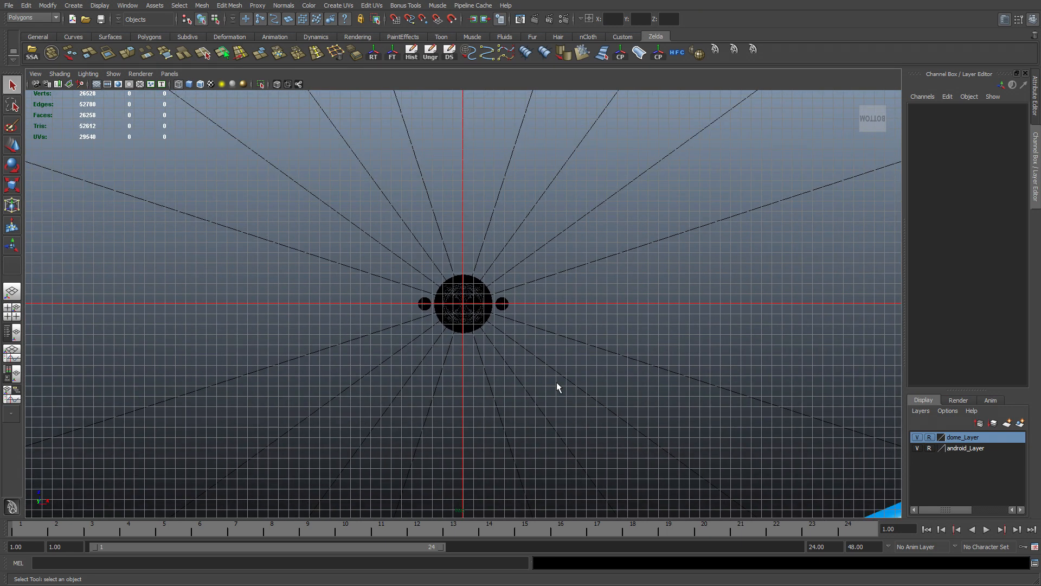
mouse_move(554, 385)
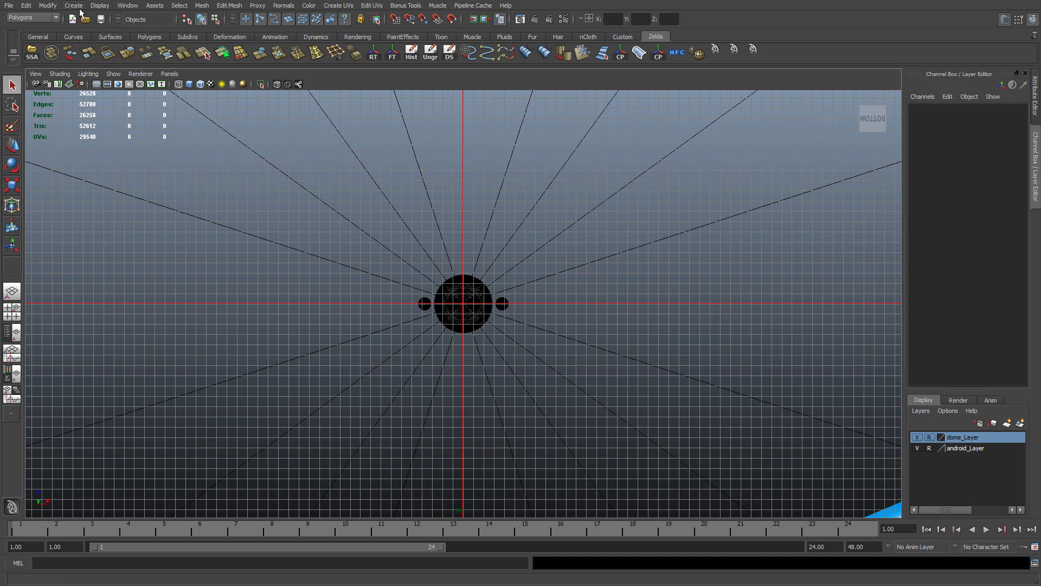
Create a directional light and snap its pivot to the scene origin
click(73, 6)
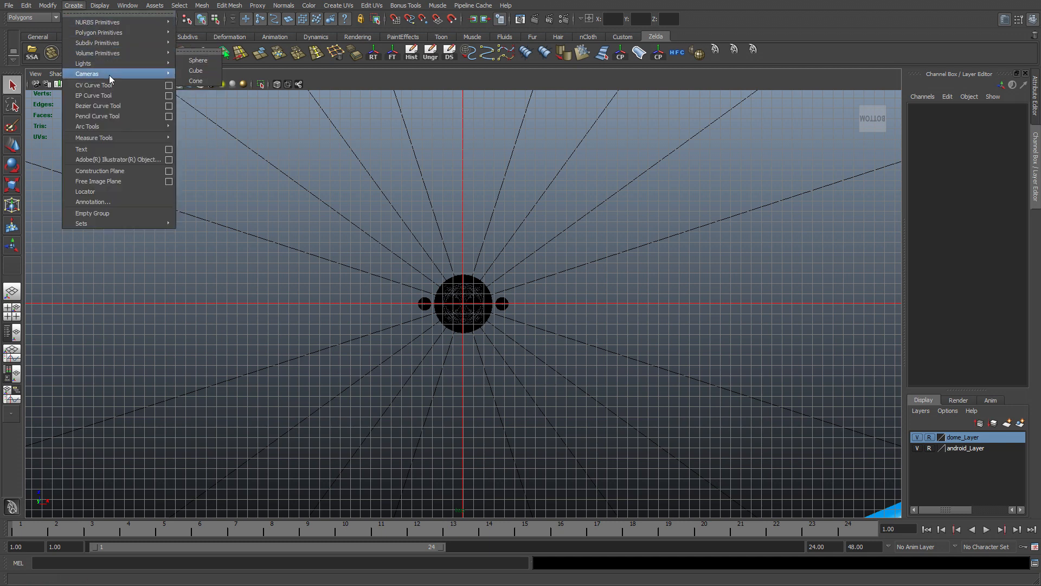
mouse_move(83, 63)
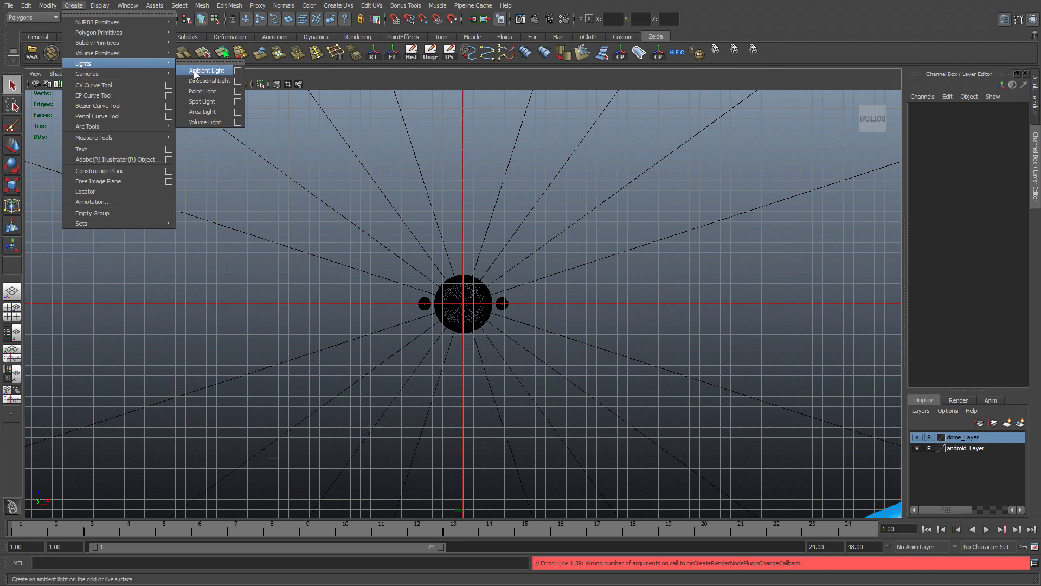
click(210, 80)
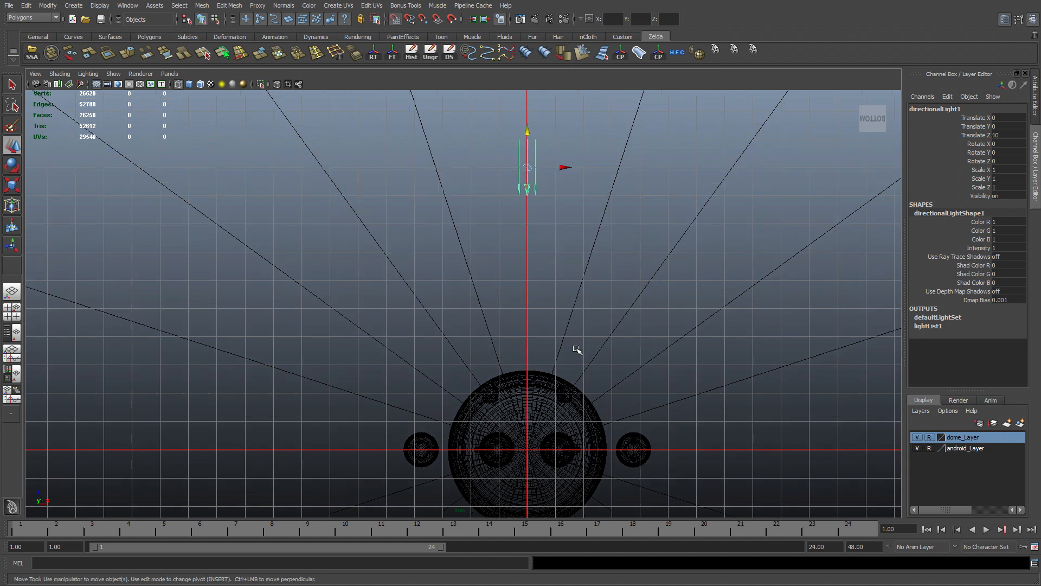
key(insert)
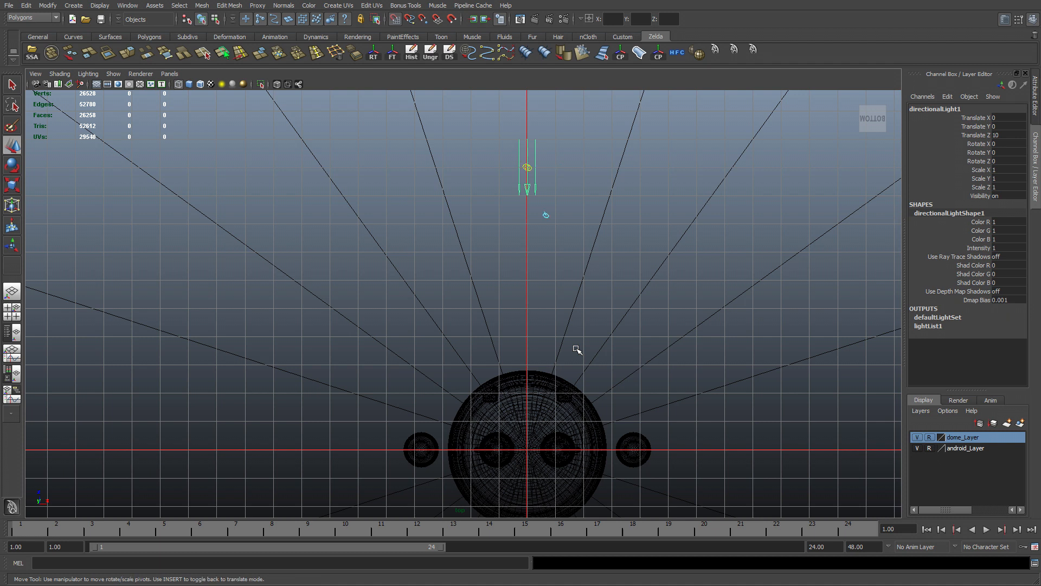
mouse_move(535, 177)
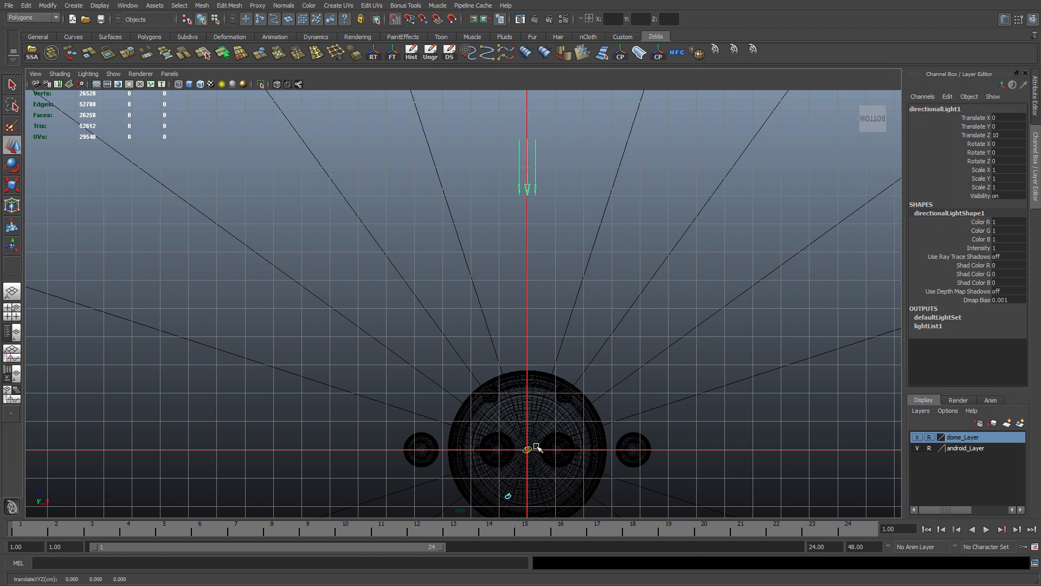
click(526, 447)
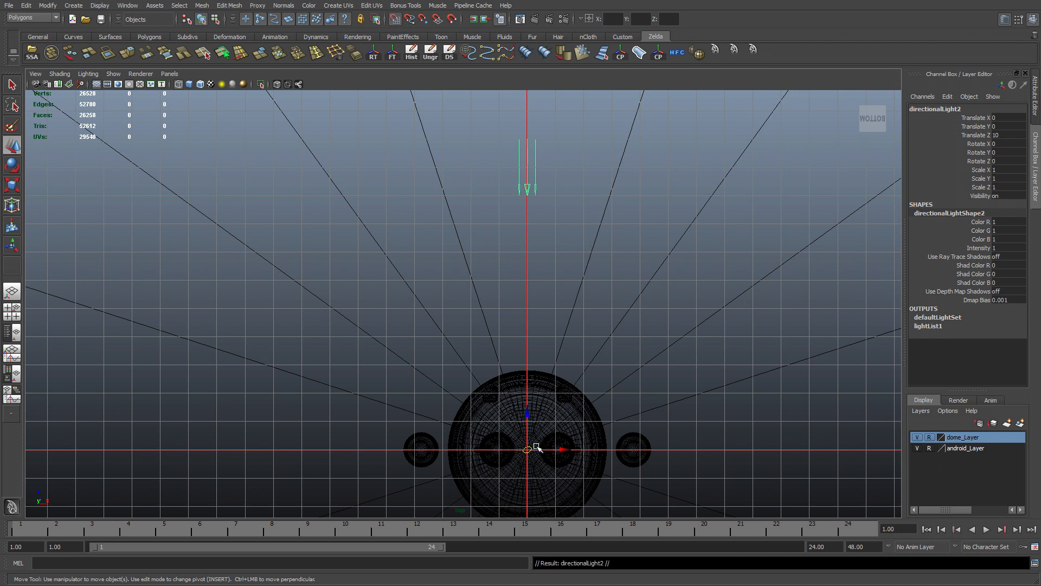
Set Rotate Y to 90 and -90 on the duplicated directional lights in the Channel Box
click(11, 165)
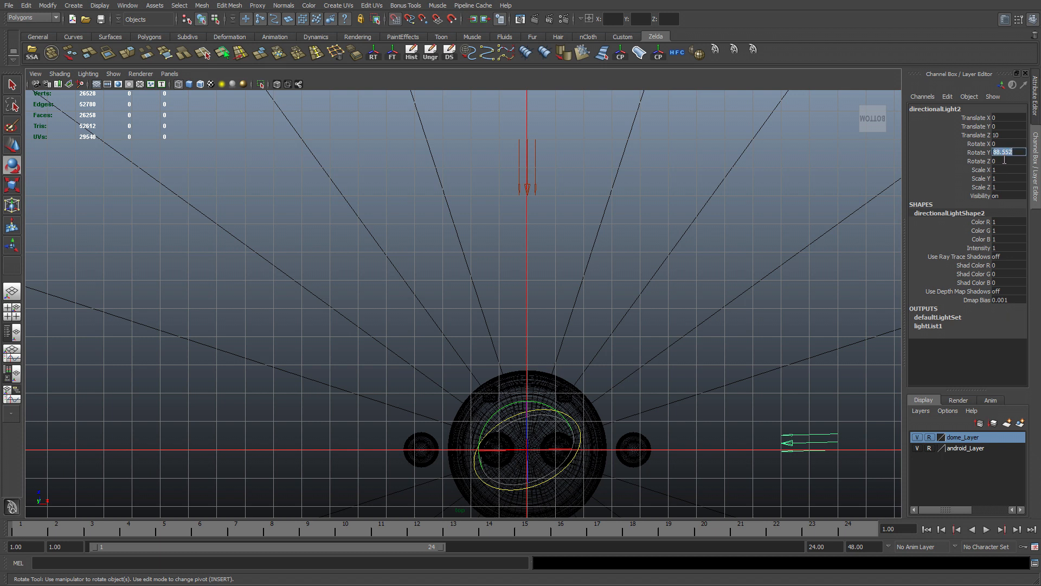
text(90)
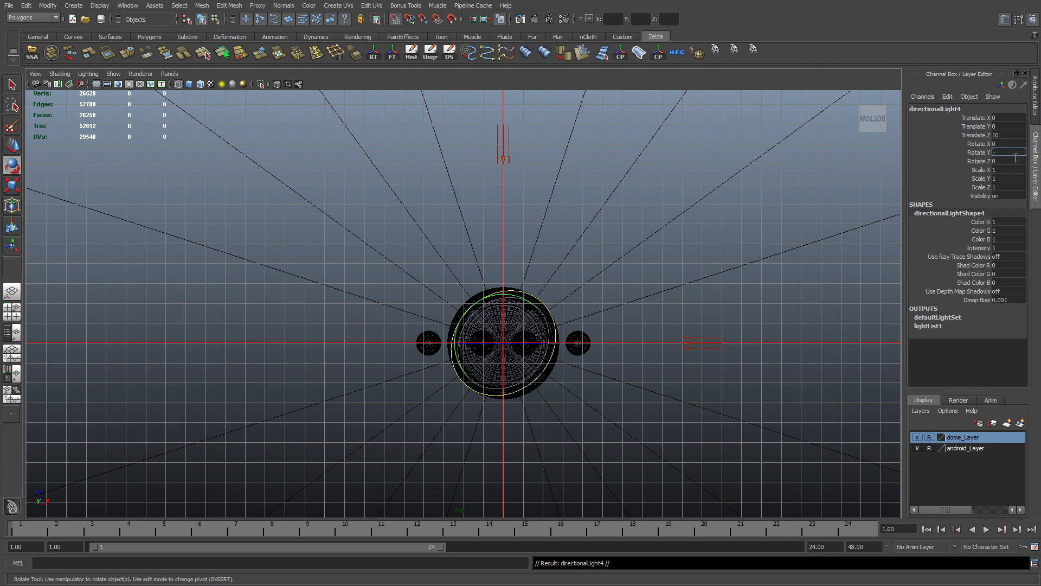
text(-90)
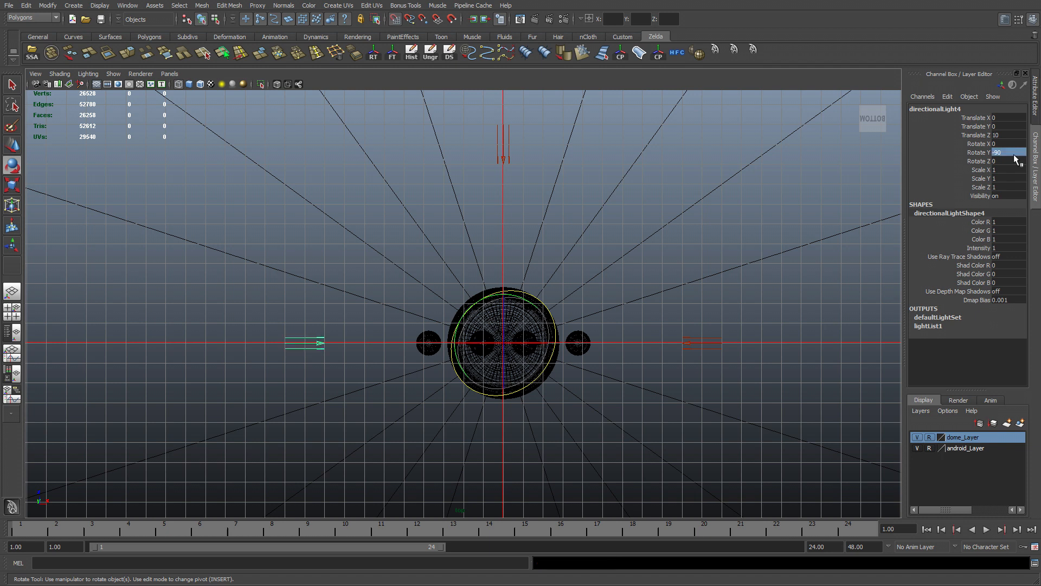
mouse_move(364, 147)
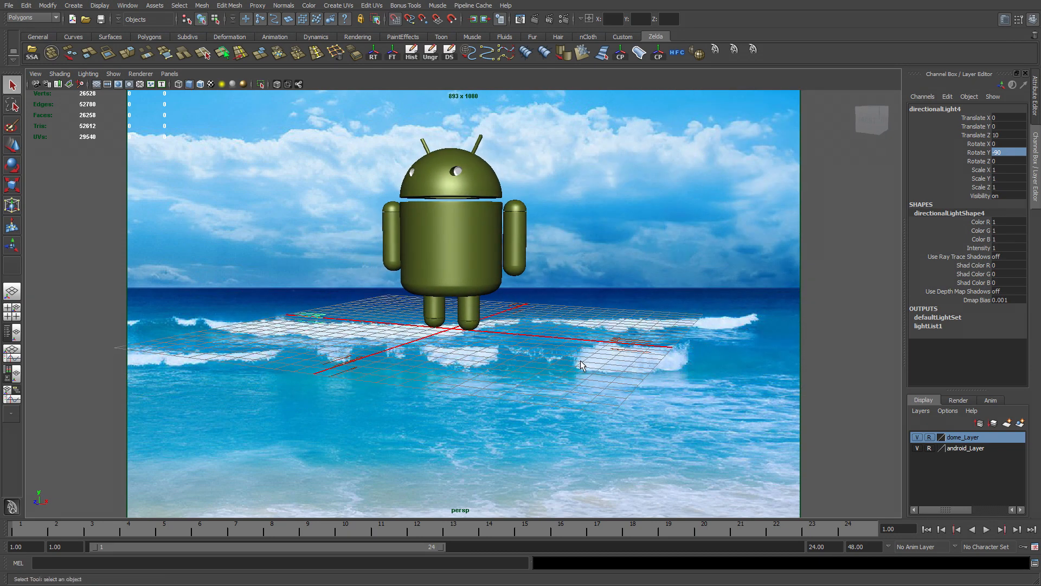
mouse_move(923, 457)
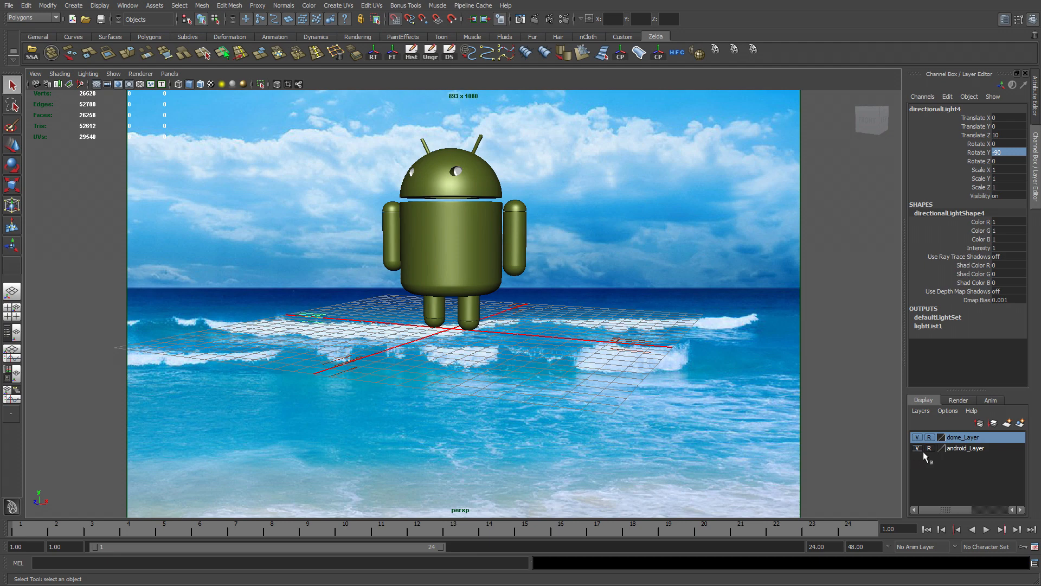
Toggle android_Layer visibility to check the floor without the robot
click(917, 448)
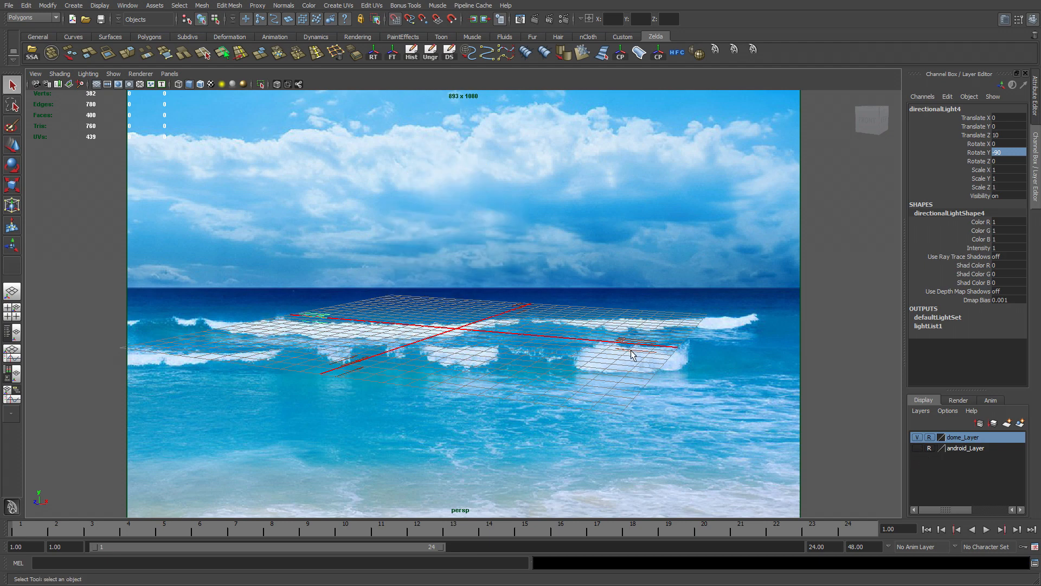
click(918, 448)
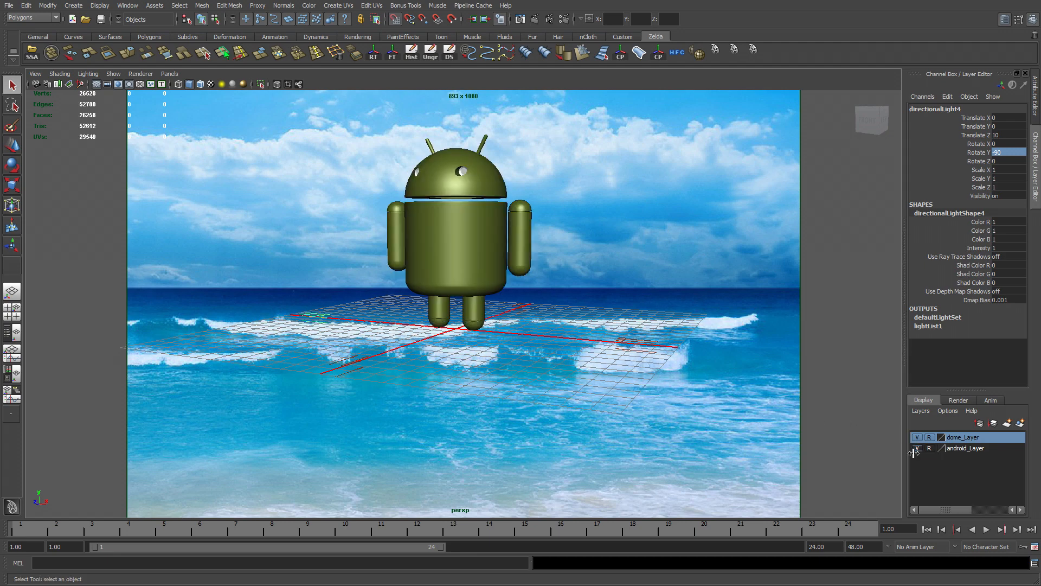
click(917, 448)
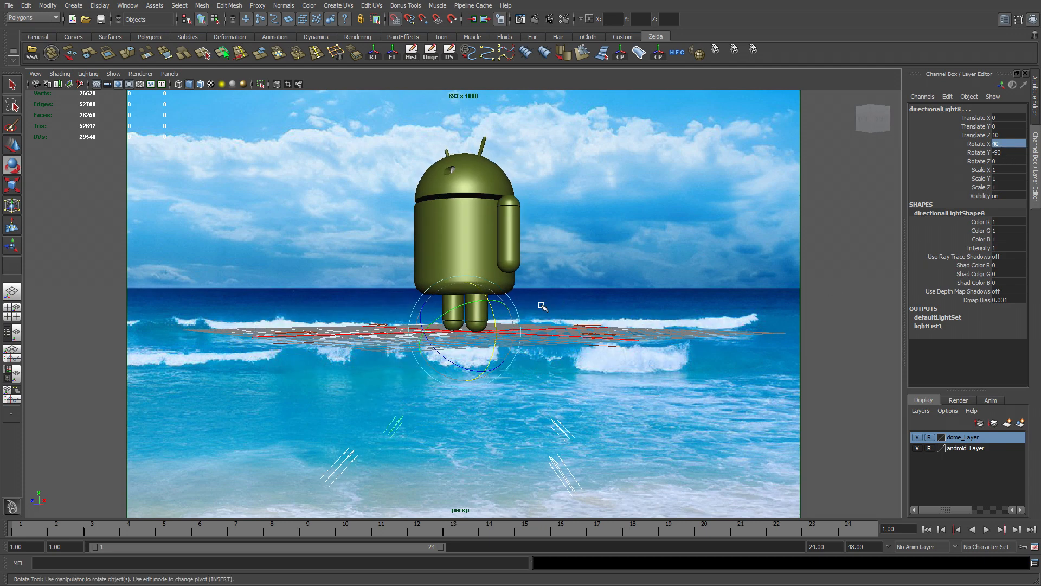
mouse_move(663, 364)
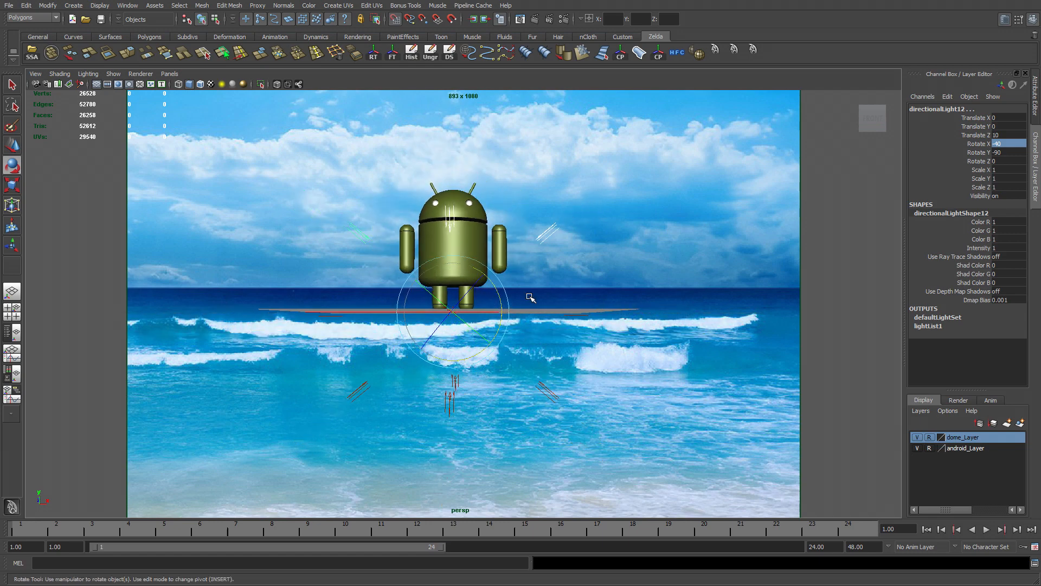
mouse_move(33, 390)
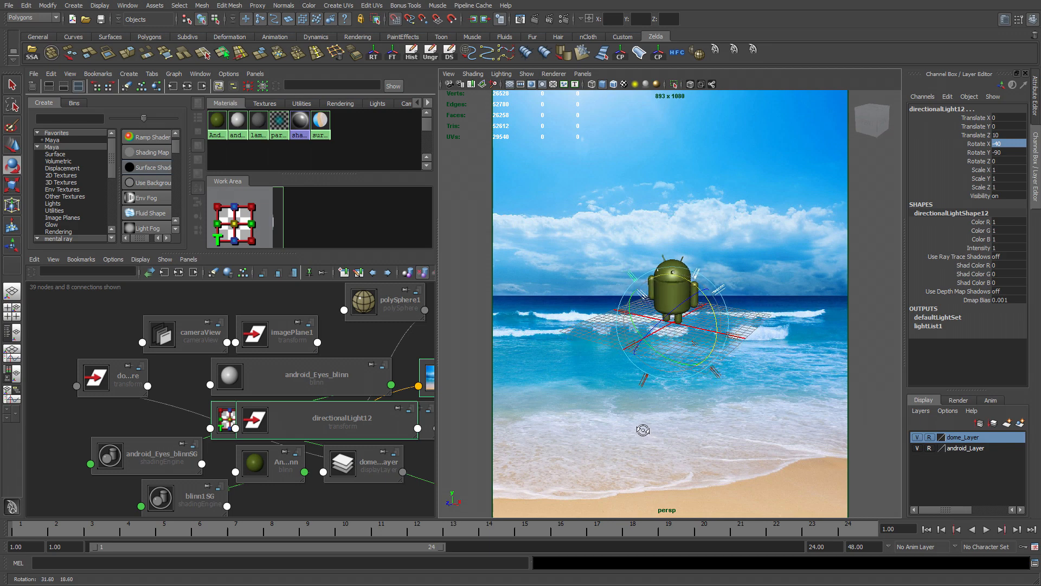
mouse_move(579, 241)
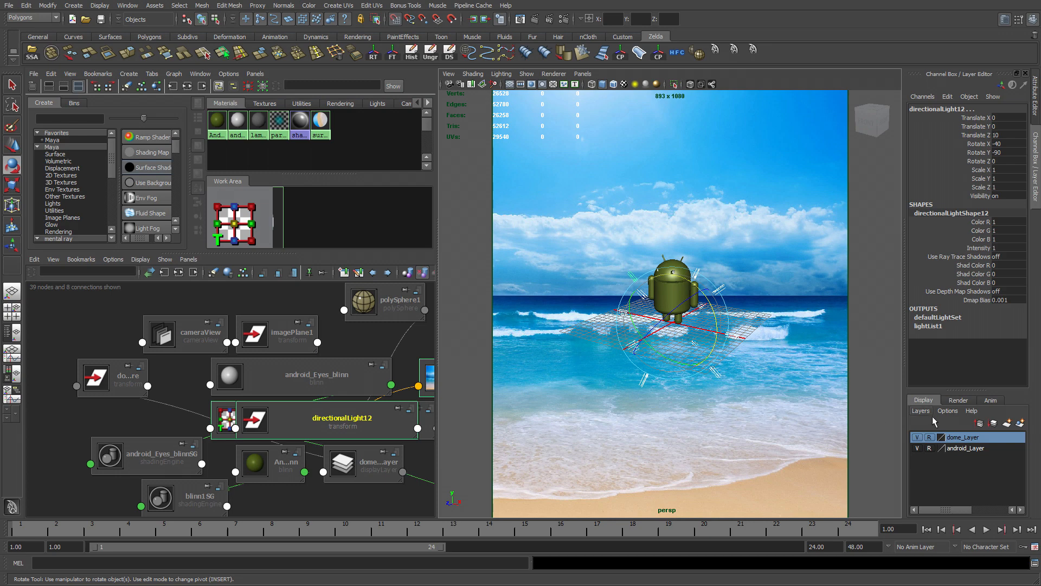
Assign the selected light to a new display layer renamed lights_Layer
click(992, 423)
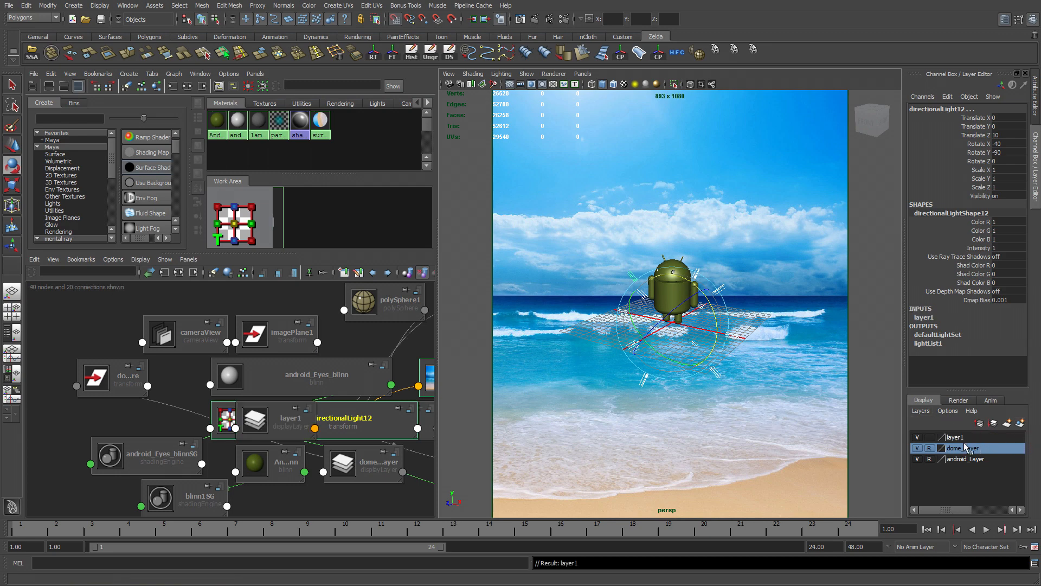
double_click(966, 436)
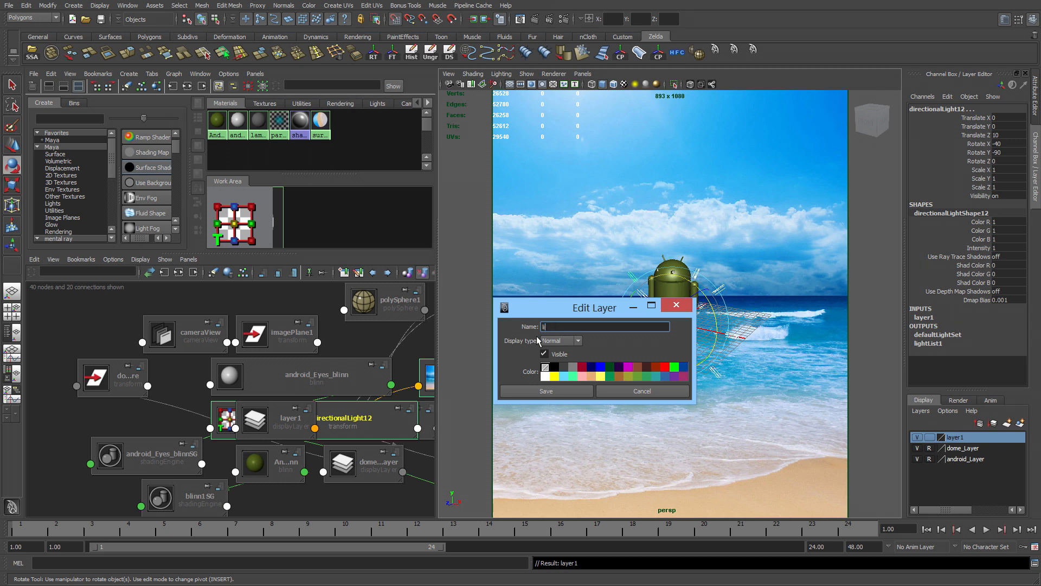
text(lights)
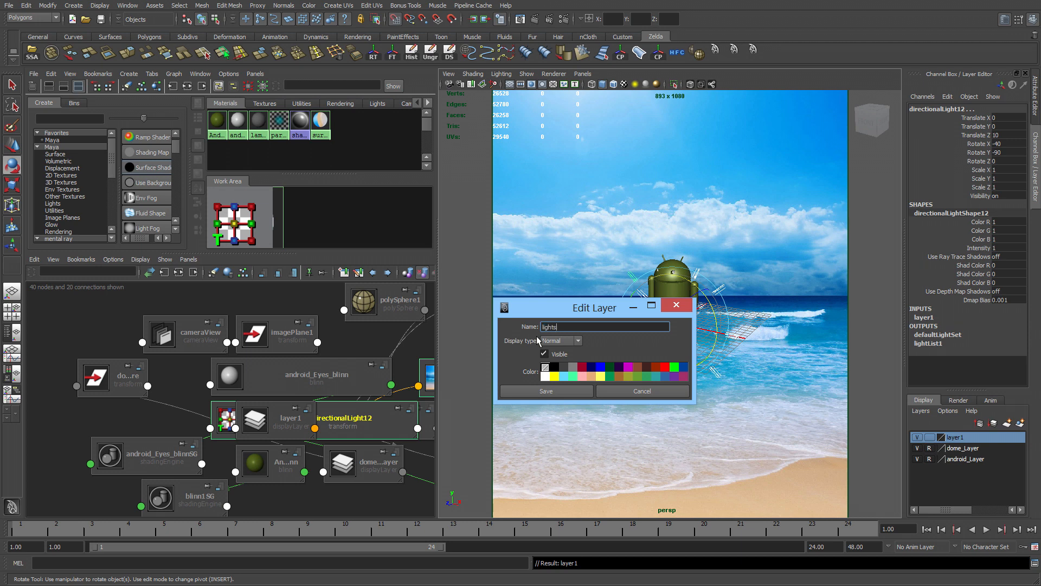
text(_L)
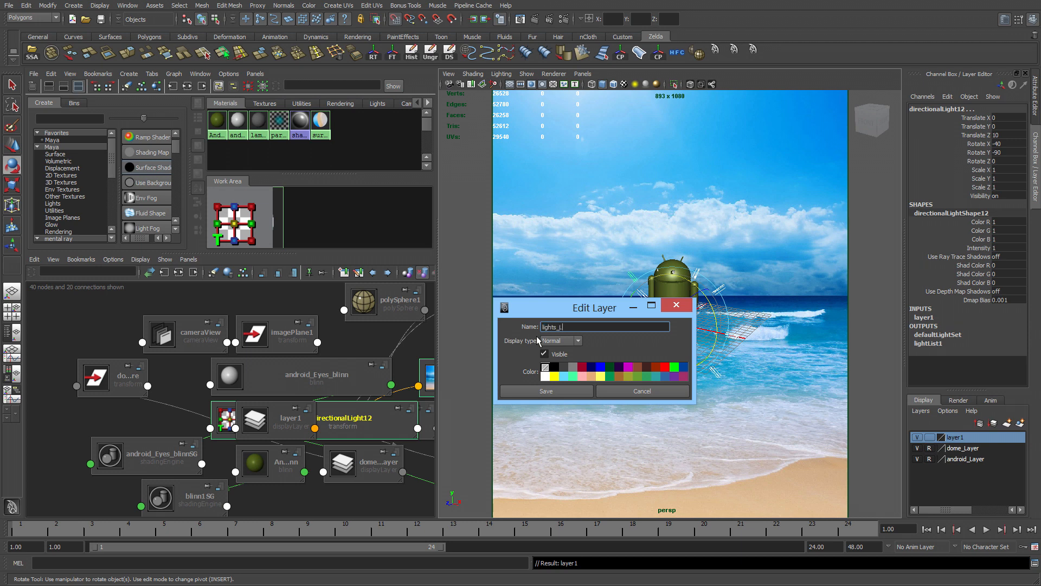
text(ayer)
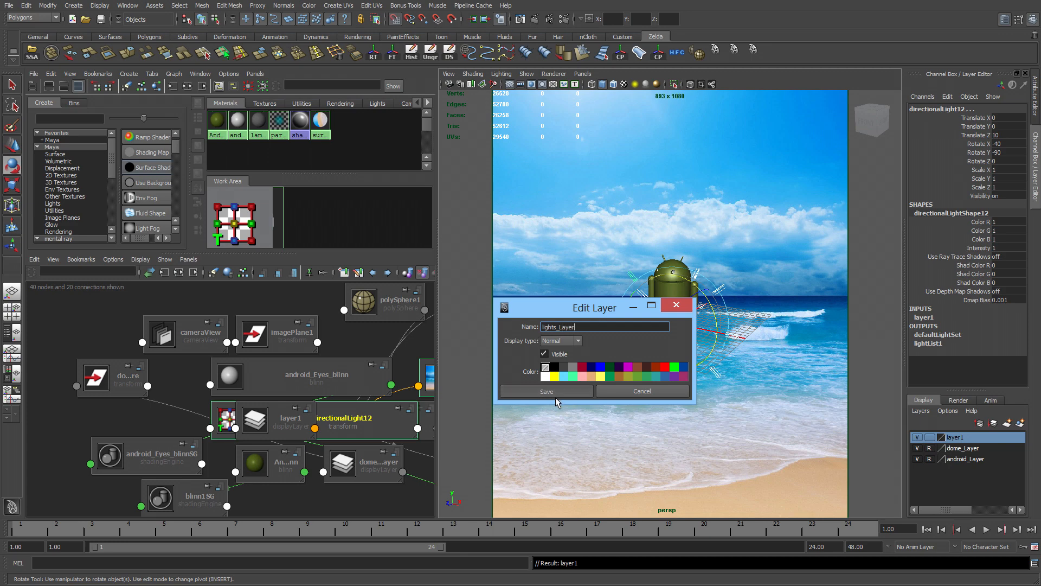
click(545, 391)
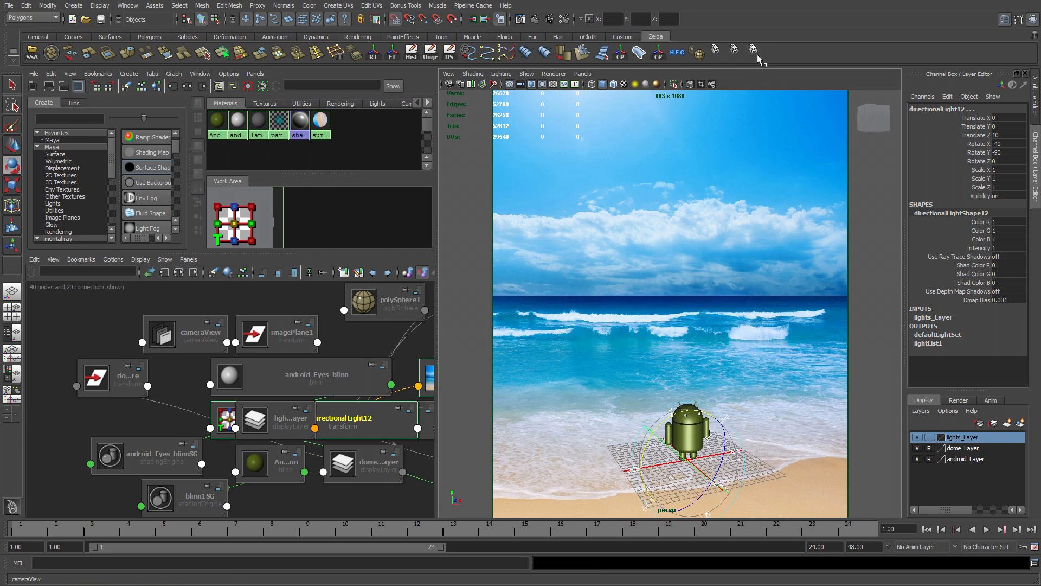
mouse_move(735, 61)
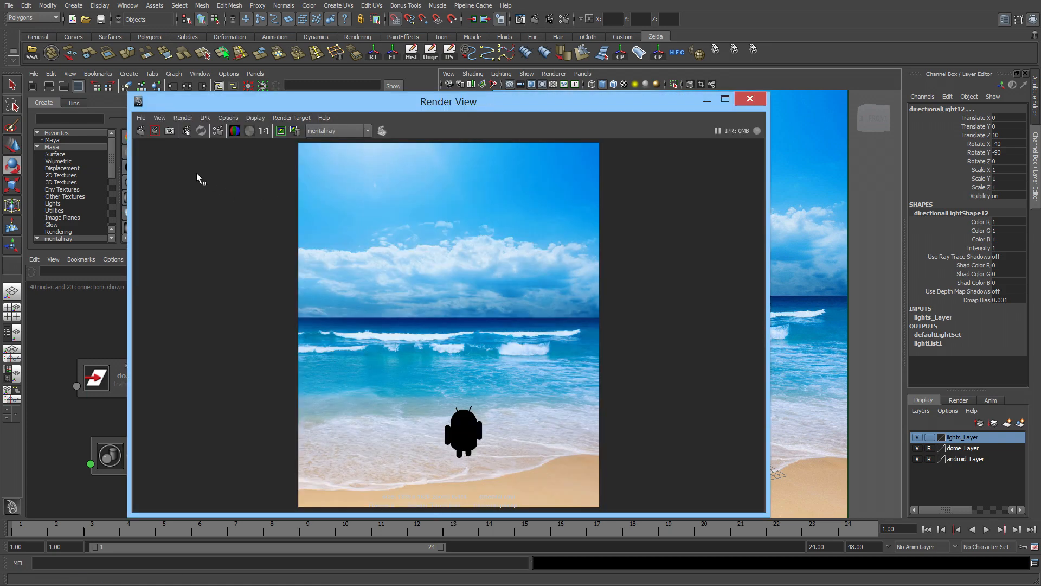
mouse_move(141, 130)
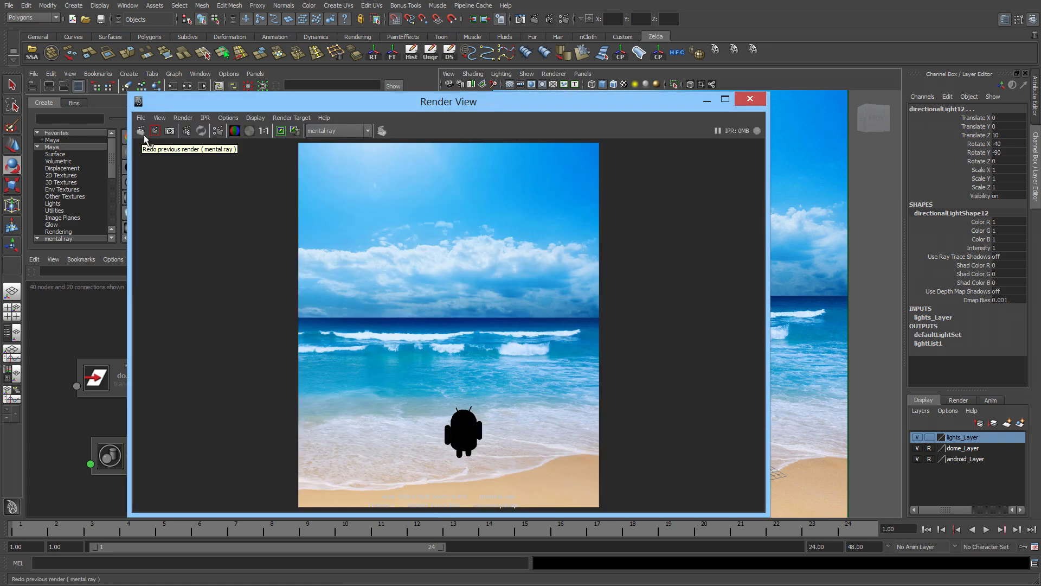
Redo the previous render in Render View and keep the rendered image
click(140, 130)
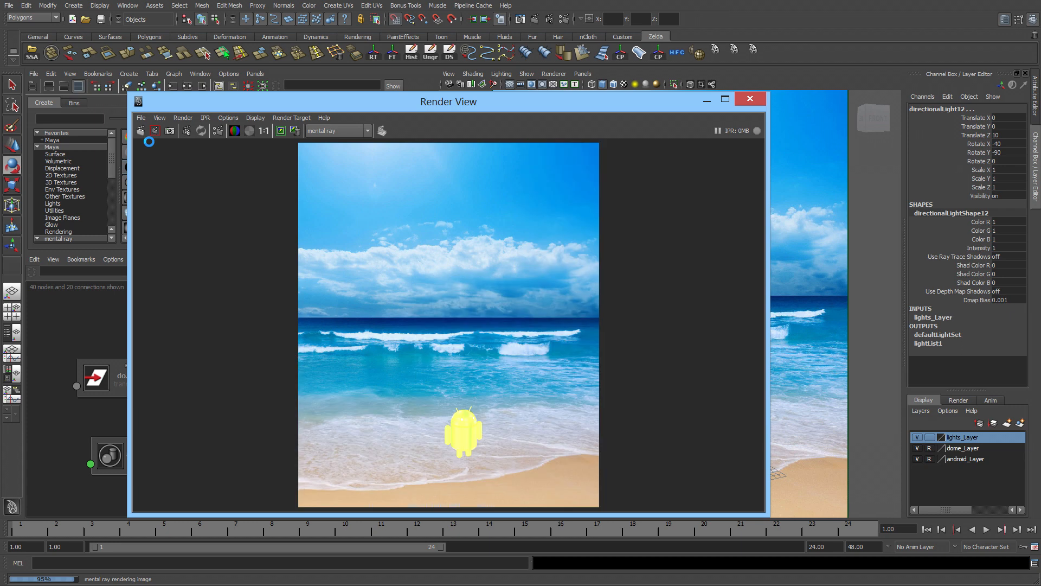
click(294, 130)
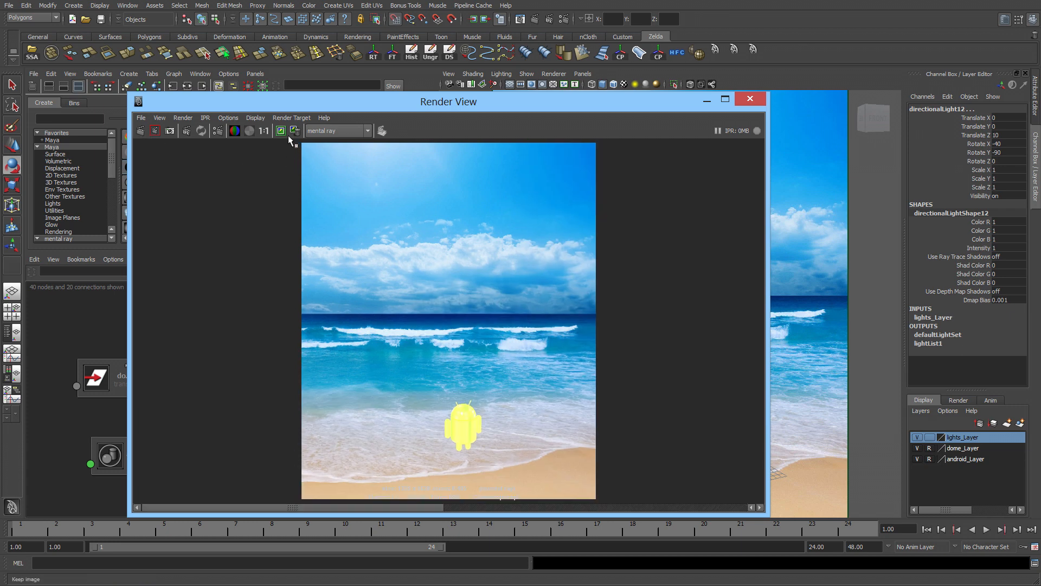
mouse_move(578, 193)
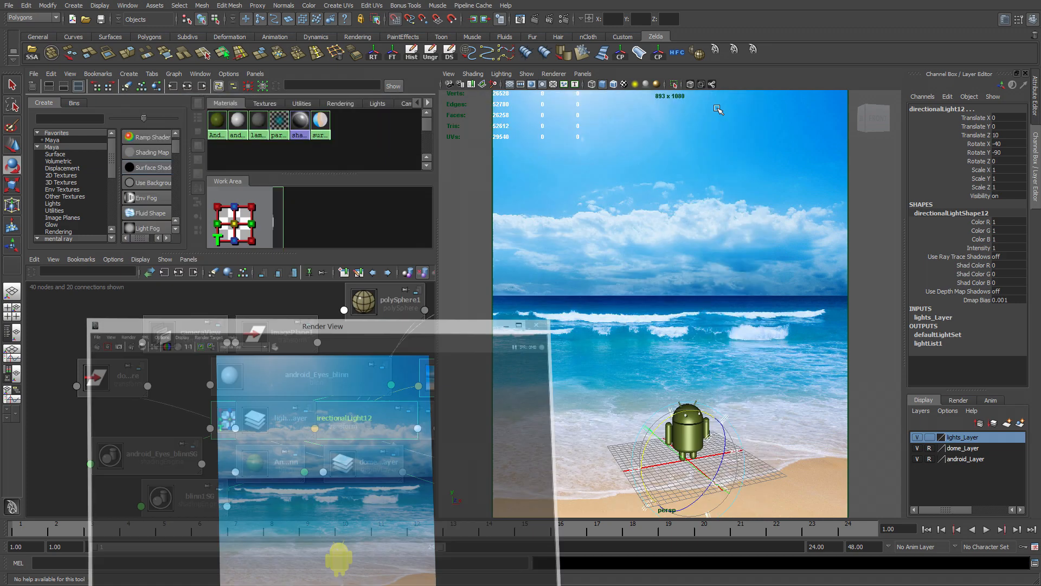
Put the persp camera on a new display layer renamed camera_Layer and set it to reference
click(535, 326)
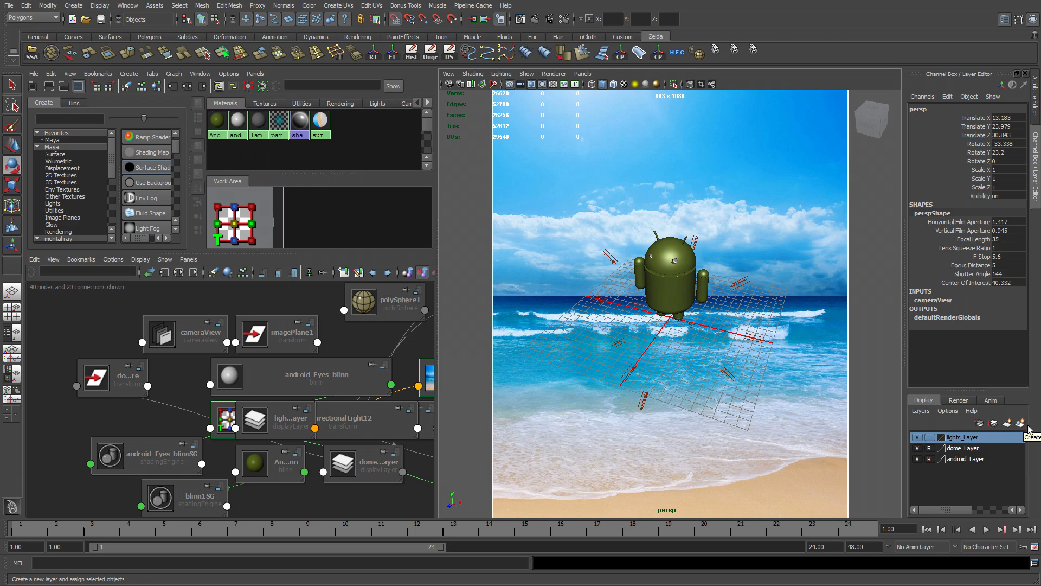
click(1027, 423)
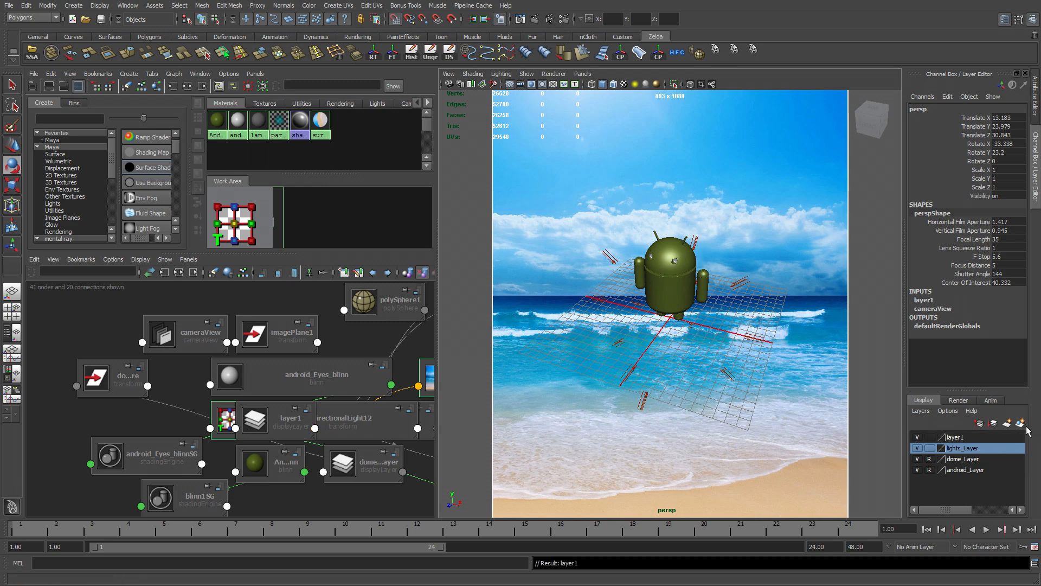
double_click(963, 436)
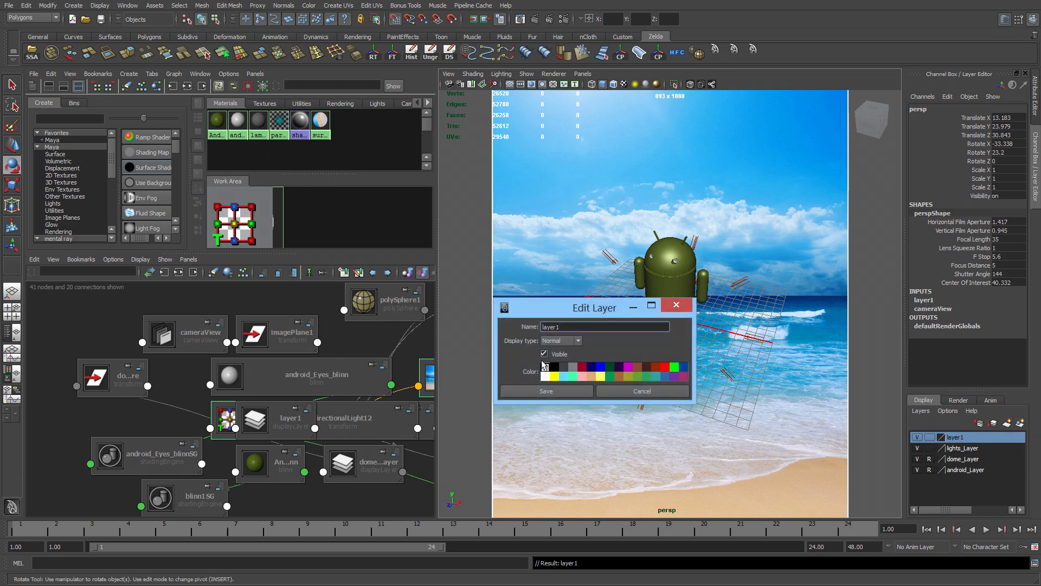
triple_click(603, 327)
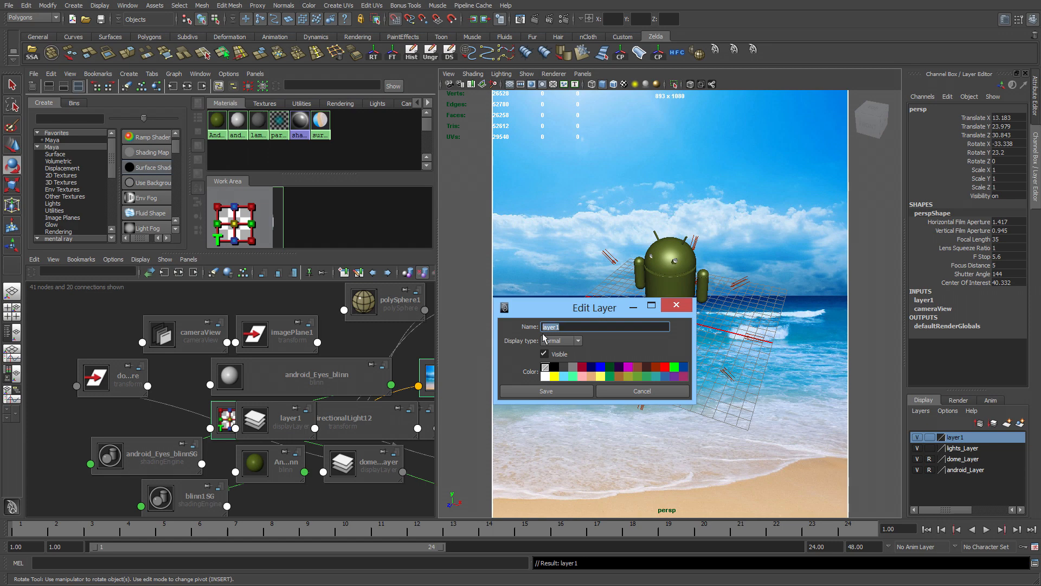
text(camera)
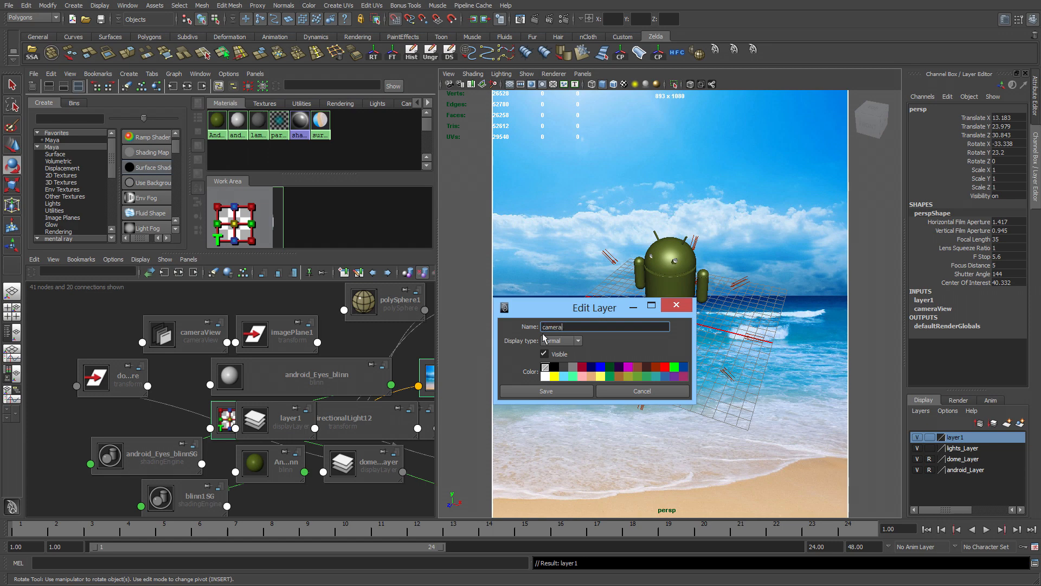
text(_Layer)
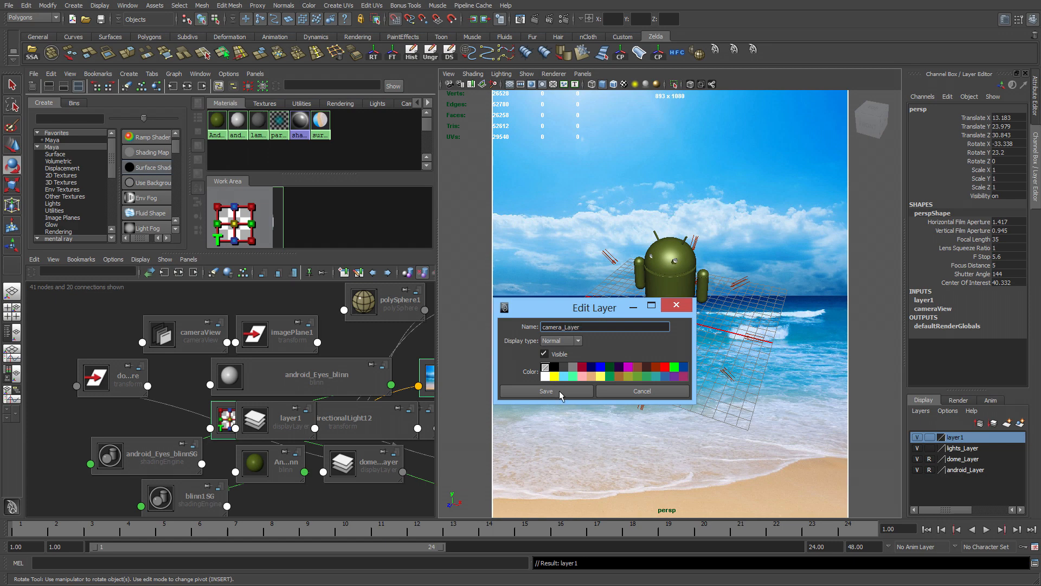
click(546, 392)
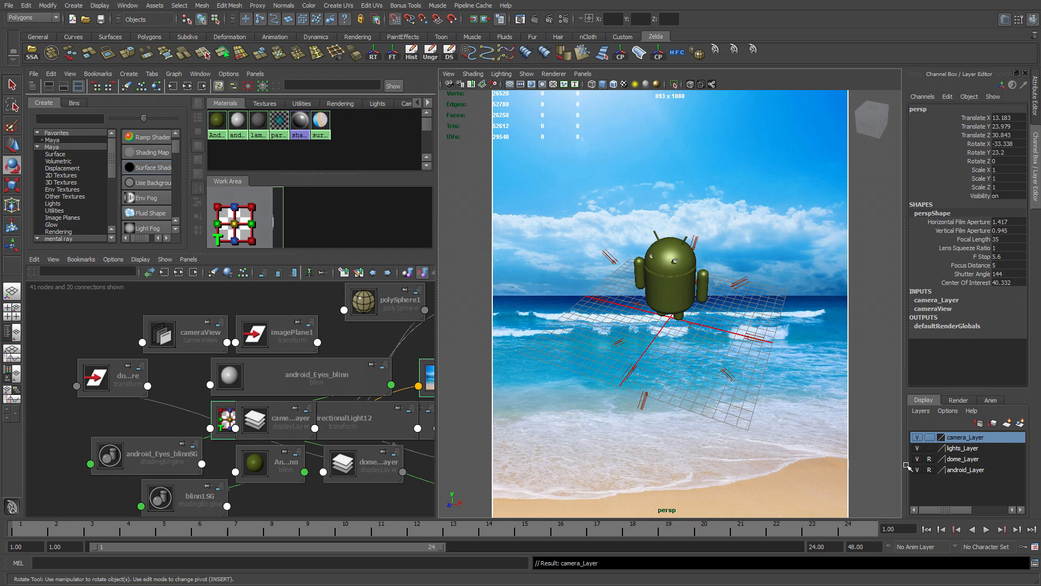
click(929, 448)
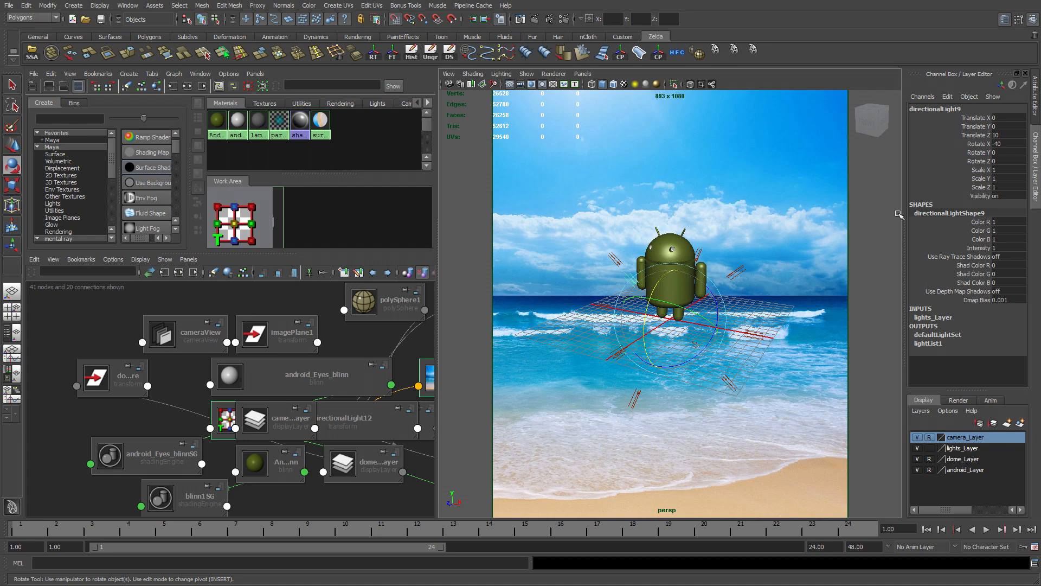
Give directionalLight11 a sky-blue colour in the Attribute Editor
click(1022, 85)
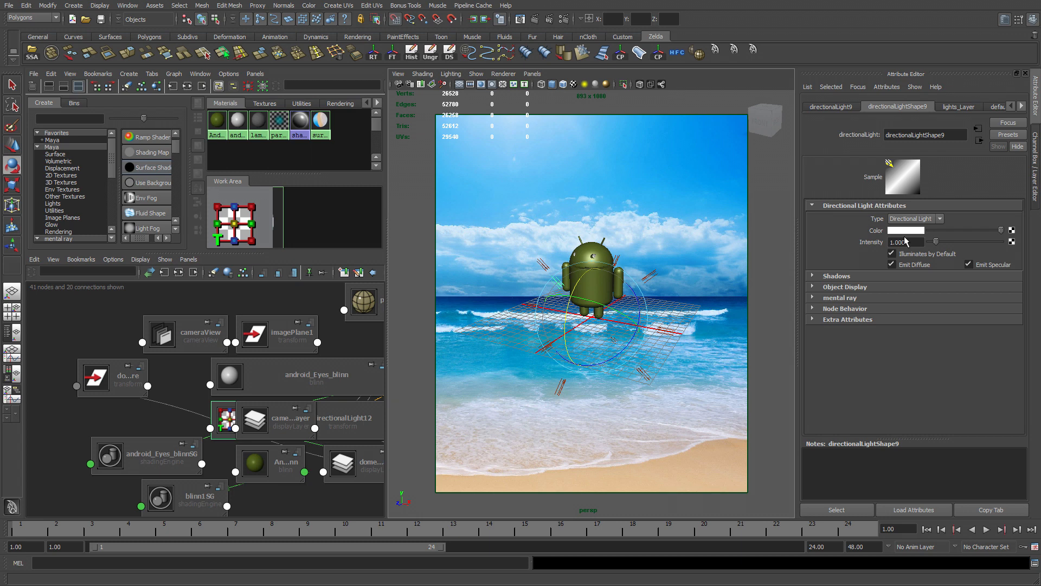
click(916, 230)
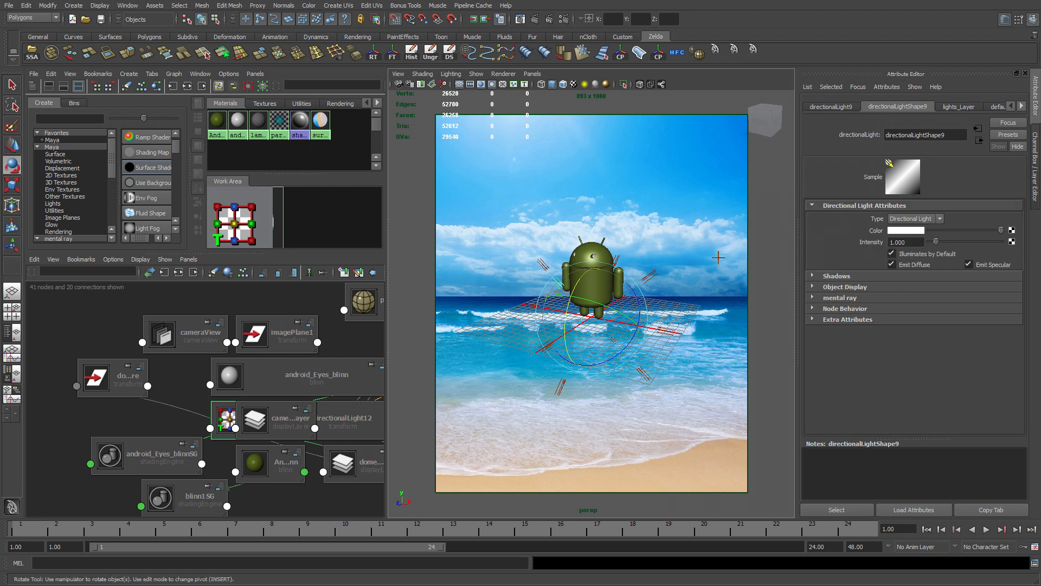
mouse_move(554, 246)
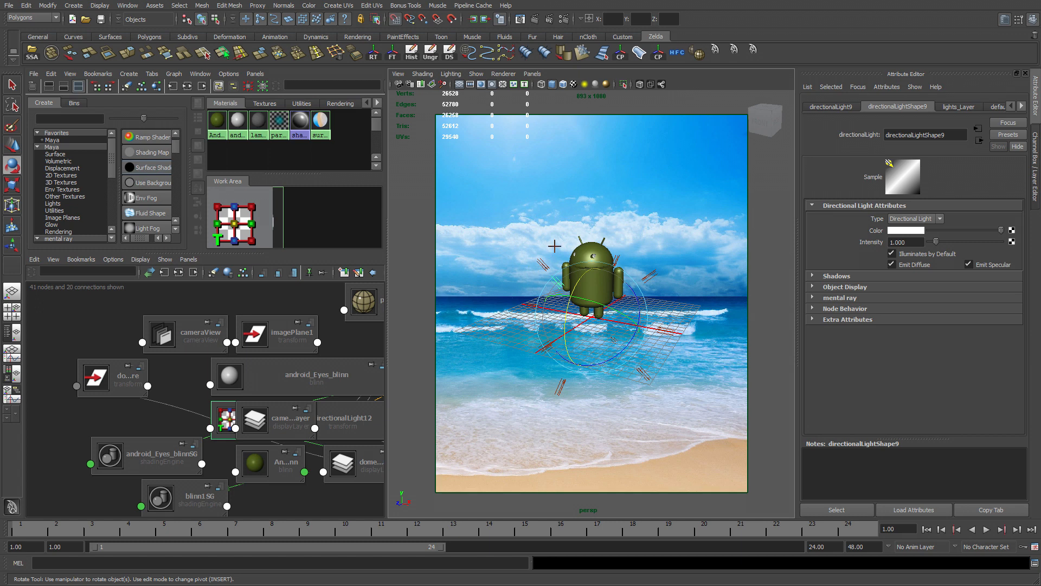
mouse_move(592, 174)
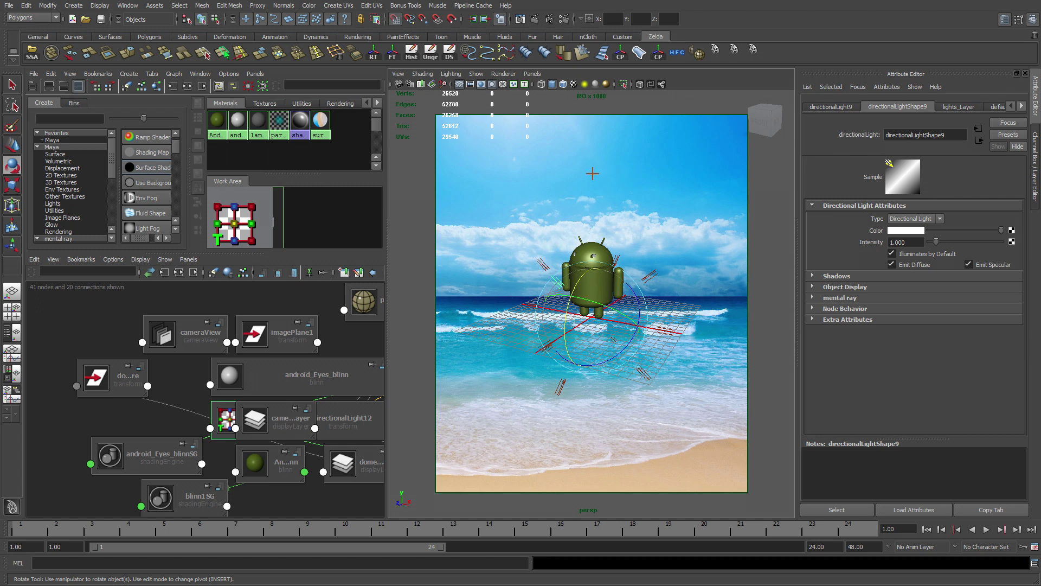
mouse_move(463, 268)
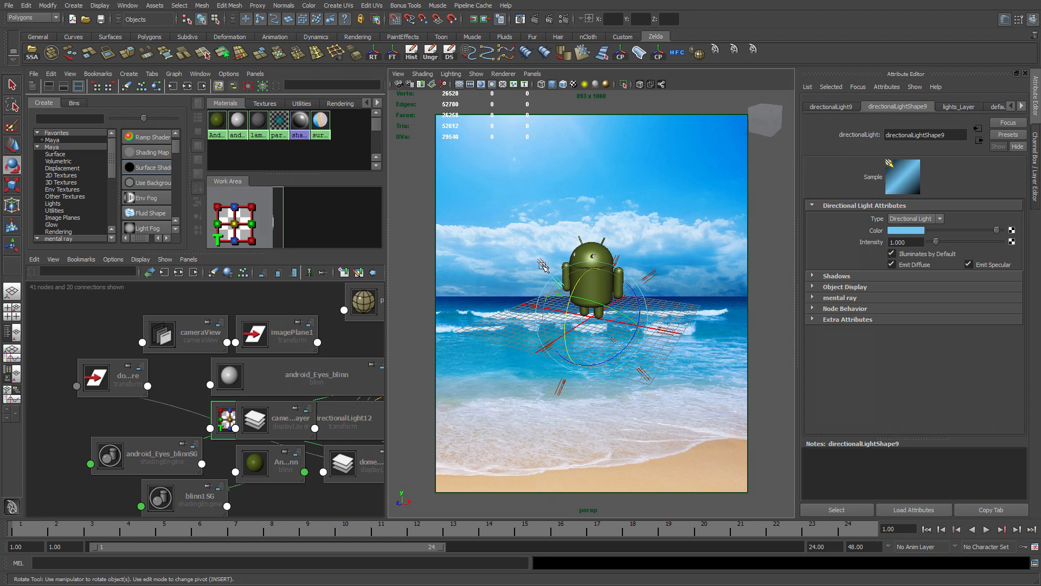
click(344, 418)
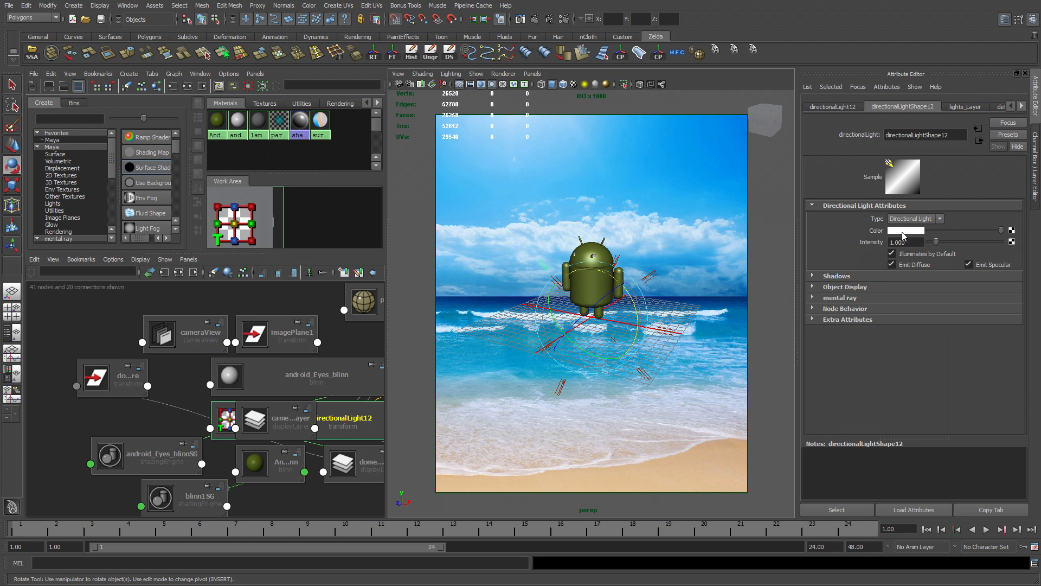
click(904, 230)
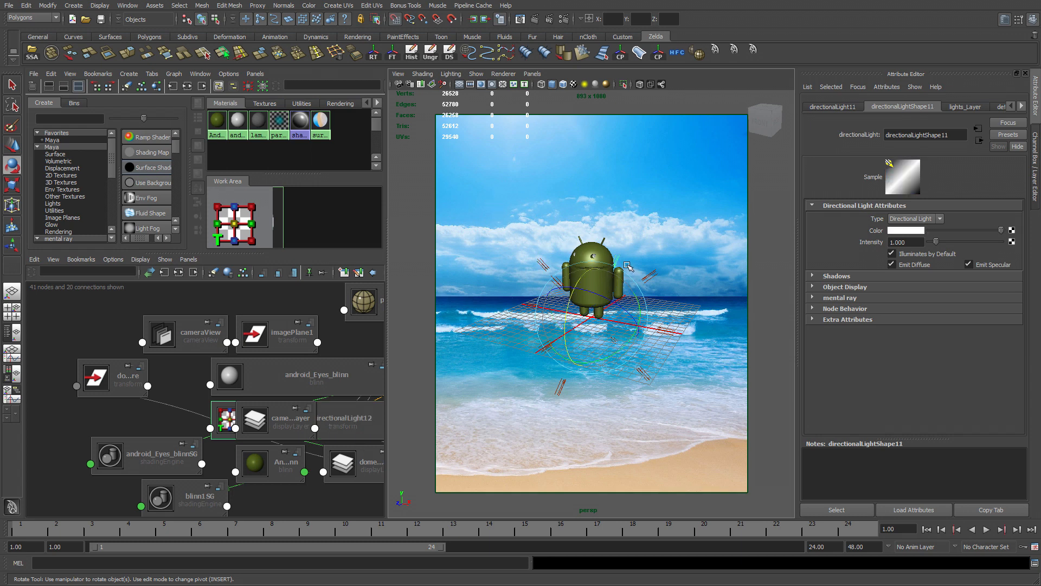
mouse_move(907, 240)
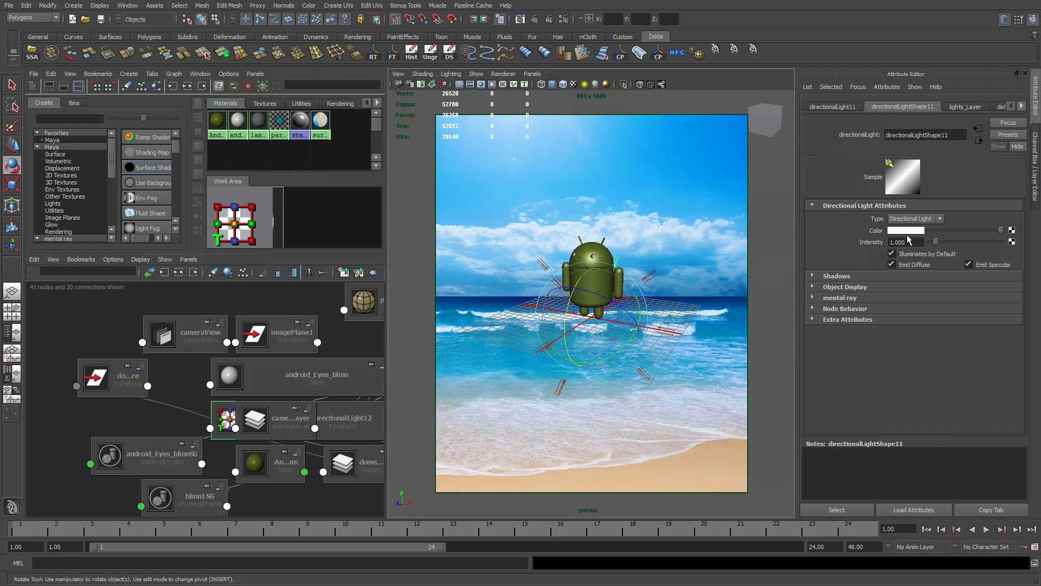
Give directionalLight10 the same sky-blue colour, then deselect
click(923, 230)
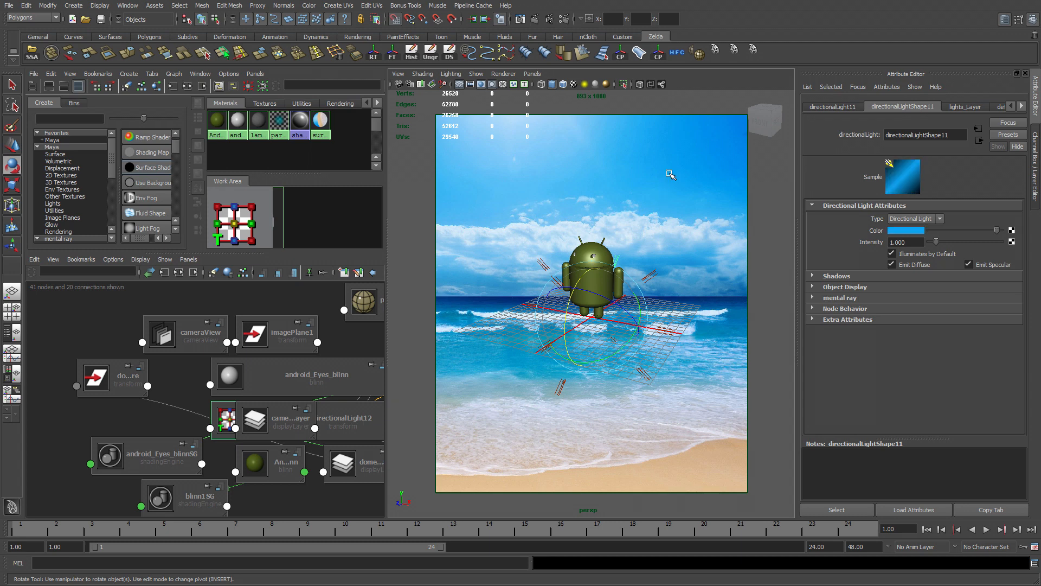
mouse_move(657, 286)
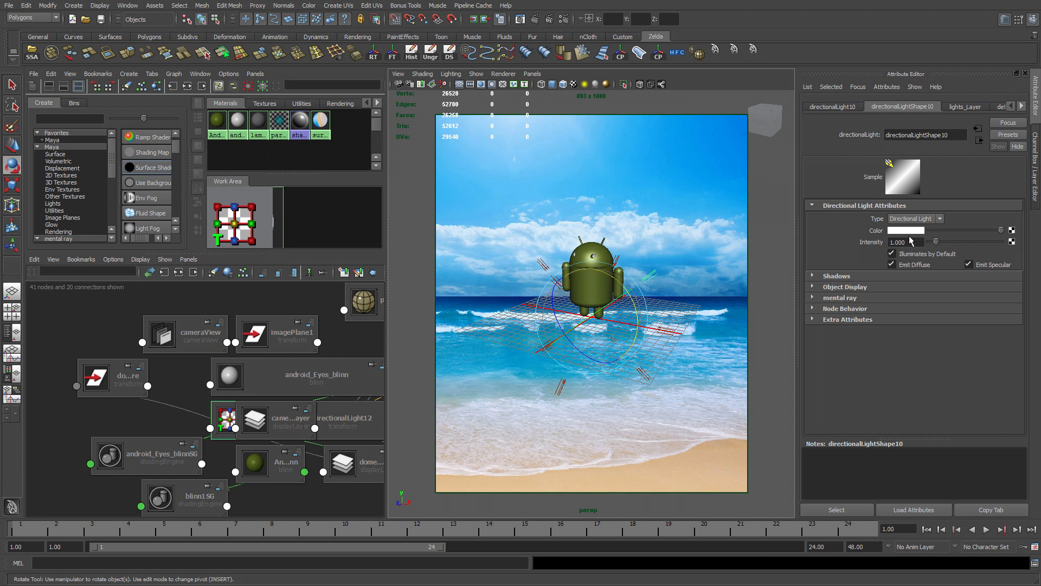
click(922, 230)
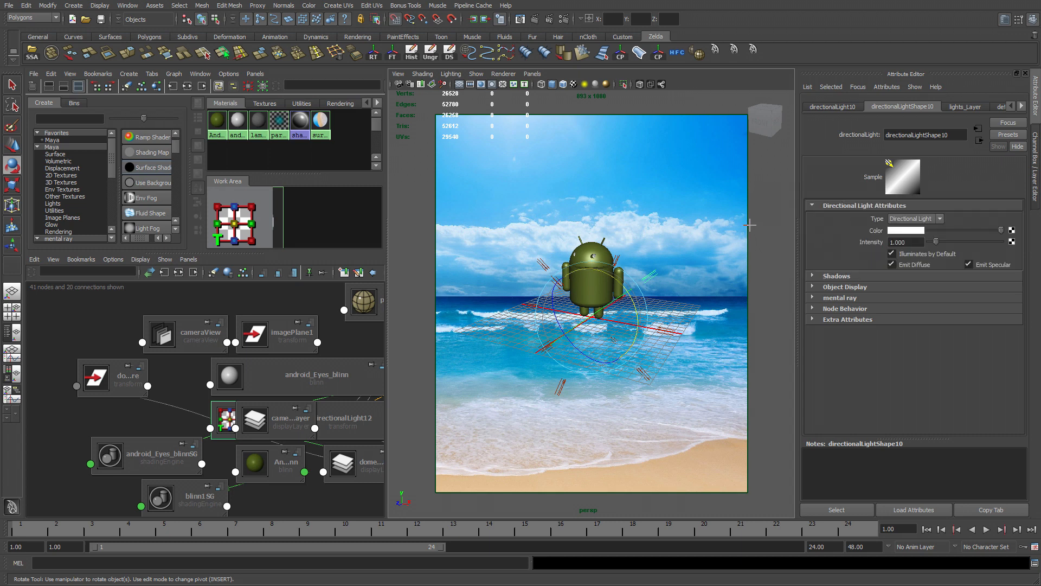
click(916, 230)
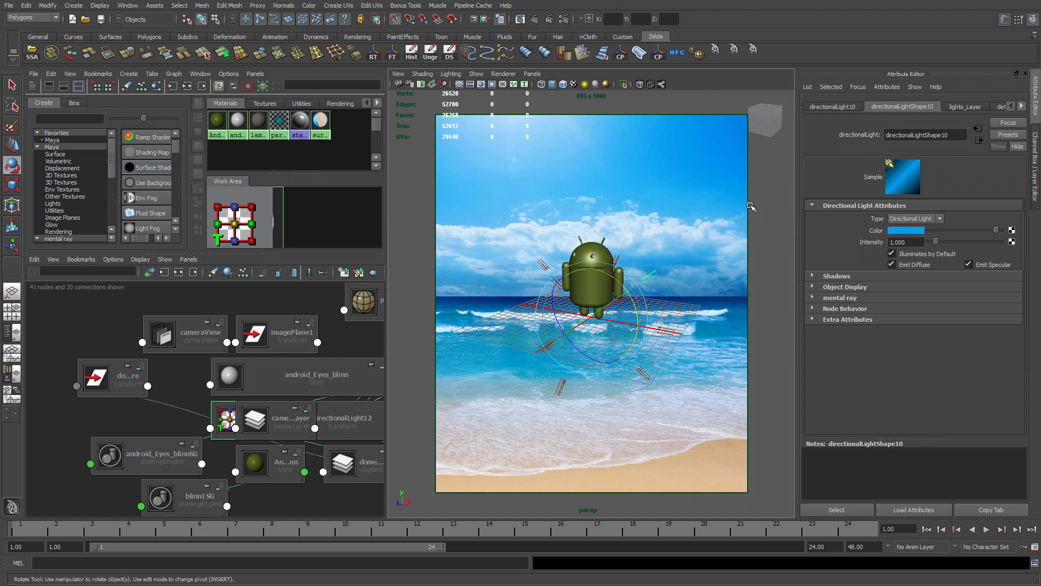
click(676, 397)
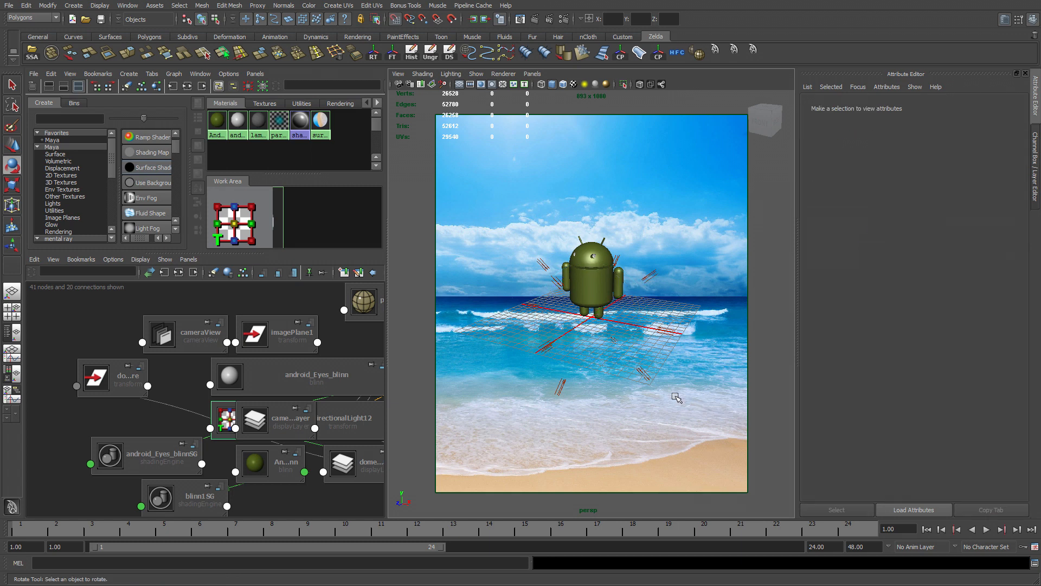
Tint directionalLight4 and directionalLight1 sky blue
click(535, 312)
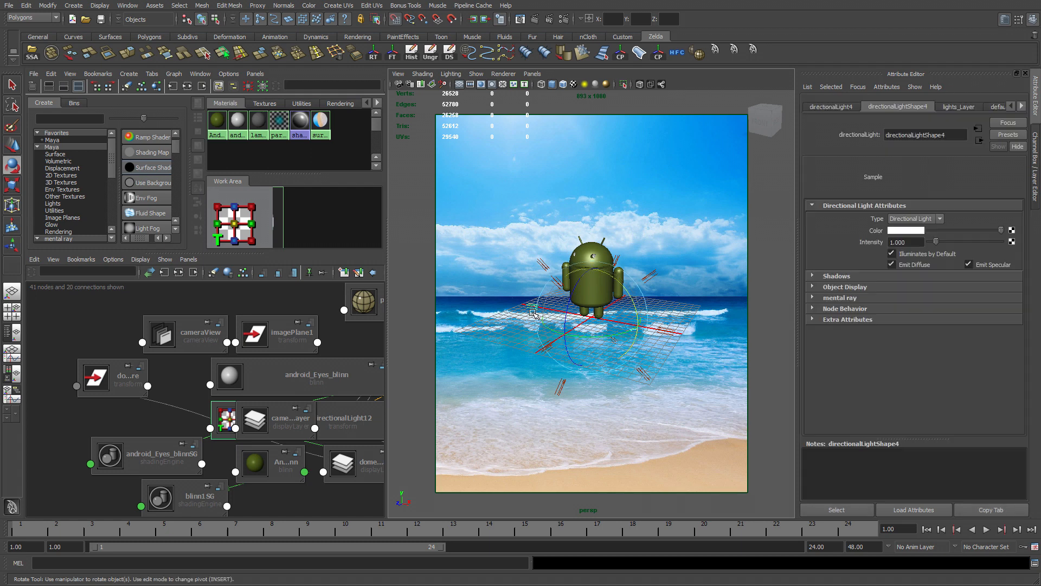
click(920, 230)
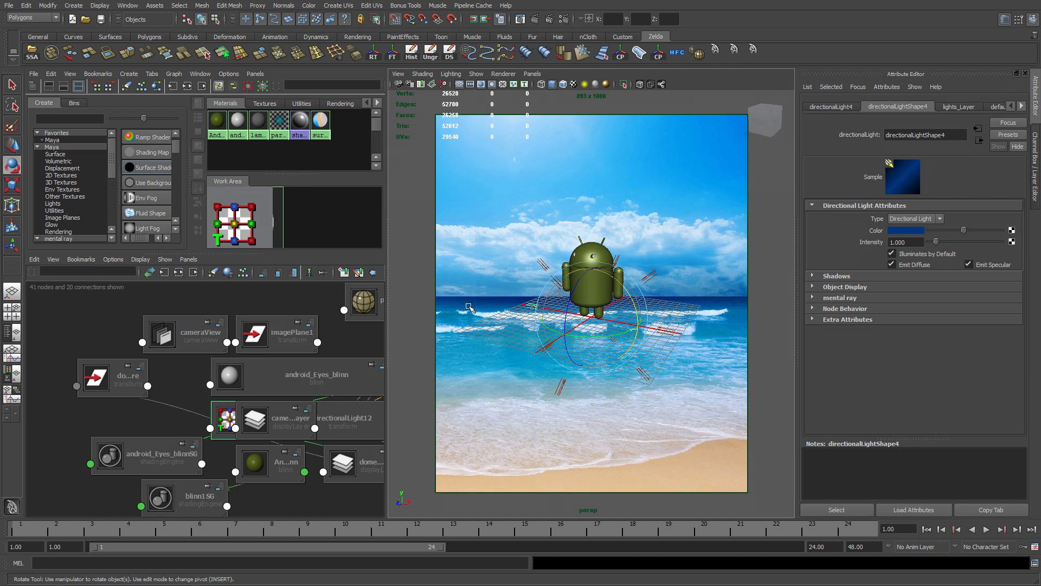
click(557, 352)
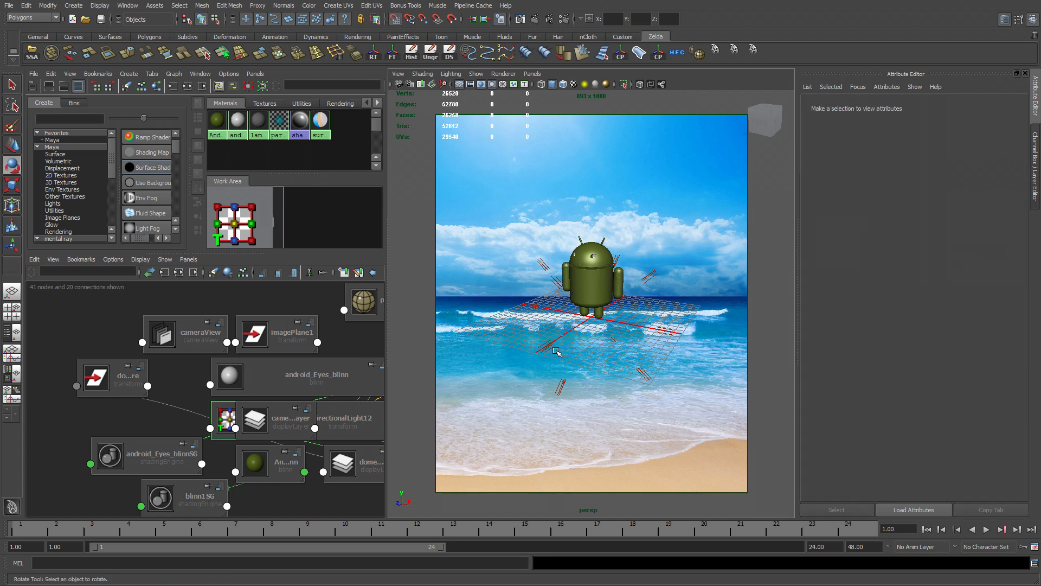
click(345, 416)
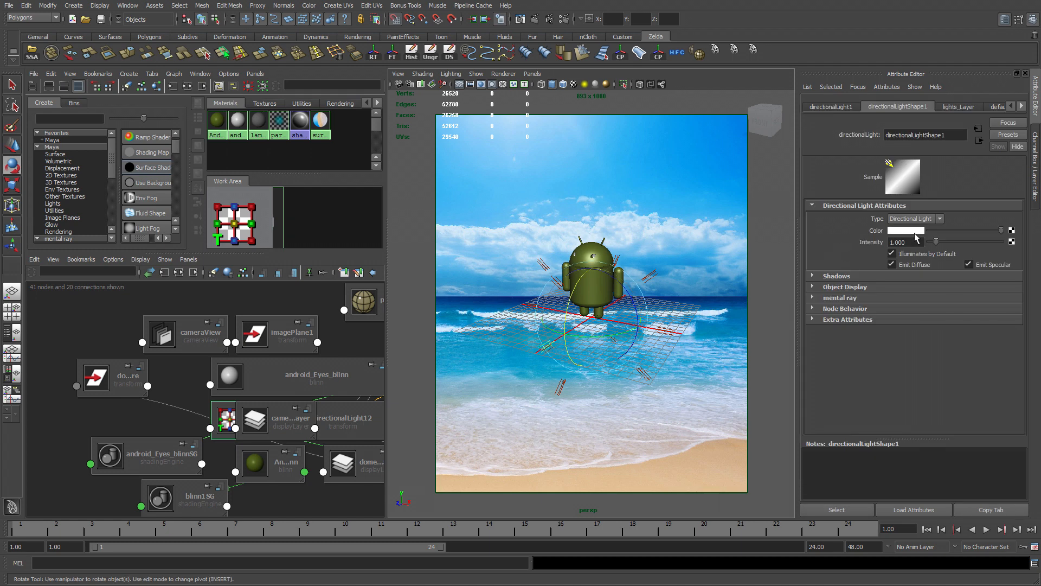
click(919, 230)
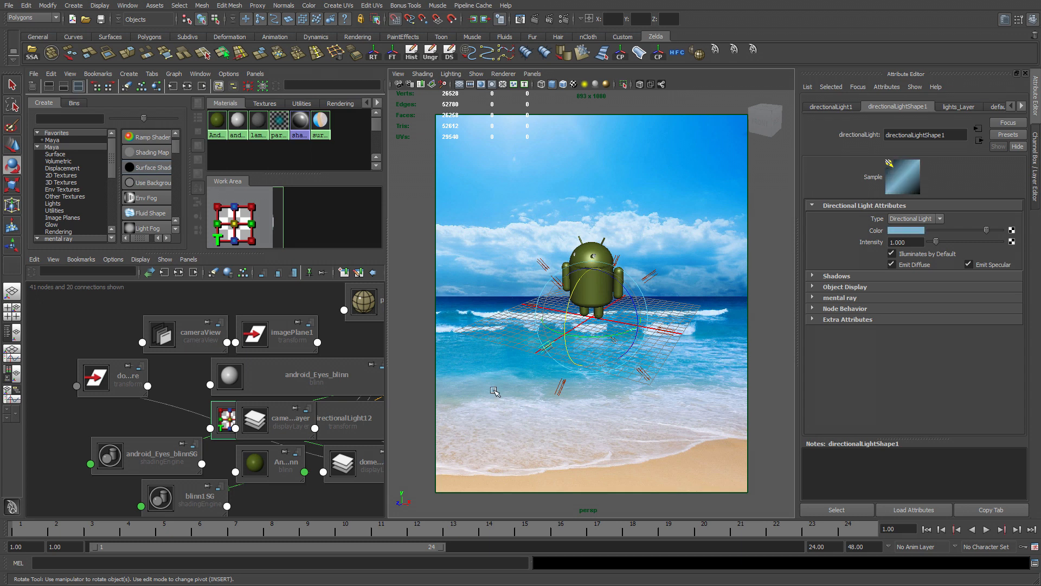
click(693, 437)
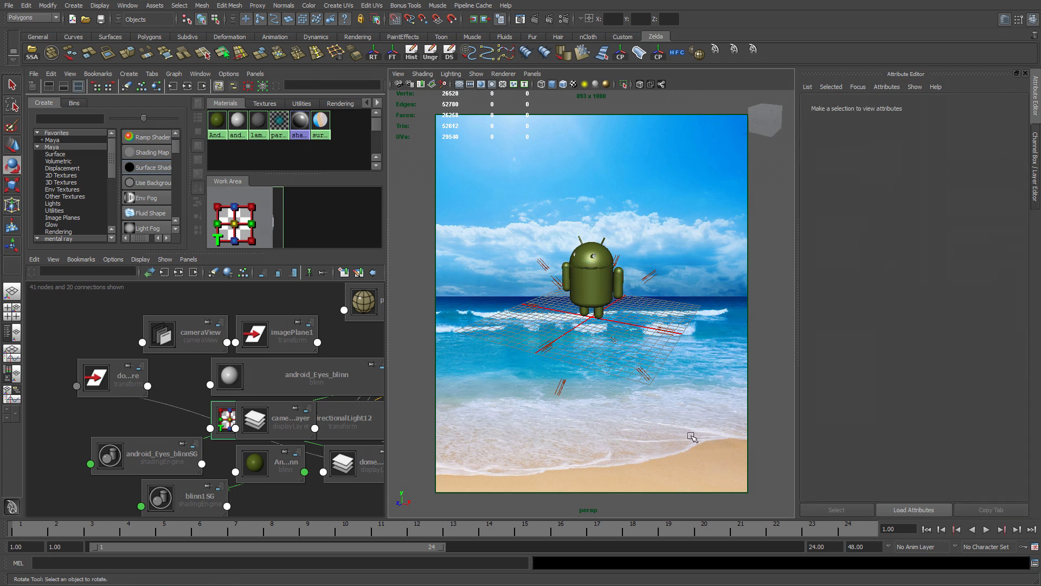
Inspect the colour of directionalLights 2, 3 and 5, left white at intensity 1.0
click(682, 331)
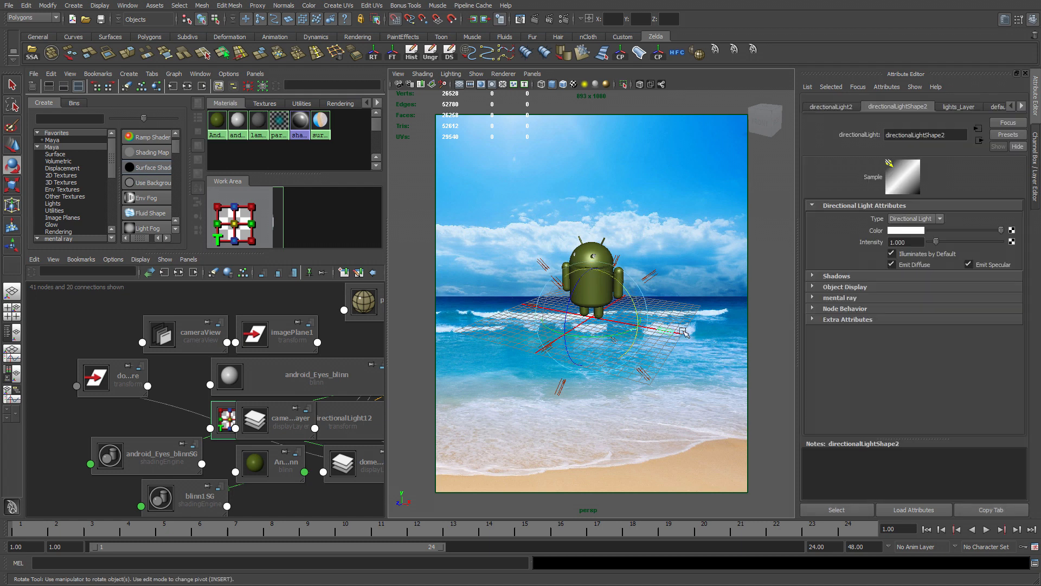
mouse_move(909, 240)
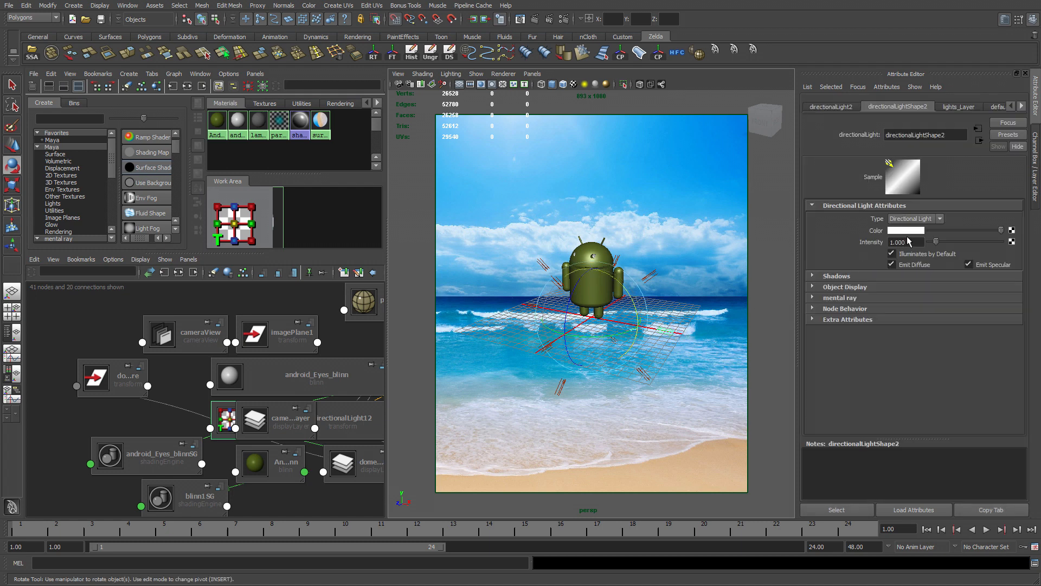
click(917, 230)
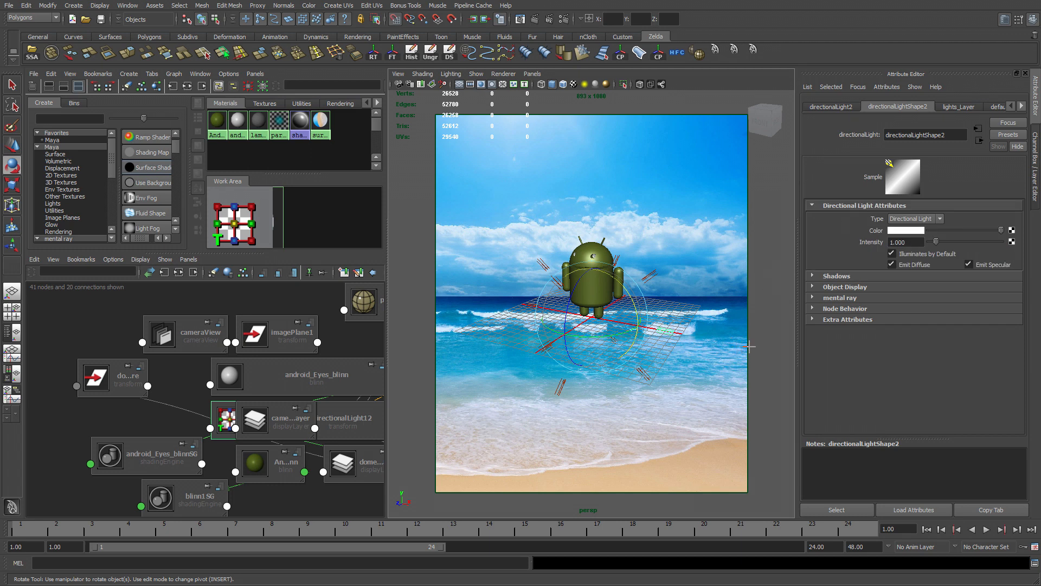
click(903, 230)
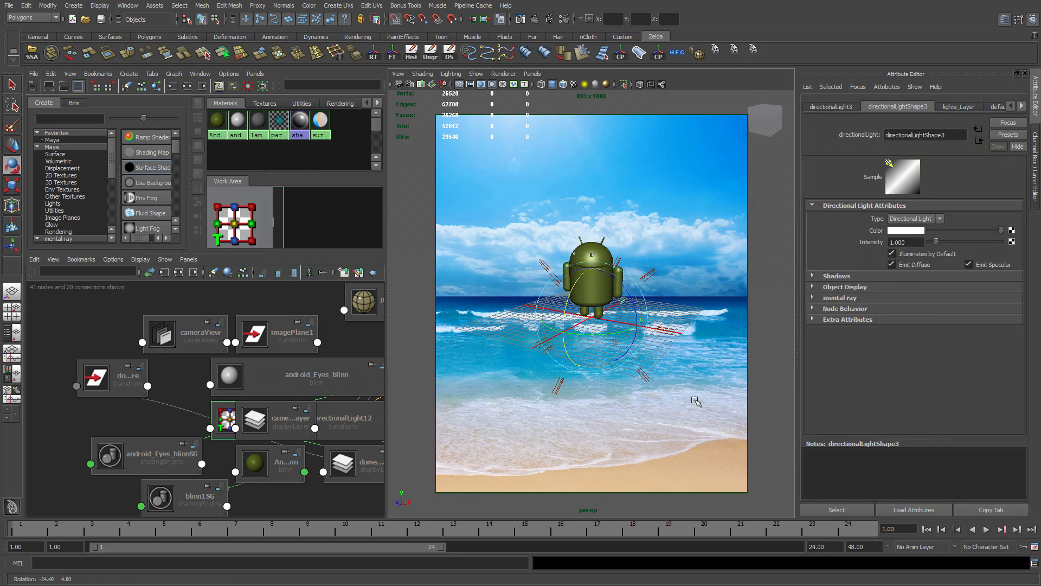
click(924, 229)
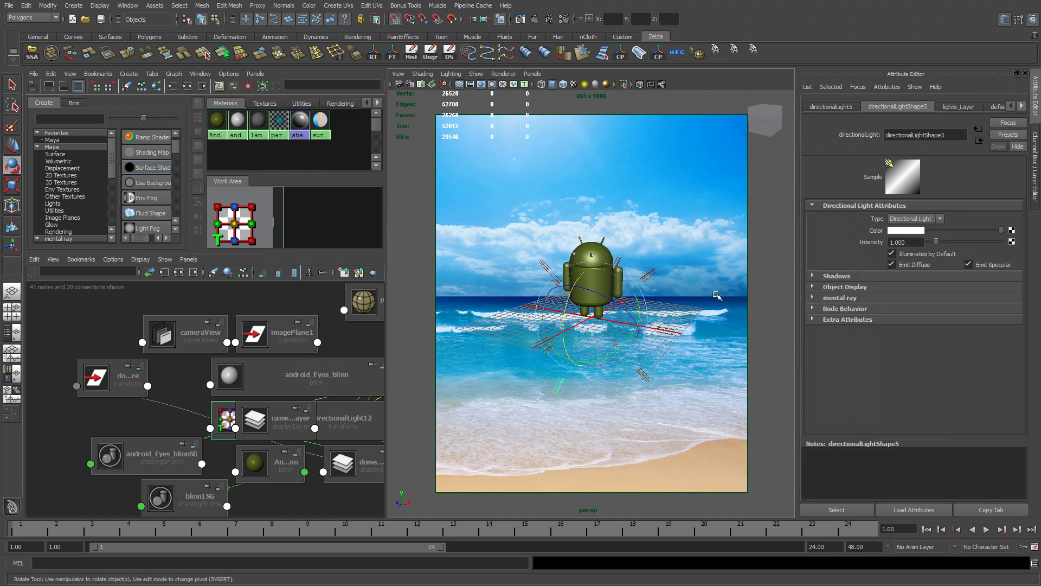
click(917, 229)
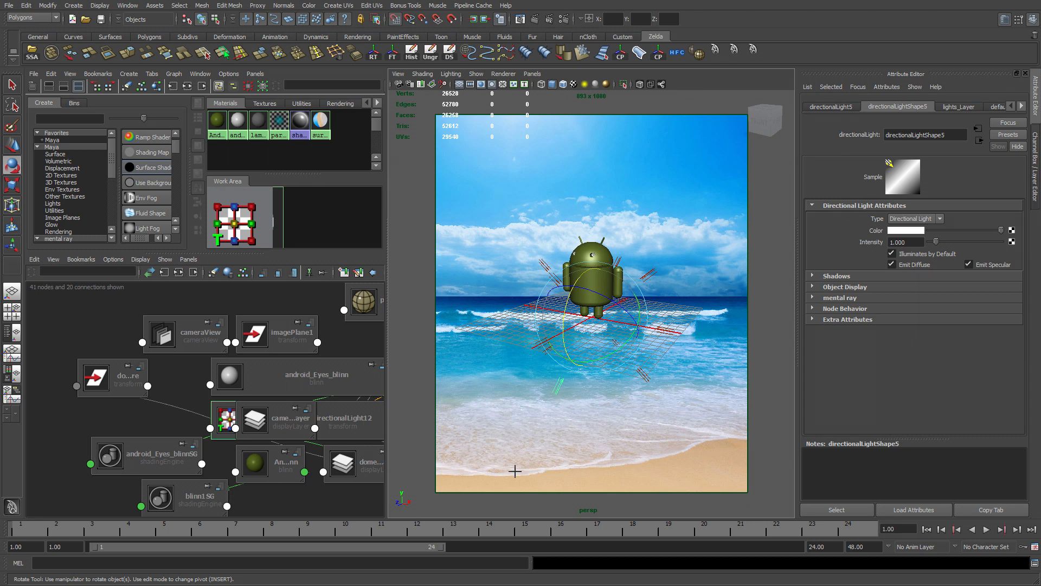
mouse_move(515, 476)
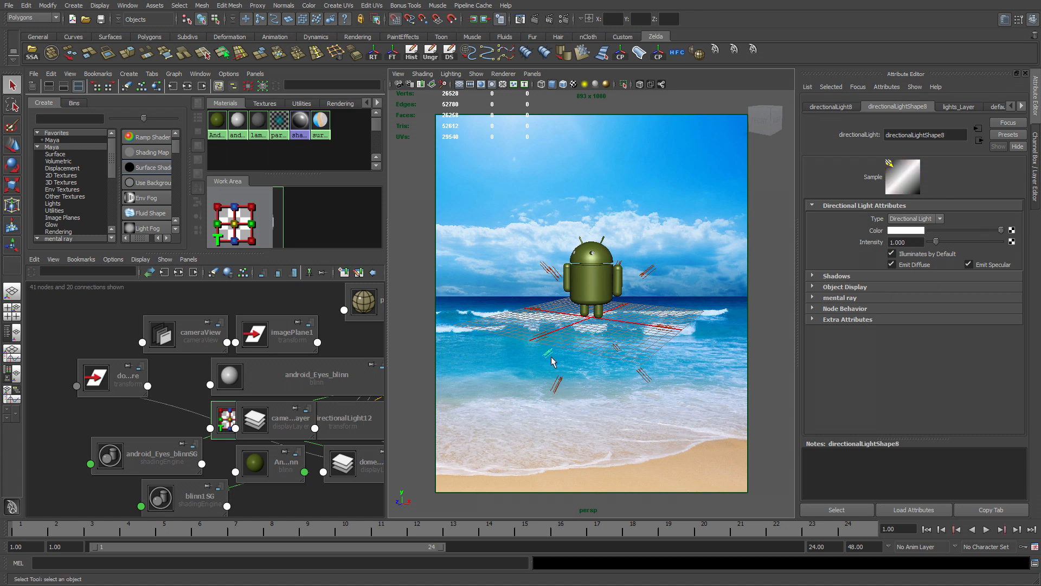
Inspect directionalLights 8, 7 and 6 in turn, still white
click(904, 230)
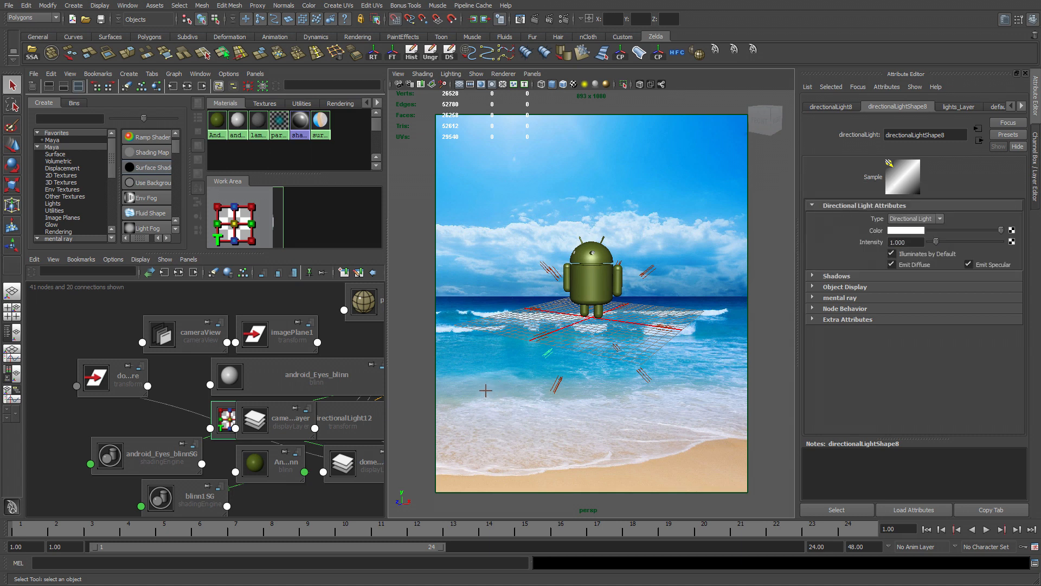
click(917, 230)
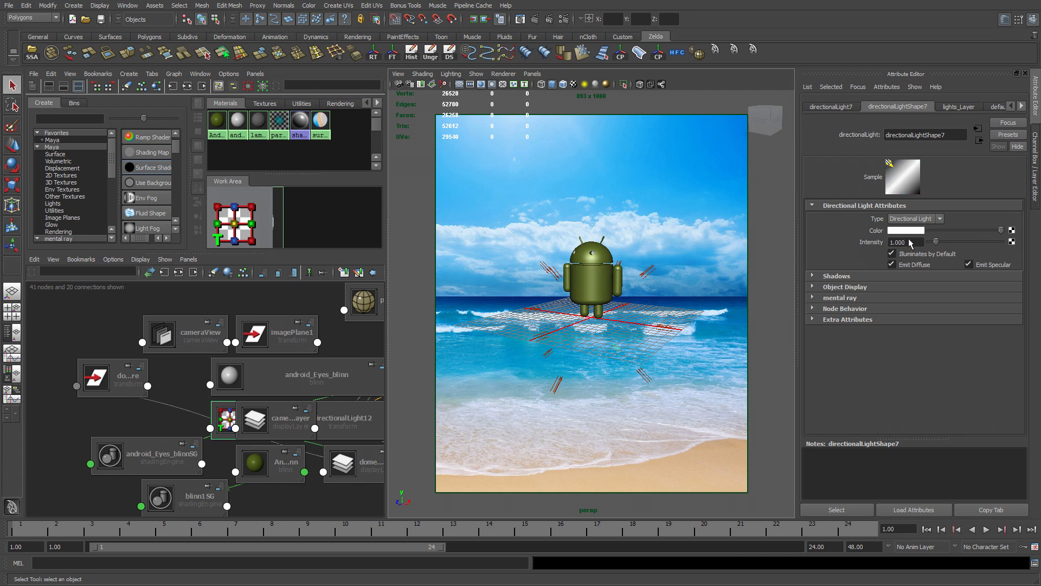
click(923, 229)
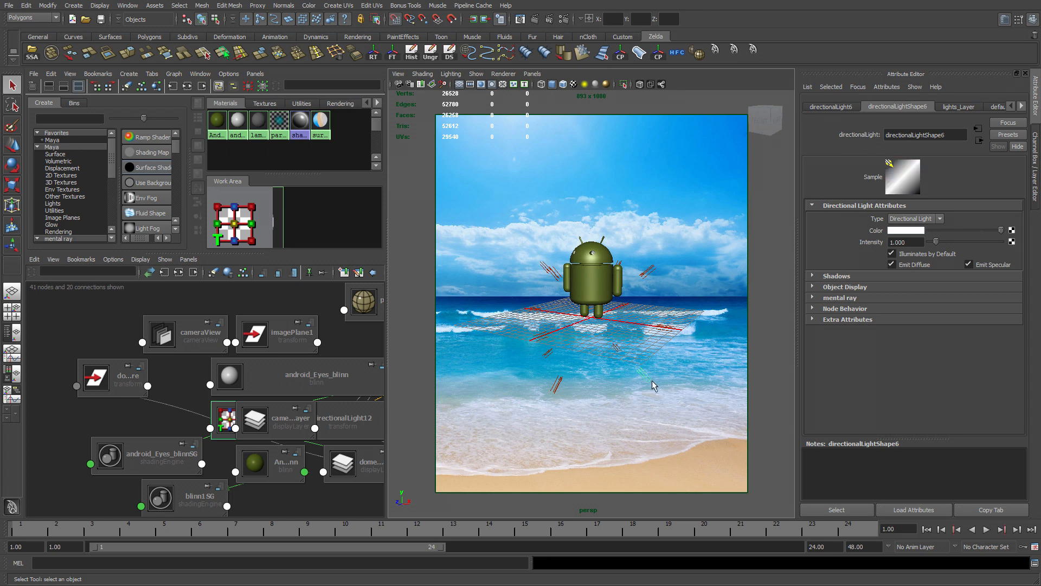
click(933, 230)
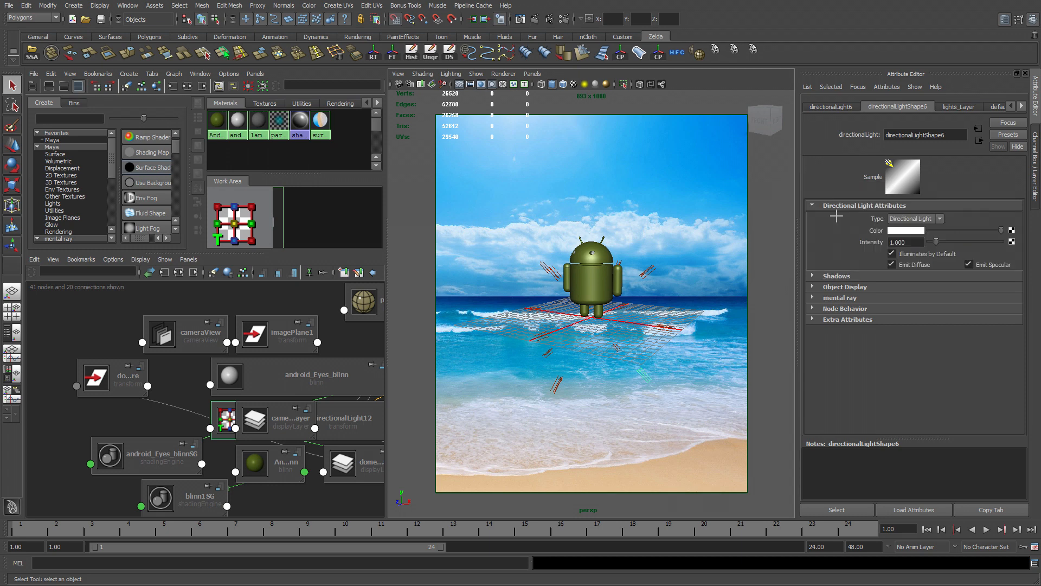
mouse_move(719, 442)
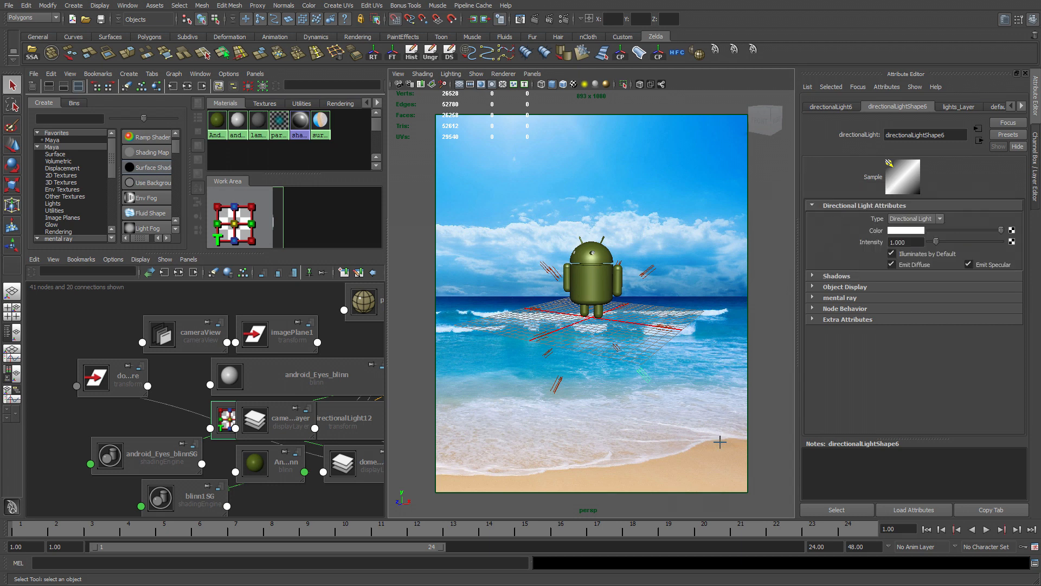
mouse_move(720, 452)
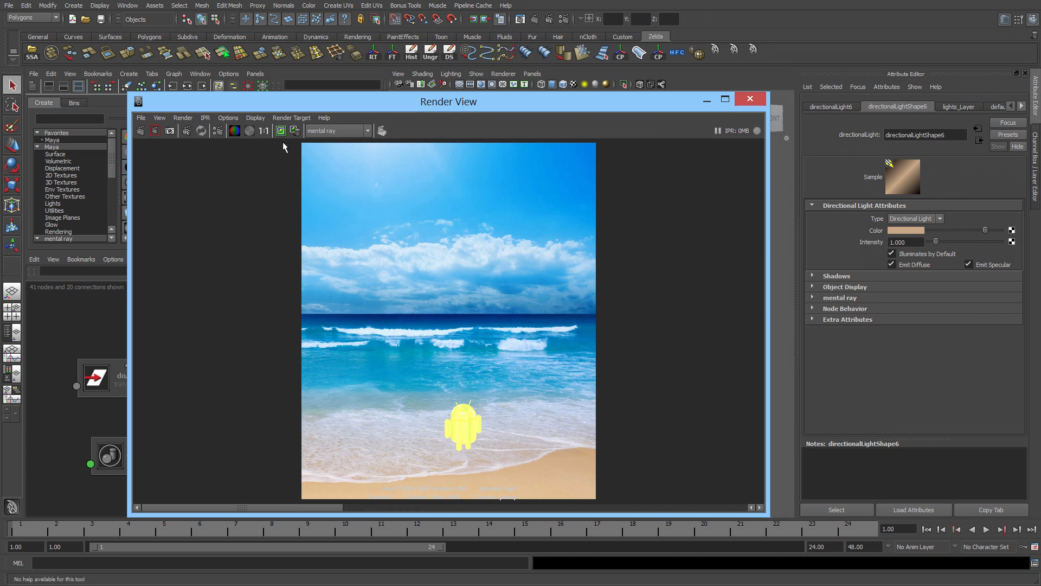
mouse_move(154, 130)
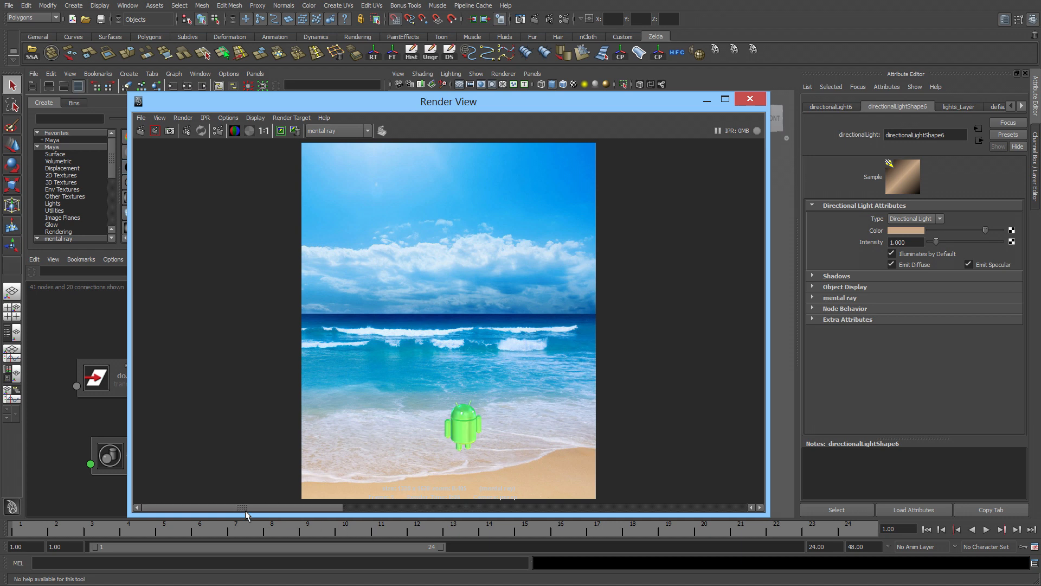
mouse_move(238, 510)
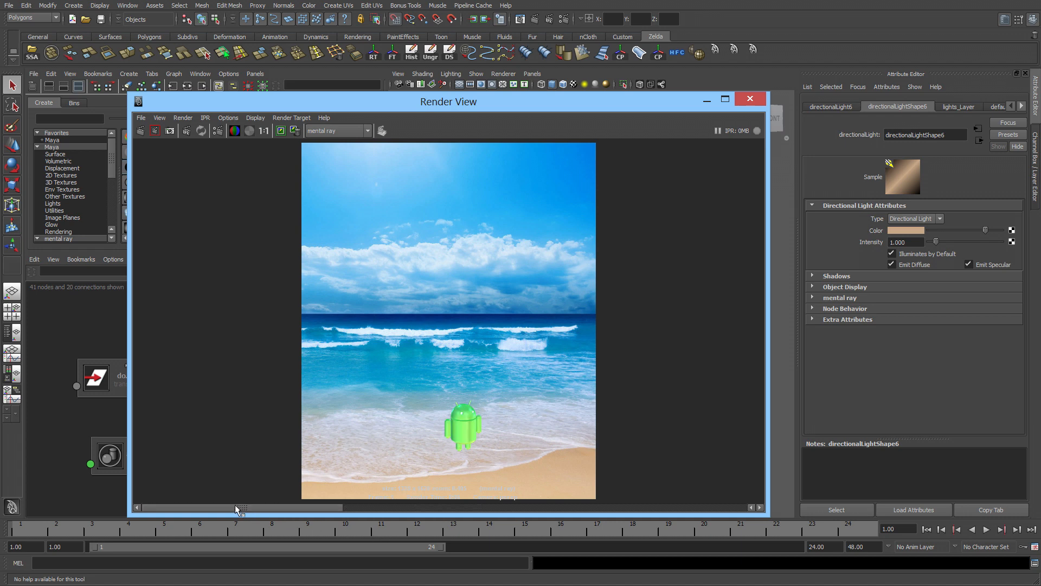
Render a preview of the robot on the beach after warming directionalLight6
click(750, 98)
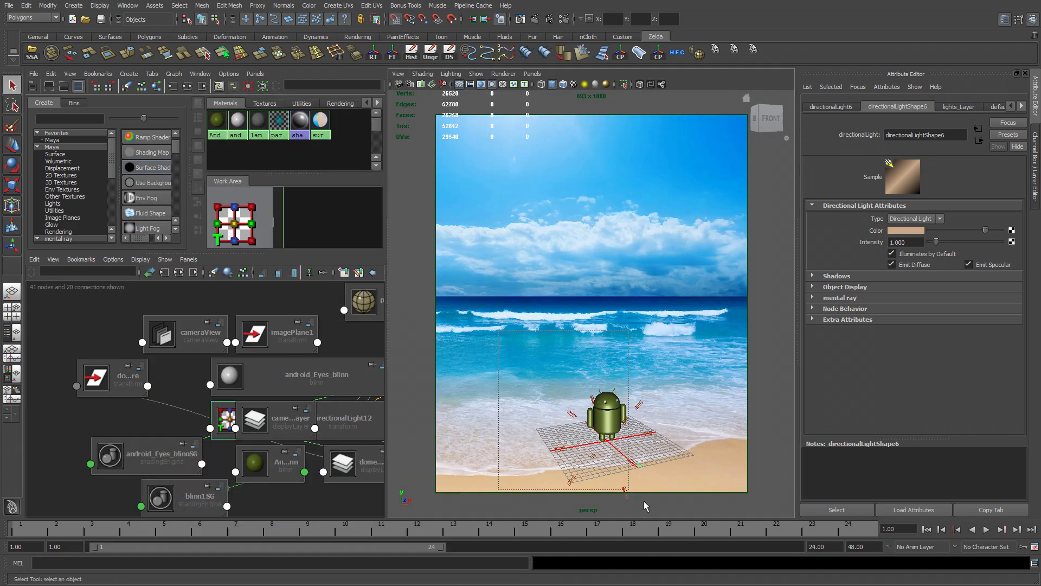
Show the Attribute Spread Sheet for all twelve selected directional lights
click(344, 417)
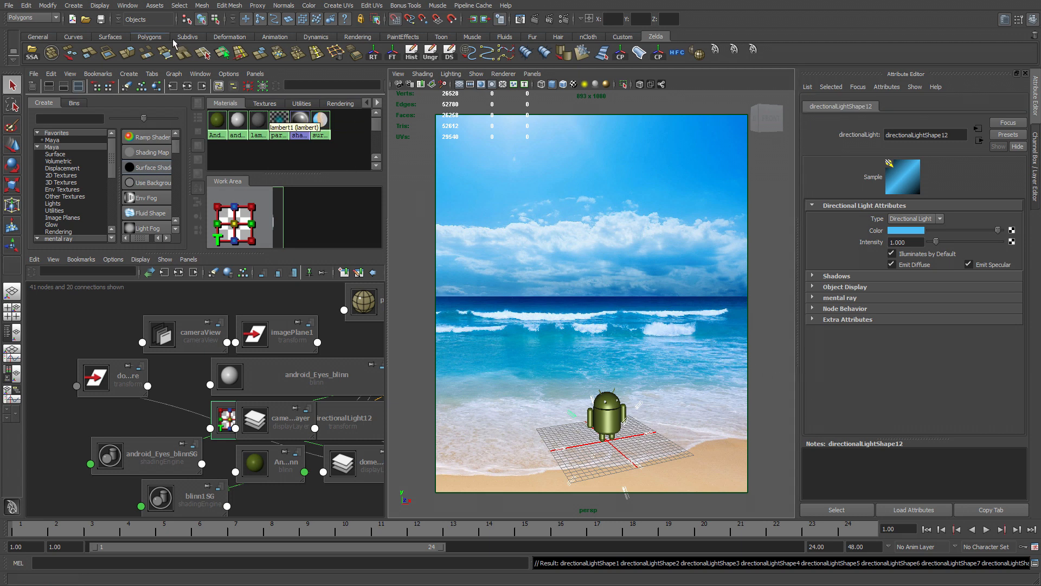
click(127, 6)
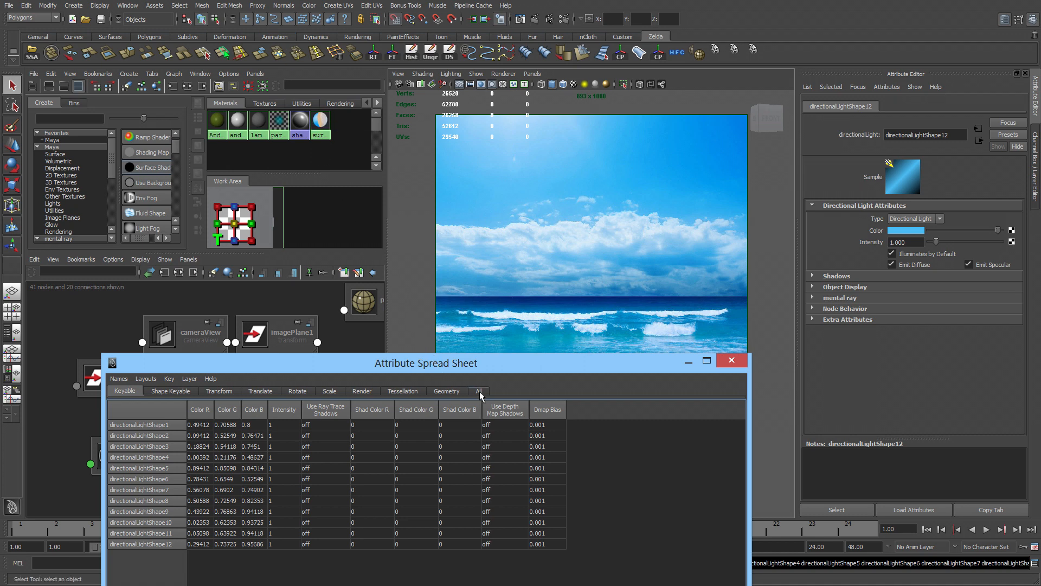
In the All tab, enable ray-traced shadows and switch off Emit Specular for every light
click(479, 391)
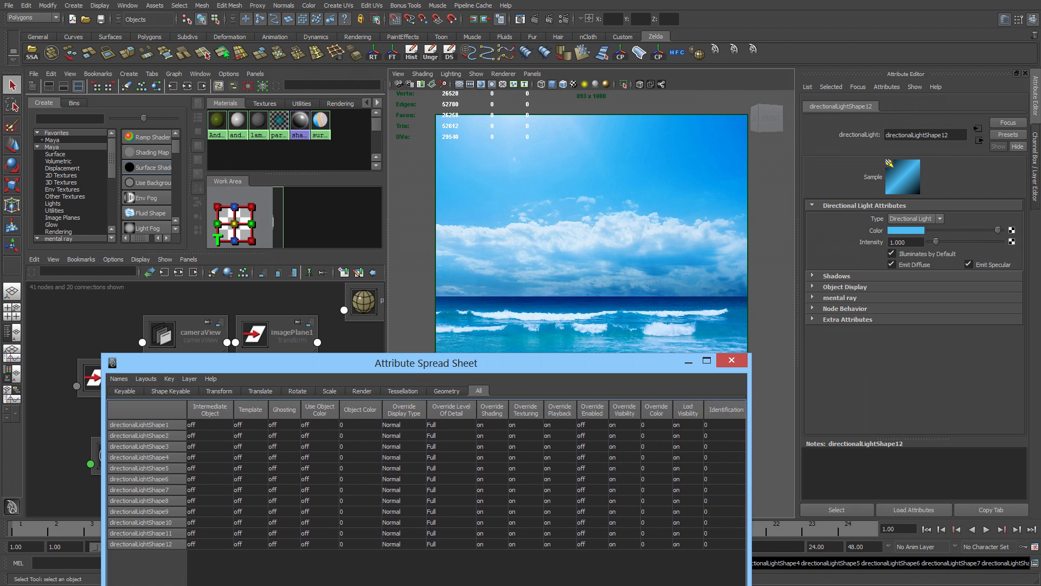
scroll(right, 3)
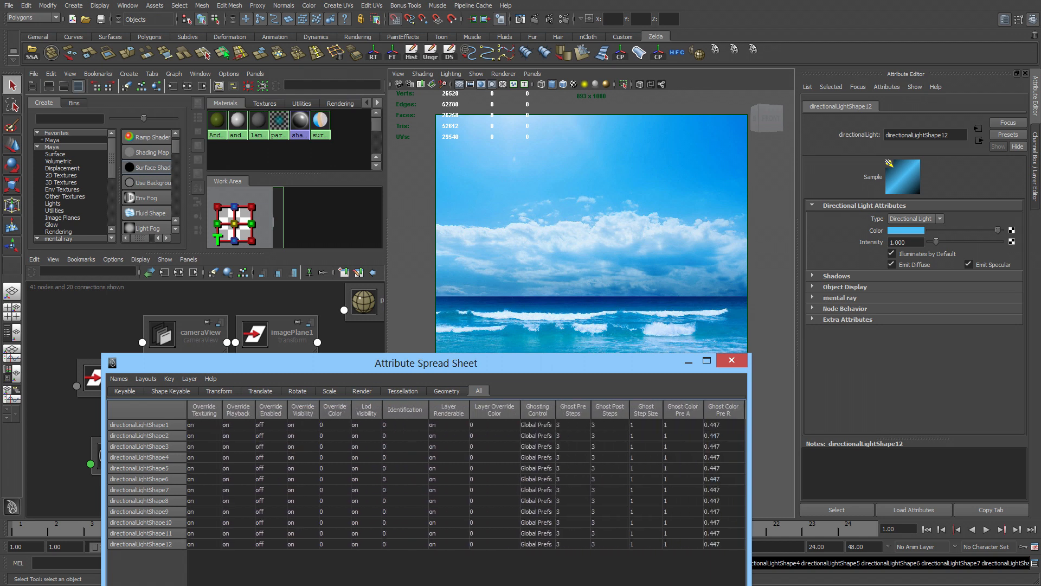
scroll(right, 3)
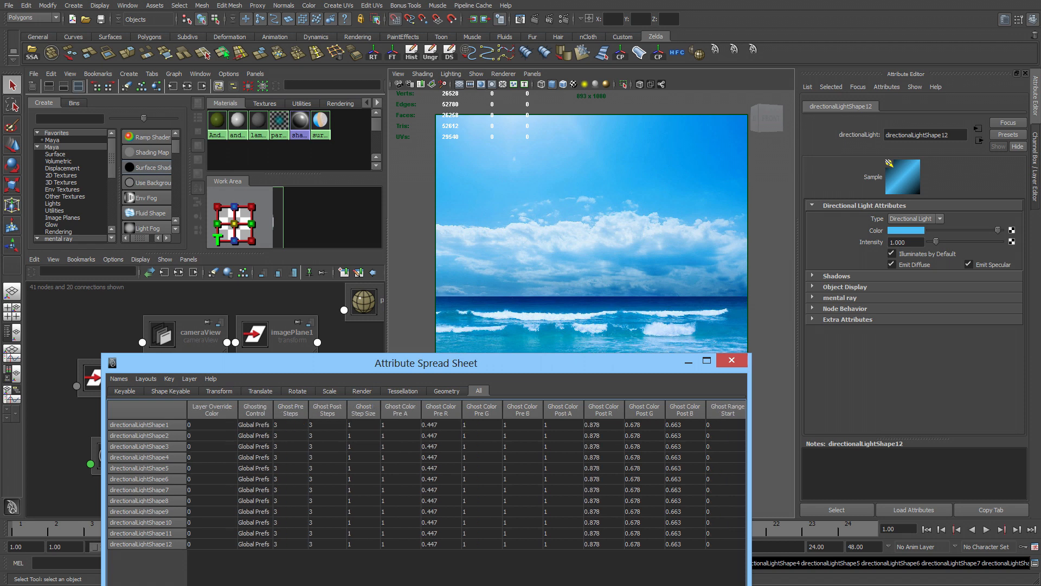
scroll(right, 3)
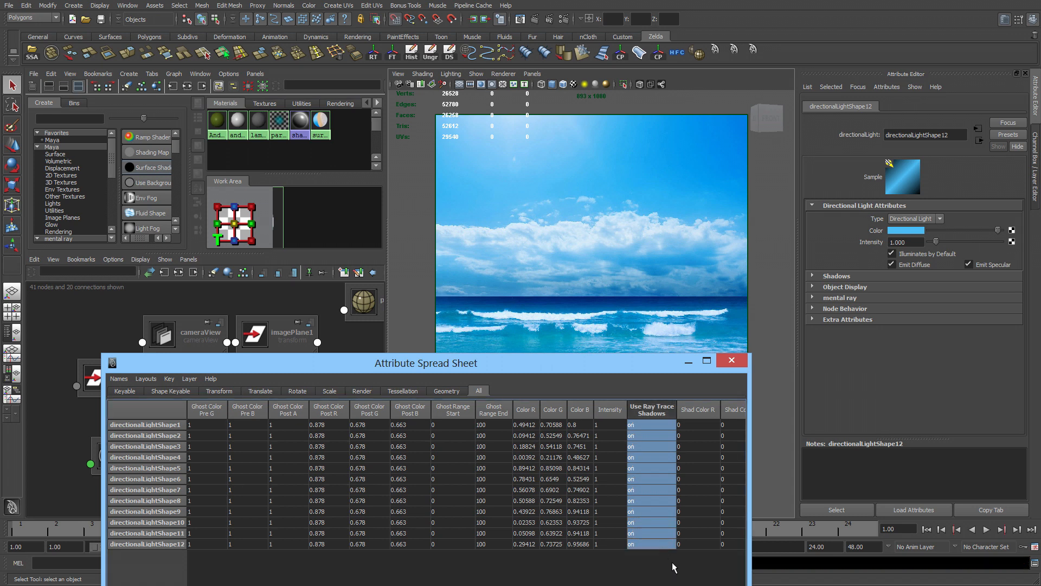
scroll(right, 3)
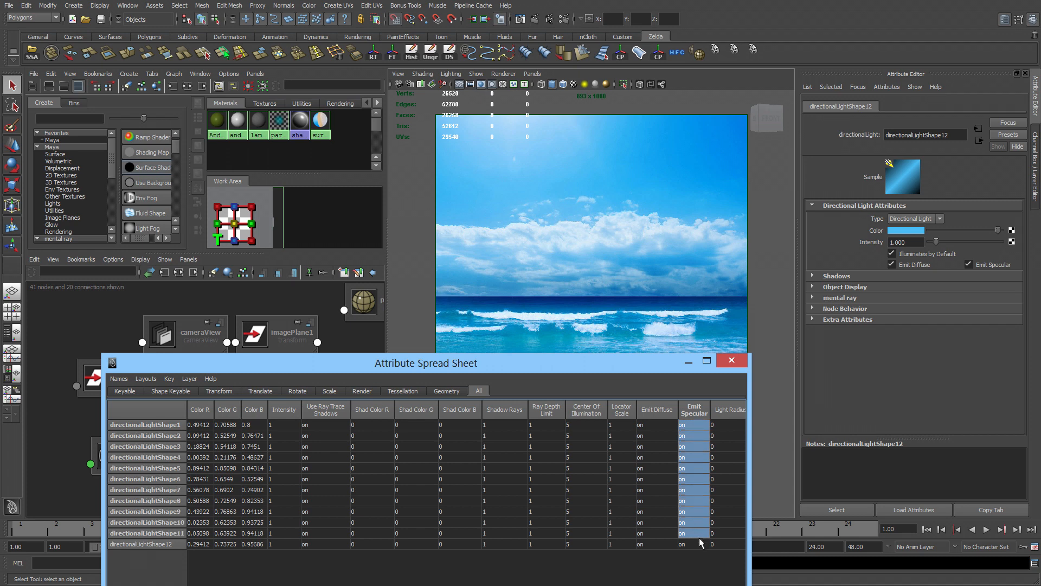
click(693, 544)
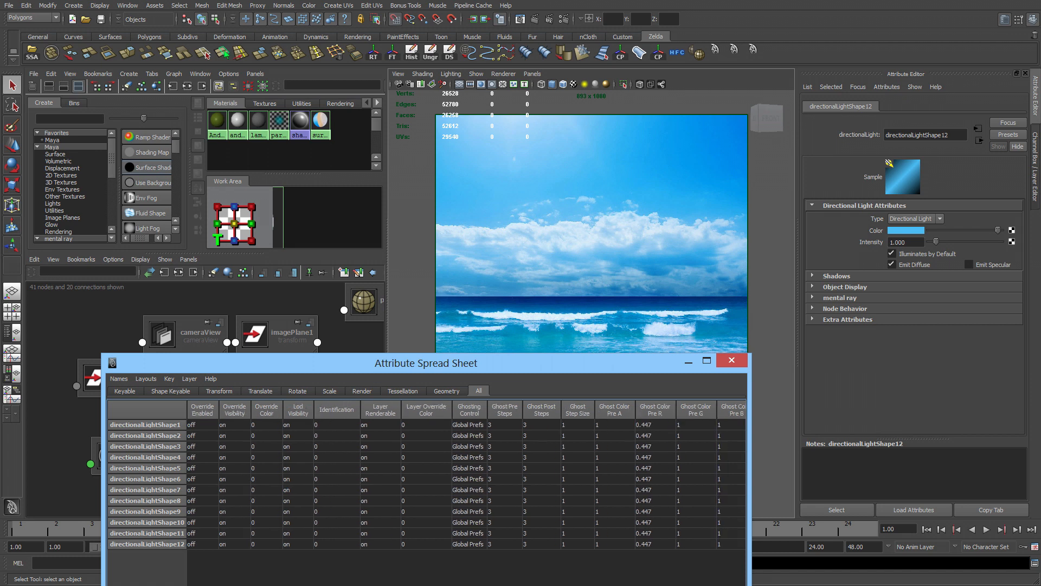
Set Shadow Rays 7 and Light Angle 15 on all twelve lights and close the spreadsheet
scroll(right, 3)
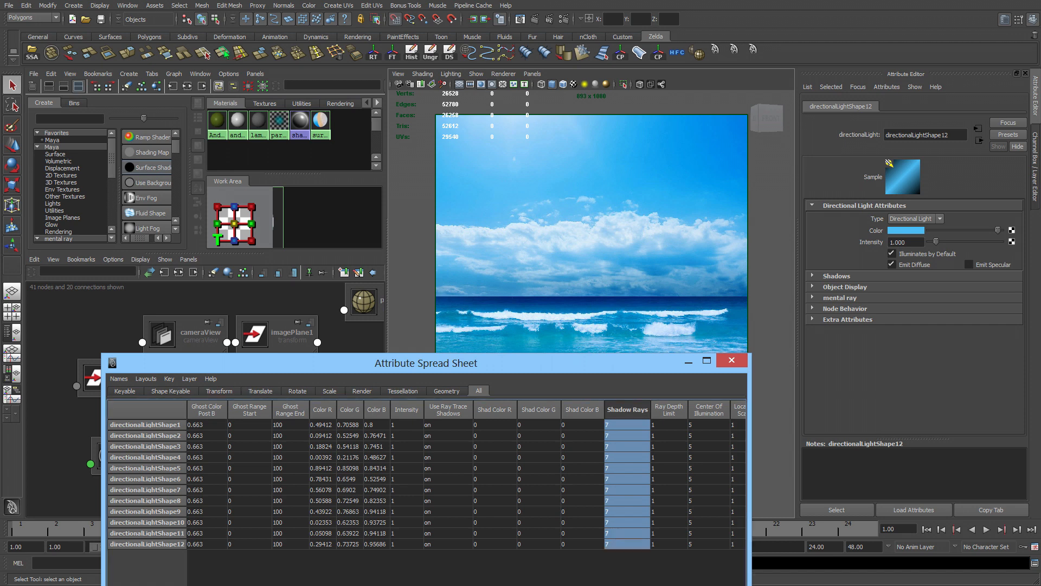
scroll(right, 3)
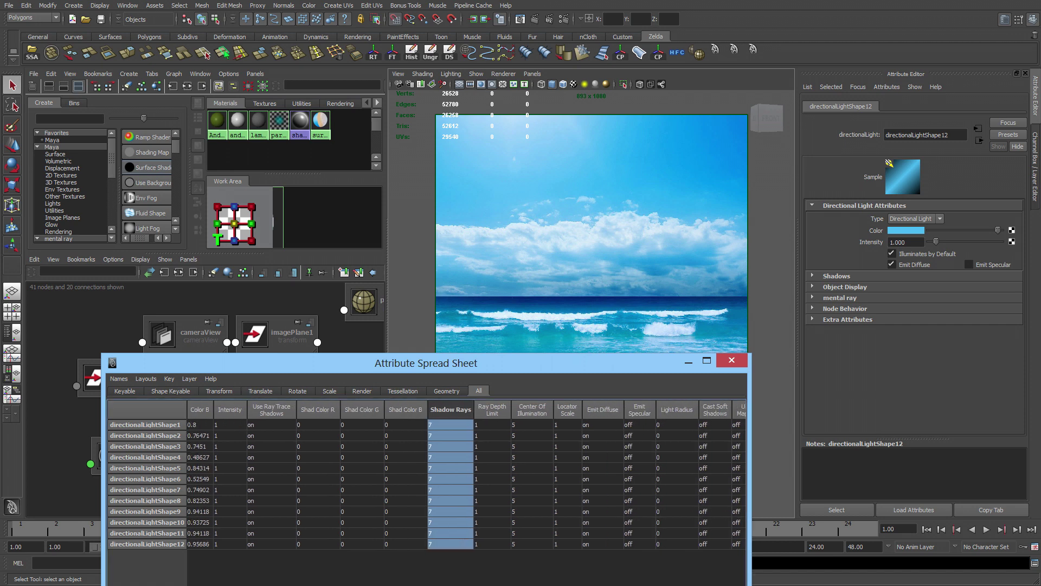
scroll(right, 3)
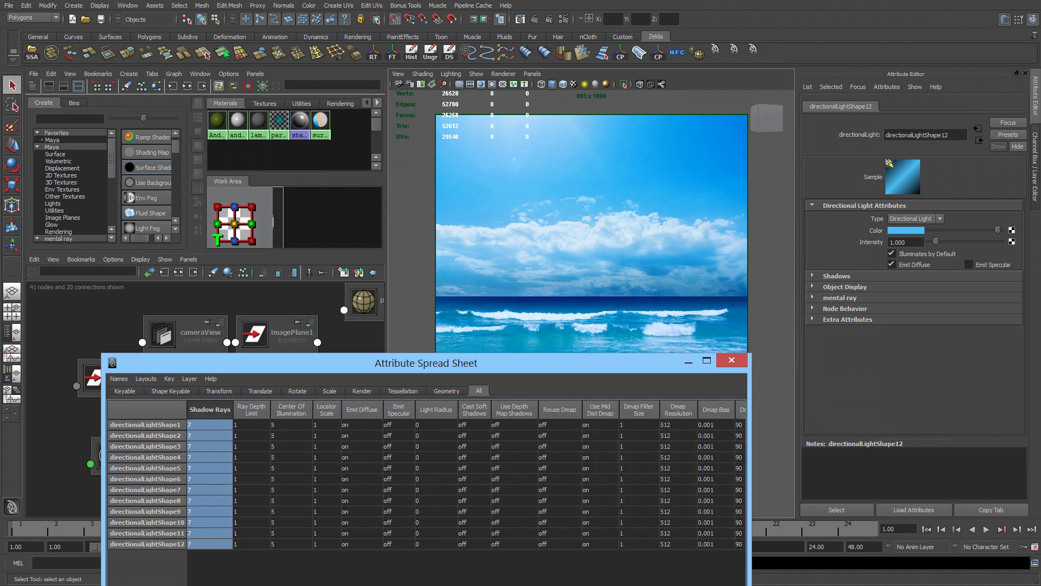
scroll(right, 3)
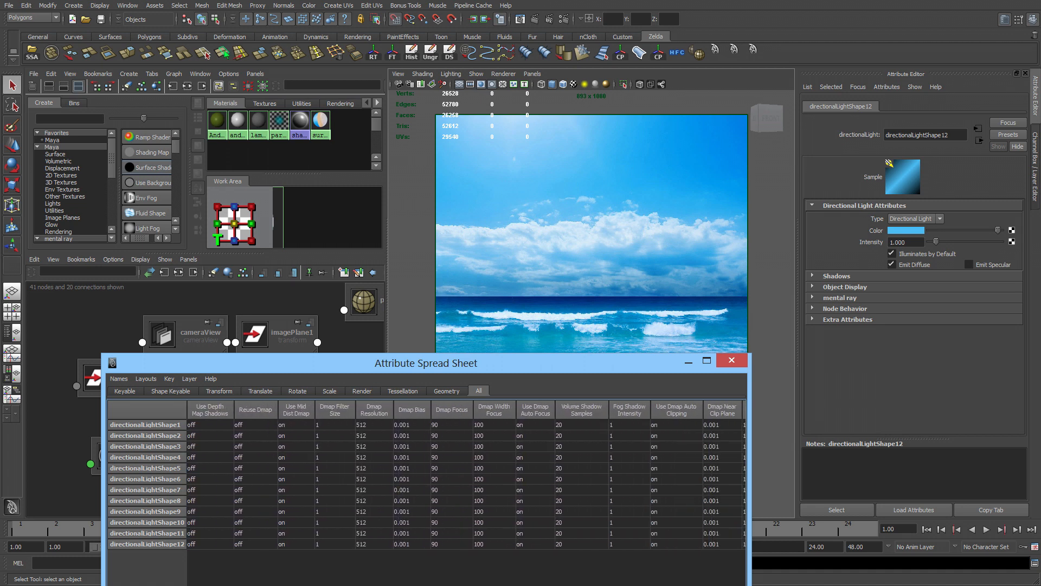
scroll(right, 3)
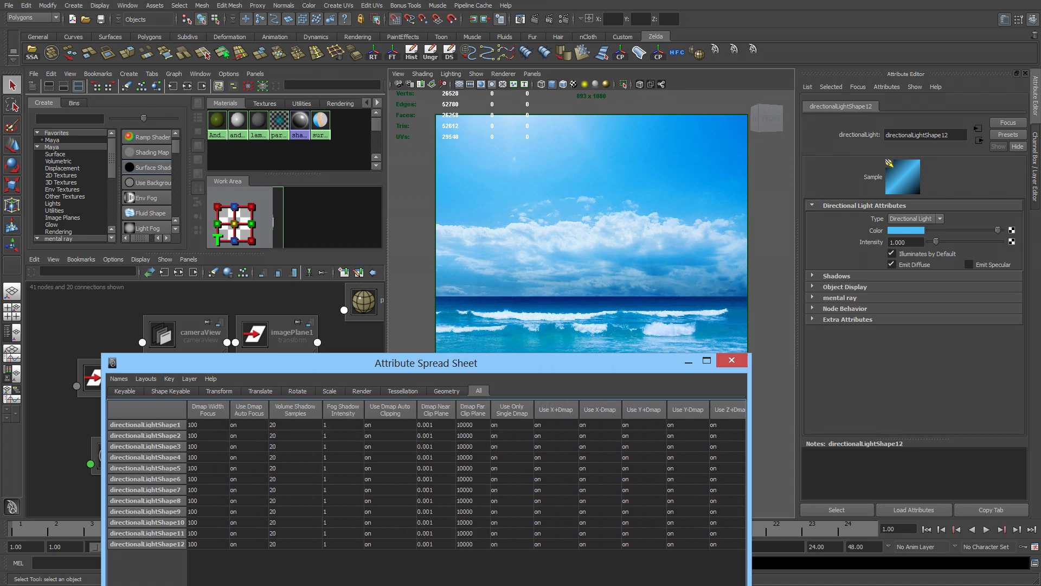
scroll(right, 3)
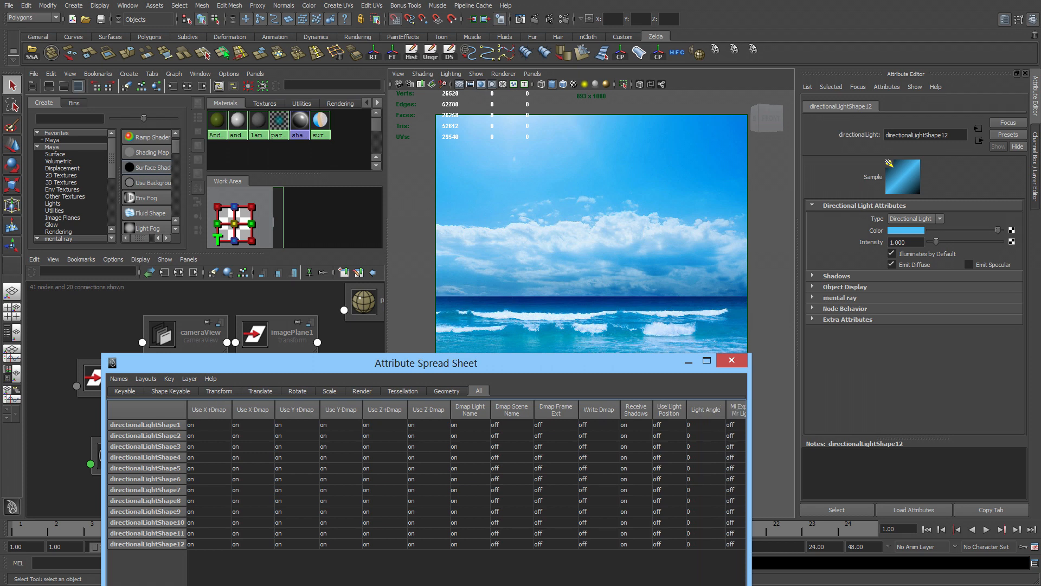
click(705, 424)
text(15)
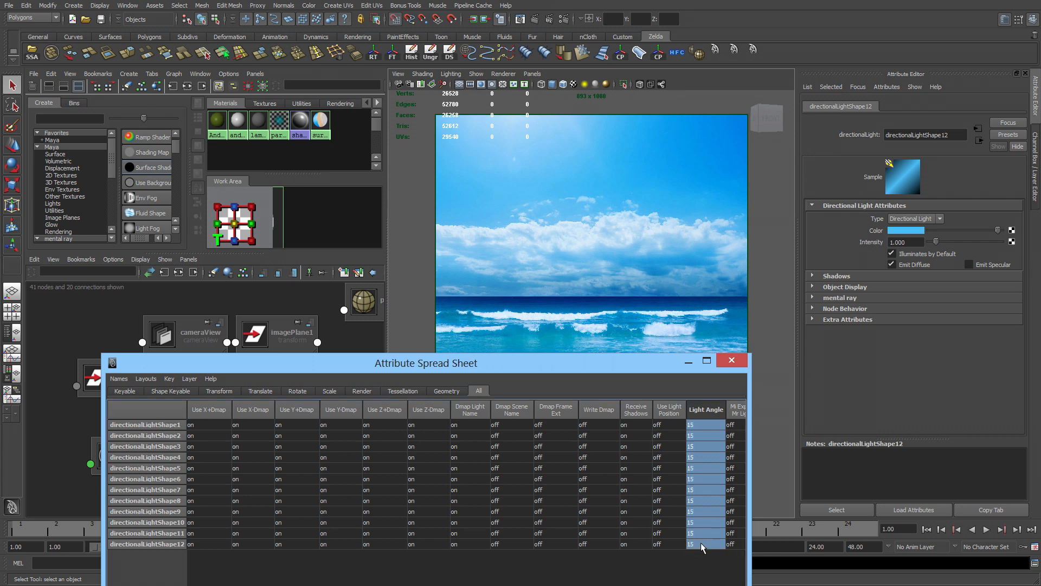
click(731, 360)
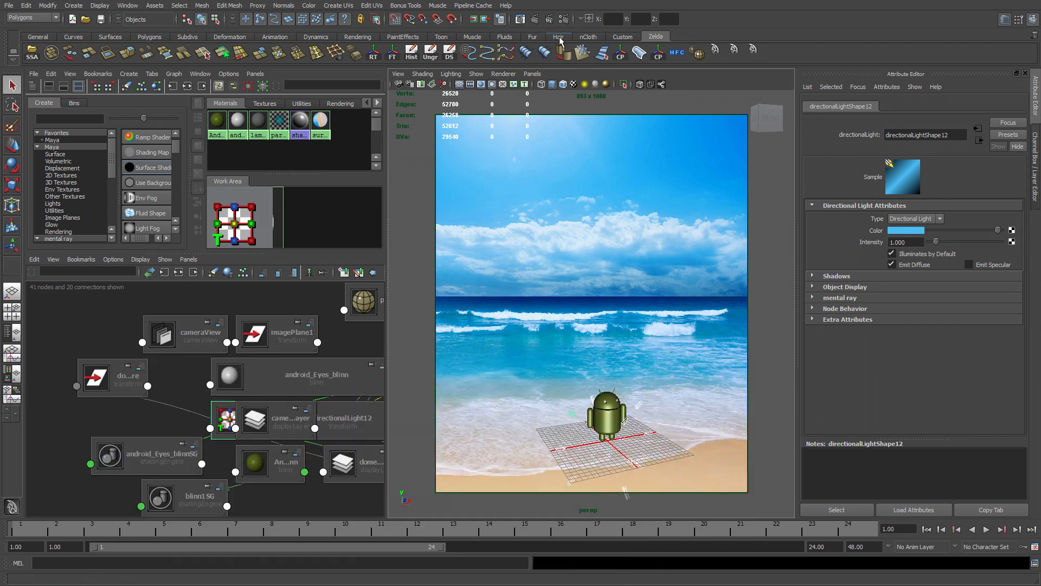
Render the current camera view, review the robot on the beach, then minimize the Render View
click(519, 18)
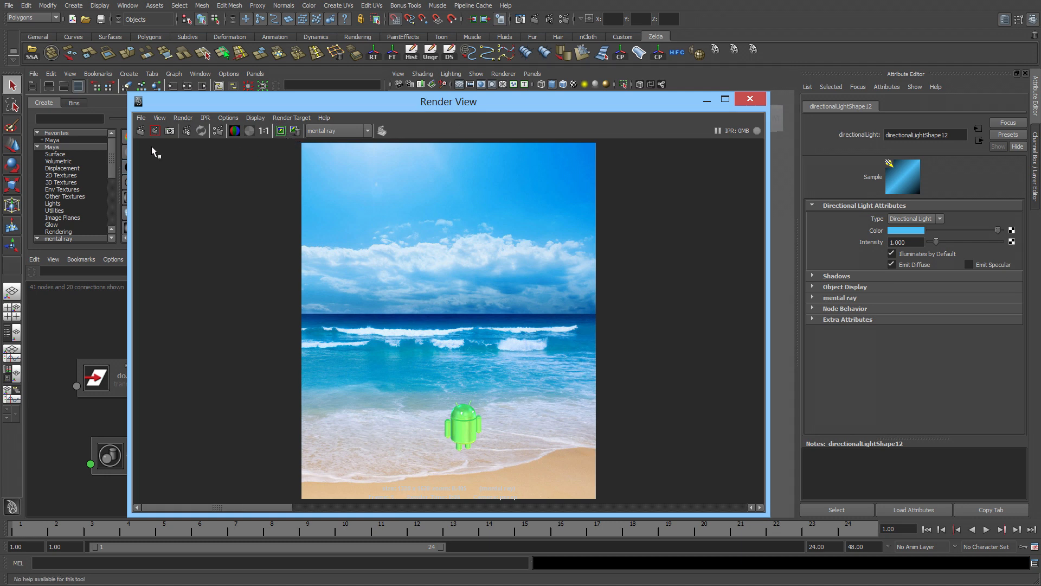
click(155, 130)
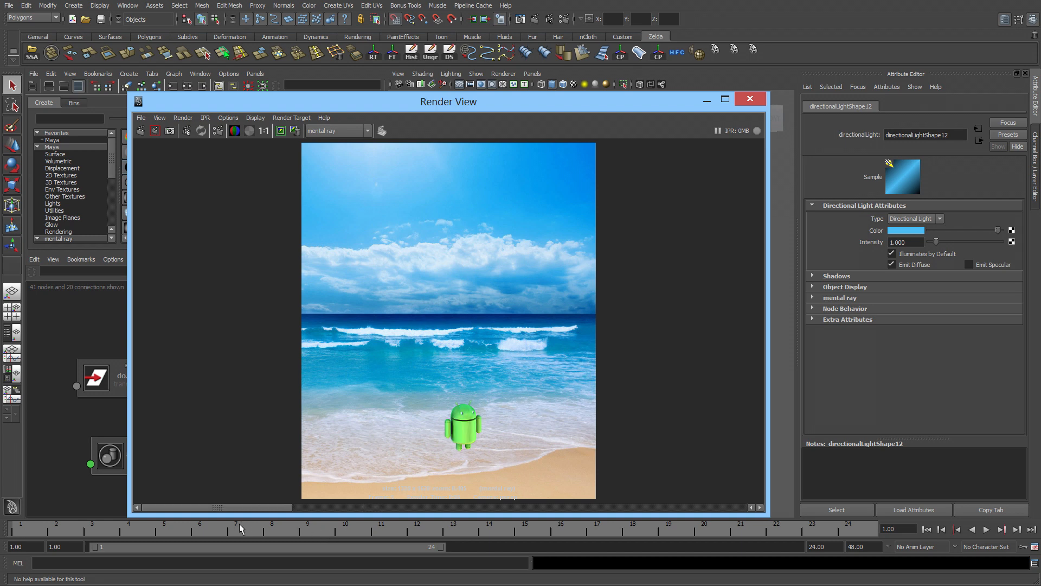
mouse_move(288, 525)
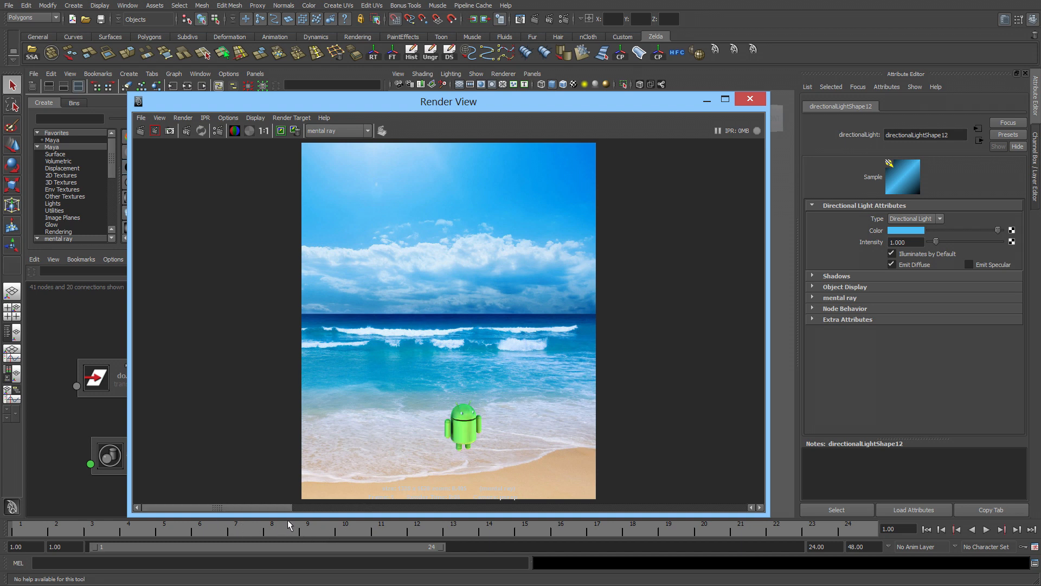
mouse_move(238, 506)
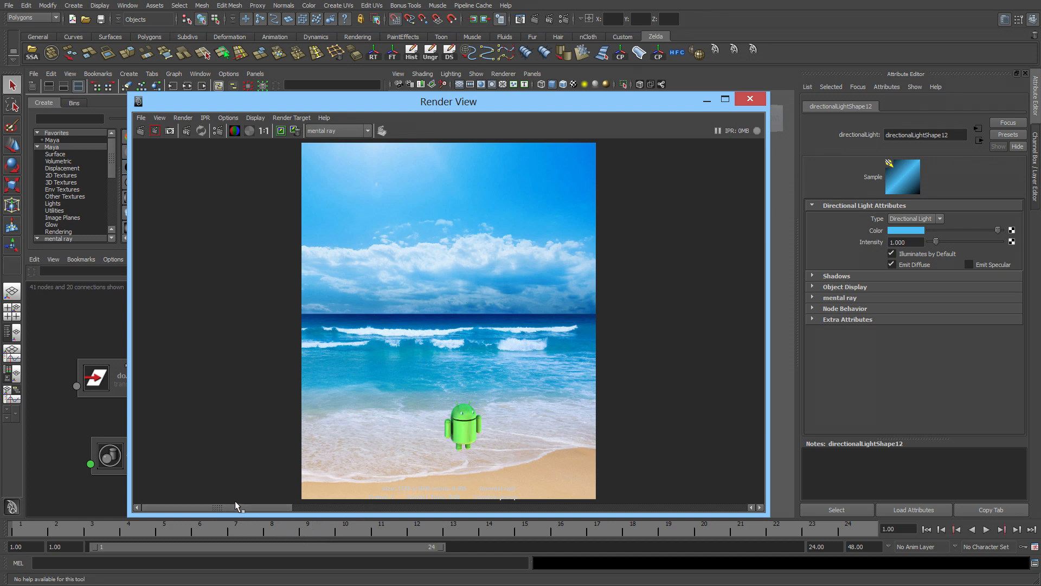
mouse_move(705, 112)
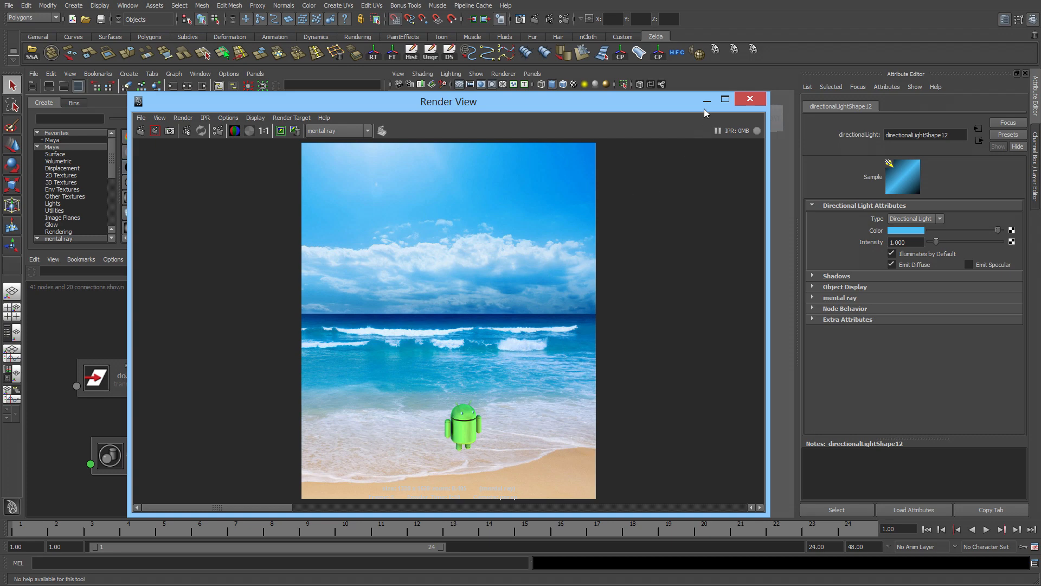
click(749, 99)
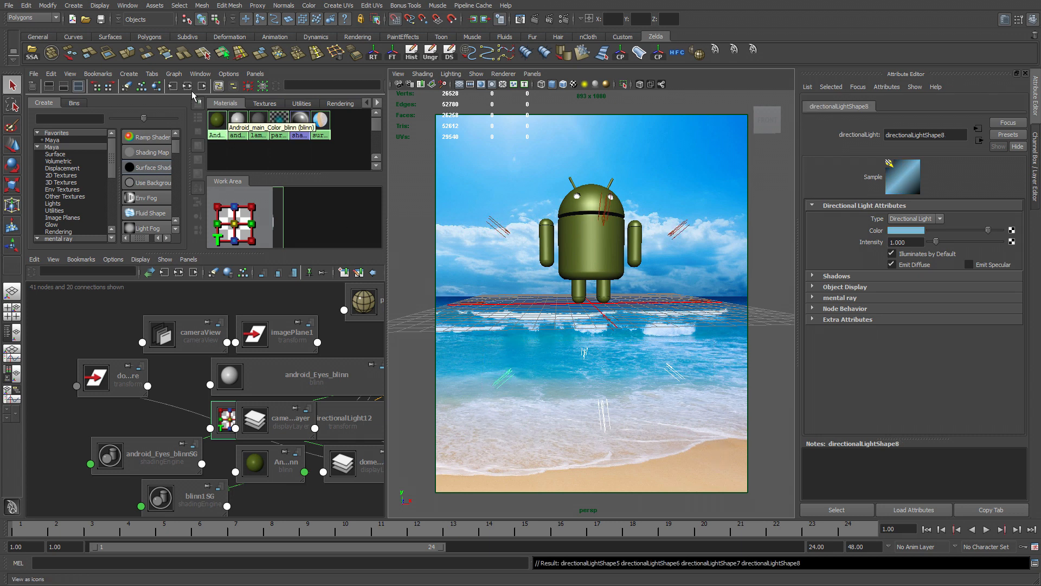
Reopen the Attribute Spread Sheet for directional lights 5 through 8
click(127, 5)
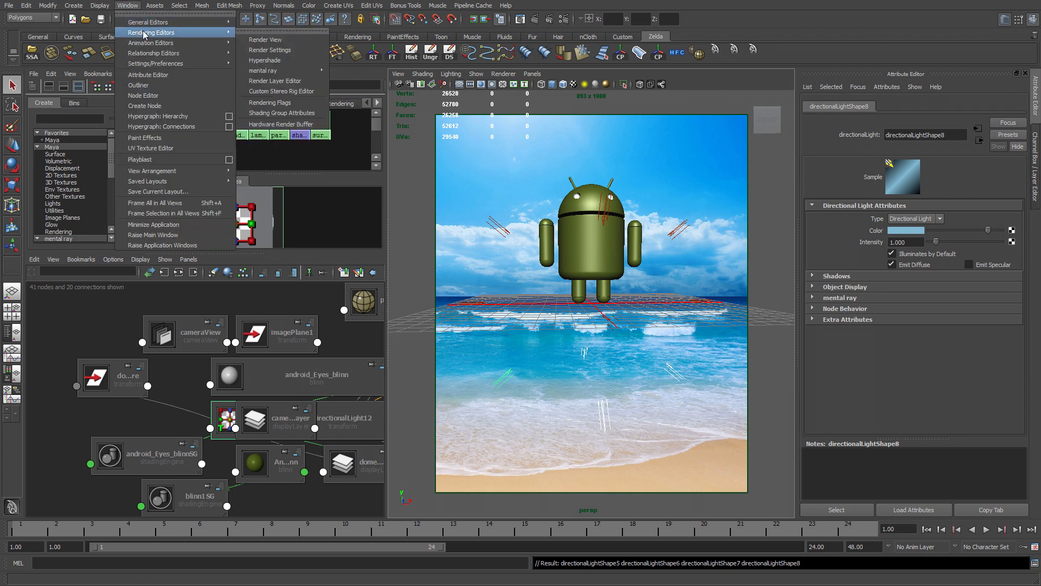
mouse_move(194, 32)
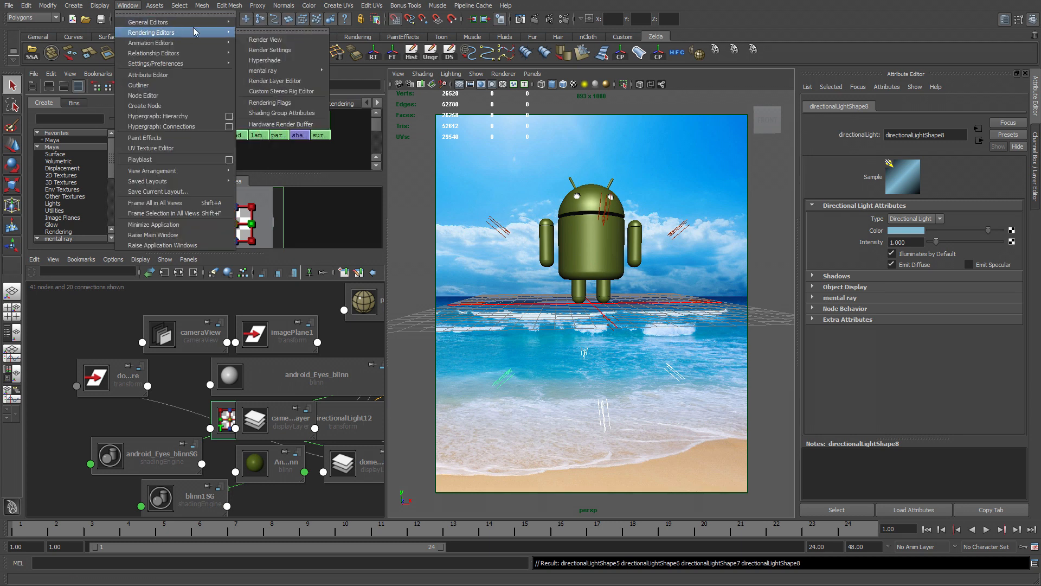
click(147, 21)
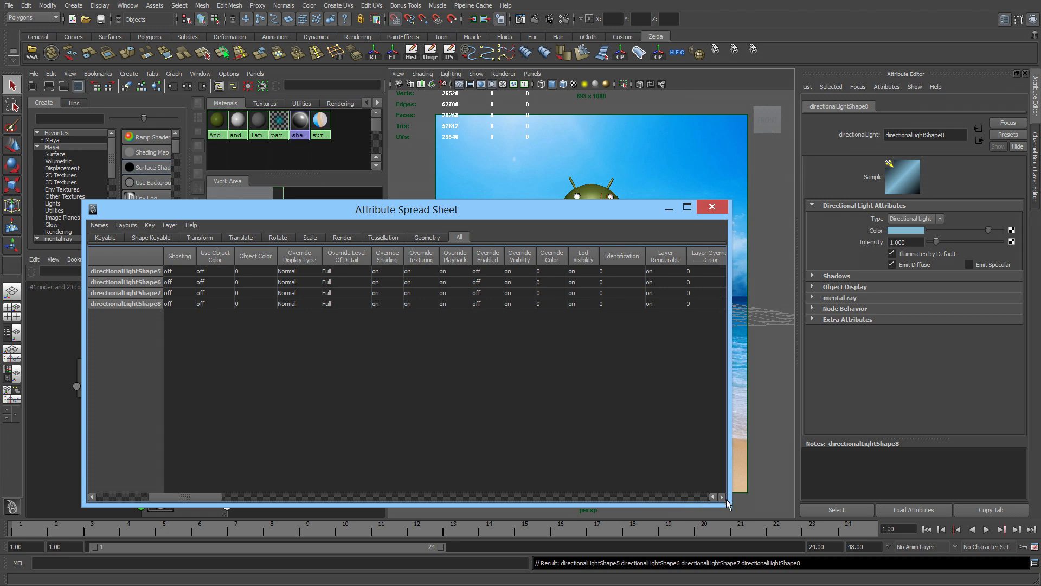
scroll(right, 3)
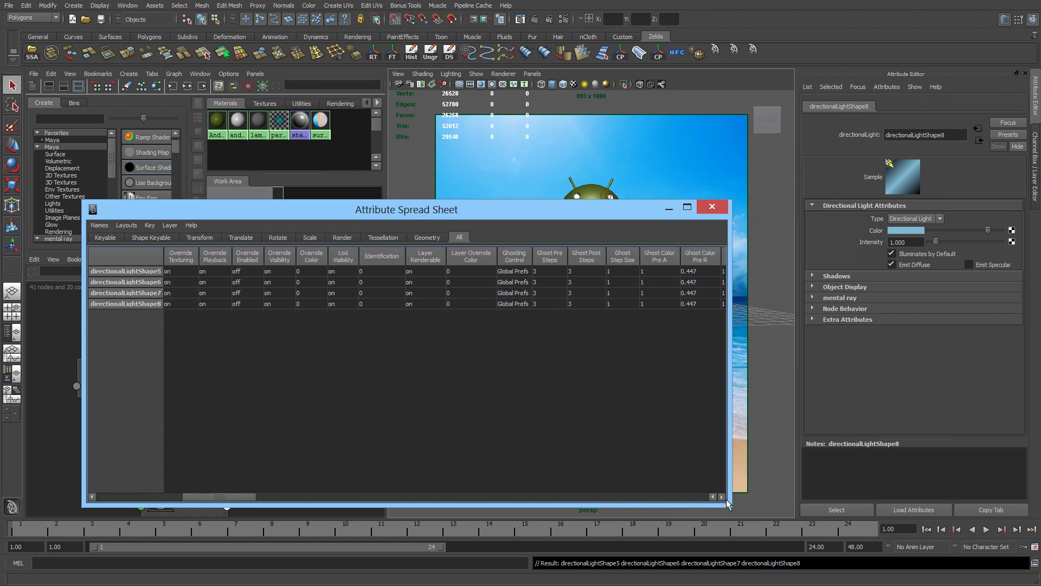
scroll(right, 3)
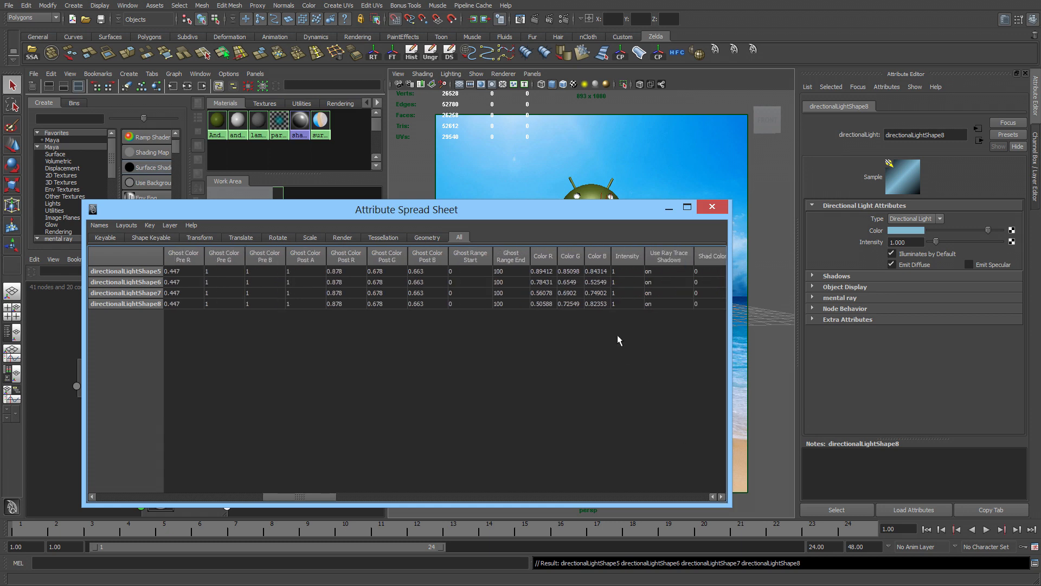
Lower the four lights' intensity to 0.5 and close the spreadsheet
click(625, 304)
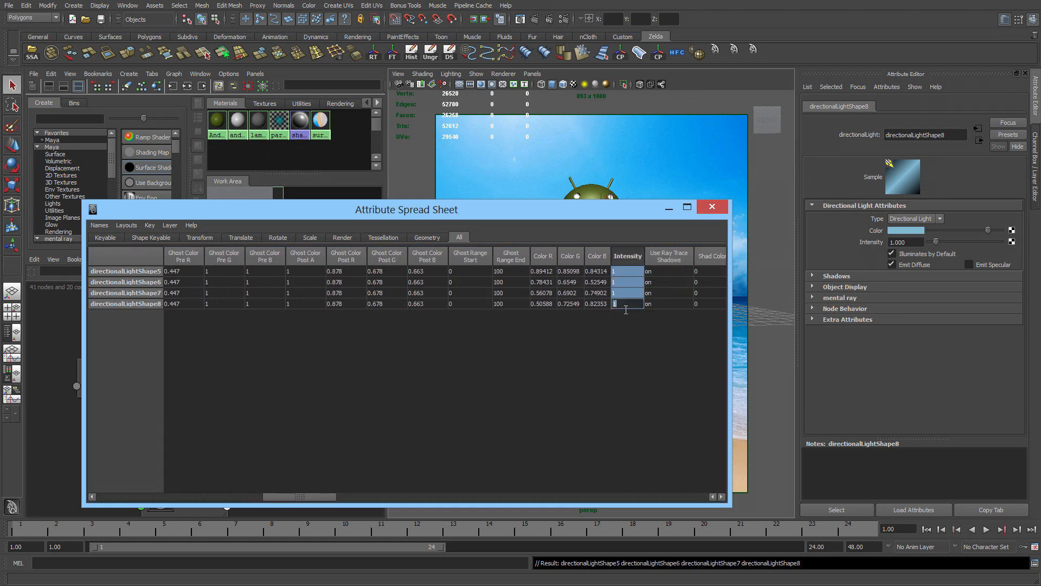
text(0)
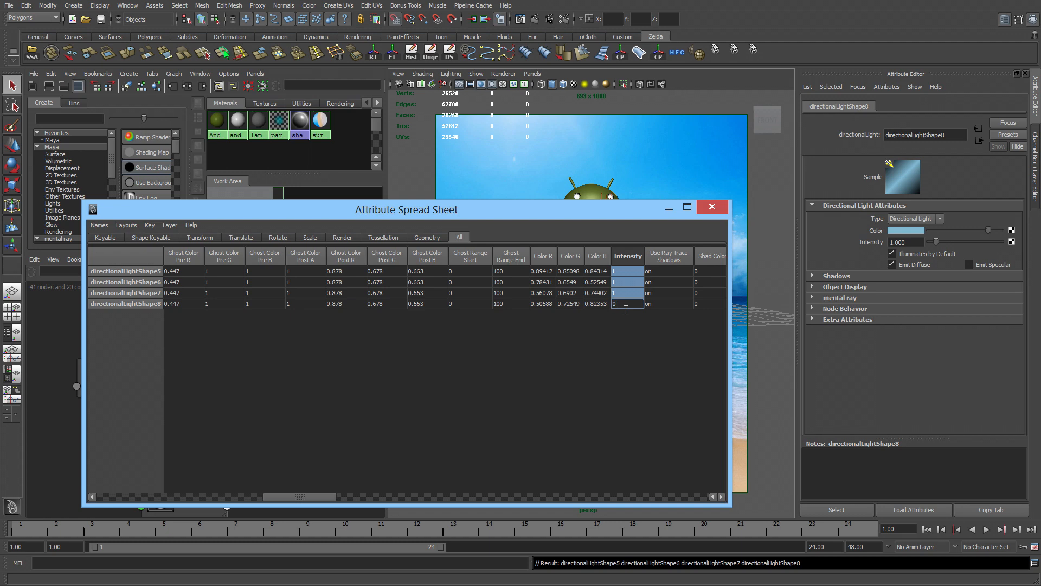
text(0.5)
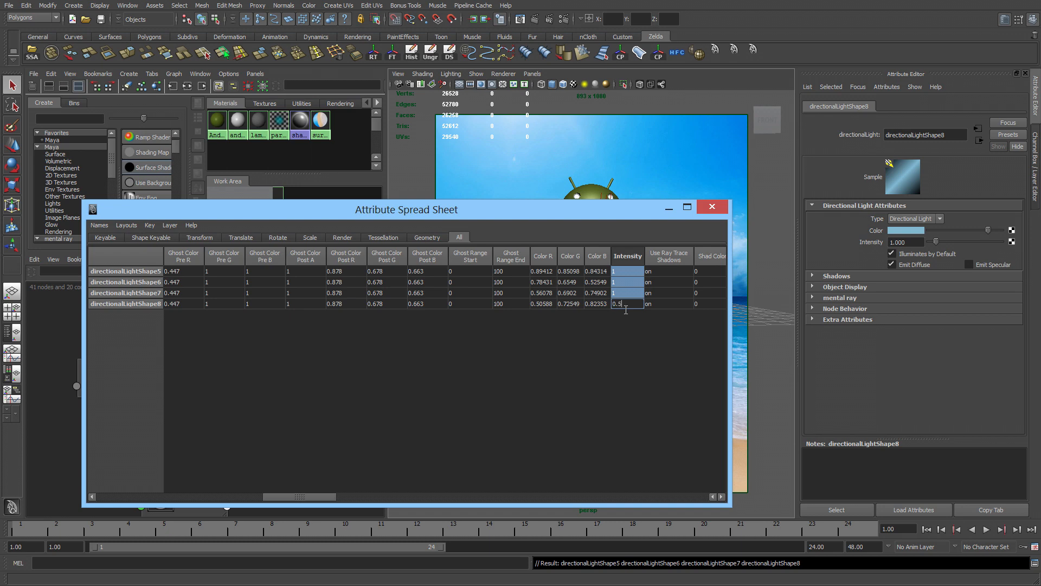
key(Return)
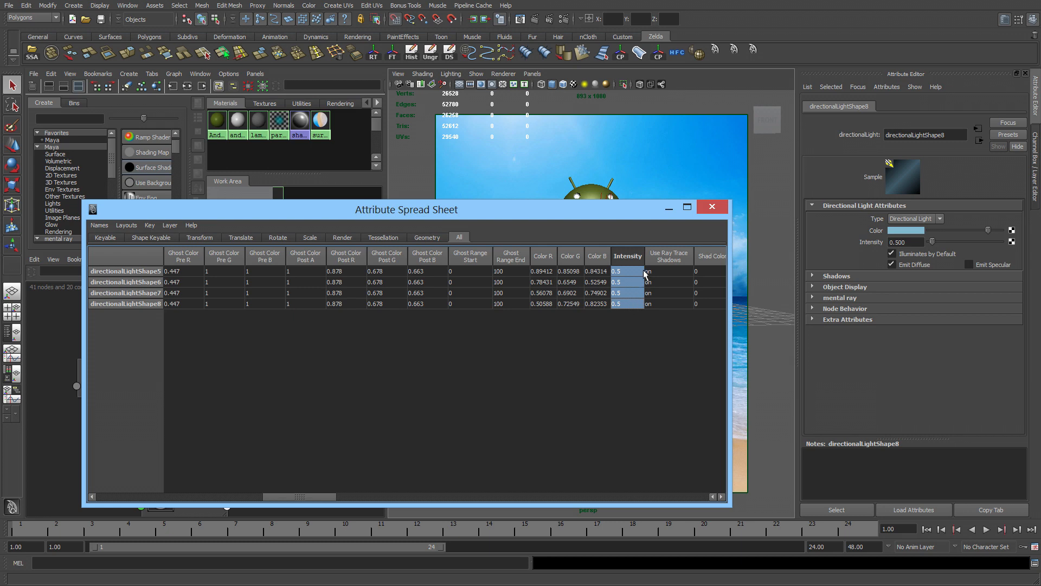
click(711, 206)
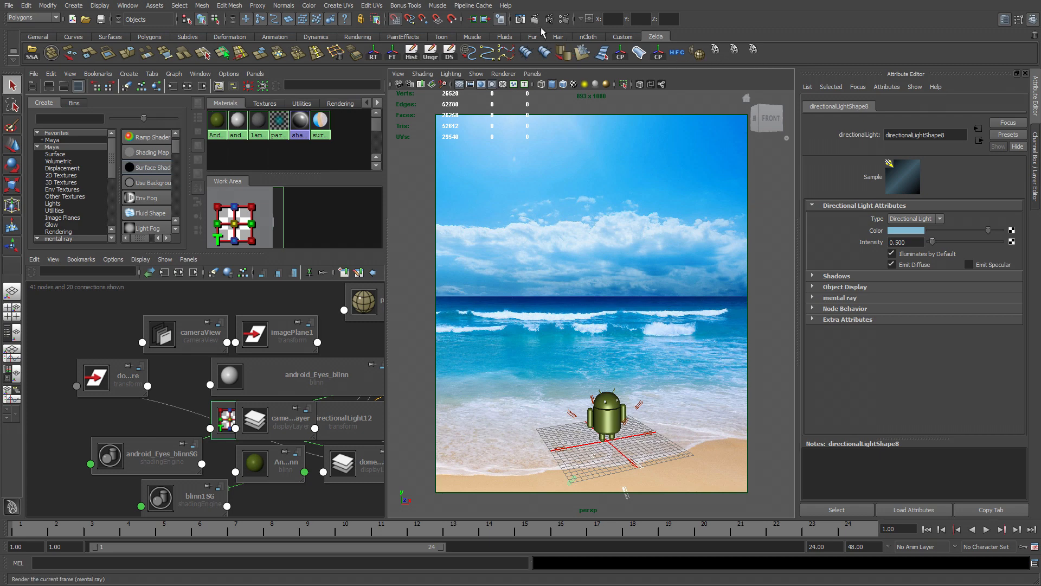
click(543, 19)
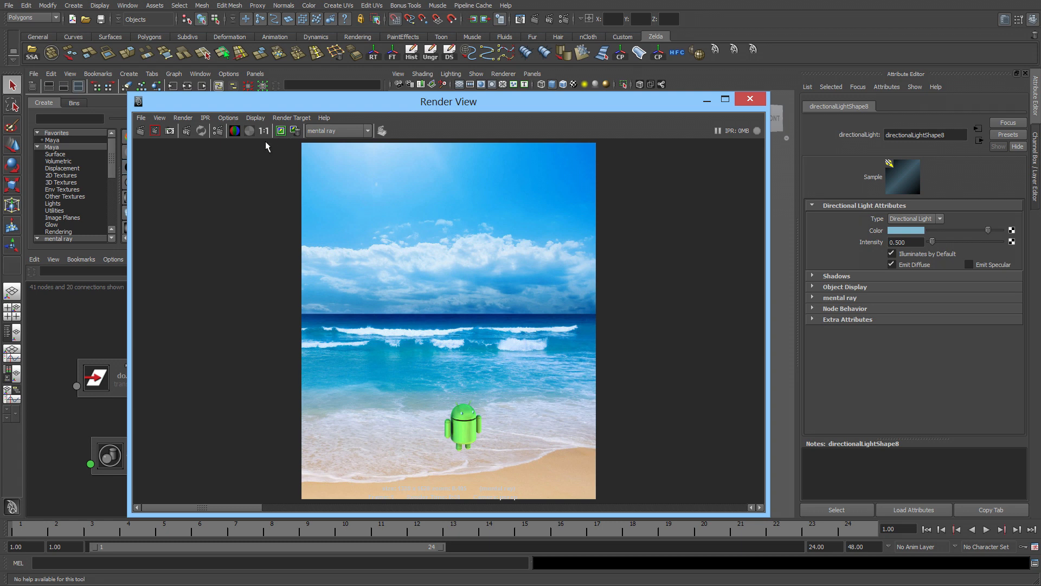
click(155, 130)
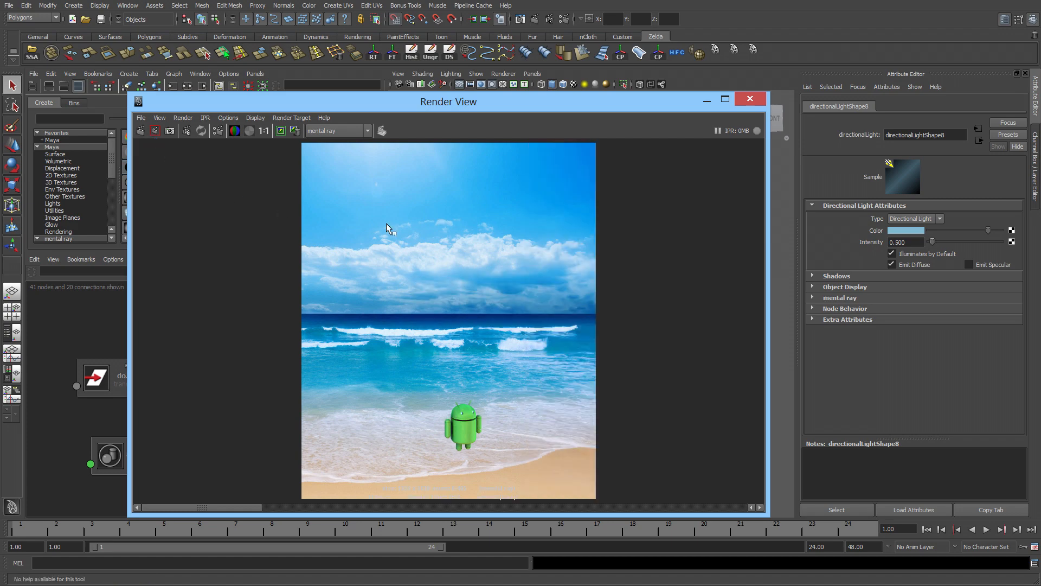
click(750, 99)
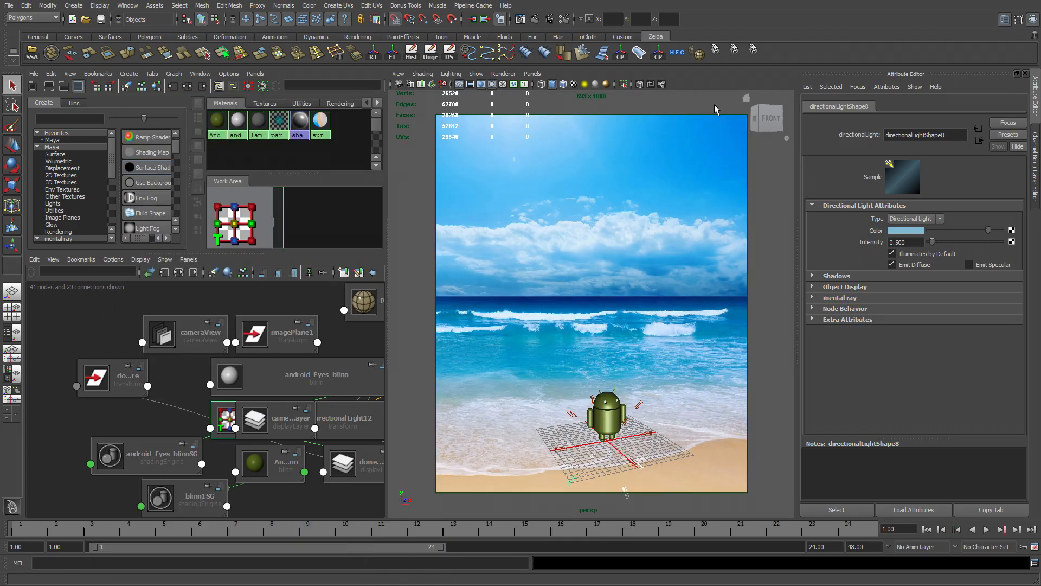
mouse_move(705, 118)
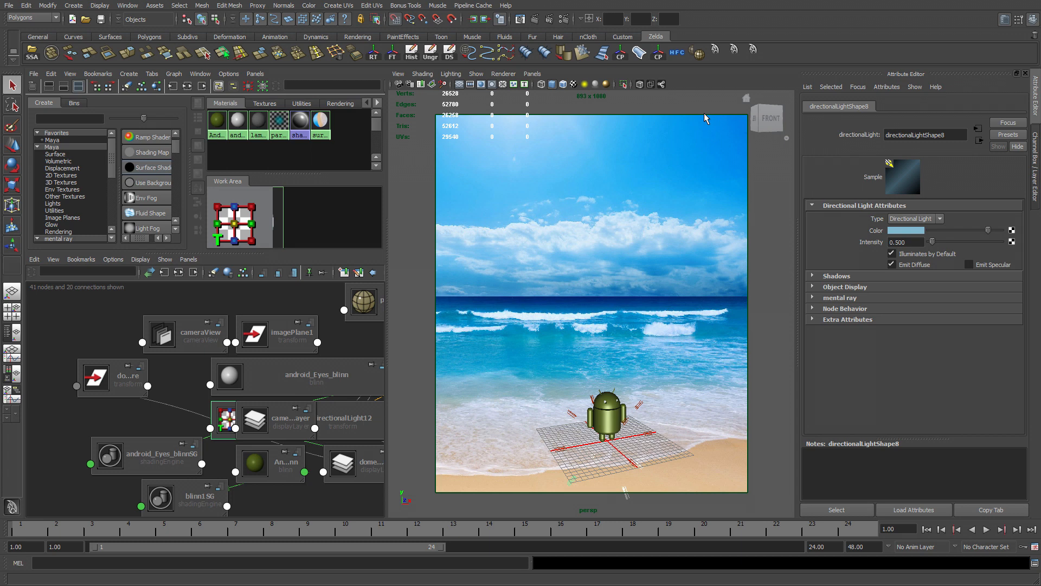
mouse_move(90, 18)
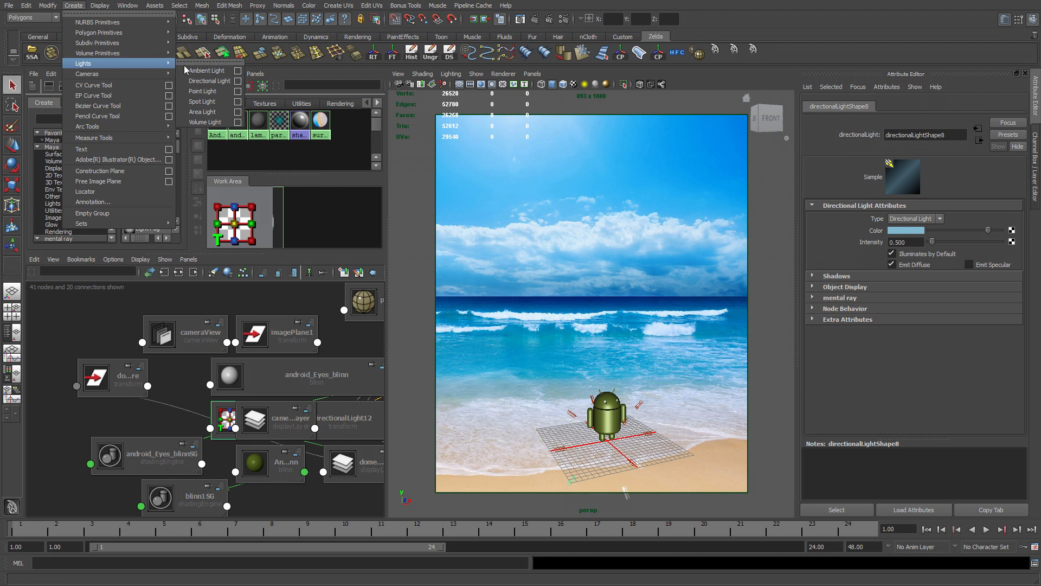
Create a new white directional light, directionalLight13, via Create > Lights
click(208, 81)
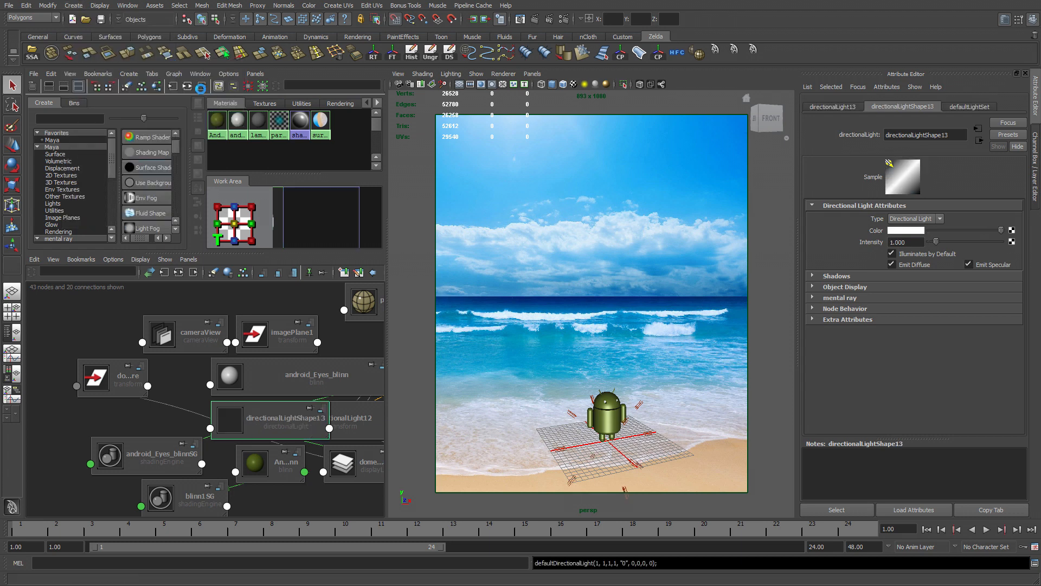
click(11, 185)
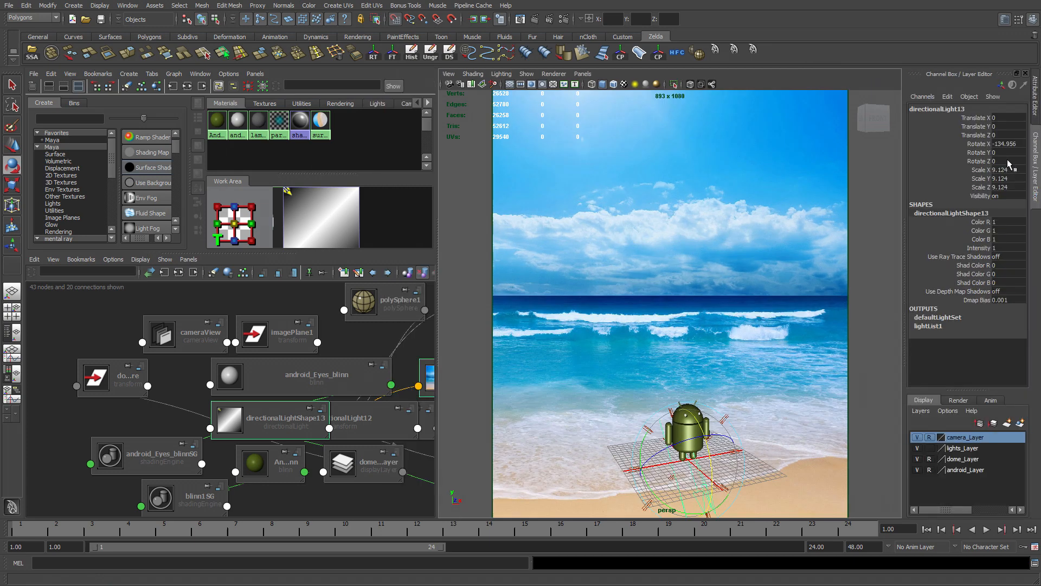
Rename the new light sunLight and add it to lights_Layer
double_click(936, 108)
text(sunLi)
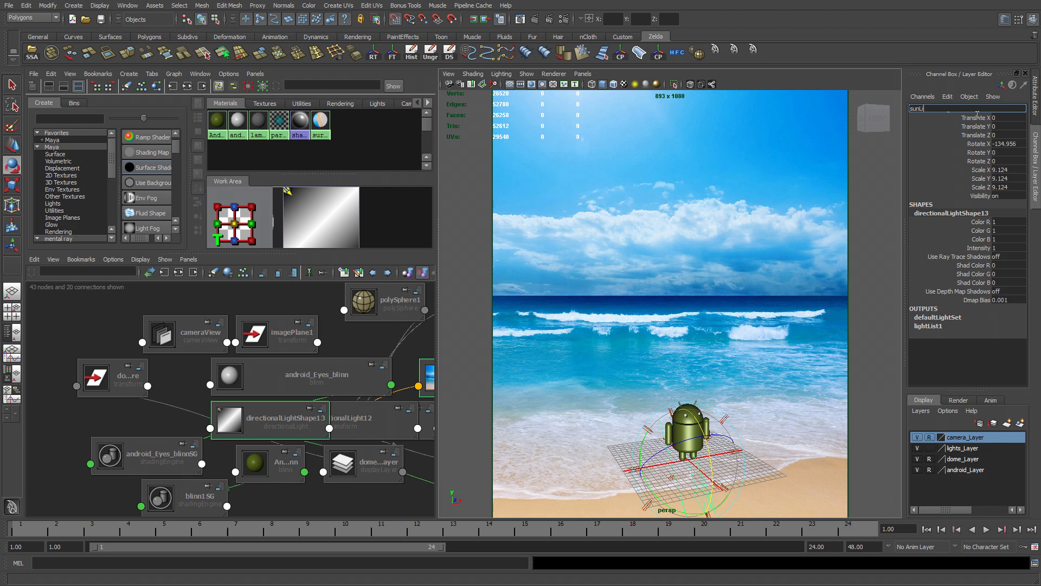
text(ght)
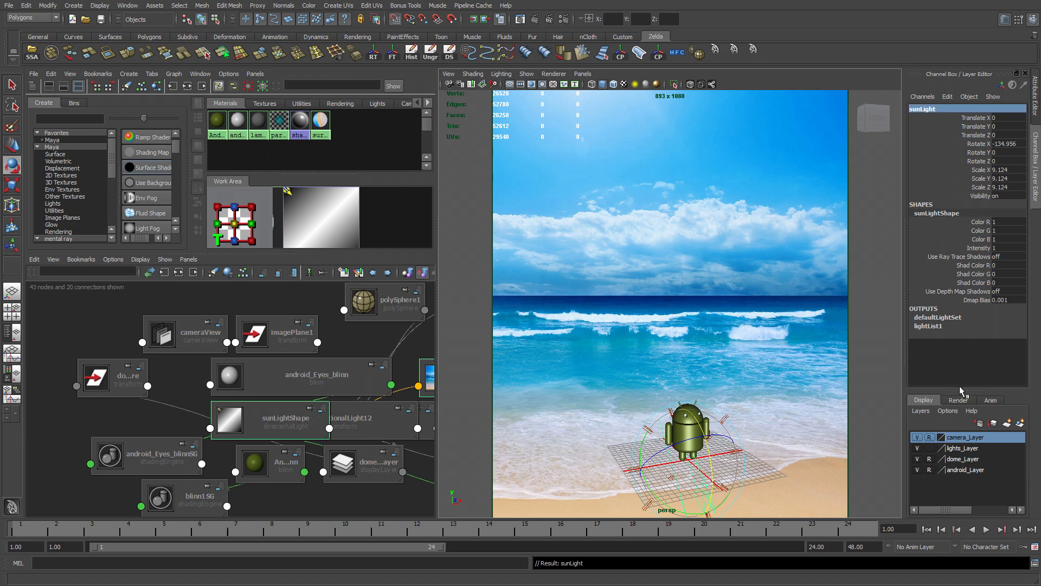
mouse_move(961, 451)
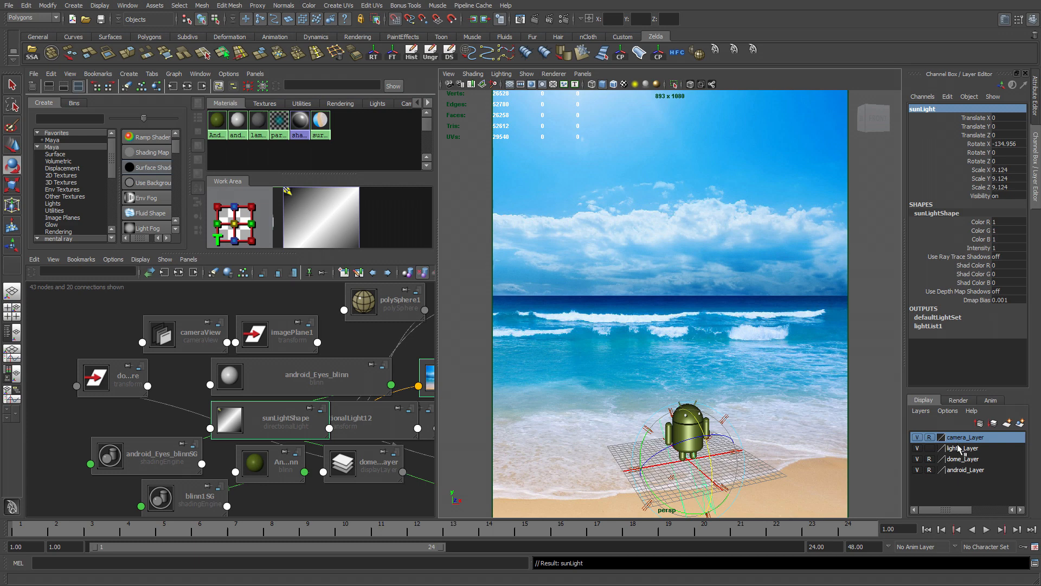
right_click(962, 448)
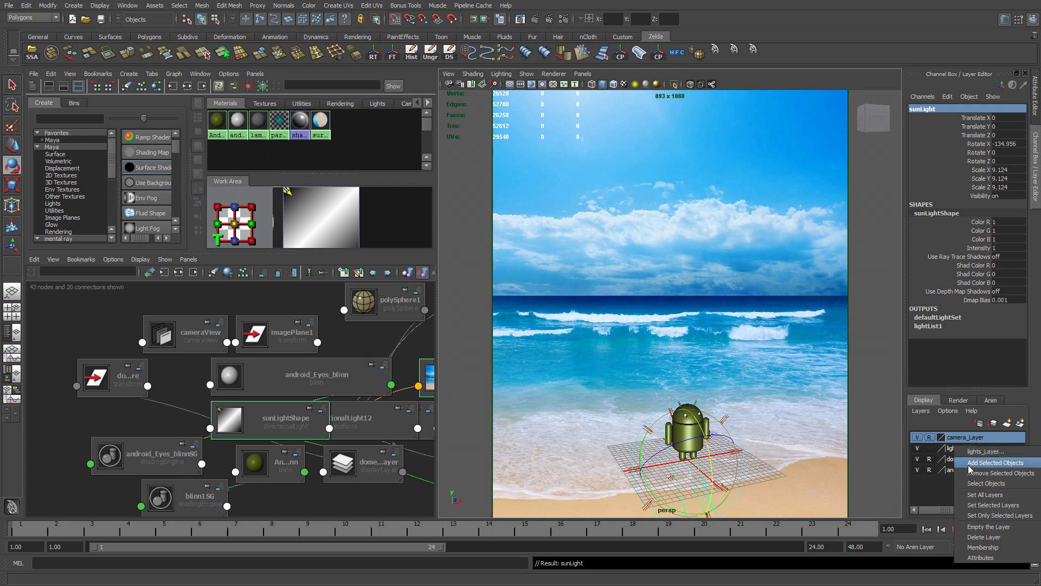
click(995, 462)
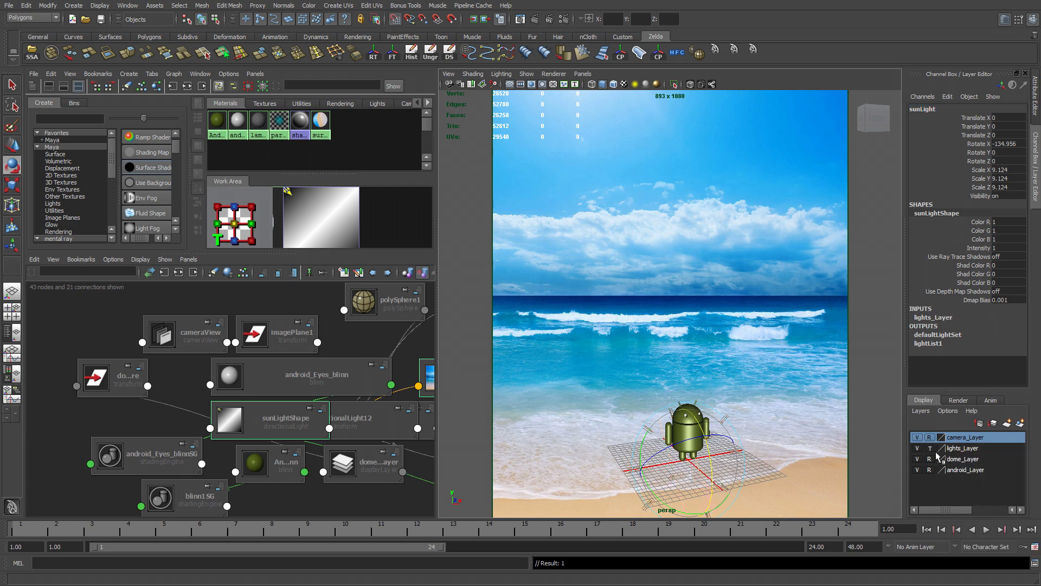
click(920, 448)
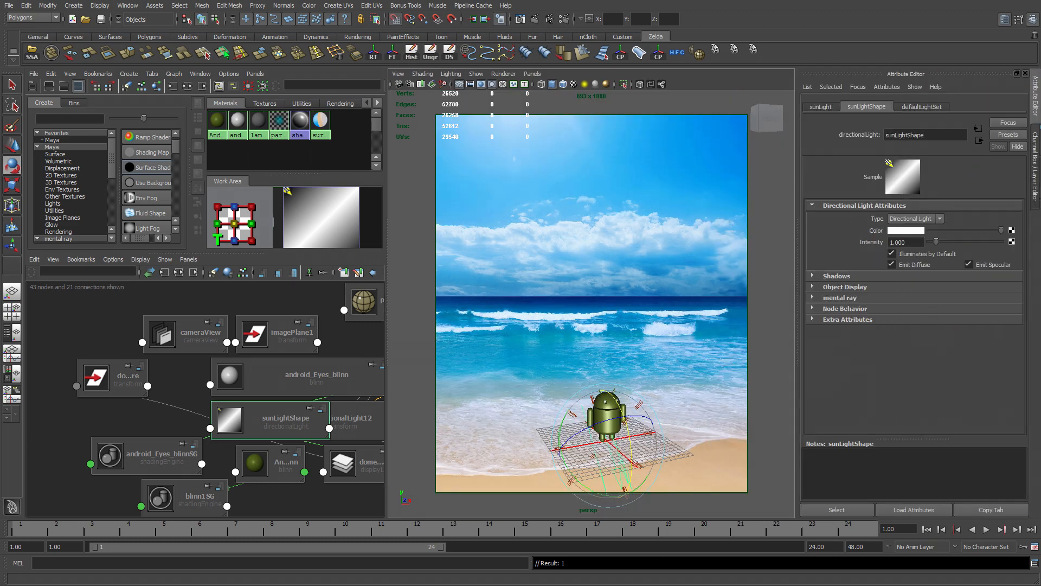
Enable Use Ray Trace Shadows under the sunLight's Raytrace Shadow Attributes
click(836, 275)
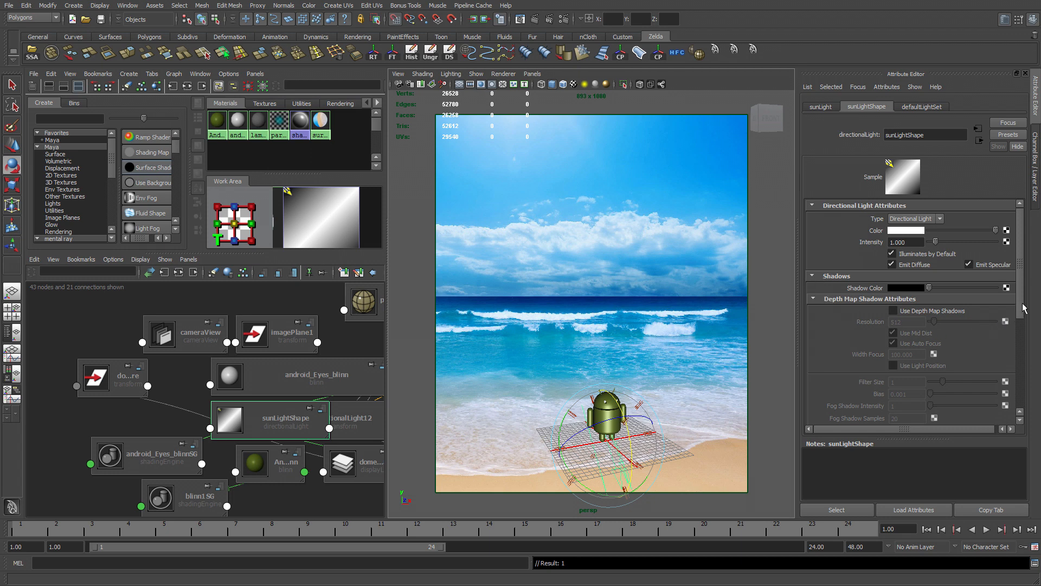
scroll(down, 3)
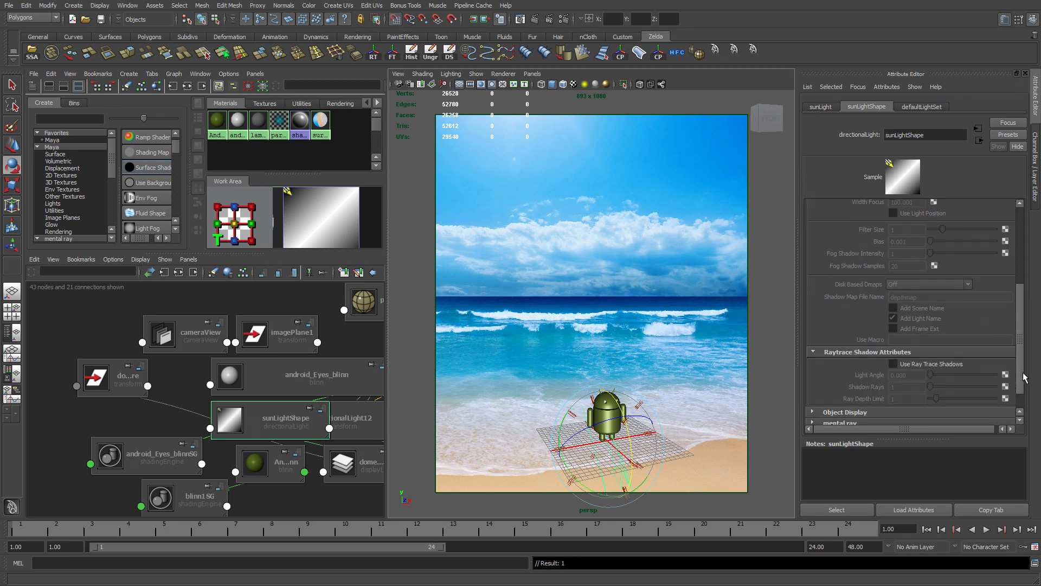
click(893, 364)
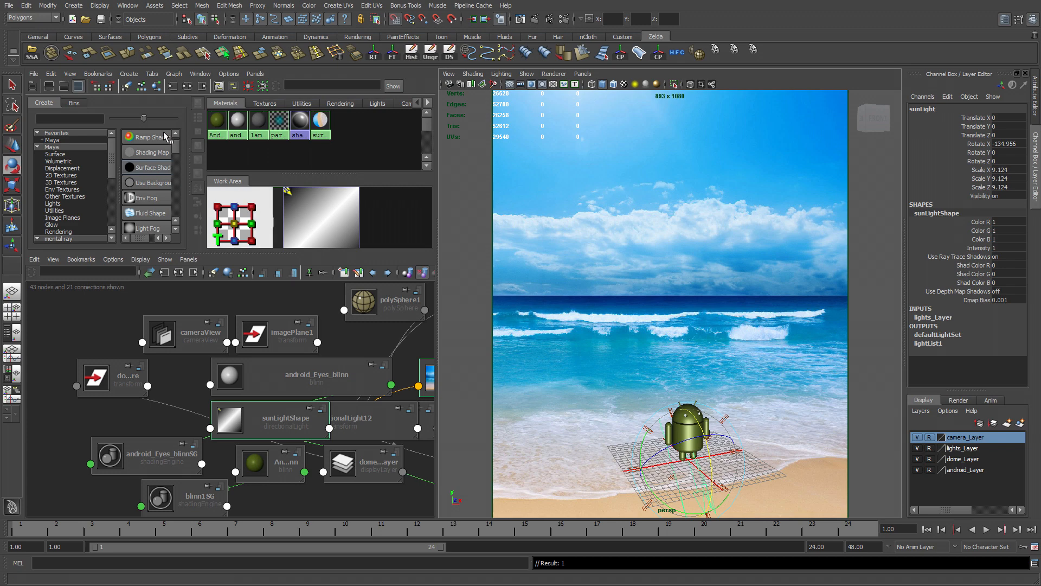
Create a polygon plane from Create > Polygon Primitives to act as the floor
click(73, 6)
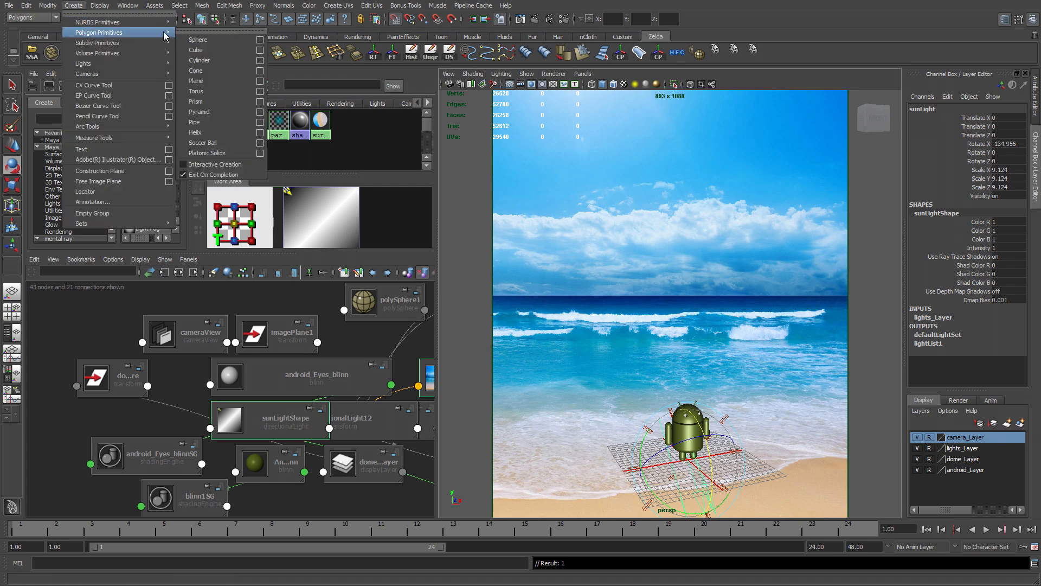
mouse_move(197, 70)
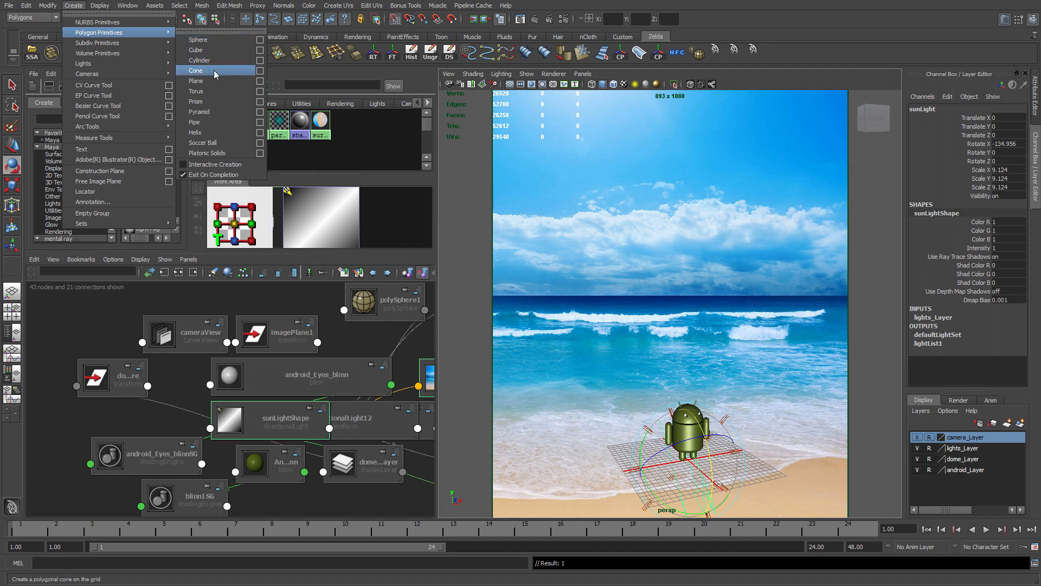
click(196, 81)
text(floor)
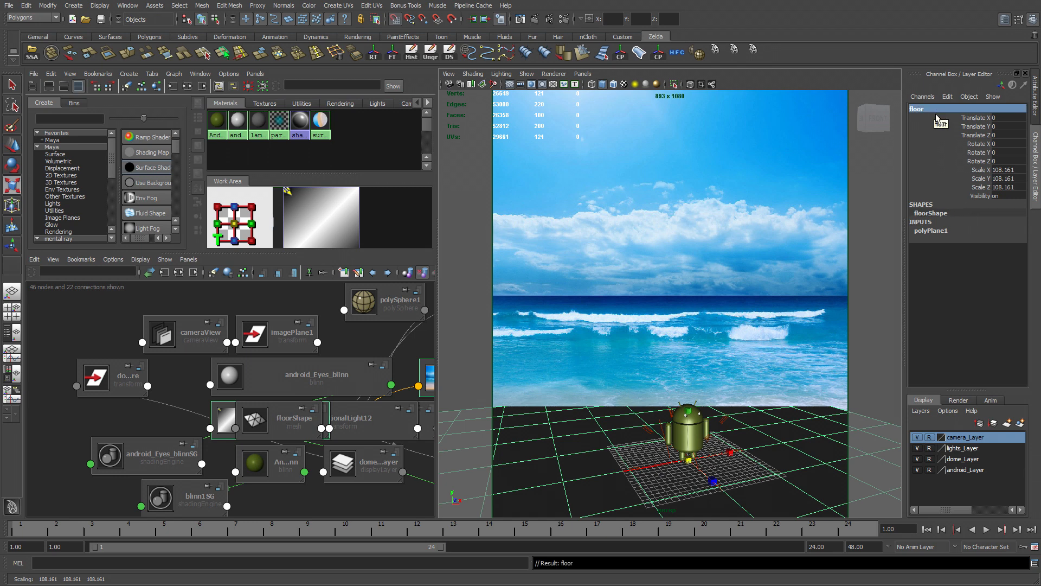
Put the floor plane on a new display layer renamed floor_Layer and save it
click(995, 423)
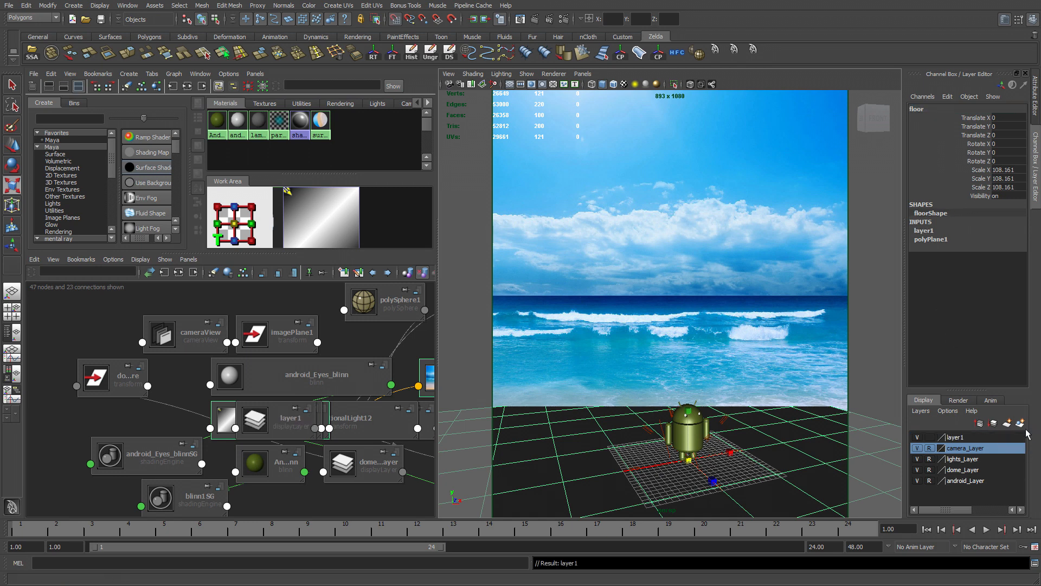
double_click(965, 436)
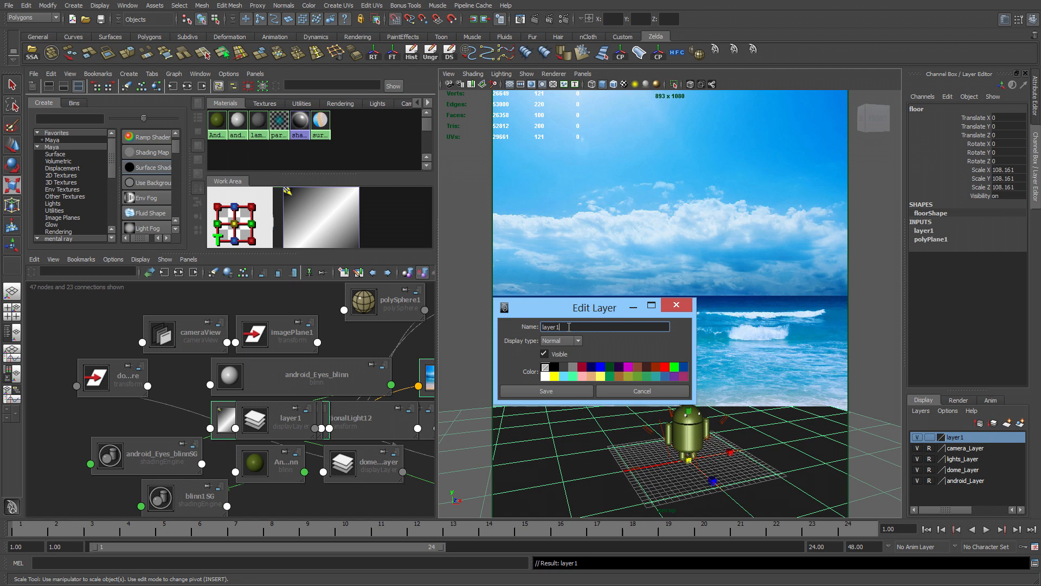
text(fi)
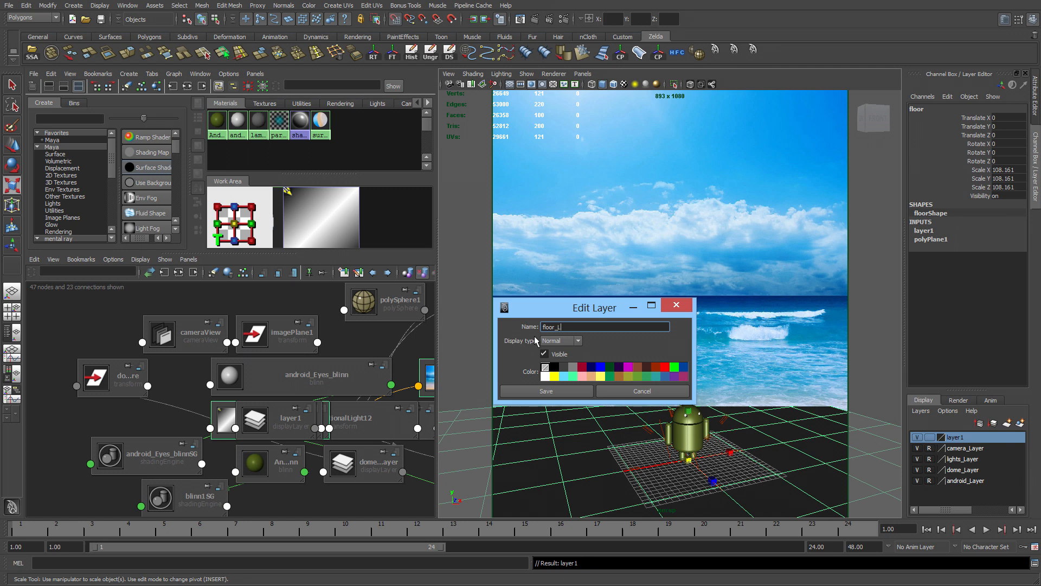
text(ayer)
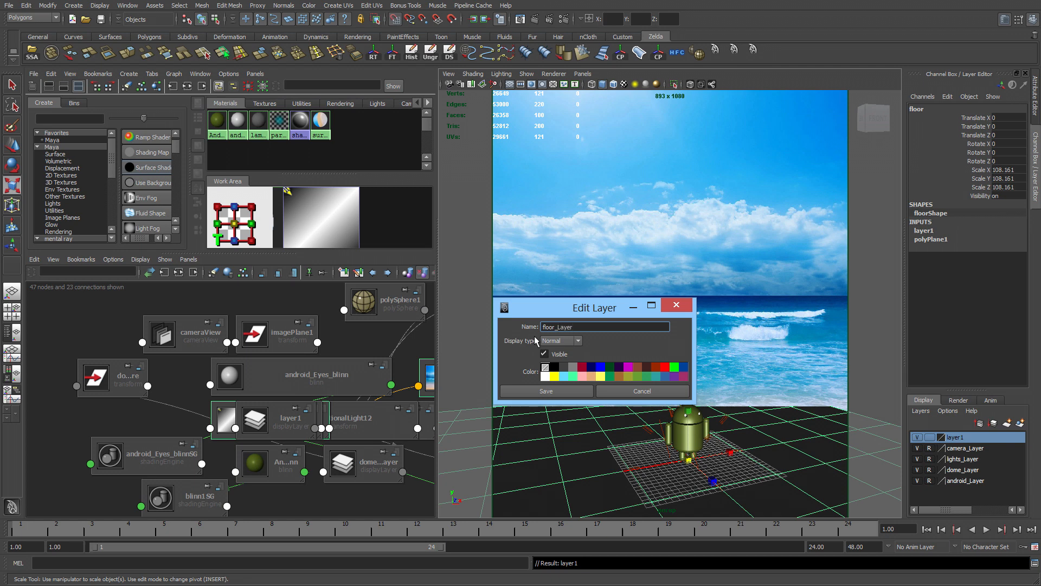
click(545, 391)
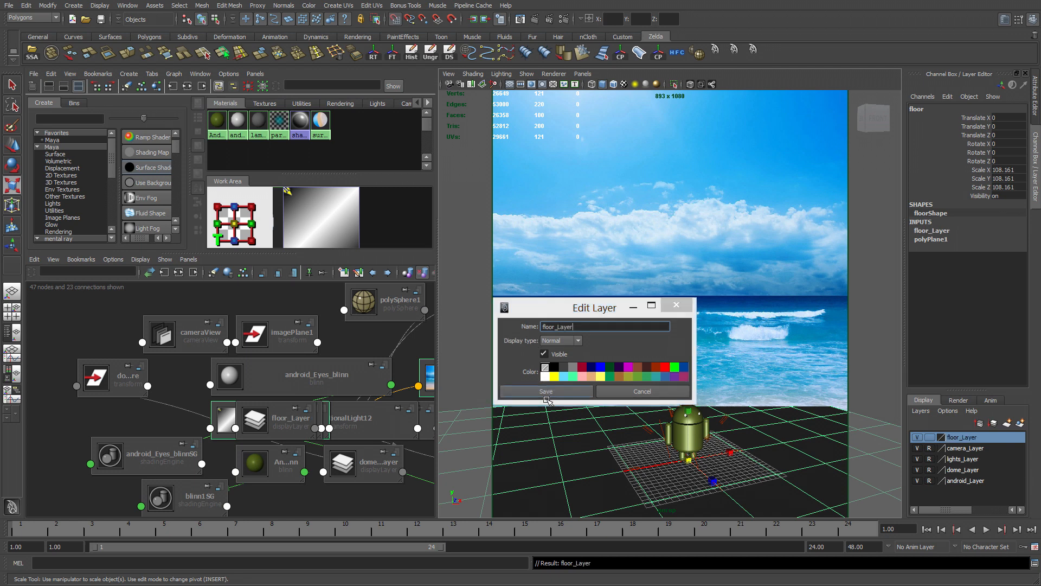
click(546, 391)
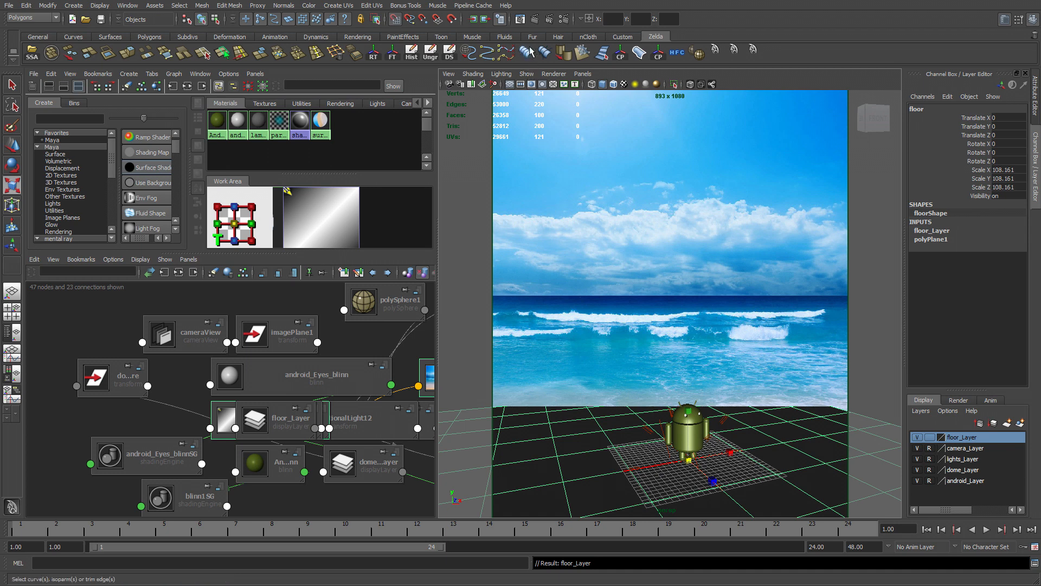
Re-render in Render View with floorShape's Casts Shadows off, showing the robot's shadow on the floor
click(519, 18)
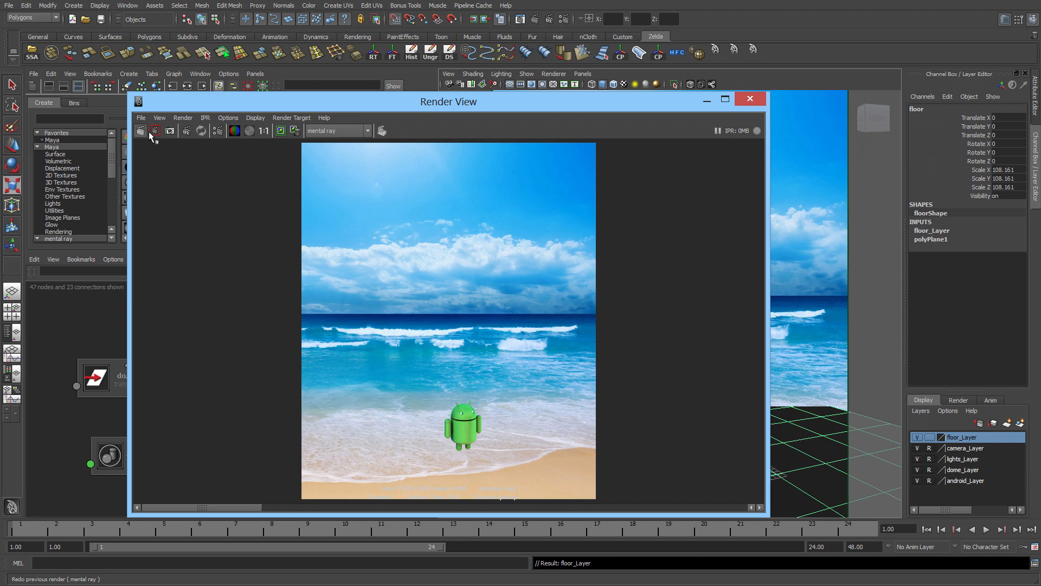
click(155, 130)
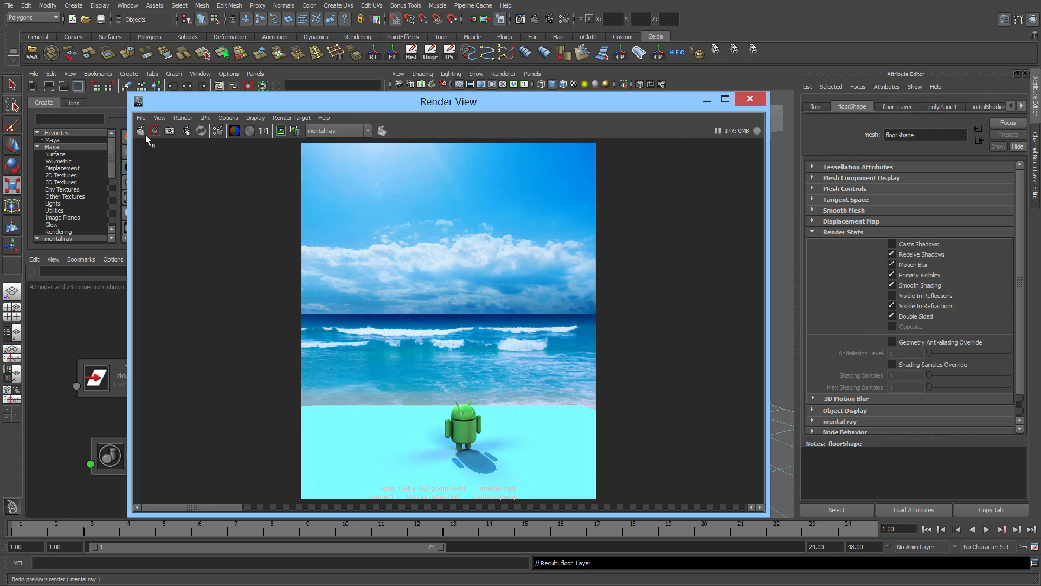
click(155, 130)
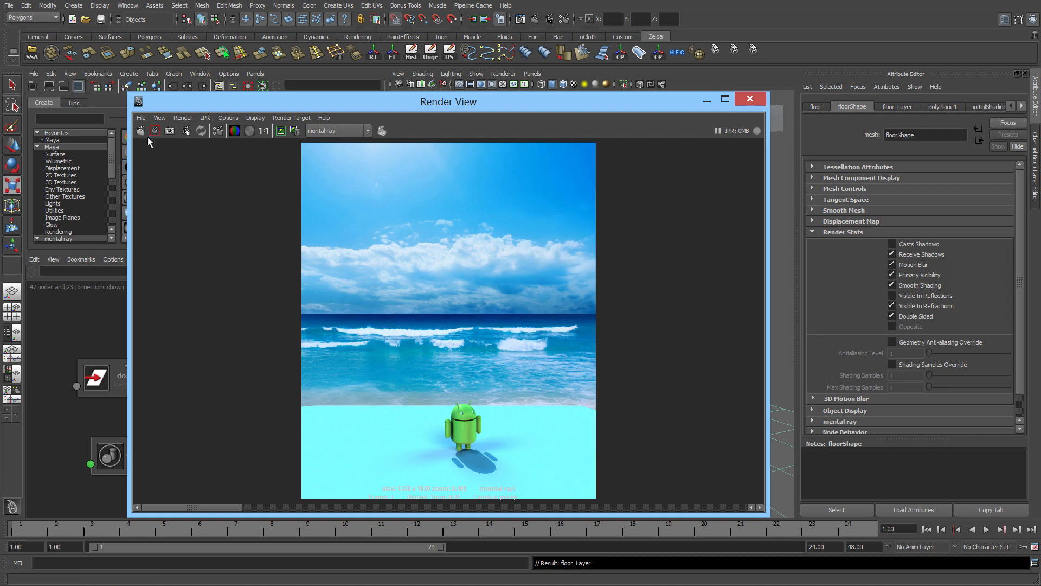
mouse_move(201, 516)
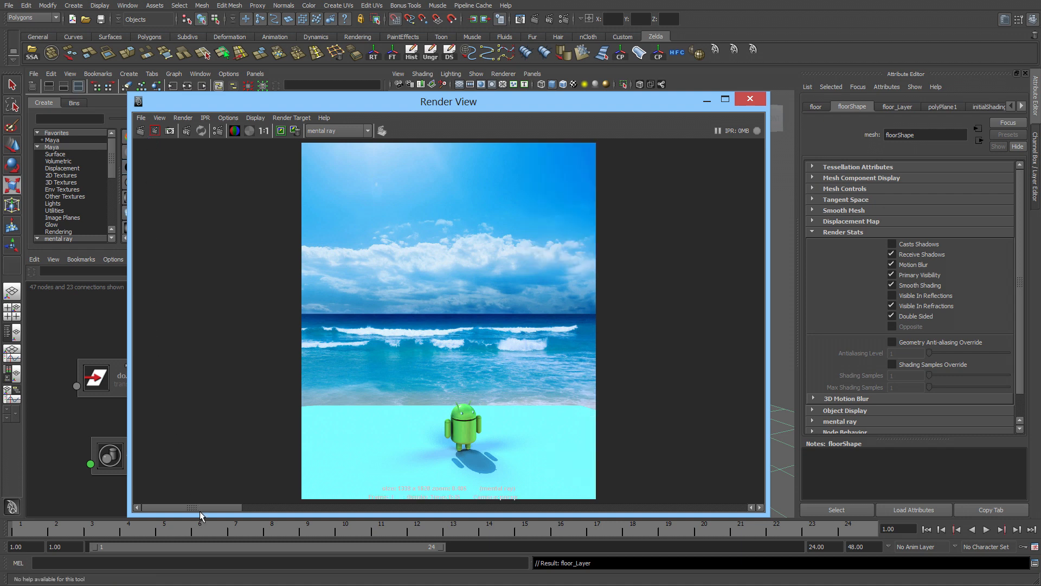
mouse_move(229, 527)
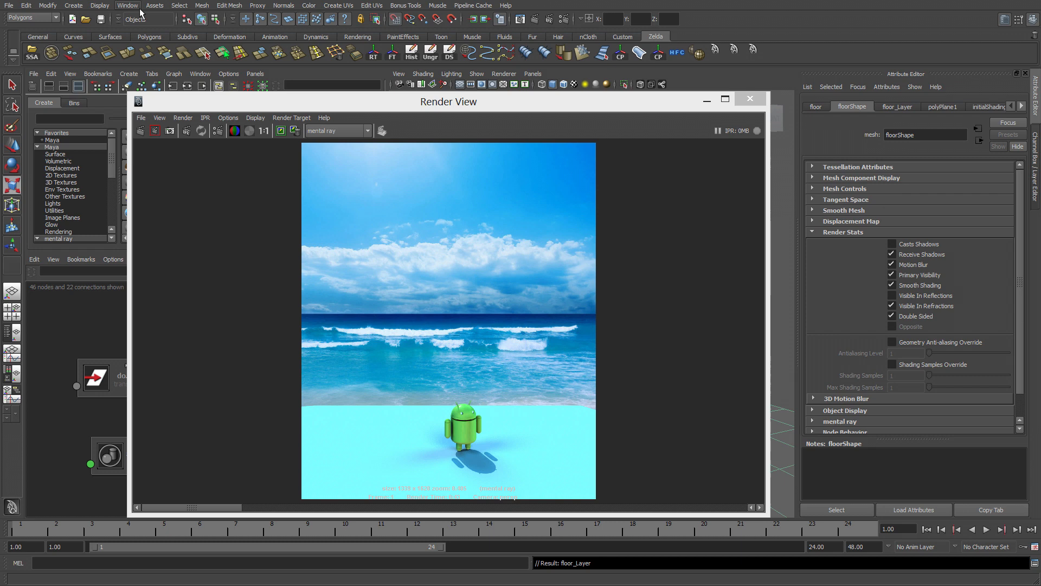
Unlink directionalLight10–12 from the floor in object-centric Light Linking and re-render with only sunLight
click(127, 5)
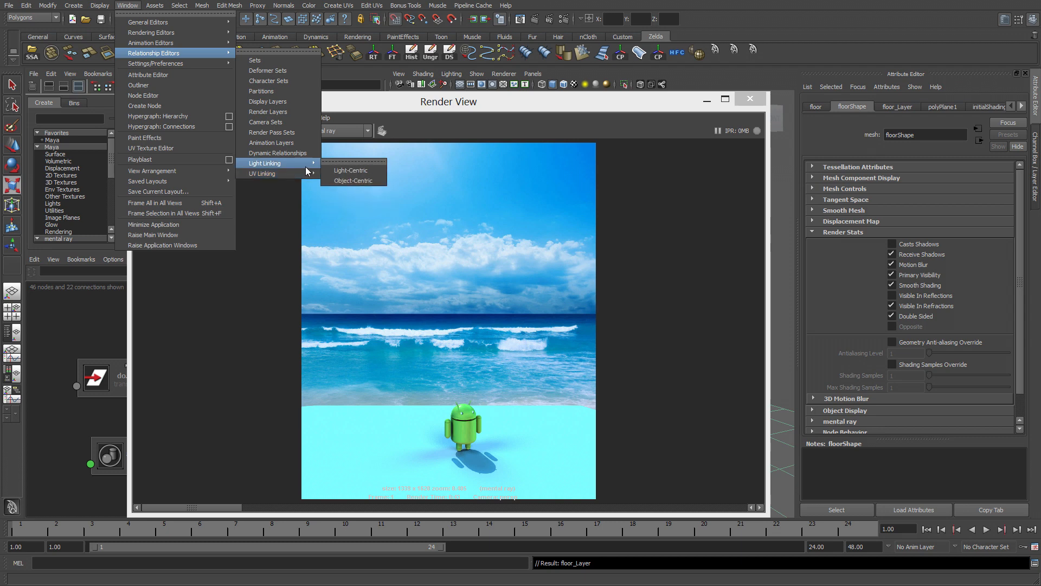
click(352, 181)
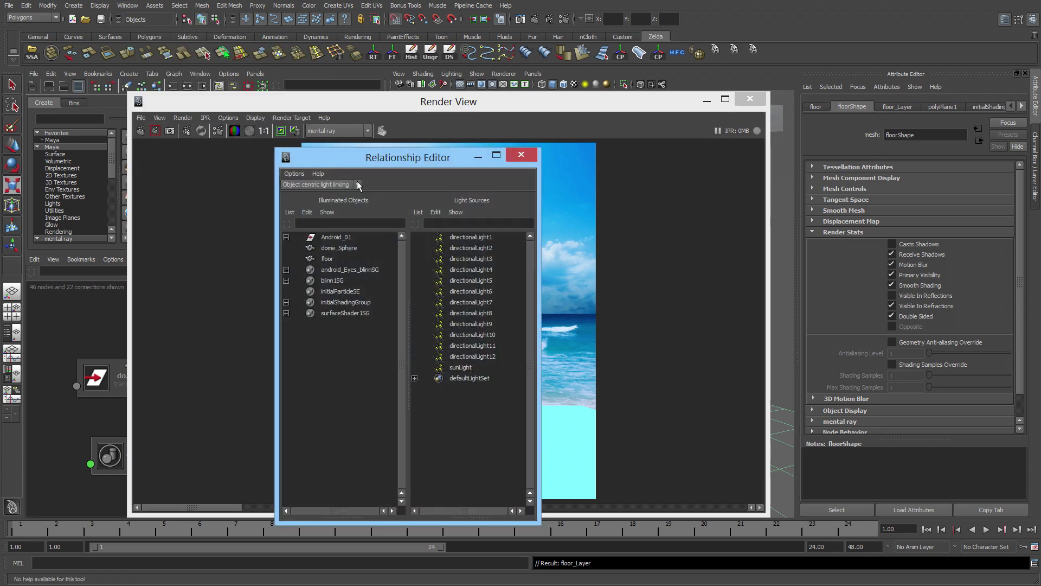
drag(407, 158, 338, 111)
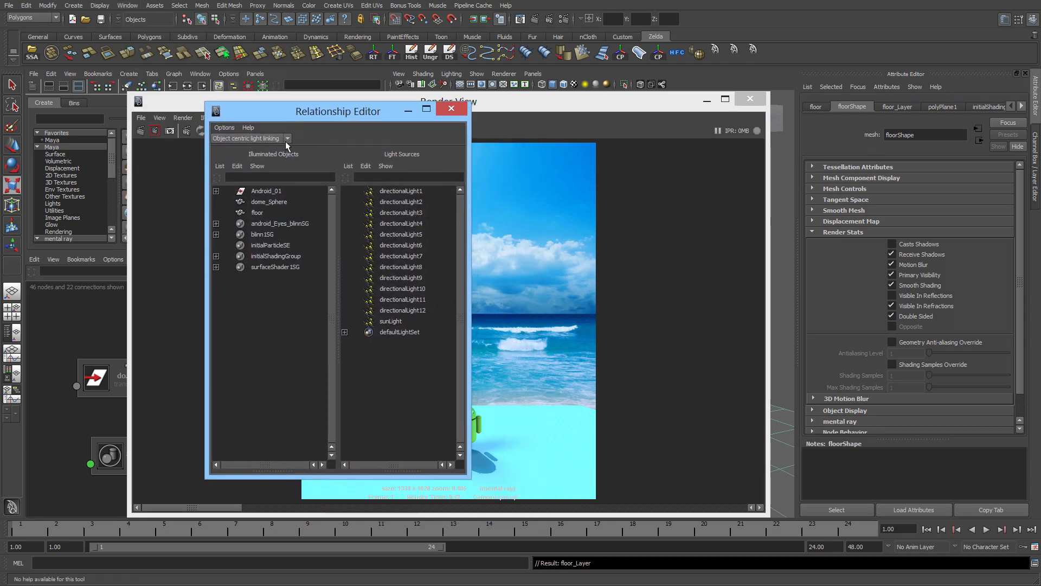
click(258, 213)
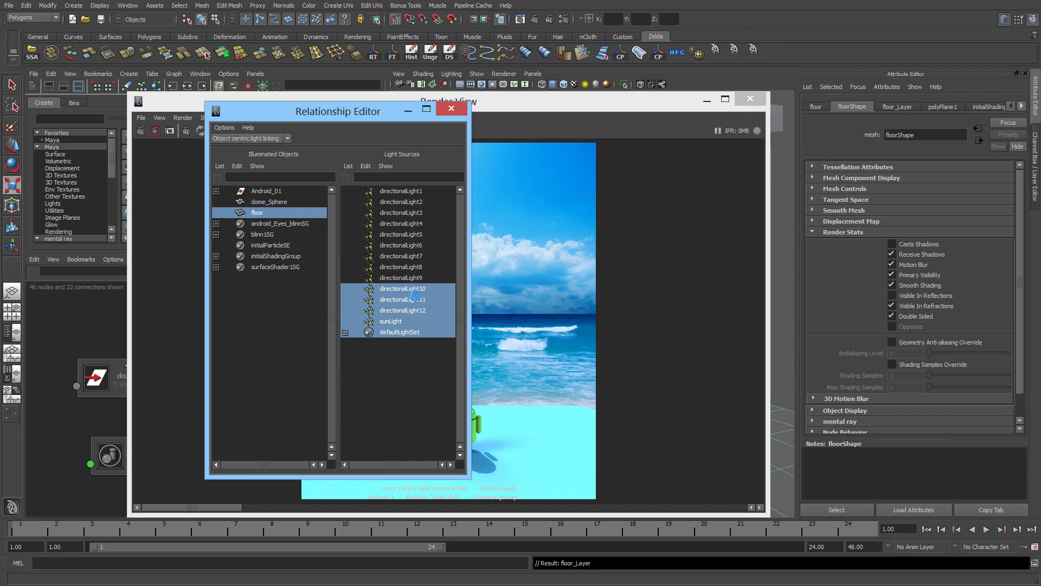
click(401, 310)
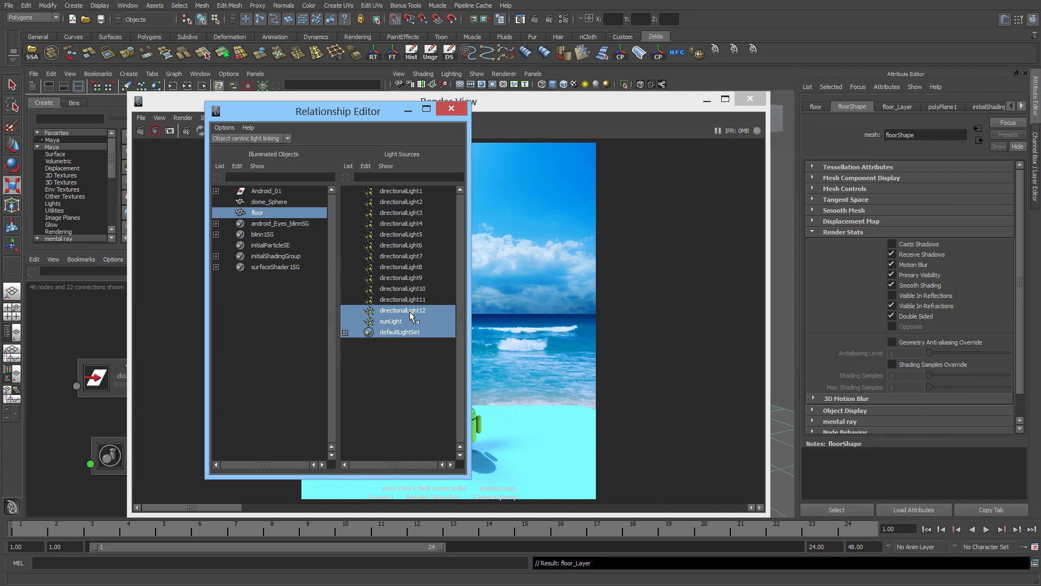
click(391, 321)
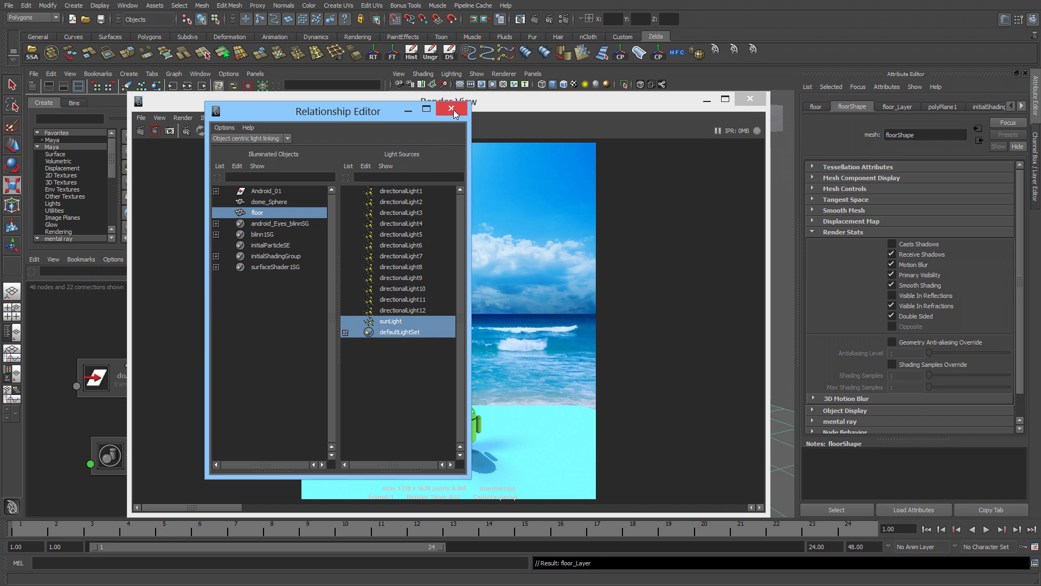
click(451, 108)
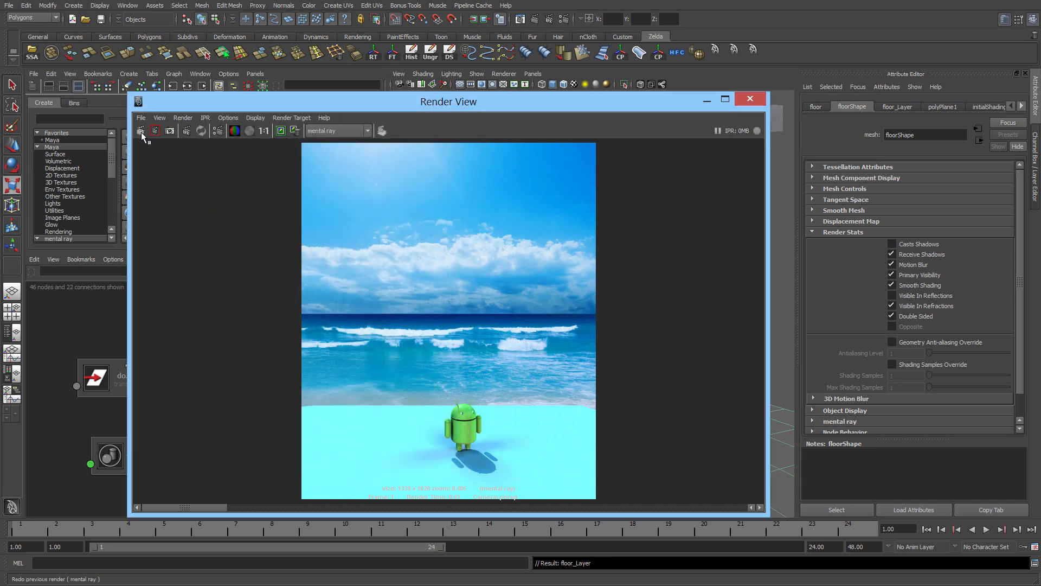
click(139, 131)
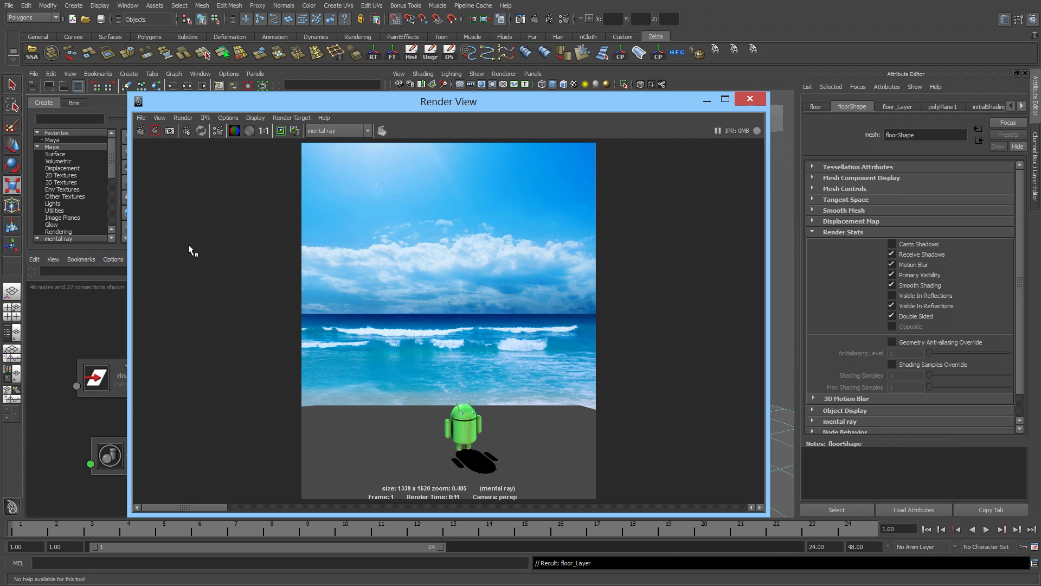
mouse_move(685, 133)
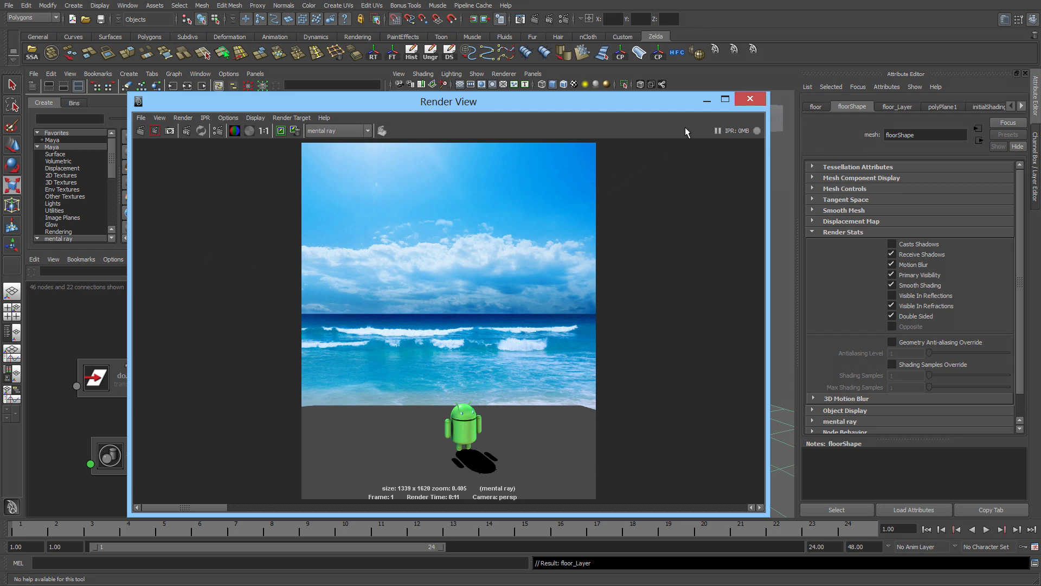
Create a Use Background shader in Hypershade and assign useBackground1 to the floor
click(750, 99)
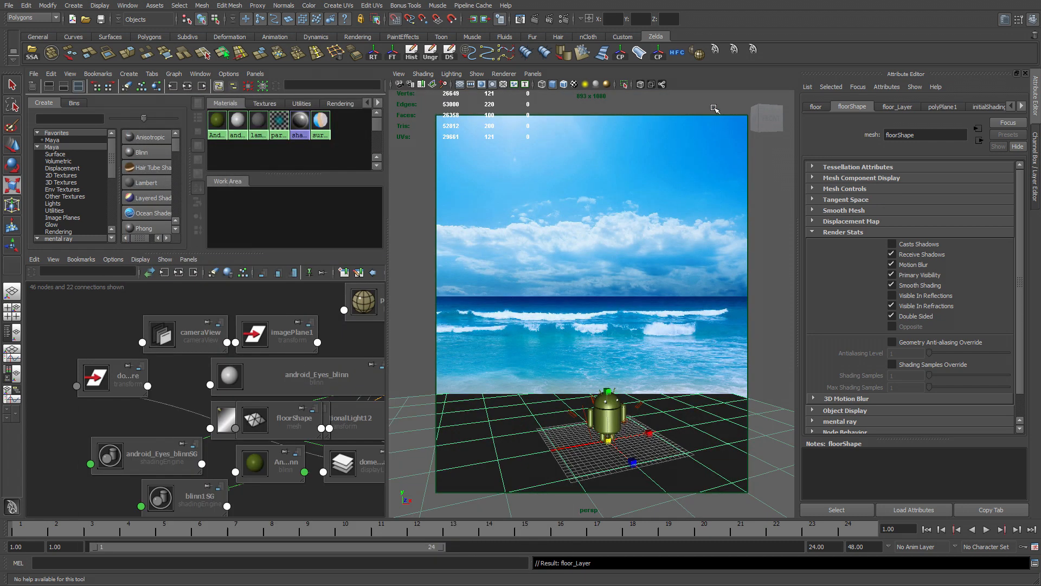
mouse_move(189, 241)
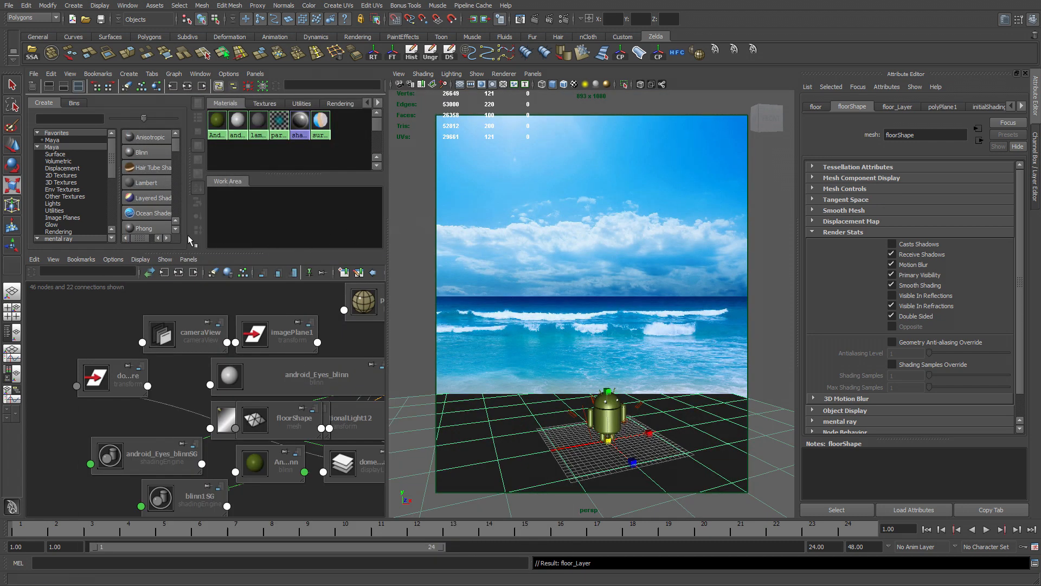
scroll(down, 3)
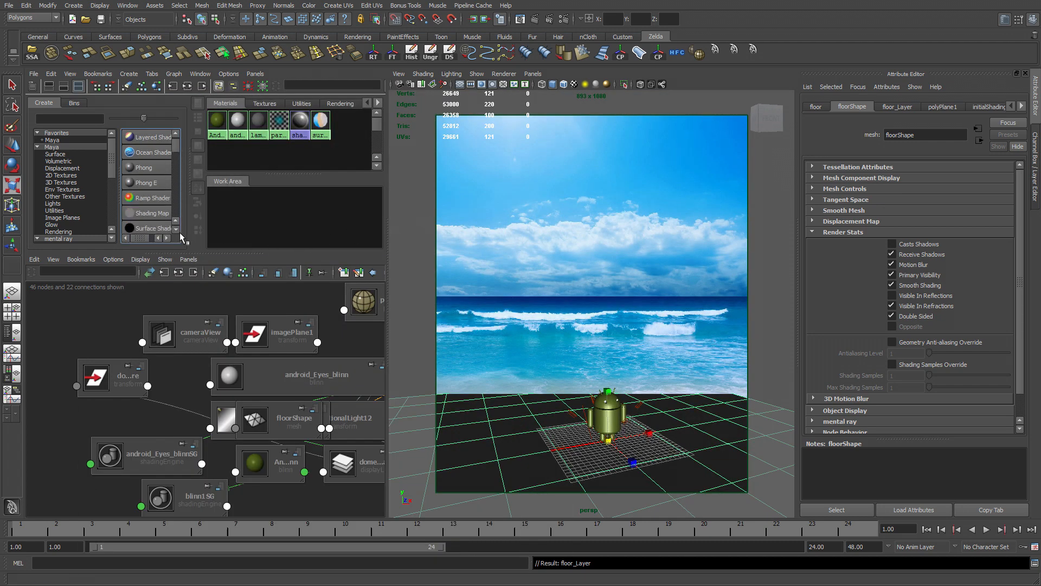
scroll(down, 3)
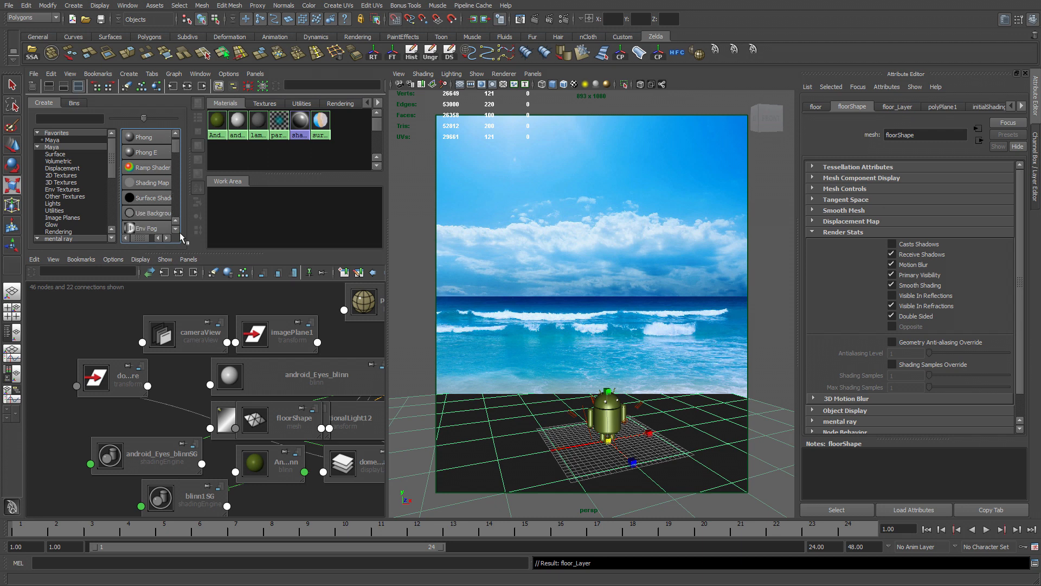
click(150, 213)
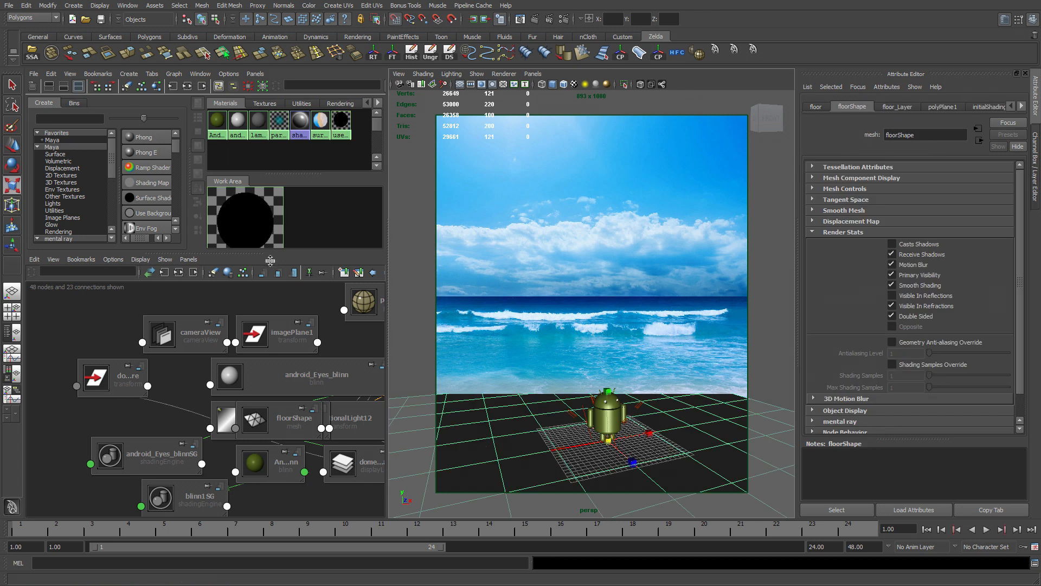
right_click(244, 222)
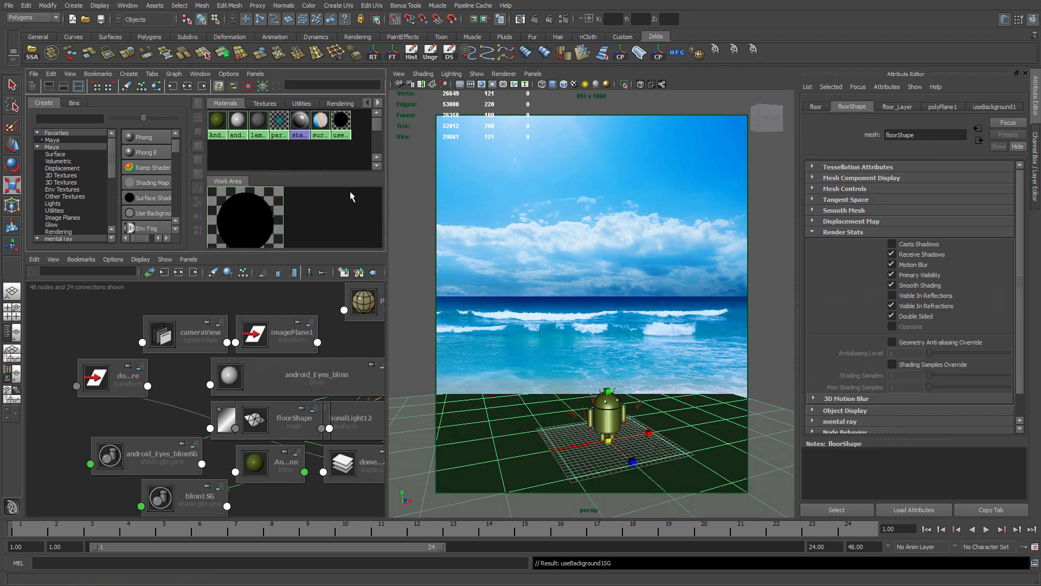
click(519, 18)
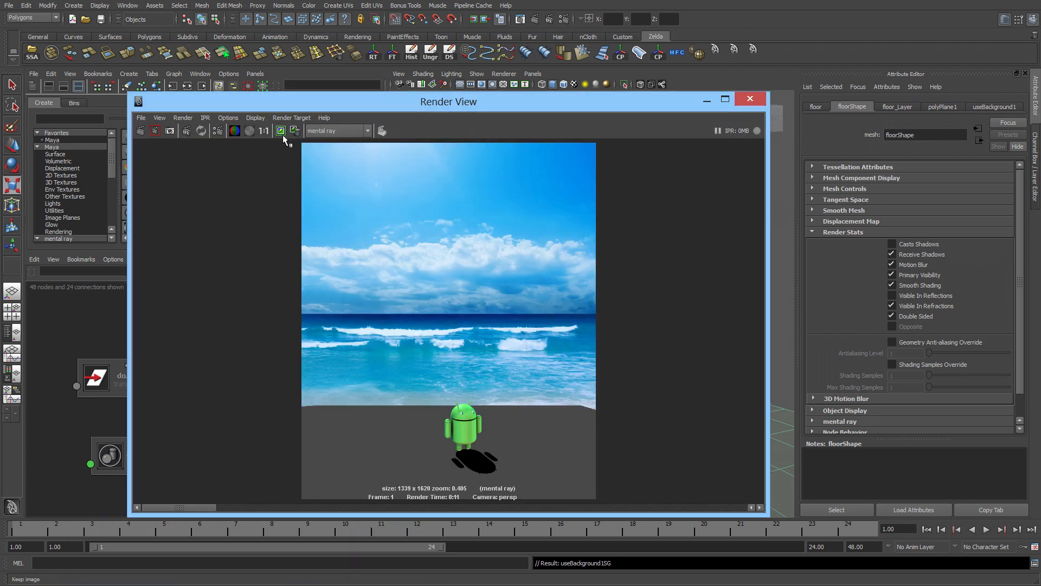
Keep the previous image, re-render with the invisible floor and show useBackground1's attributes
click(279, 130)
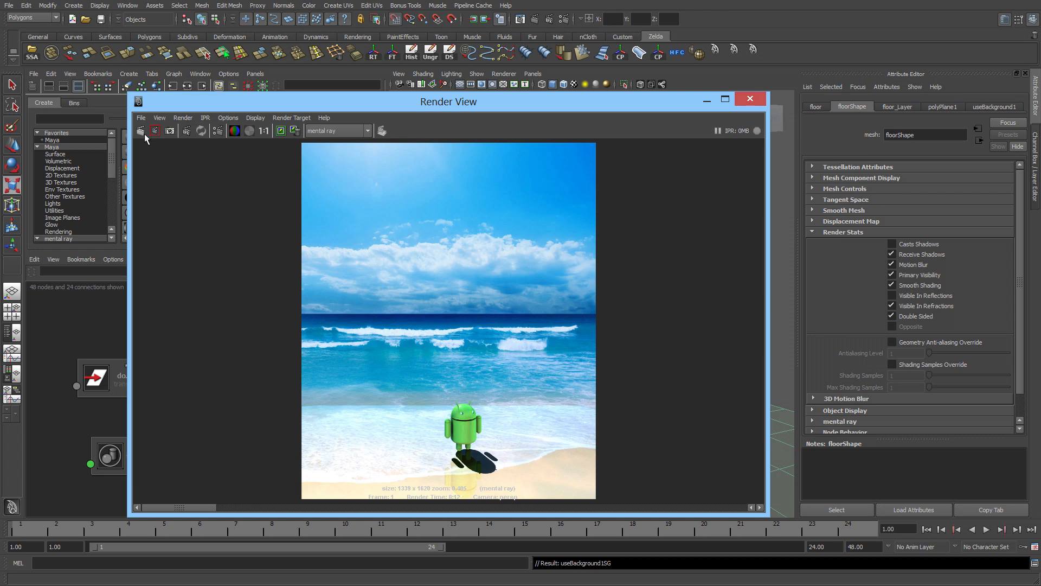
mouse_move(201, 520)
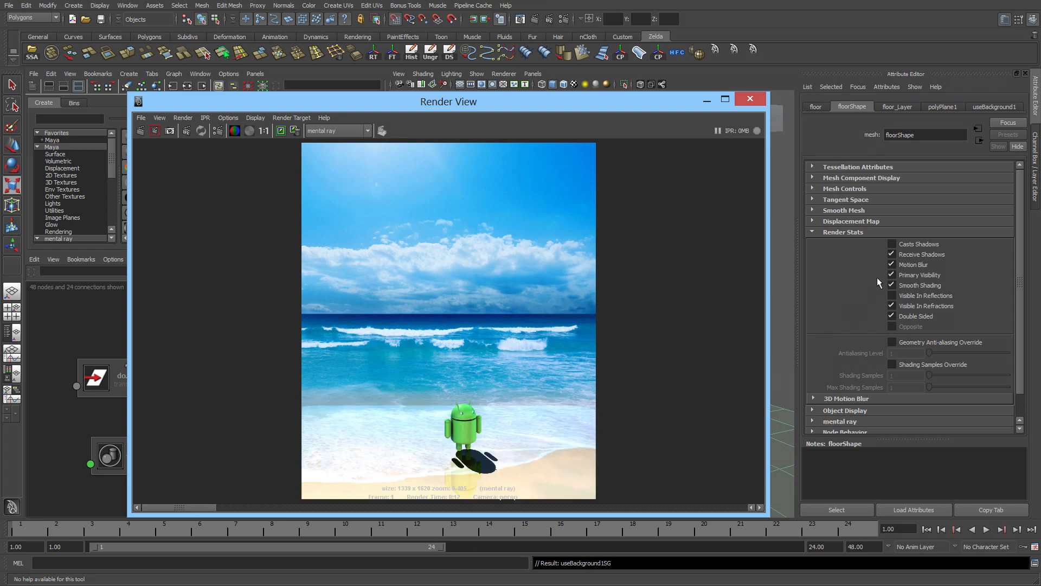
click(995, 106)
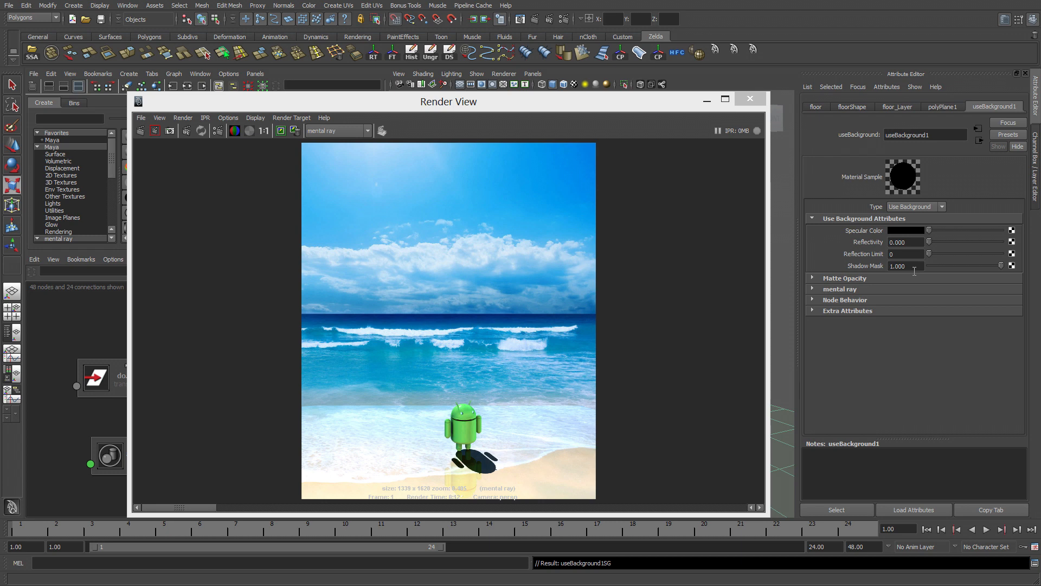
Set useBackground1's Shadow Mask to 0.800 and re-render for a lighter shadow
triple_click(905, 266)
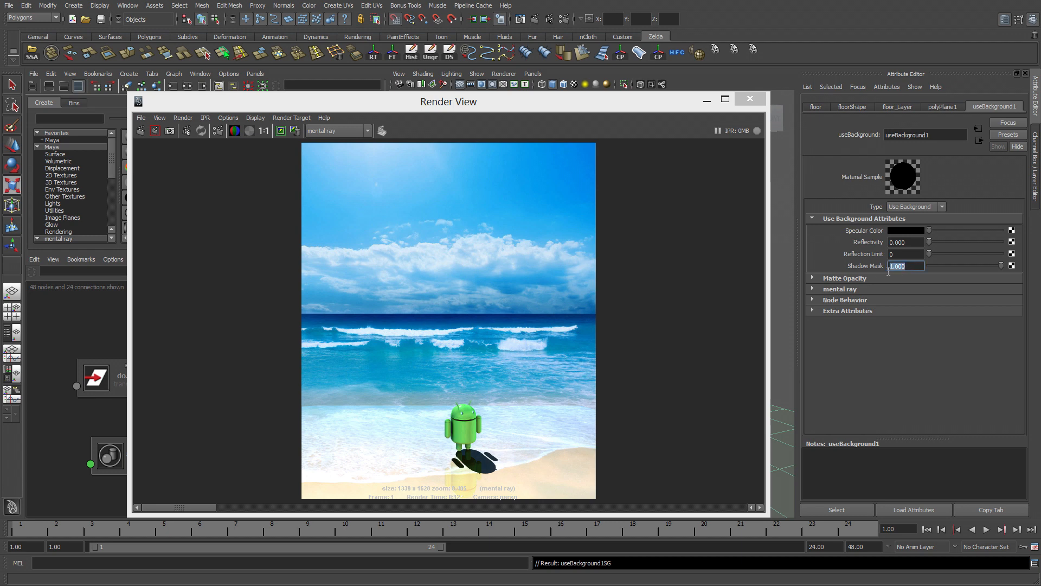
mouse_move(878, 279)
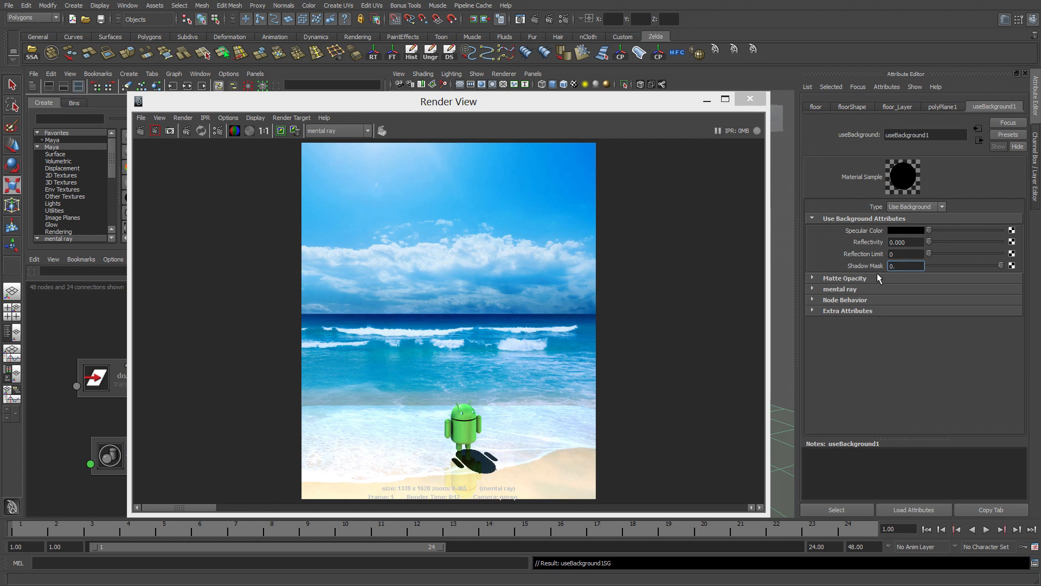
text(0.800)
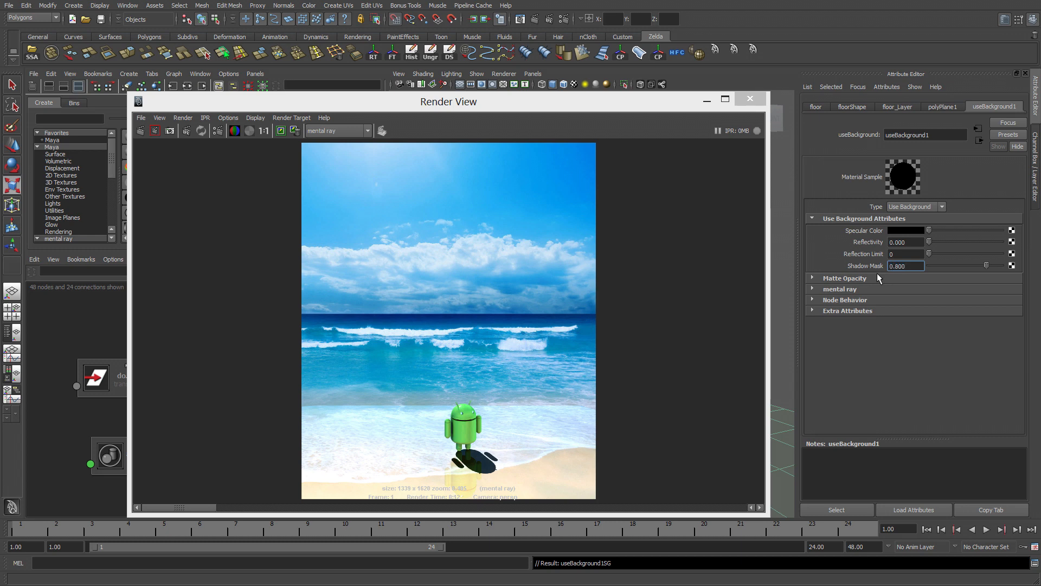
click(280, 130)
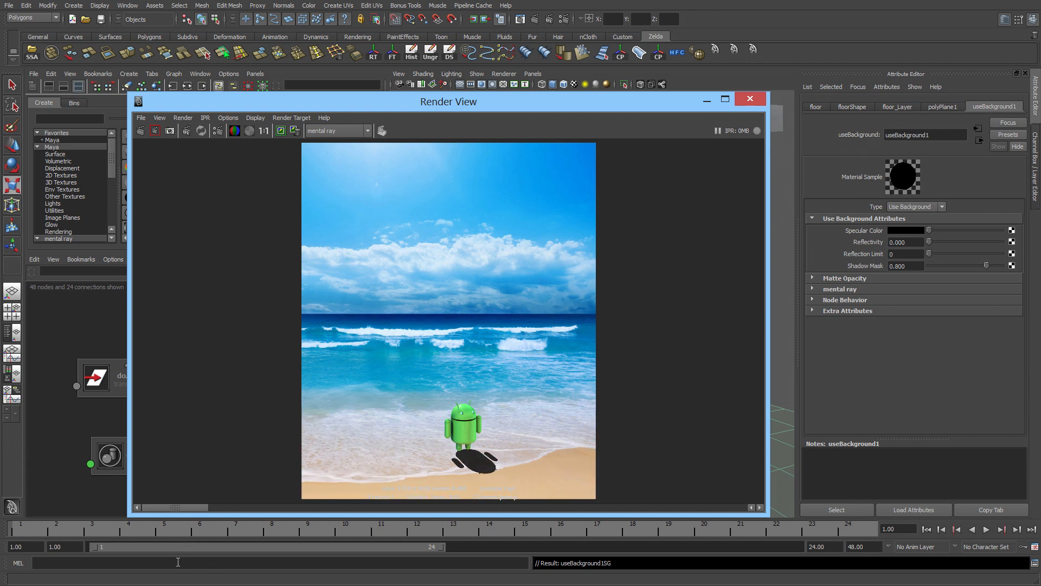
mouse_move(674, 186)
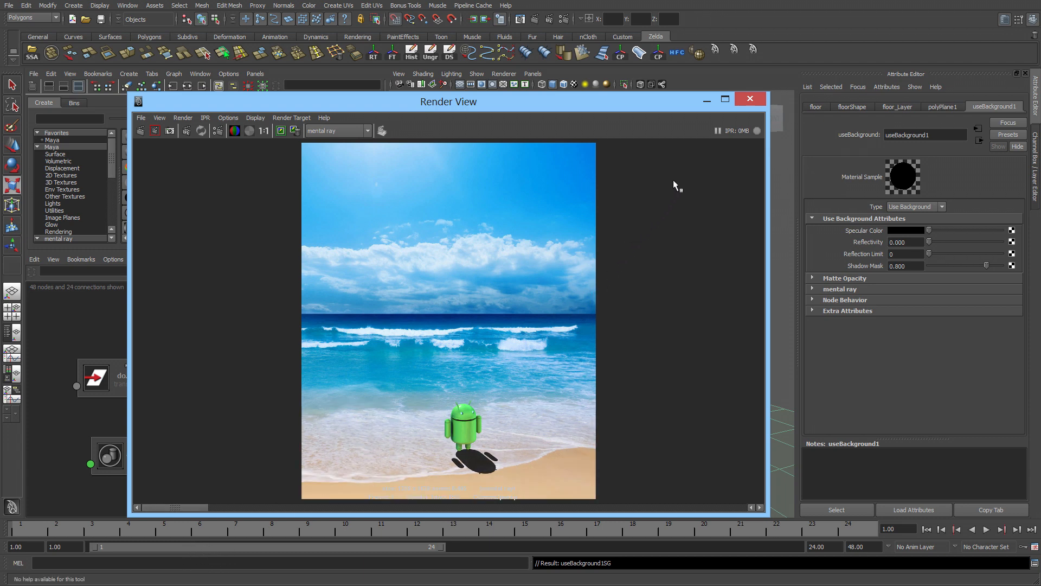
Switch floor_Layer to reference mode and keep the beach render in Render View
click(749, 99)
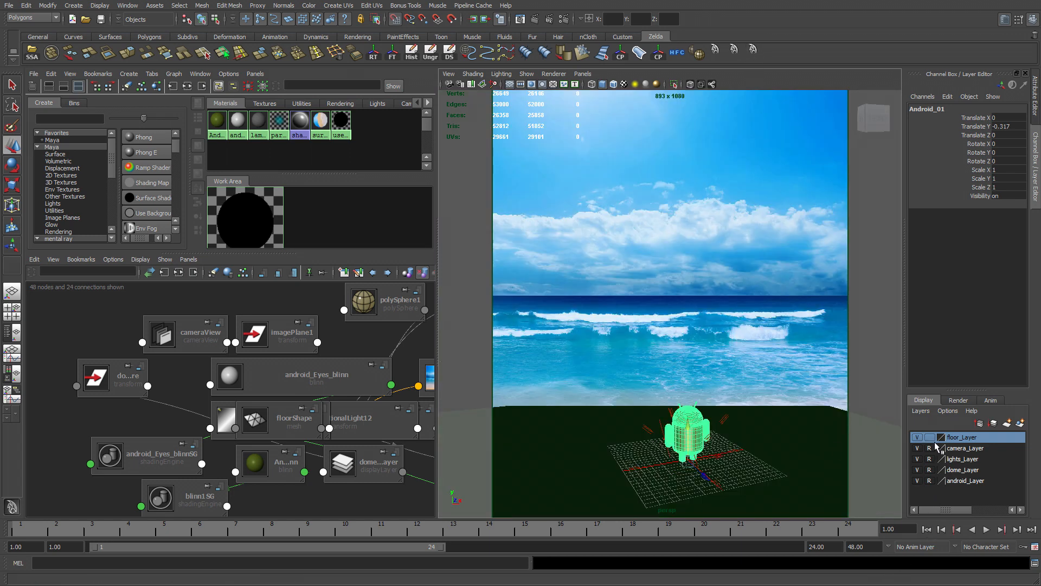
click(930, 437)
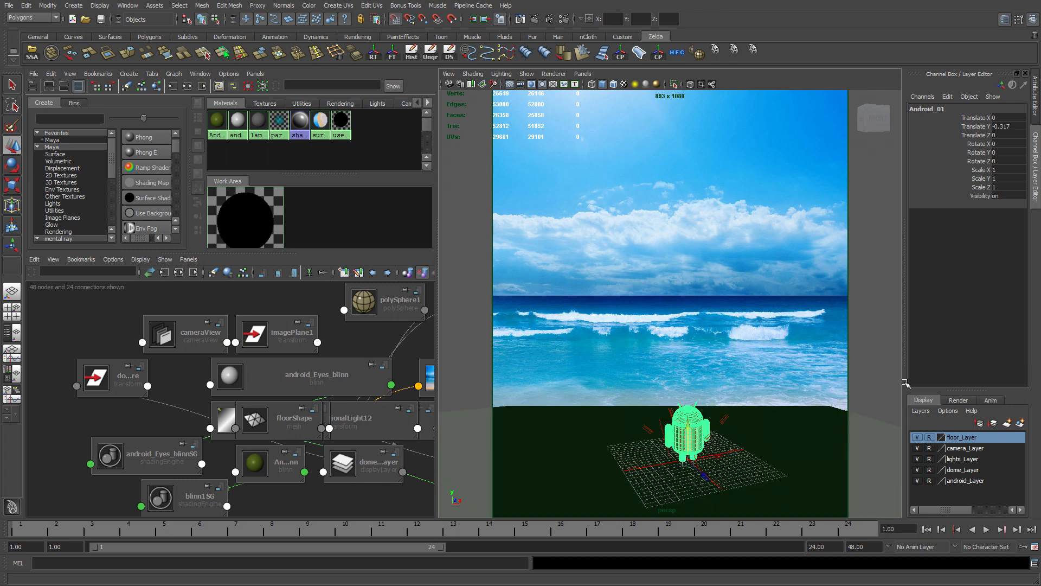
mouse_move(520, 18)
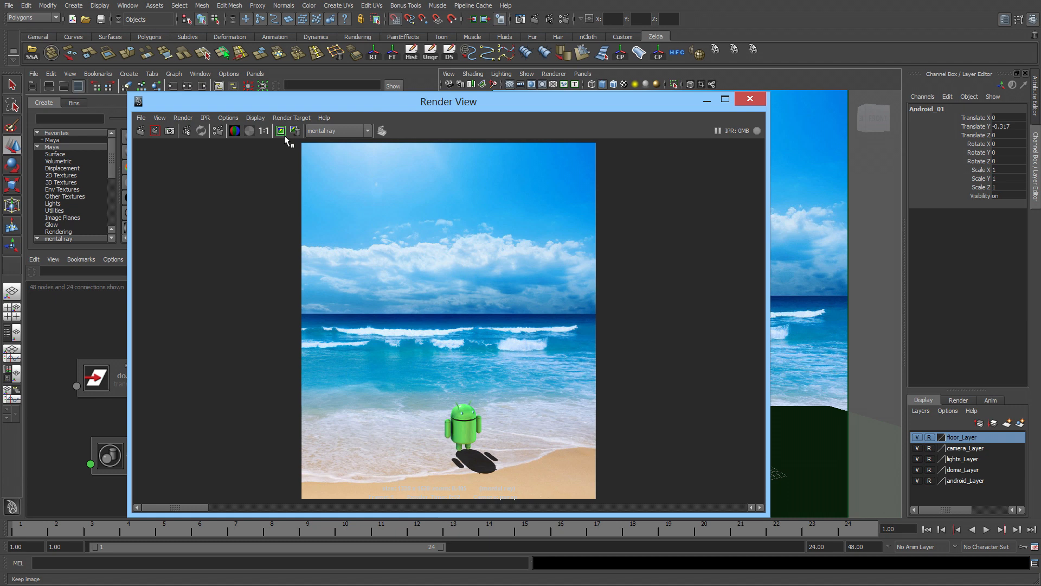
click(147, 130)
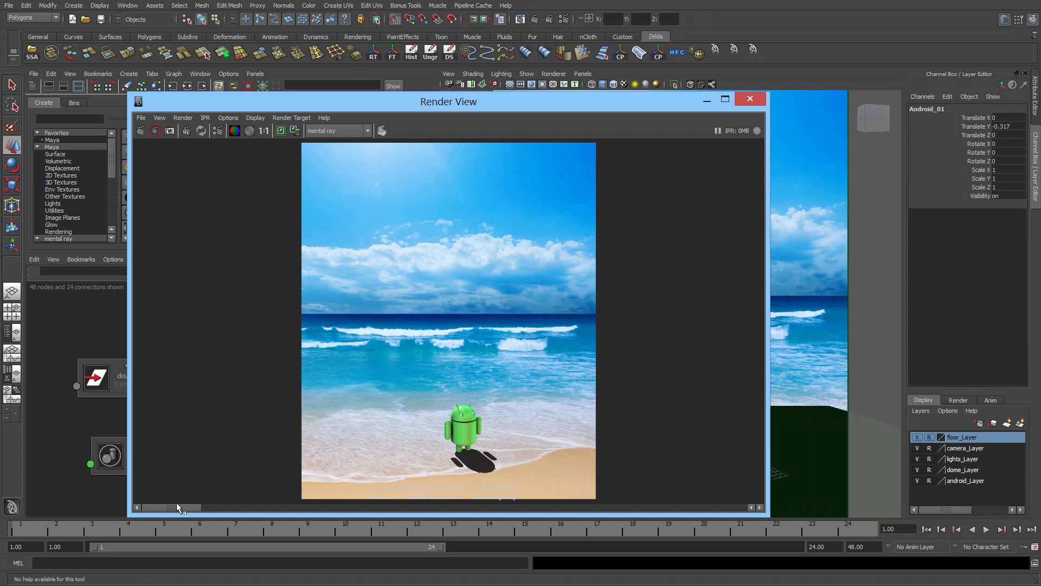
mouse_move(191, 532)
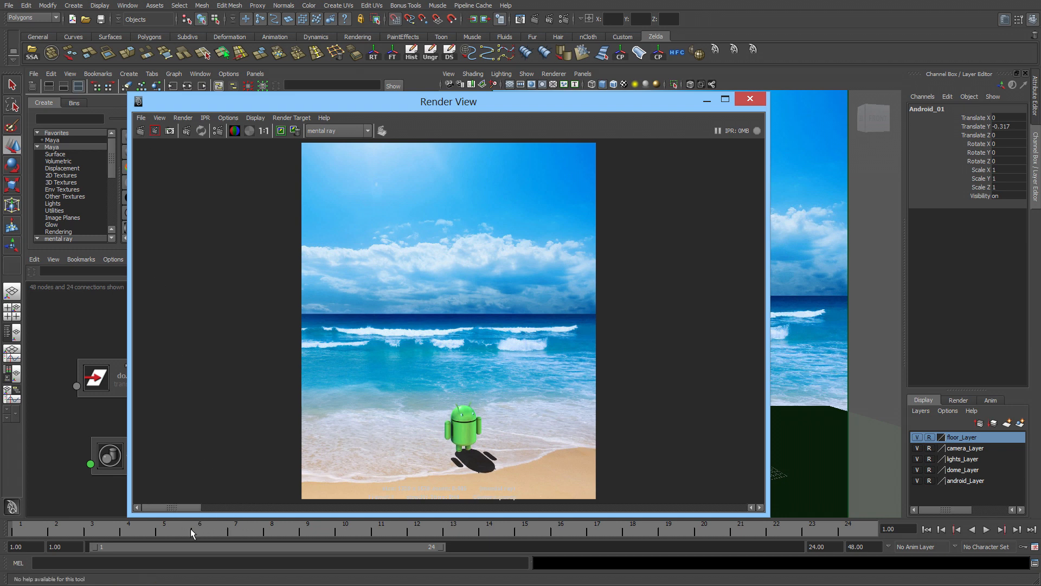